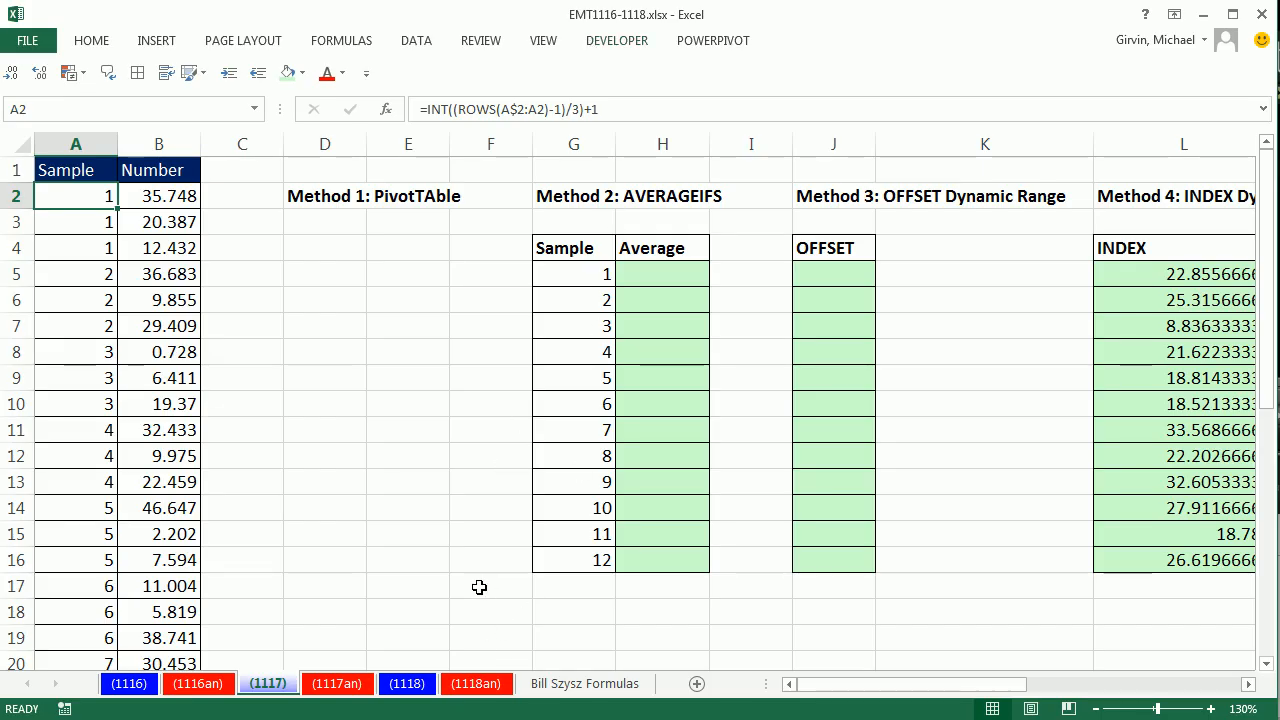
{"action": "mouse_move", "coordinate": [138, 192]}
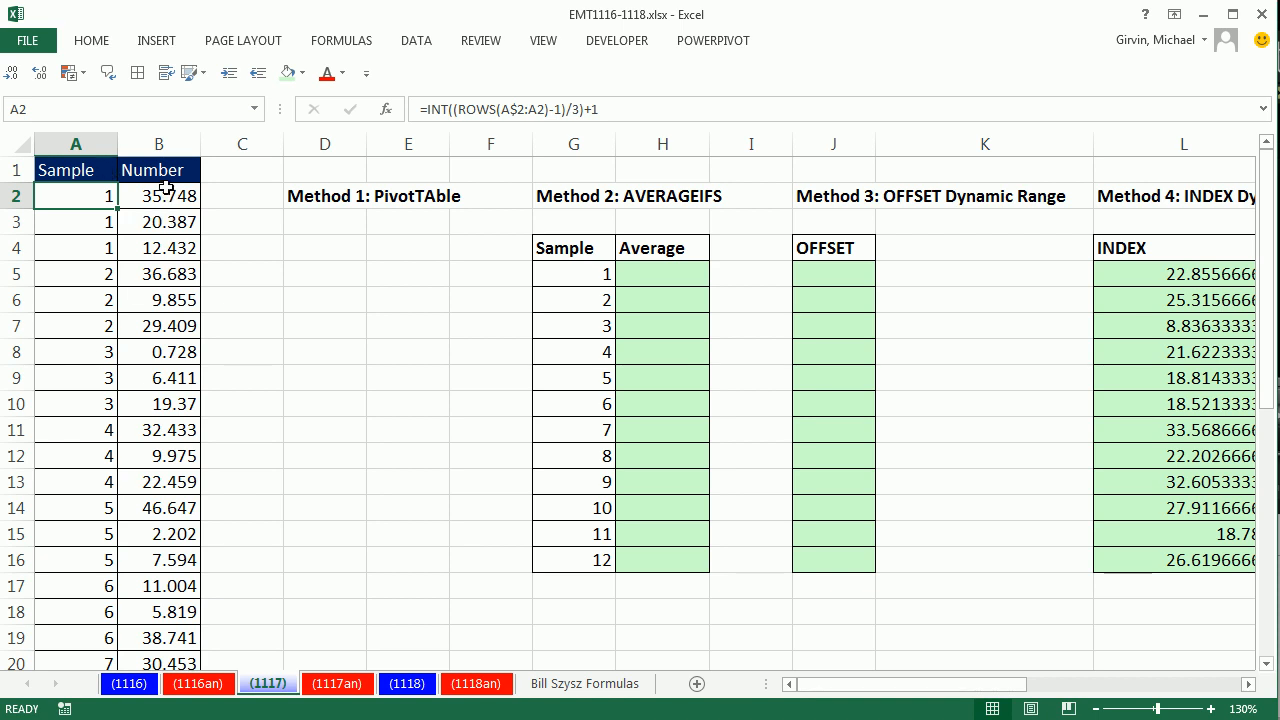
- Check a sample's three Number values and select a cell inside the data table
{"action": "left_click_drag", "start_coordinate": [160, 196], "coordinate": [160, 248]}
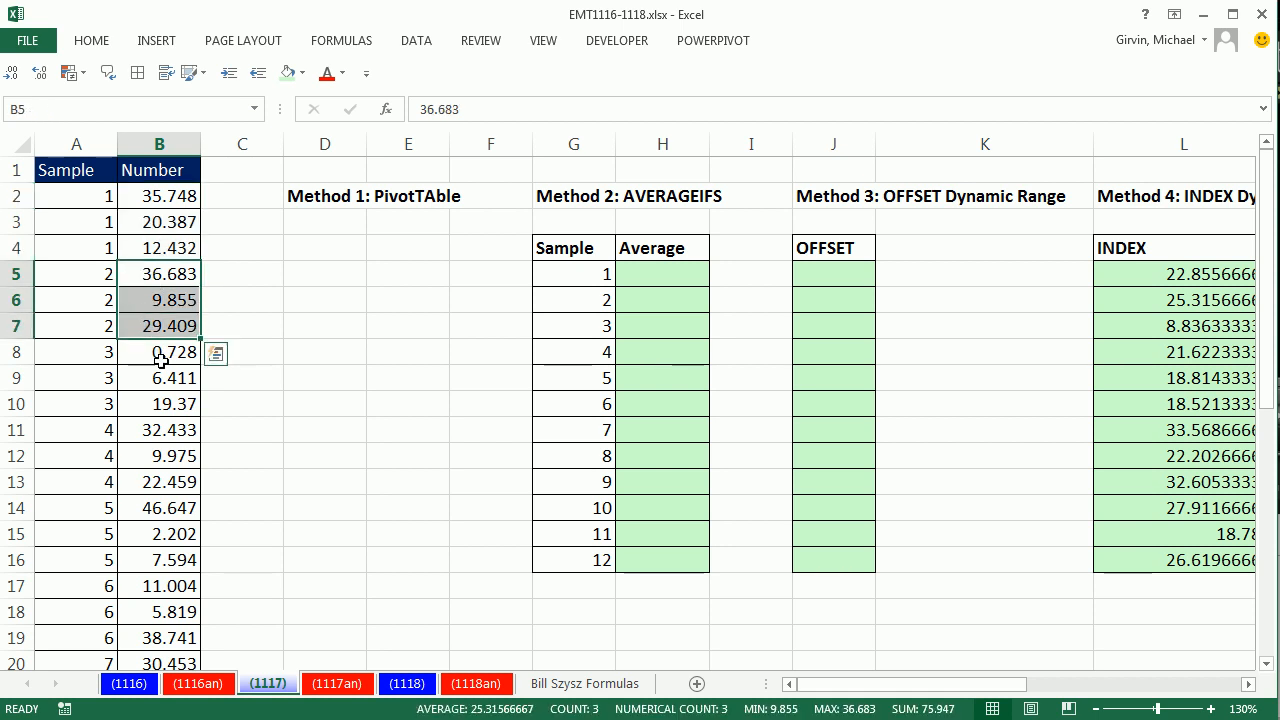
{"action": "left_click", "coordinate": [158, 352]}
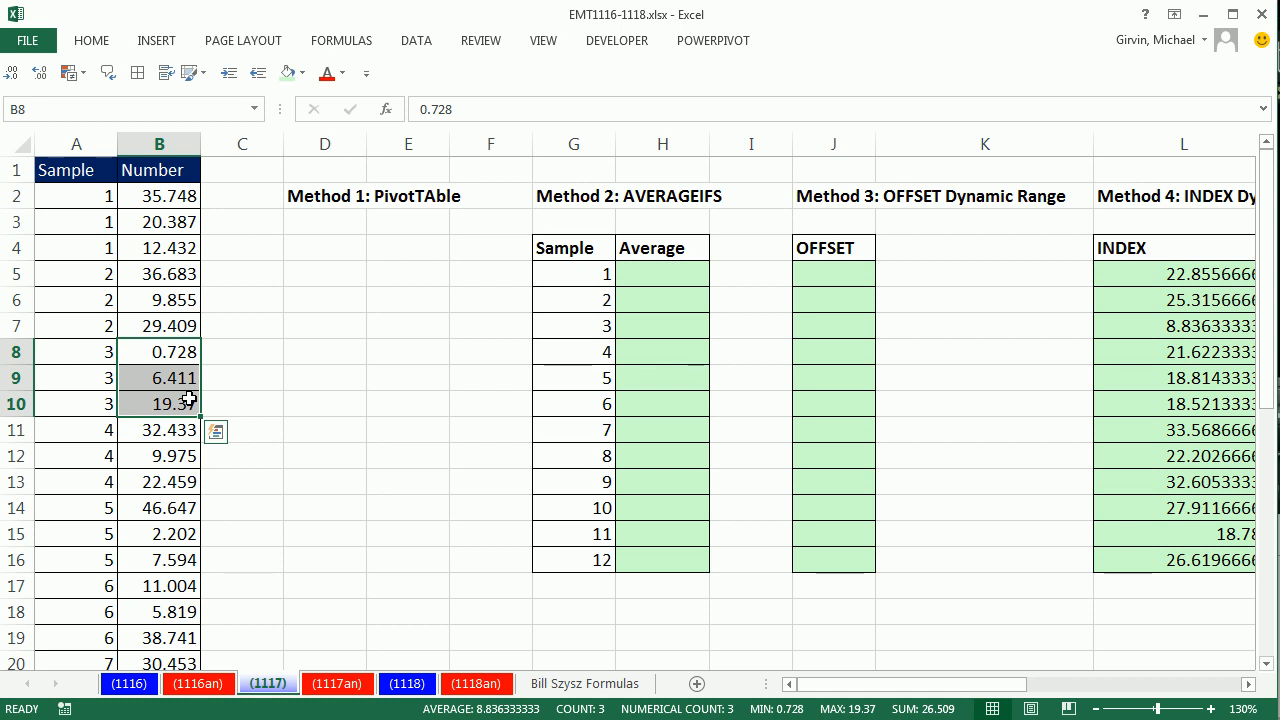
{"action": "mouse_move", "coordinate": [68, 368]}
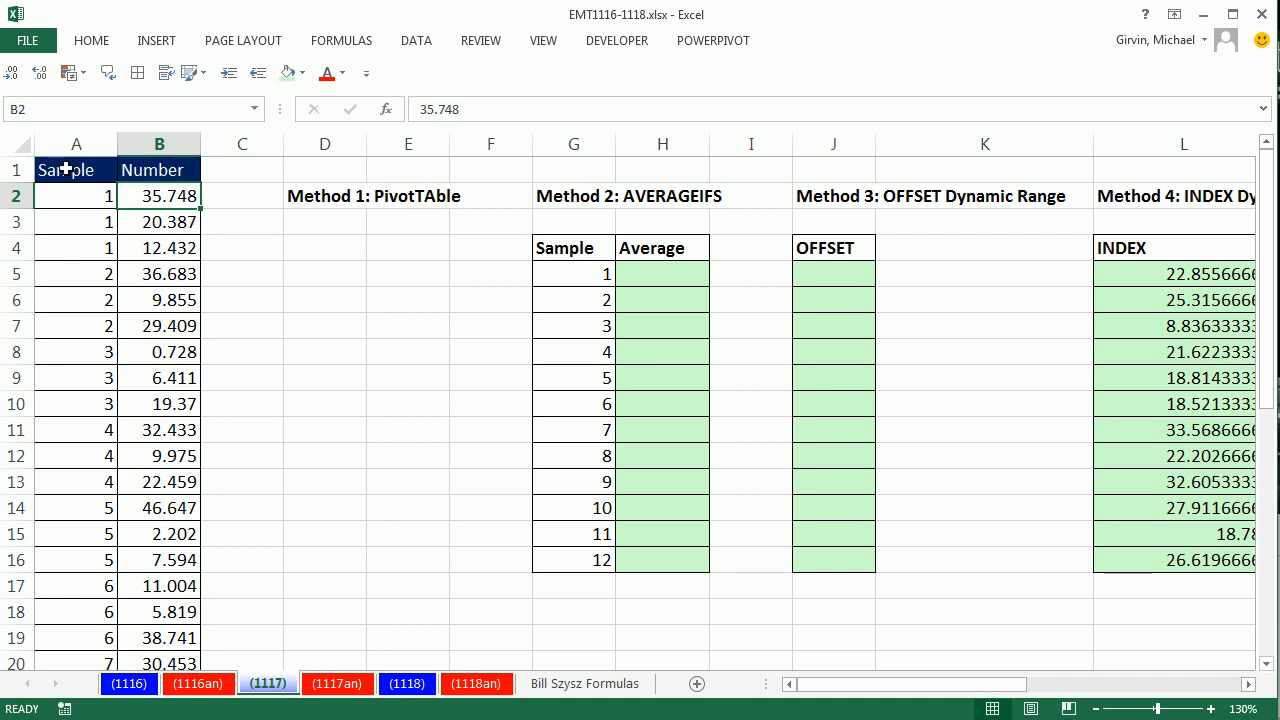
{"action": "left_click", "coordinate": [160, 168]}
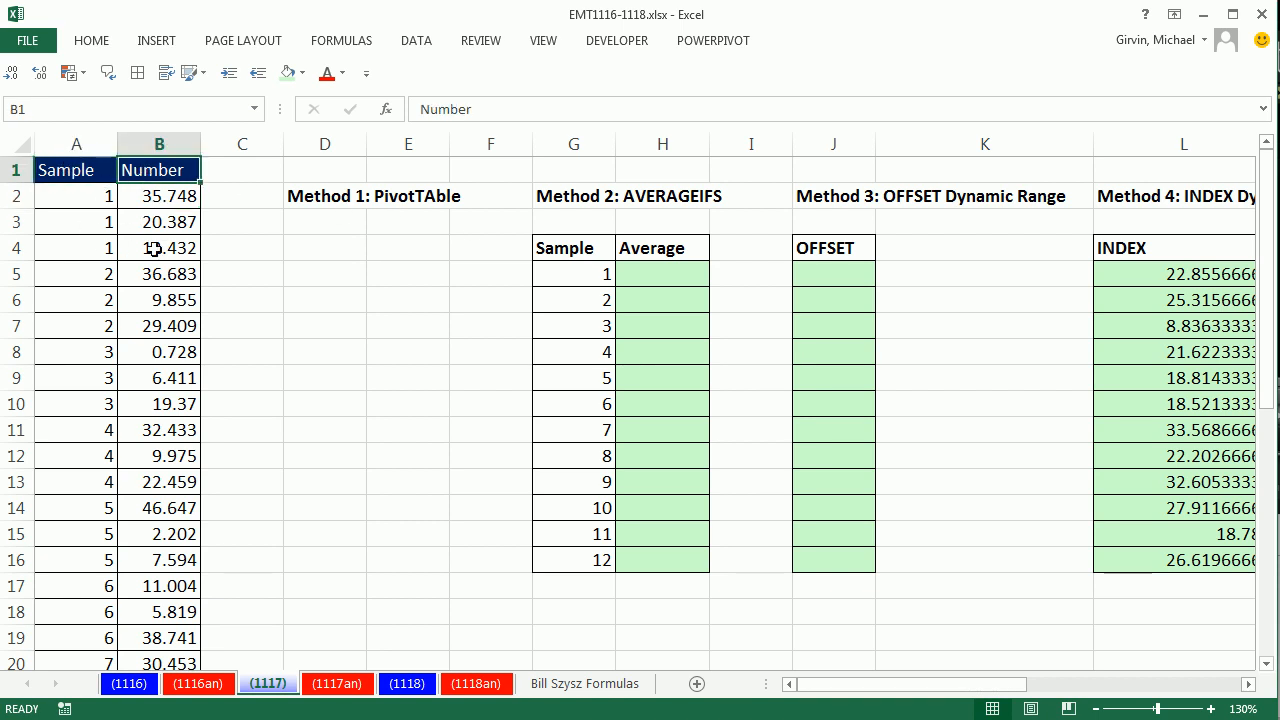
{"action": "left_click", "coordinate": [158, 220]}
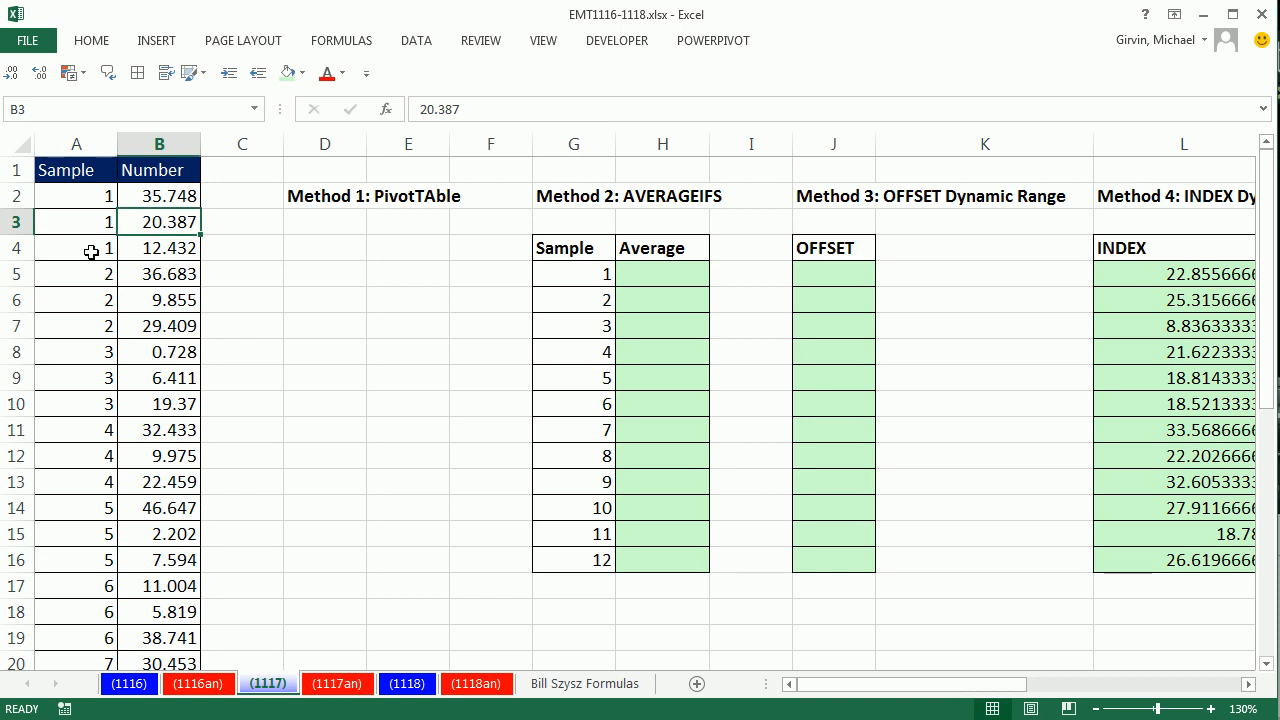
{"action": "left_click", "coordinate": [158, 248]}
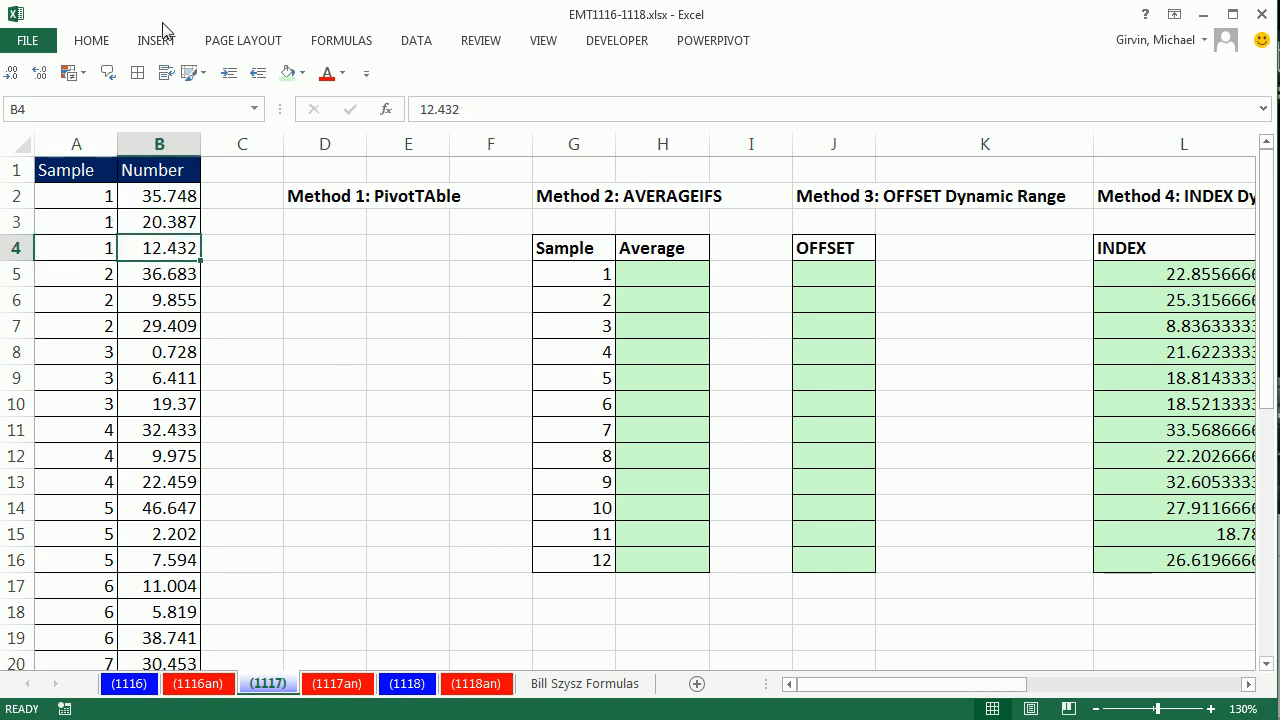
- Create a PivotTable from the data on the existing worksheet at cell D5
{"action": "left_click", "coordinate": [156, 40]}
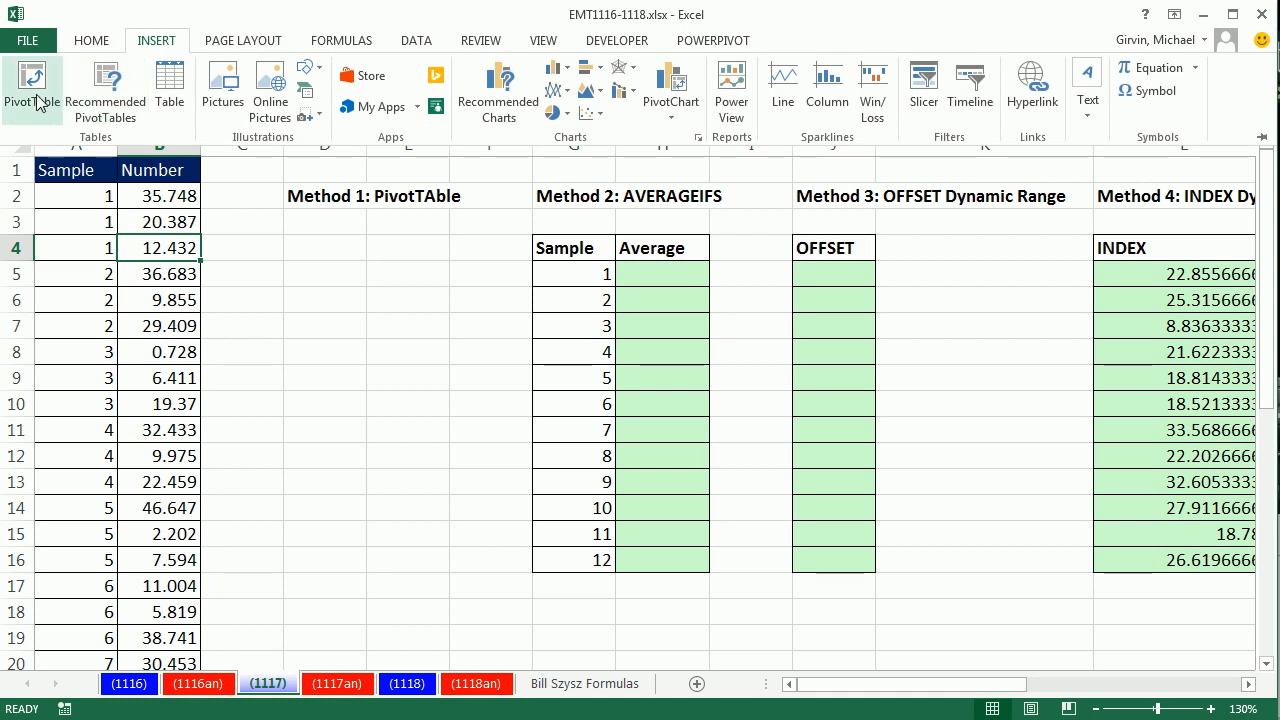
{"action": "left_click", "coordinate": [92, 40]}
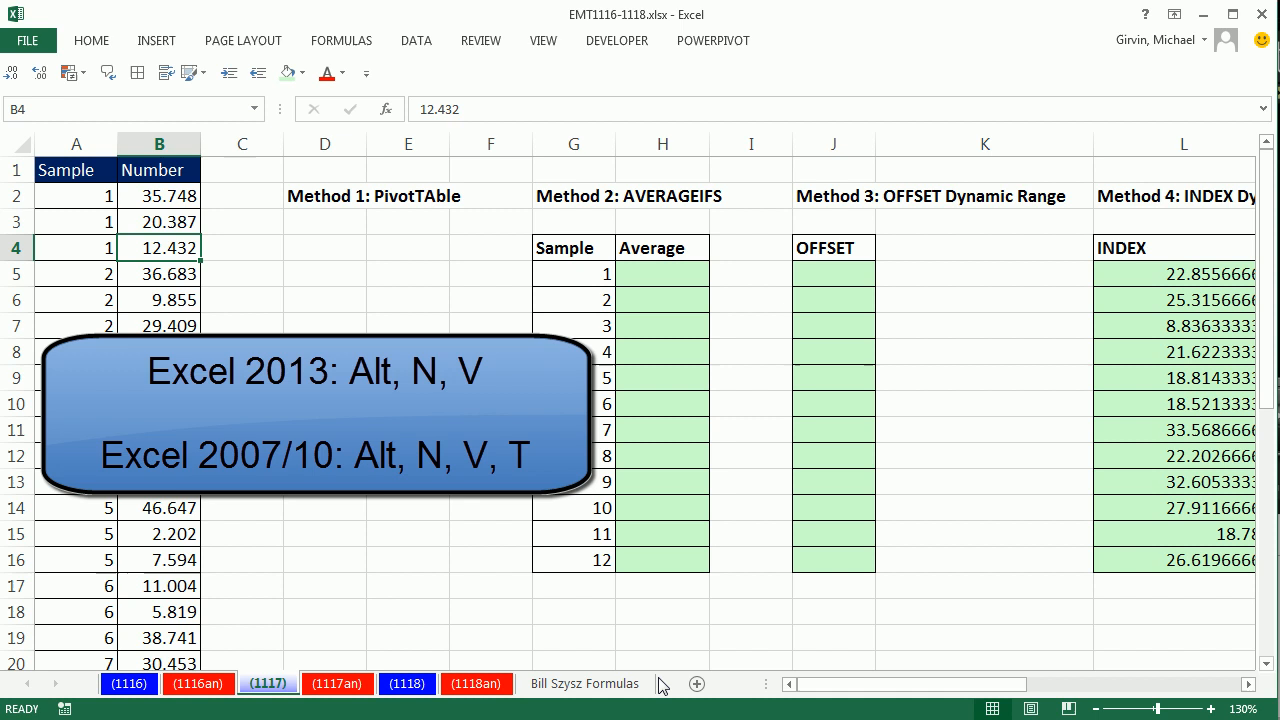
{"action": "left_click", "coordinate": [156, 40]}
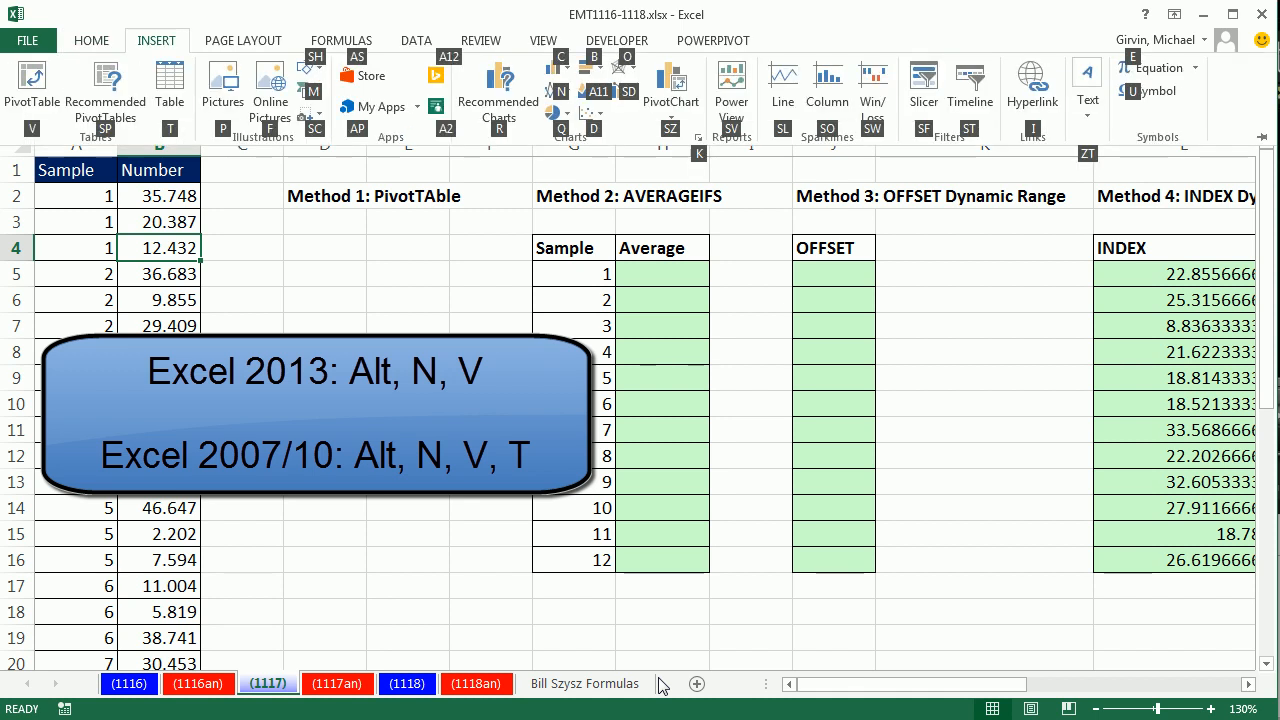
{"action": "left_click", "coordinate": [32, 84]}
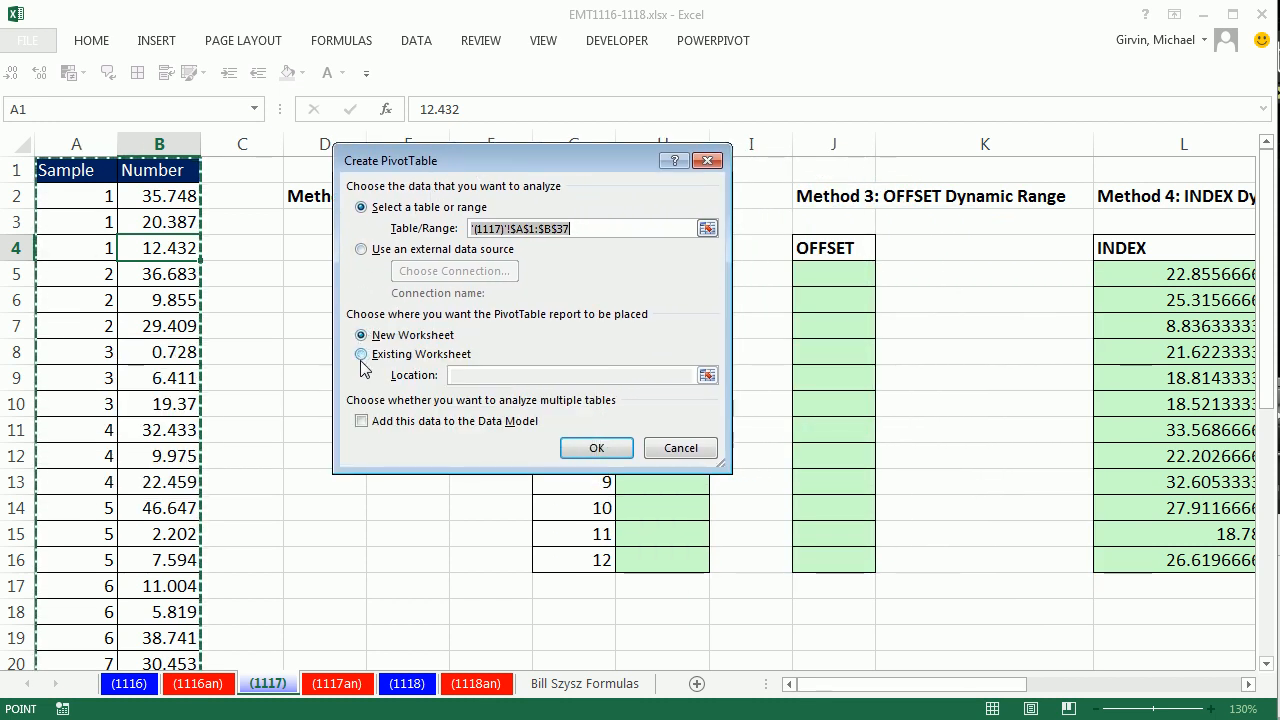
{"action": "left_click", "coordinate": [362, 354]}
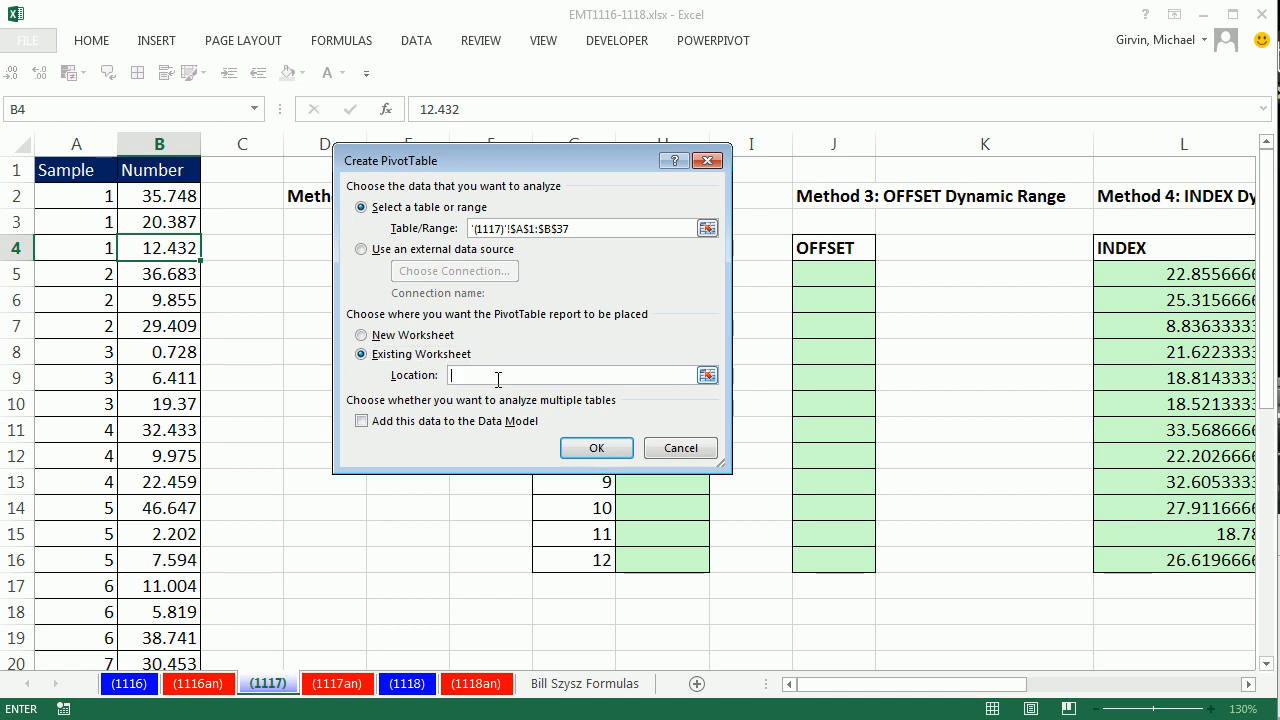
{"action": "left_click_drag", "start_coordinate": [530, 160], "coordinate": [756, 148]}
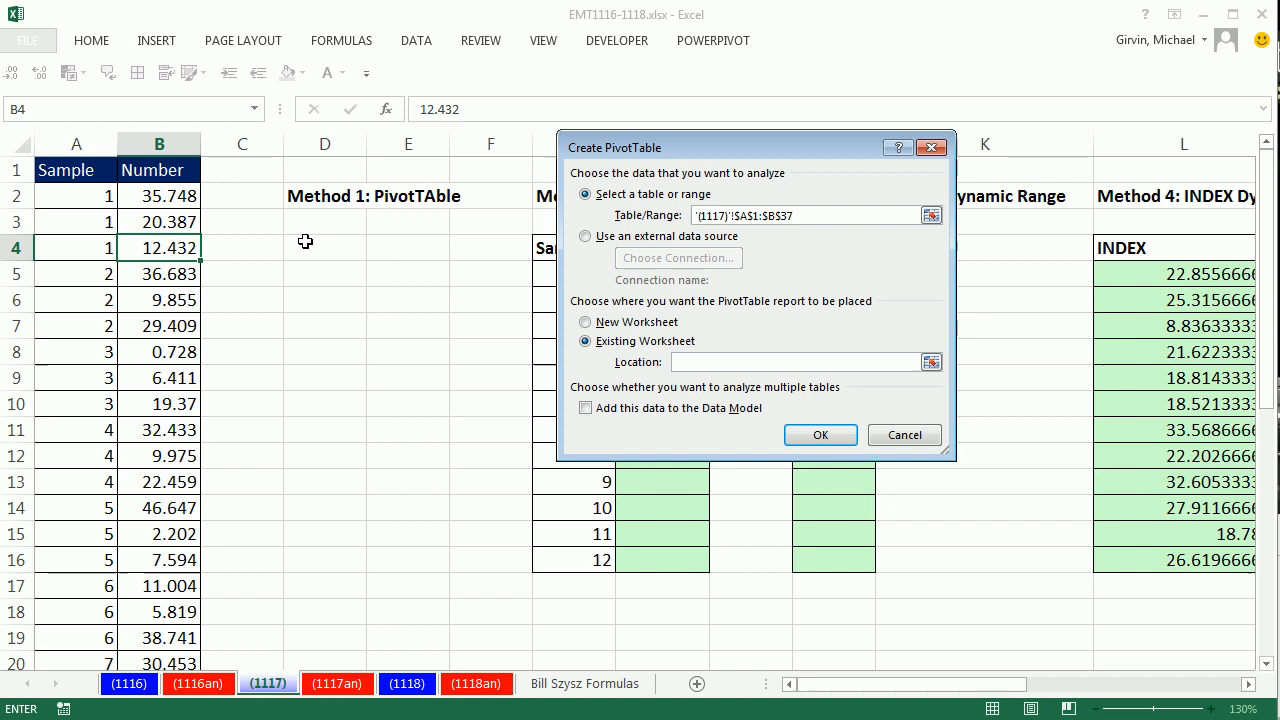
{"action": "mouse_move", "coordinate": [292, 268]}
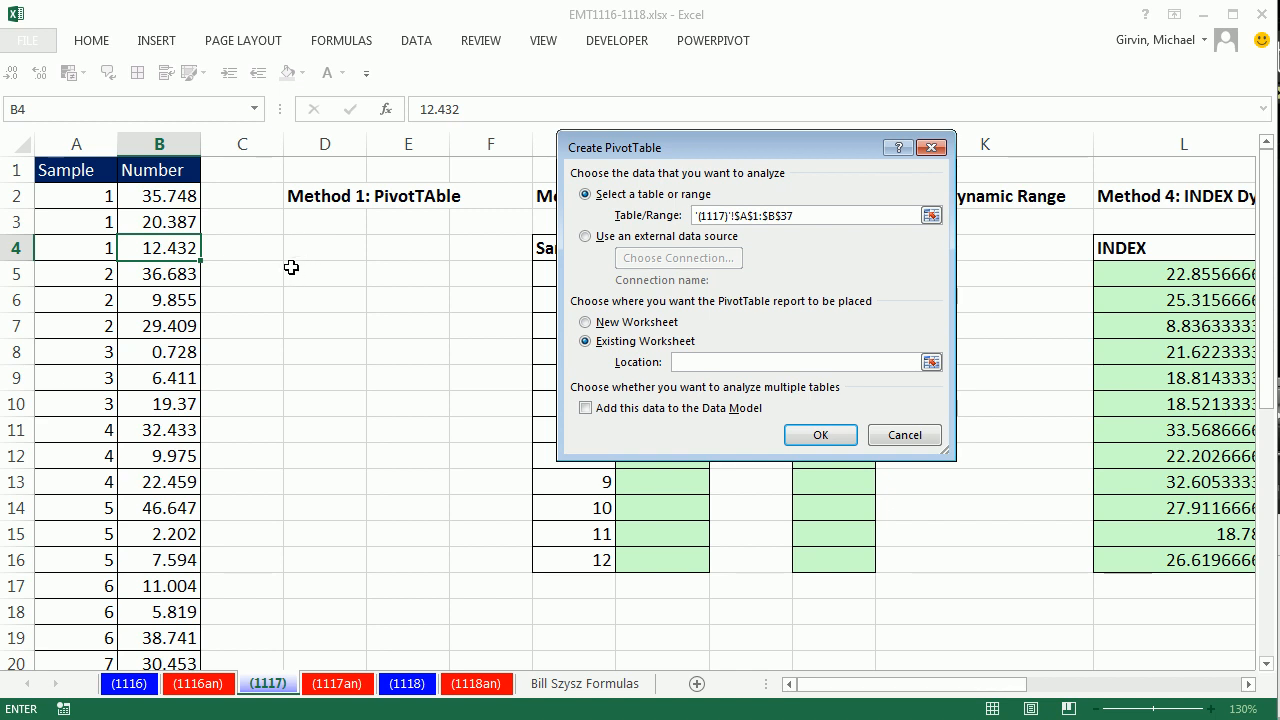
{"action": "left_click", "coordinate": [324, 274]}
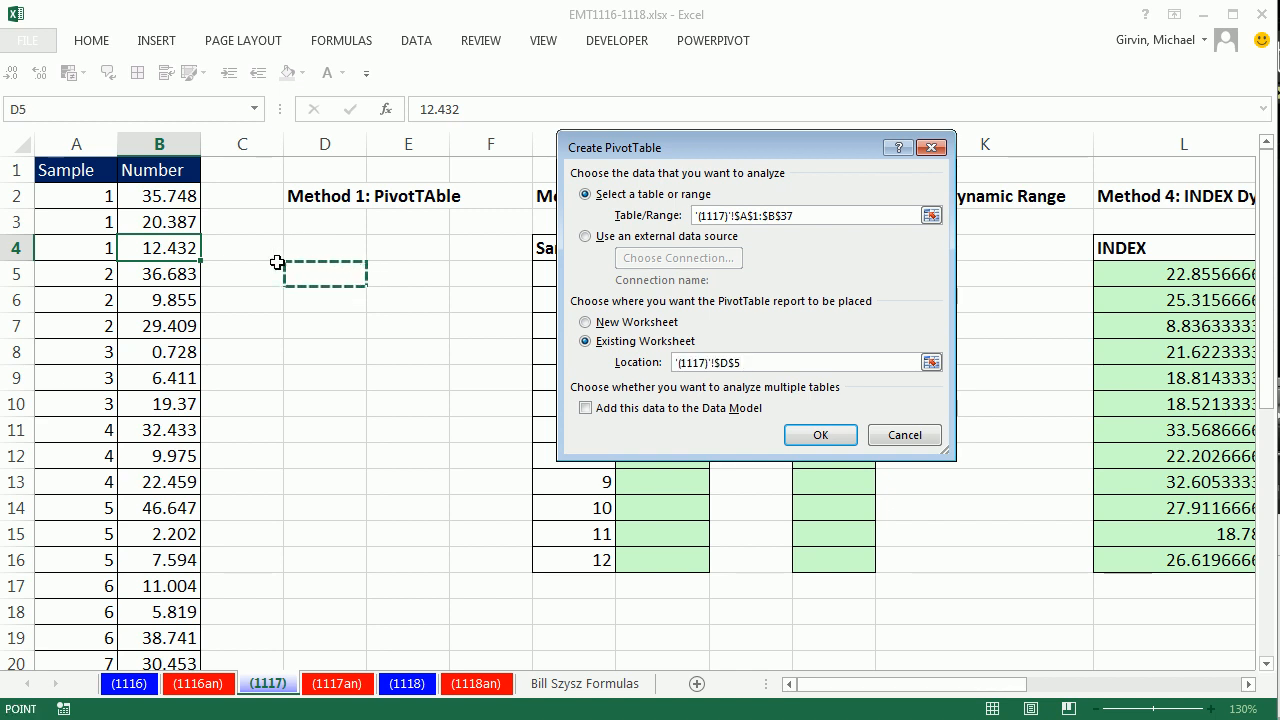
{"action": "mouse_move", "coordinate": [384, 270]}
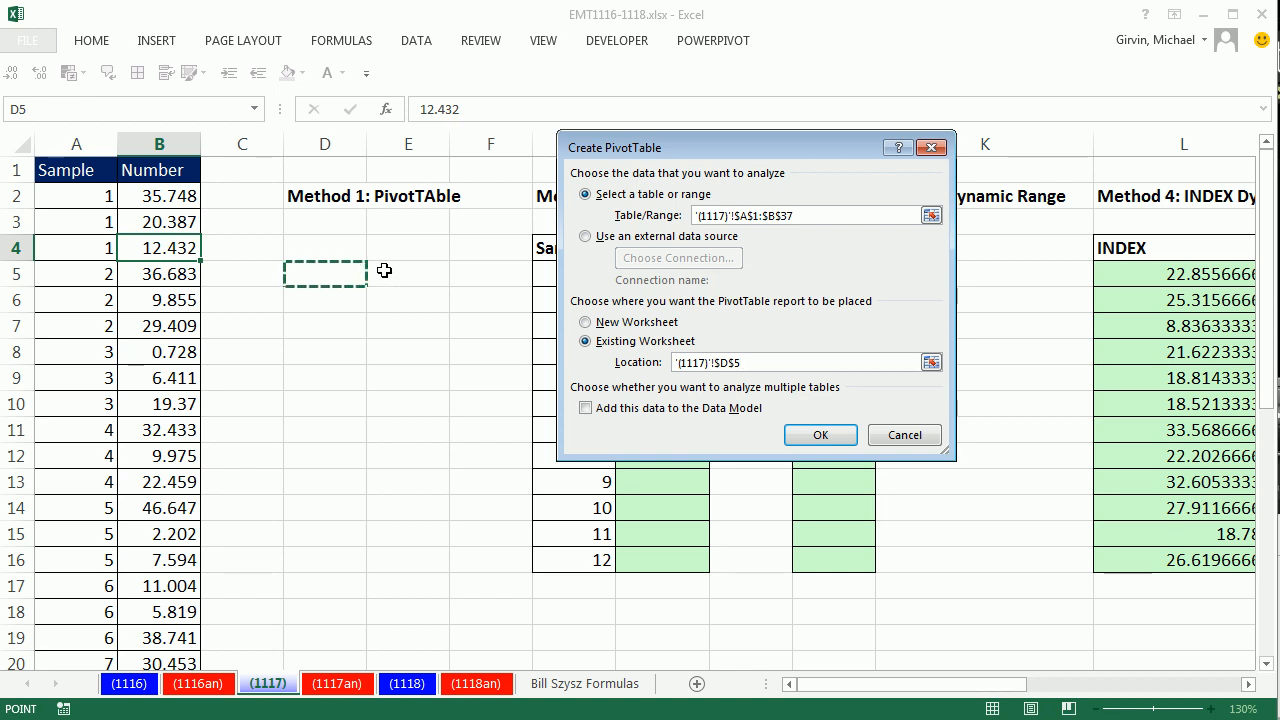
{"action": "mouse_move", "coordinate": [388, 368]}
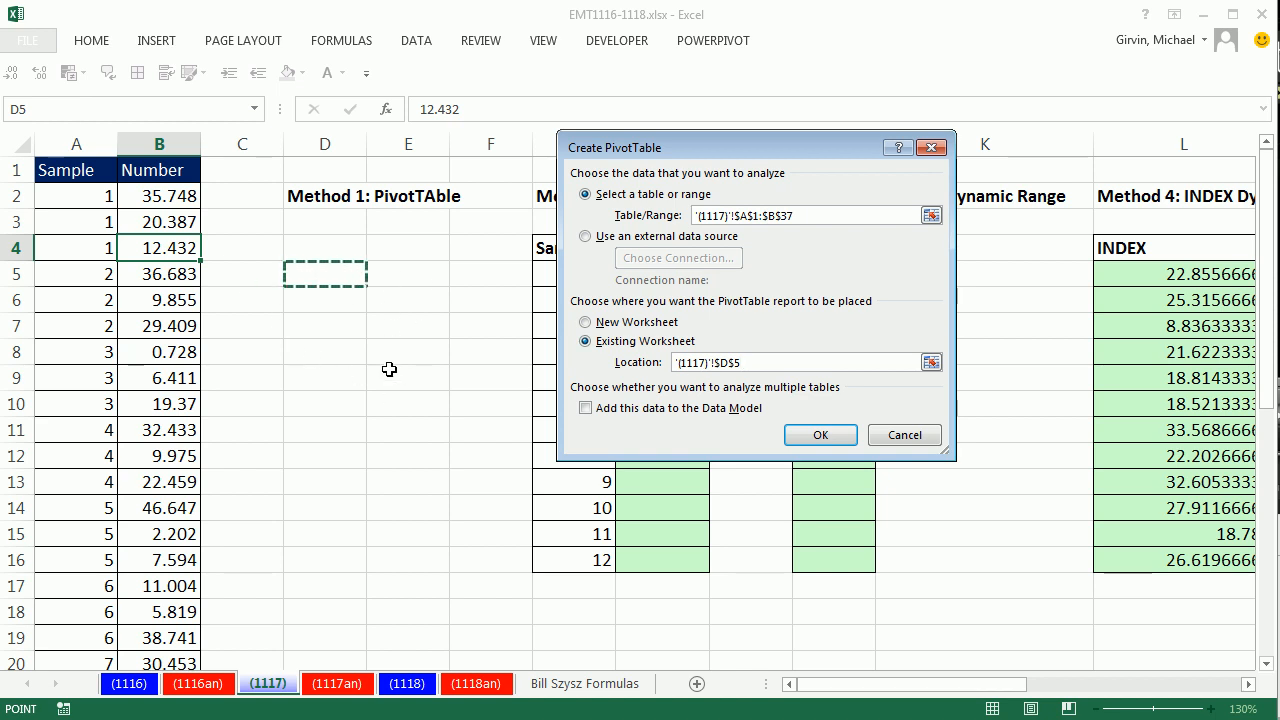
{"action": "left_click", "coordinate": [820, 436]}
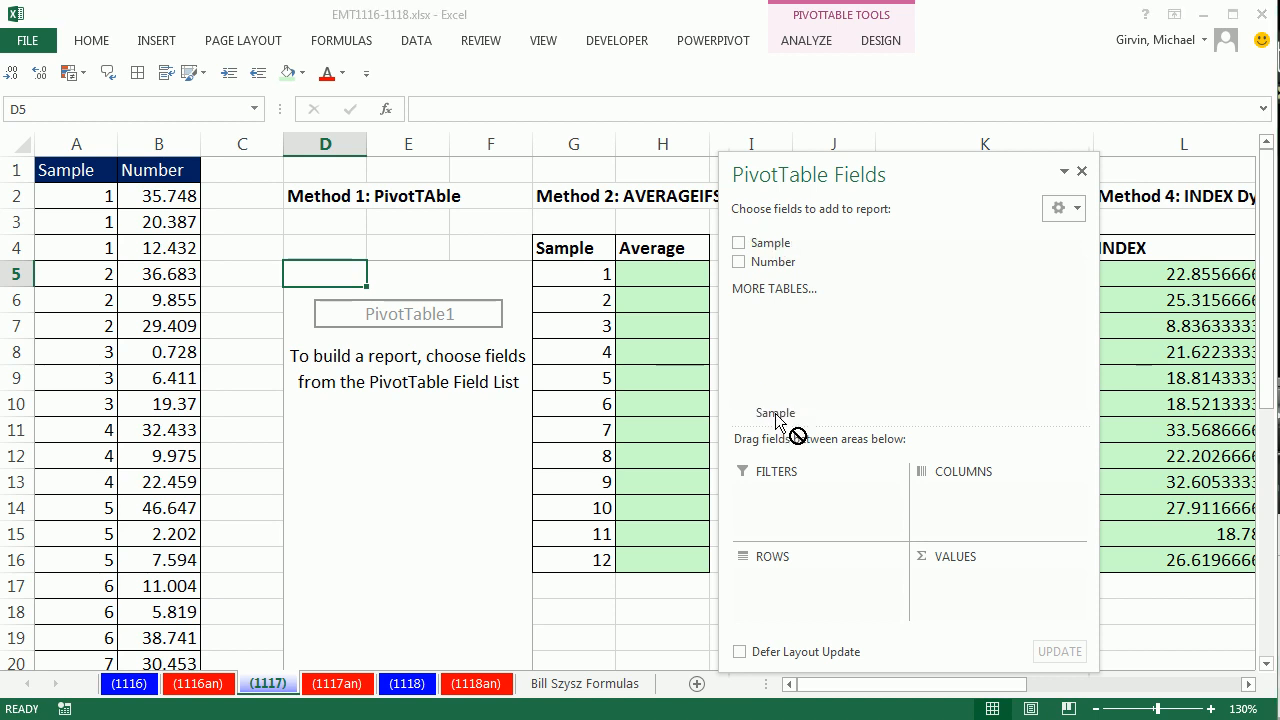
- Add Sample as row labels and Number as the summarised values
{"action": "left_click", "coordinate": [740, 242]}
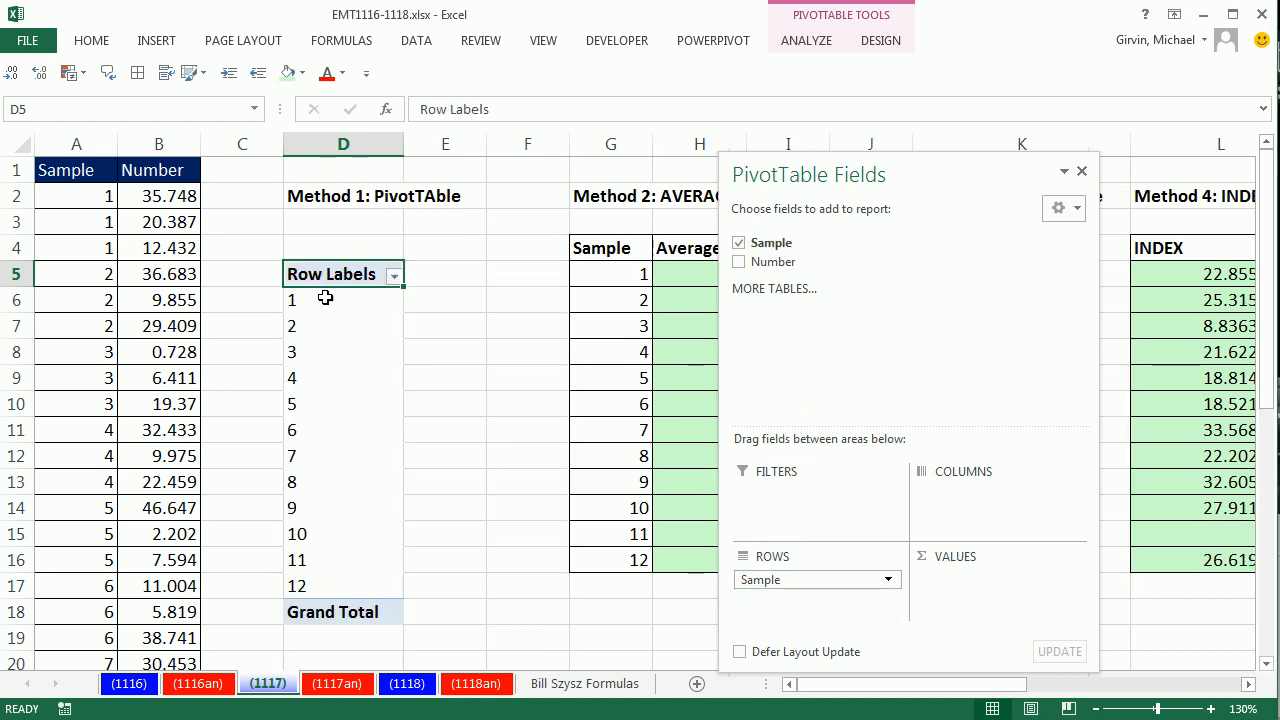
{"action": "mouse_move", "coordinate": [780, 260]}
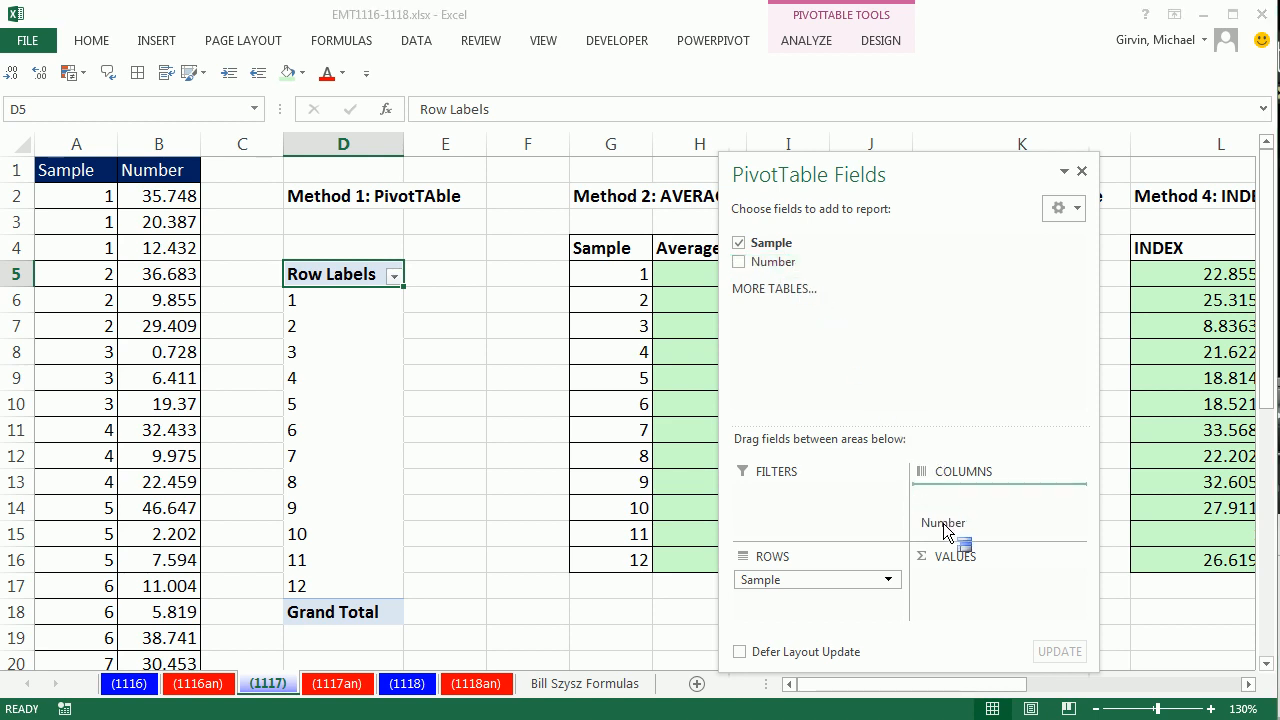
{"action": "left_click_drag", "start_coordinate": [942, 522], "coordinate": [948, 608]}
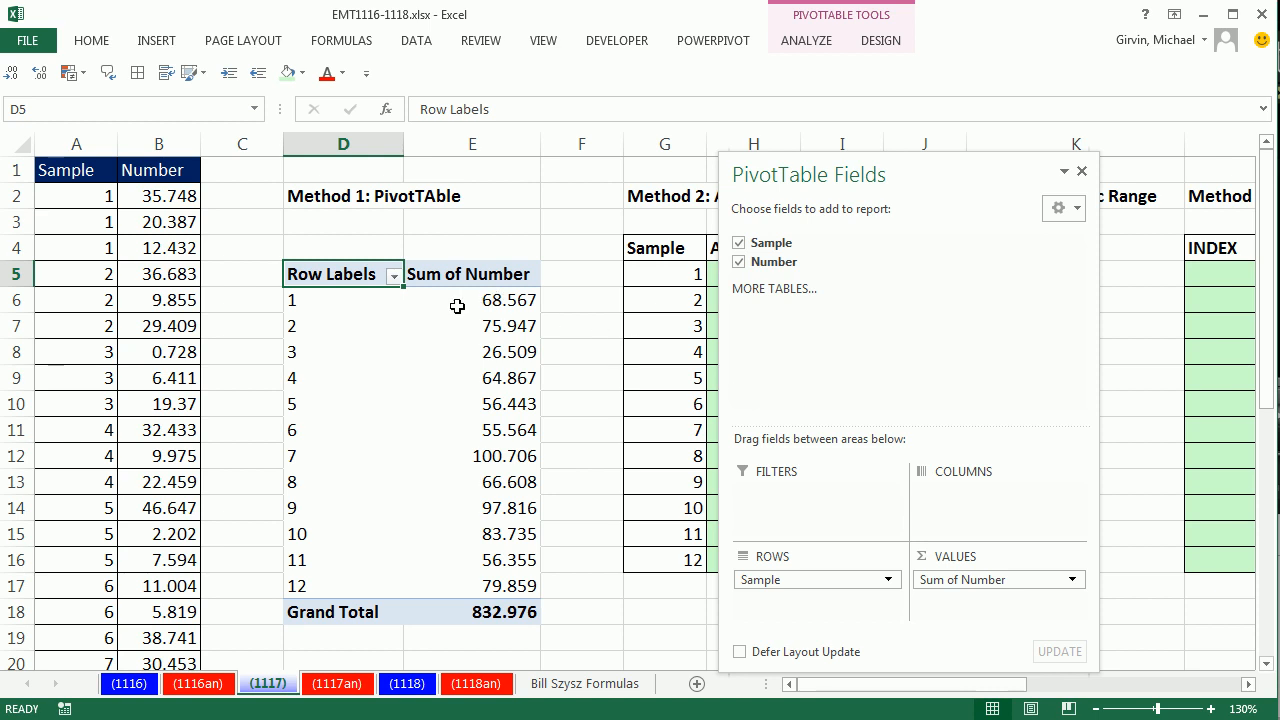
- Summarise Number by Average with a one-decimal Number format in Value Field Settings
{"action": "right_click", "coordinate": [508, 300]}
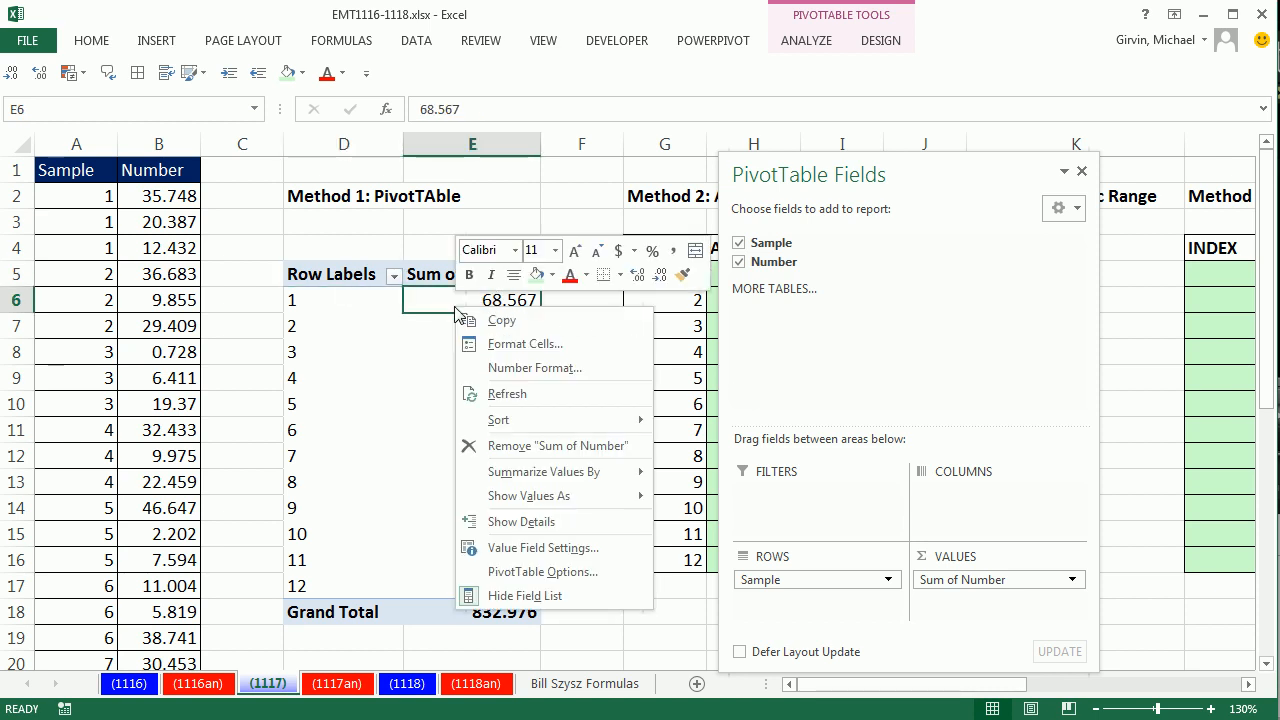
{"action": "mouse_move", "coordinate": [544, 572]}
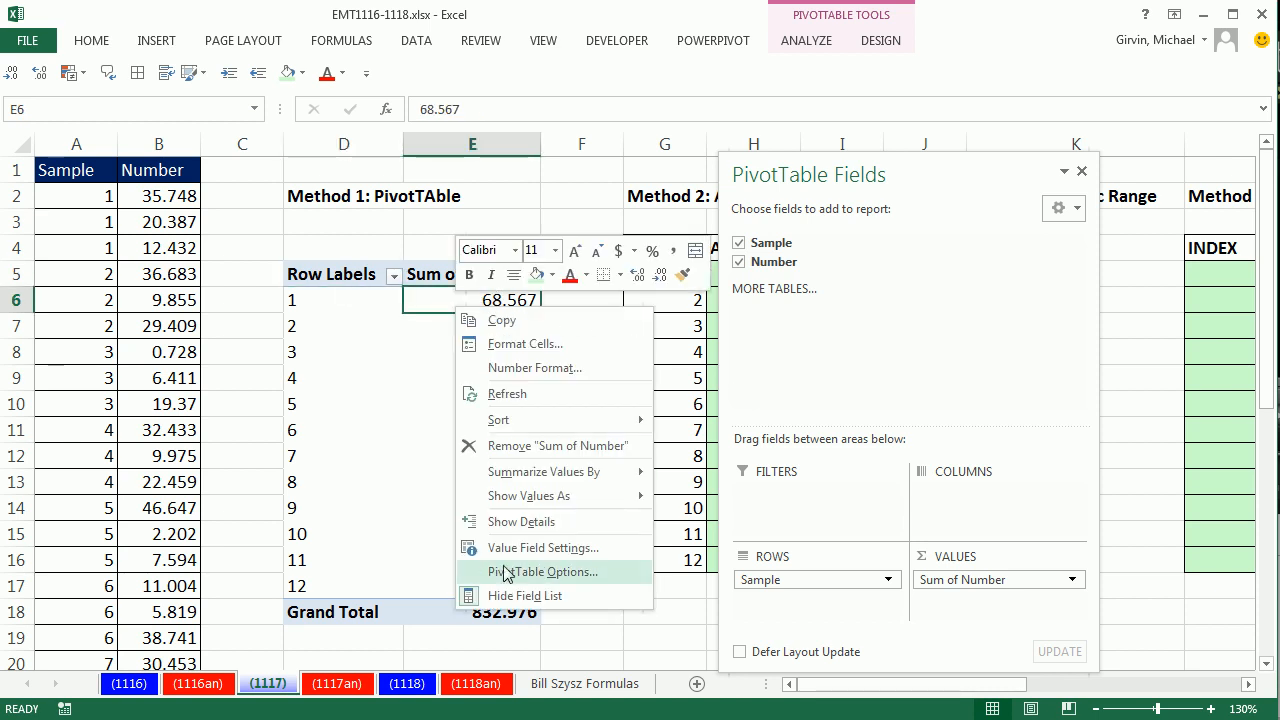
{"action": "mouse_move", "coordinate": [544, 548]}
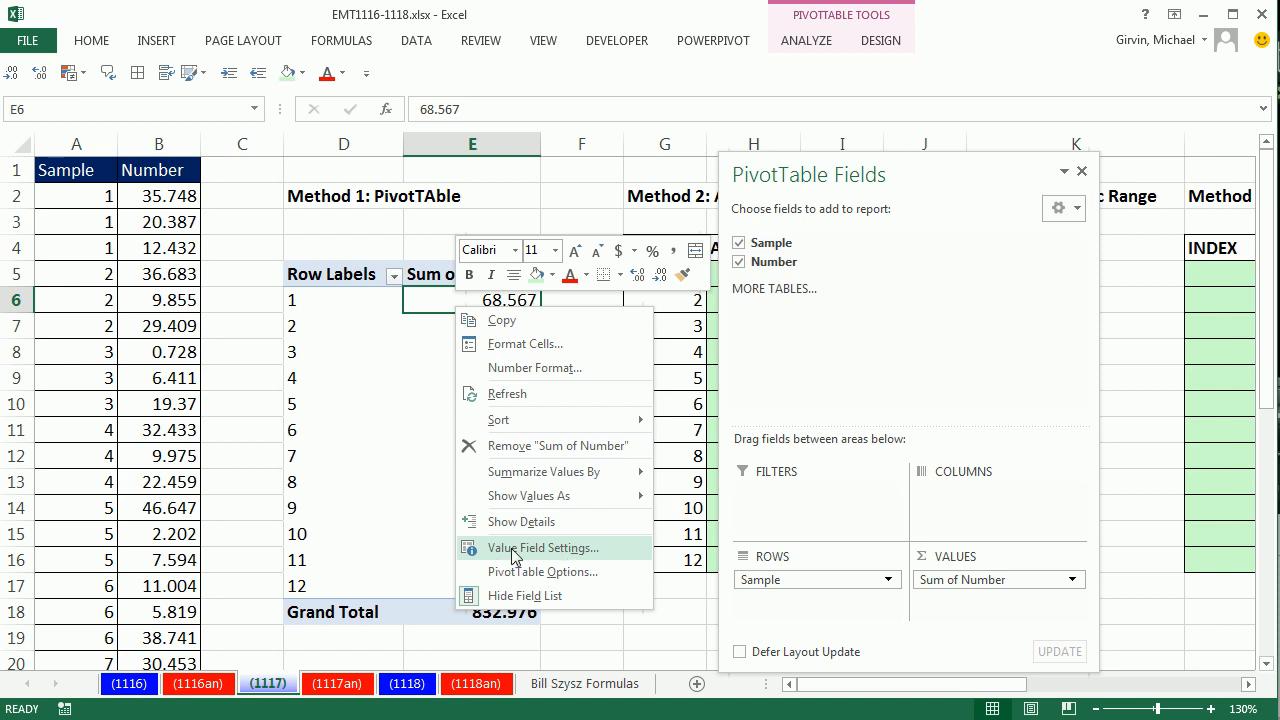
{"action": "mouse_move", "coordinate": [544, 472]}
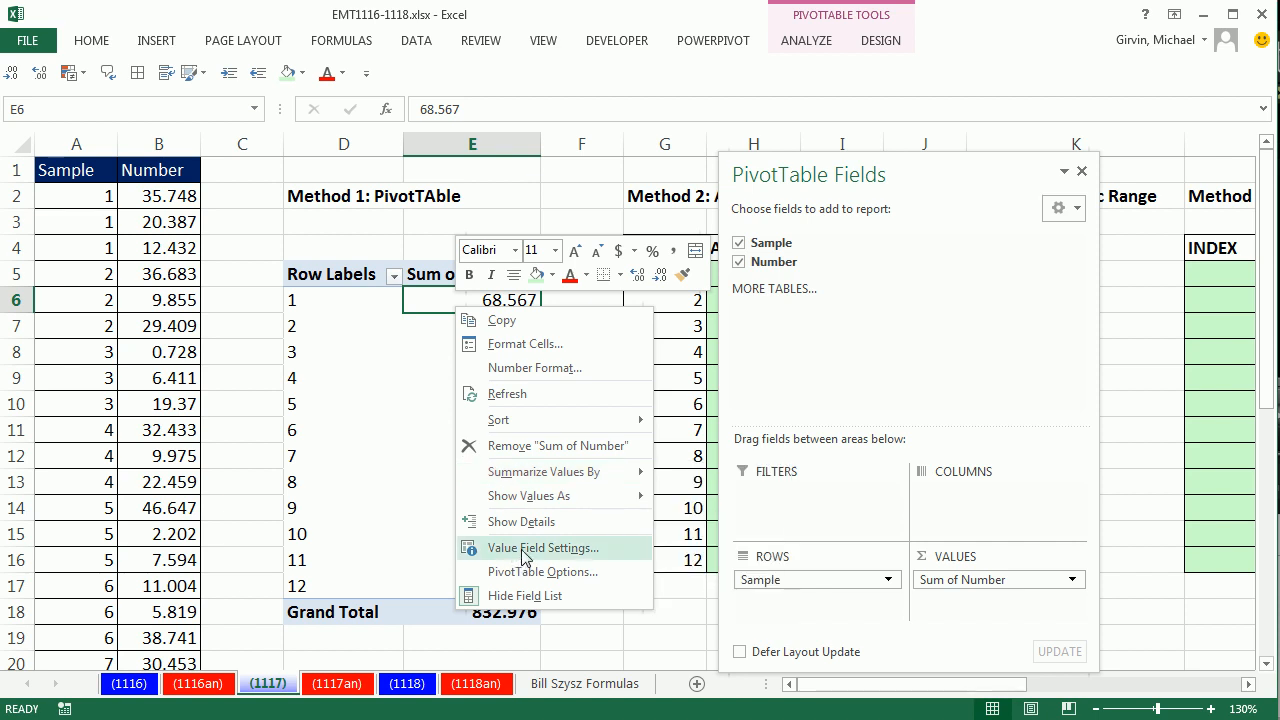
{"action": "left_click", "coordinate": [544, 548]}
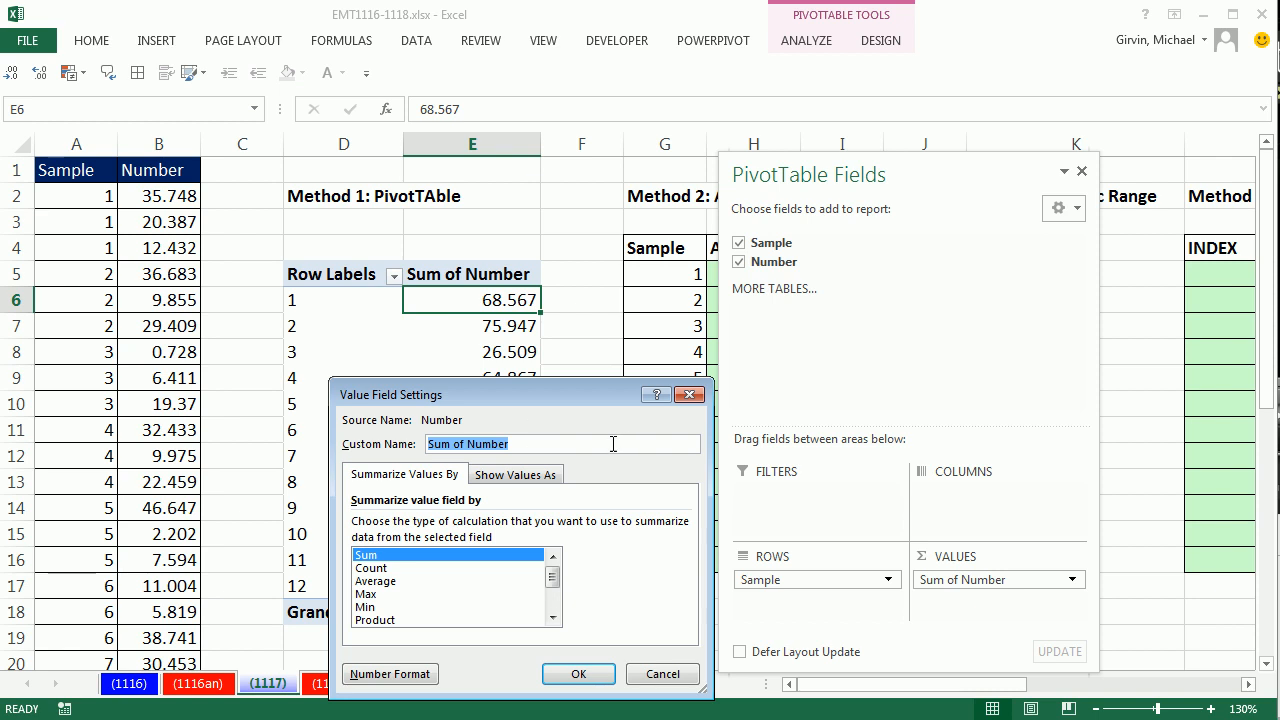
{"action": "mouse_move", "coordinate": [504, 468]}
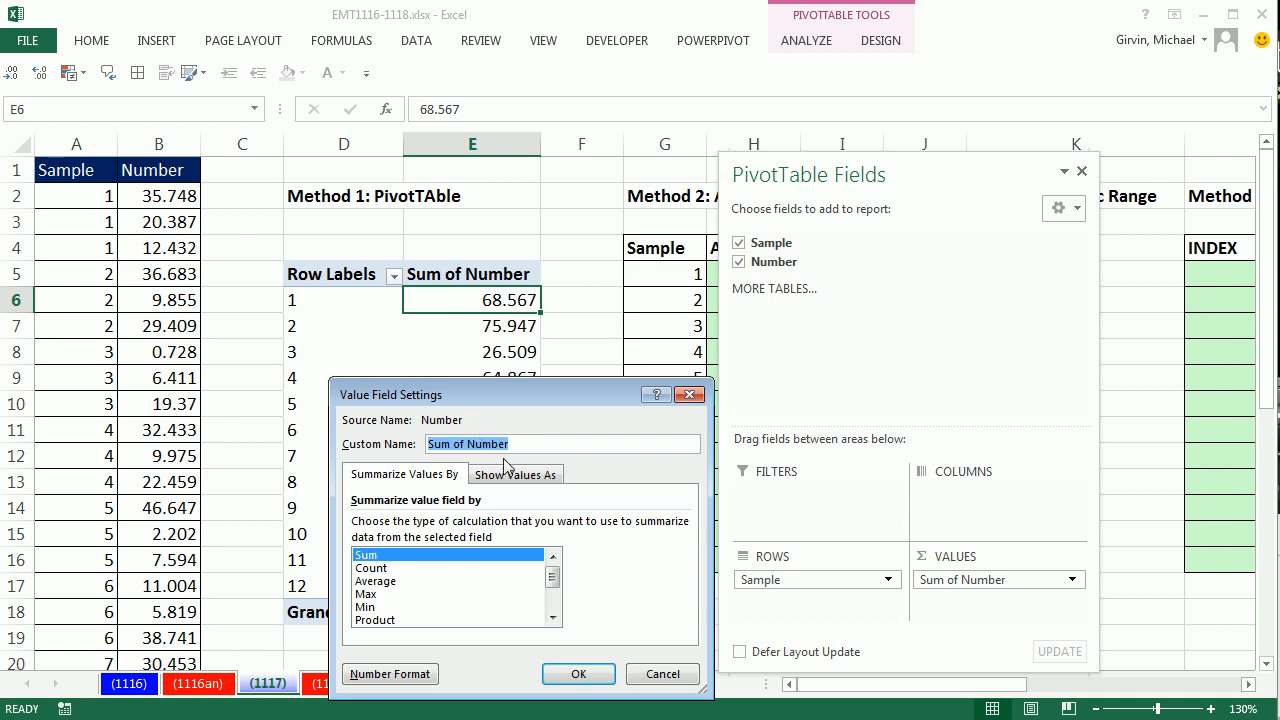
{"action": "left_click", "coordinate": [376, 580]}
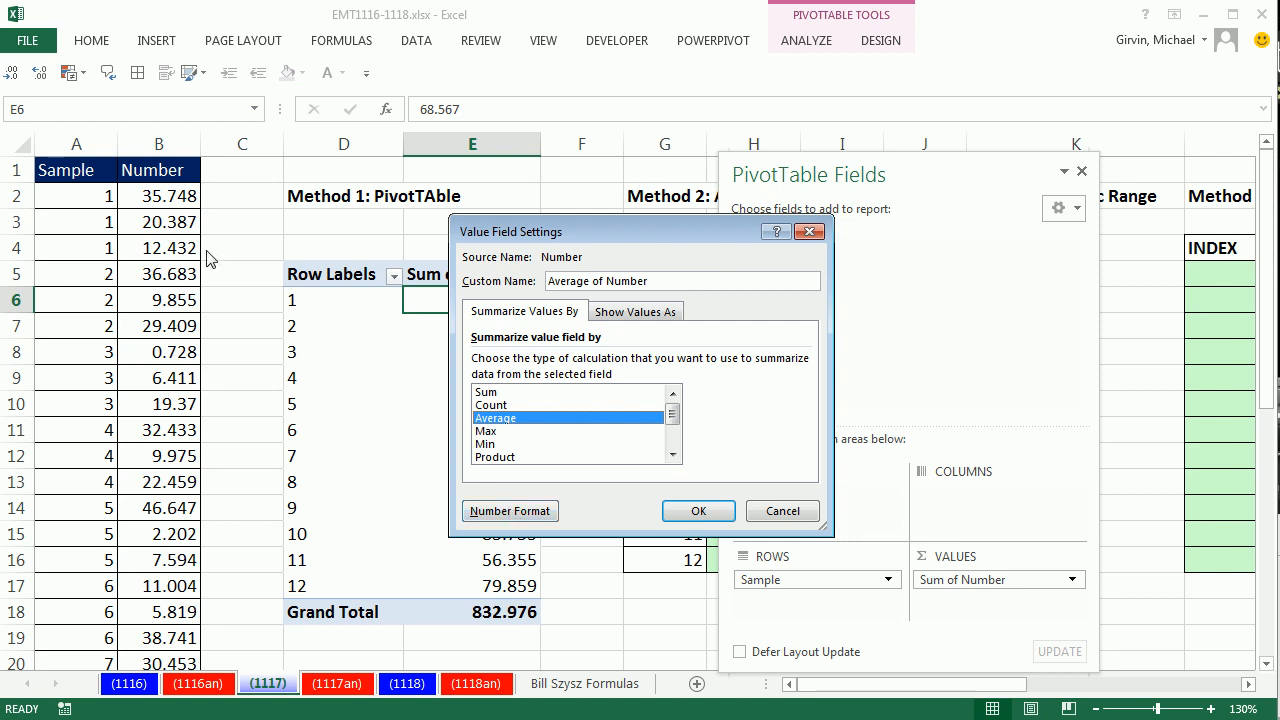
{"action": "mouse_move", "coordinate": [160, 298]}
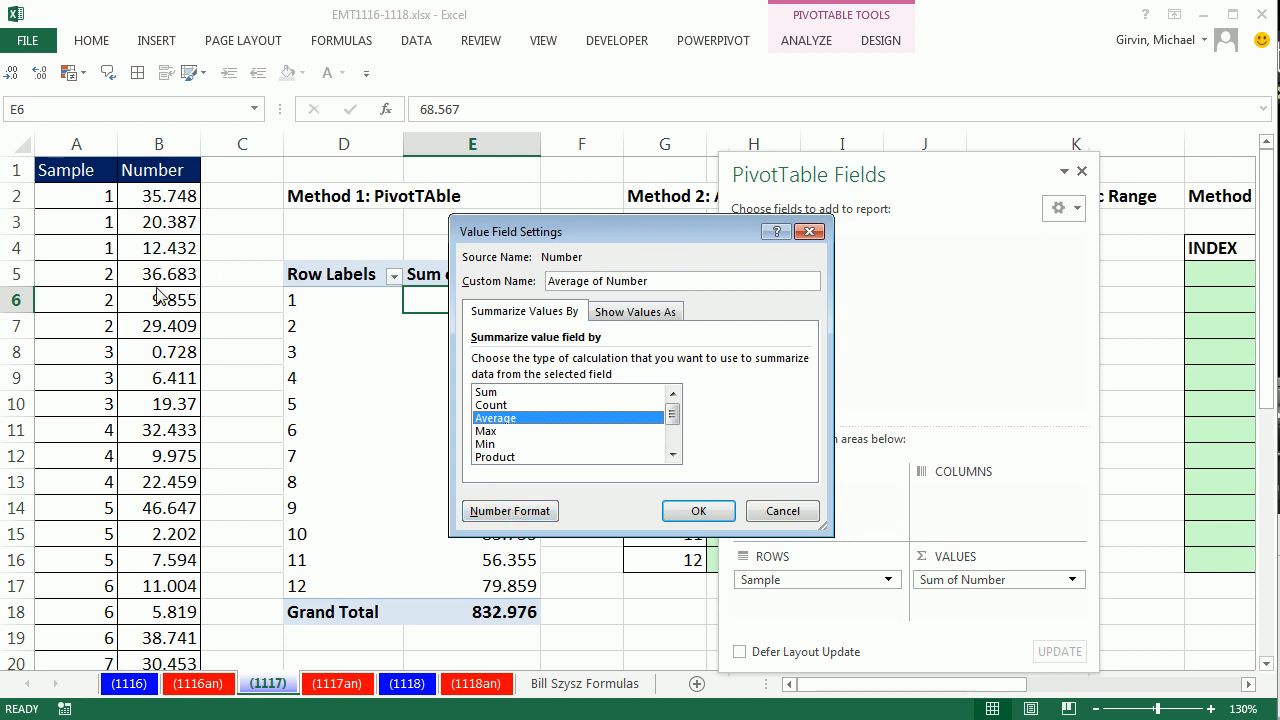
{"action": "mouse_move", "coordinate": [510, 512]}
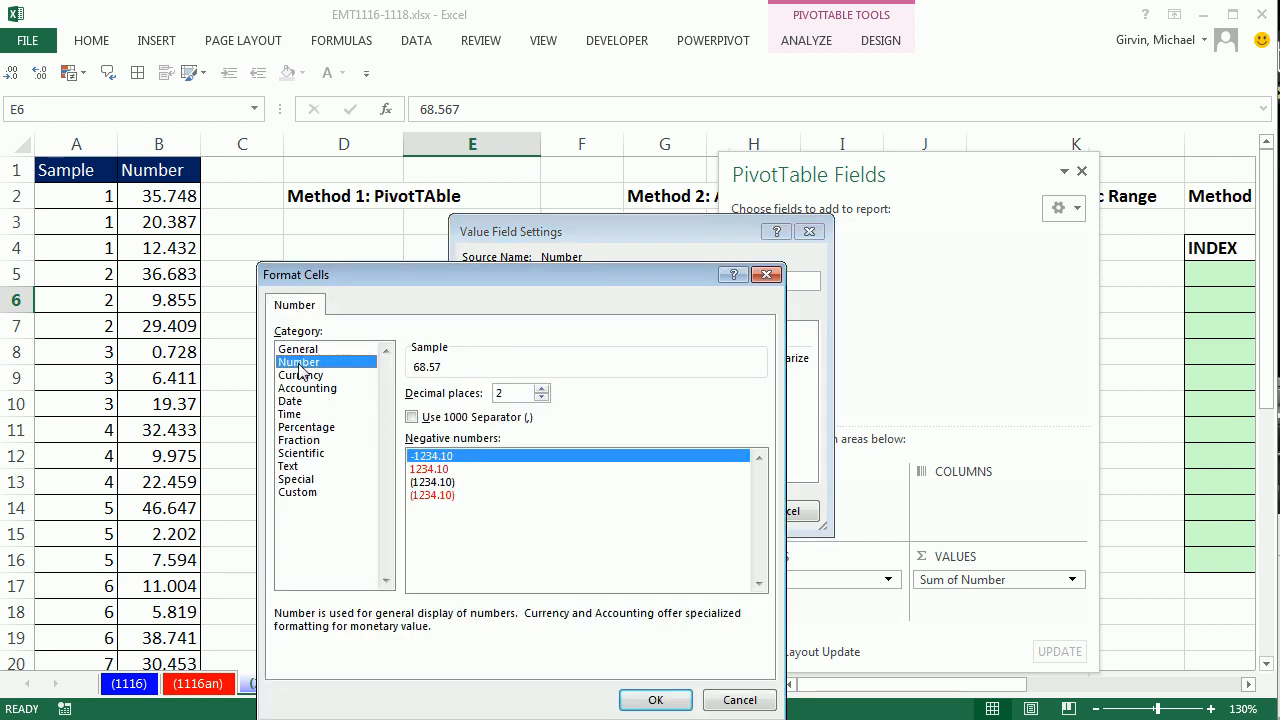
{"action": "left_click", "coordinate": [544, 398]}
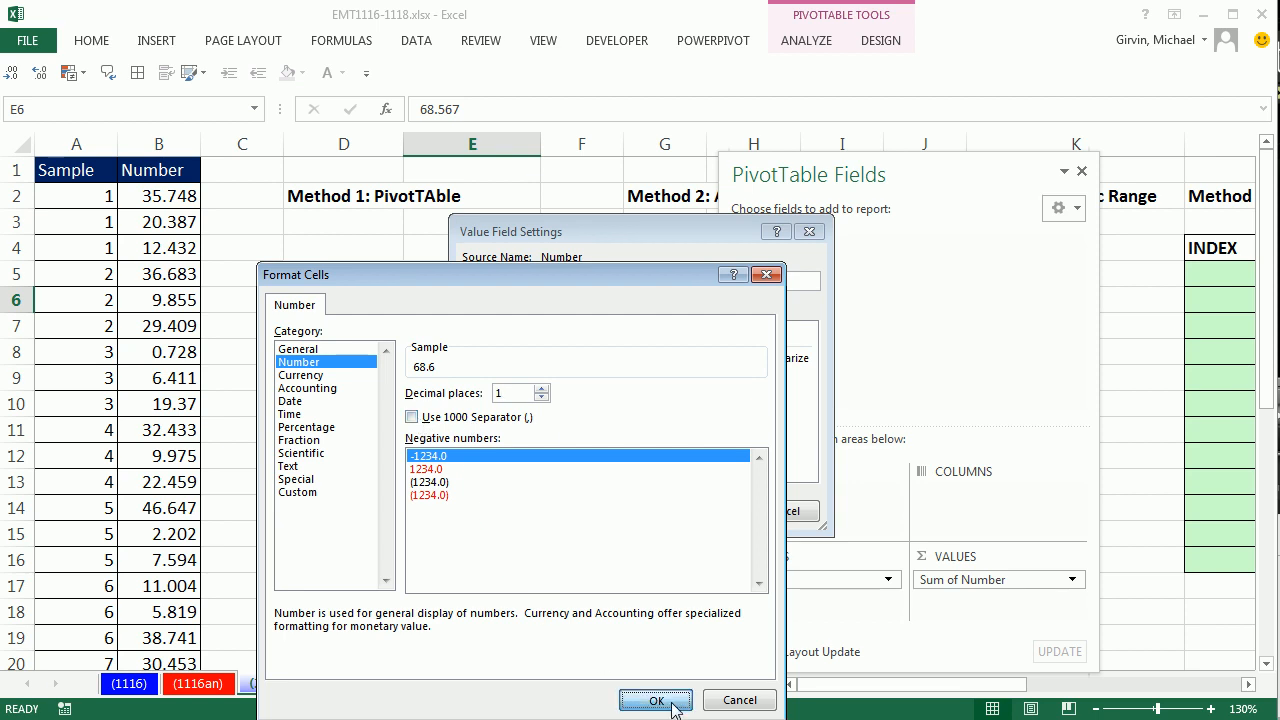
{"action": "left_click", "coordinate": [656, 700]}
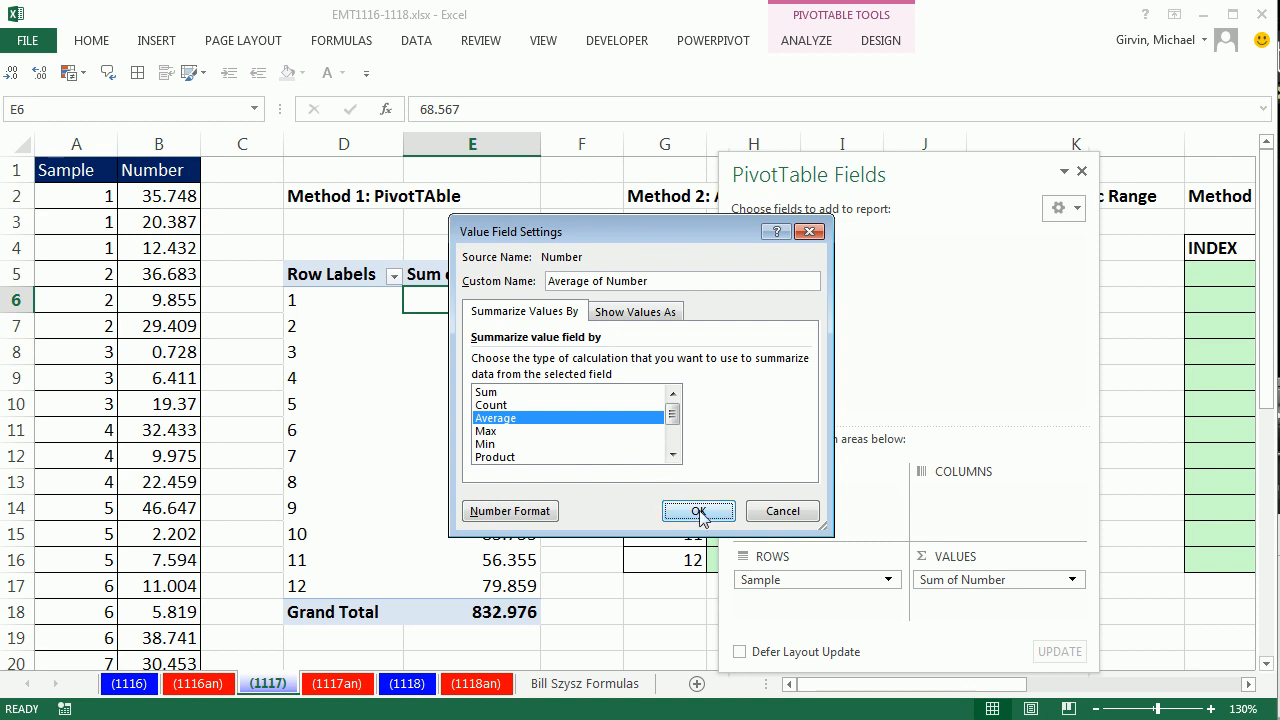
{"action": "mouse_move", "coordinate": [702, 516]}
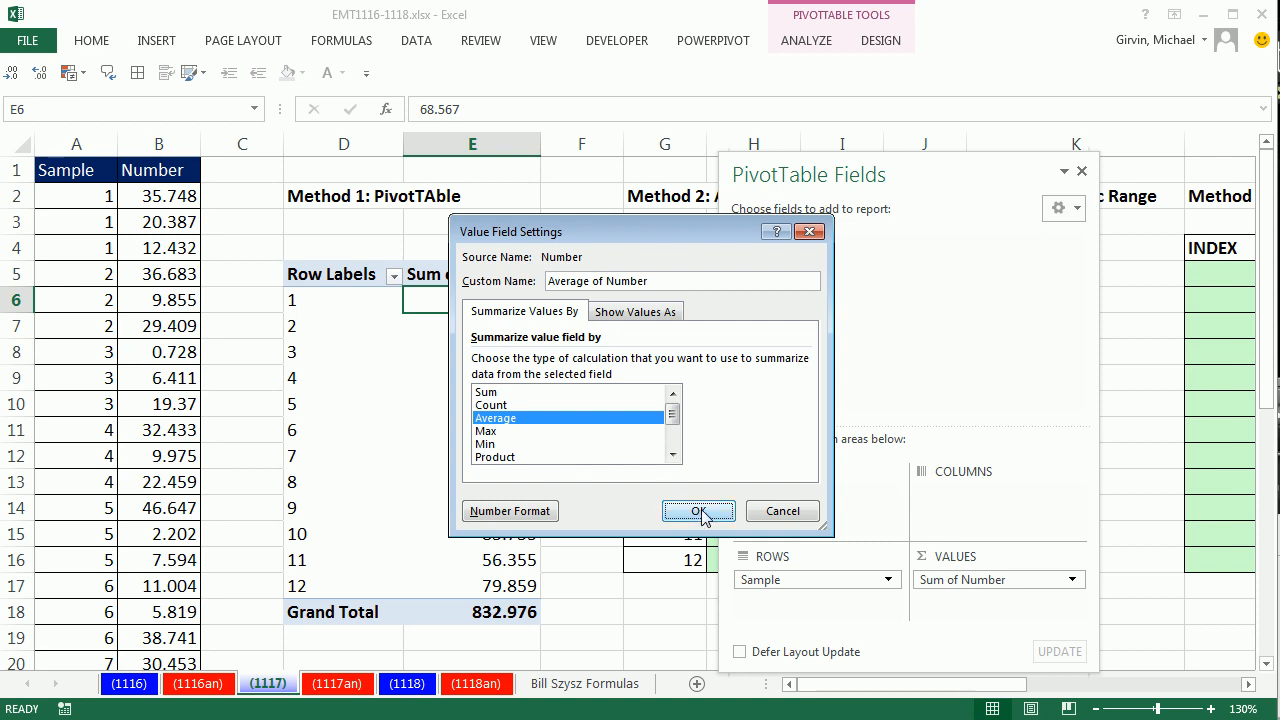
{"action": "left_click", "coordinate": [698, 512]}
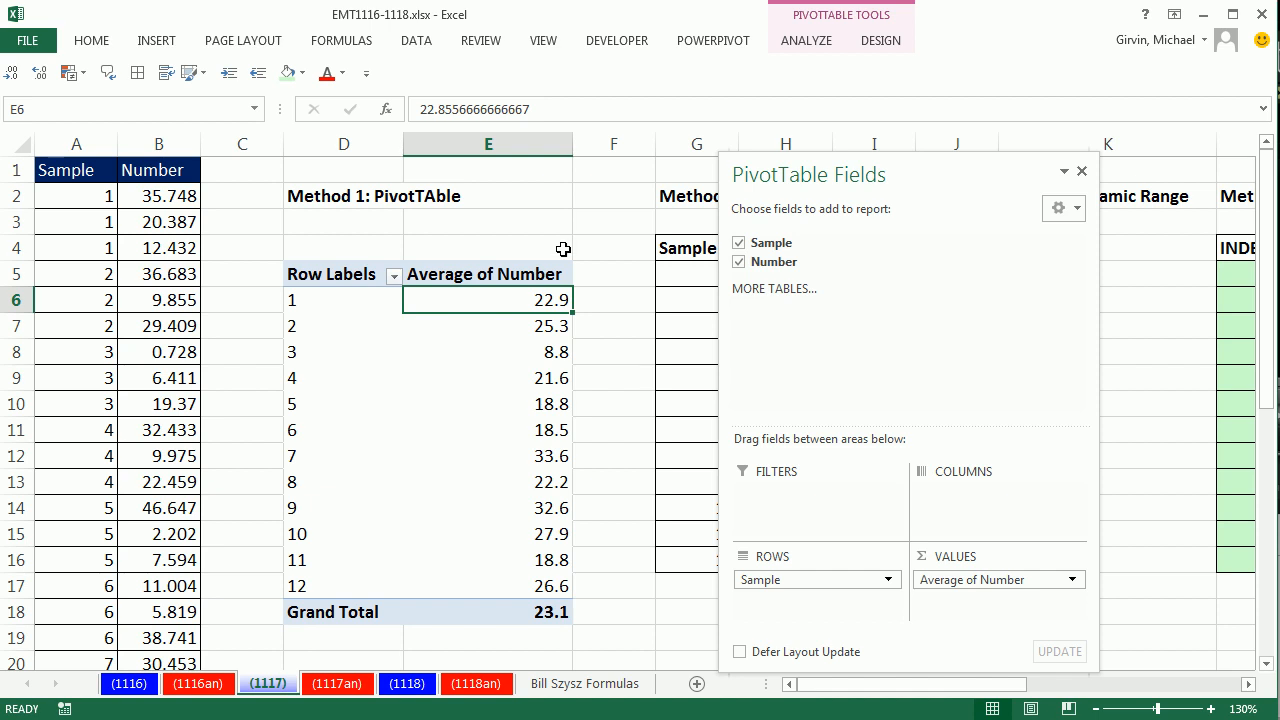
{"action": "mouse_move", "coordinate": [914, 188]}
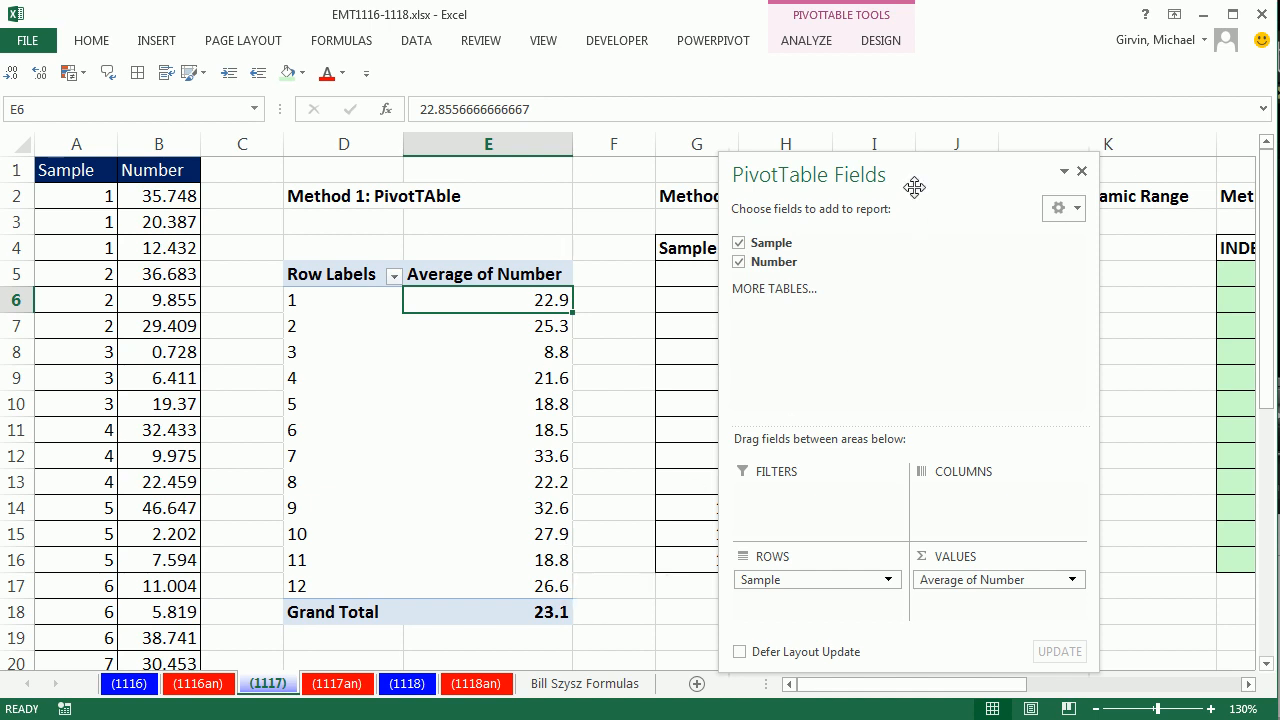
{"action": "mouse_move", "coordinate": [618, 192]}
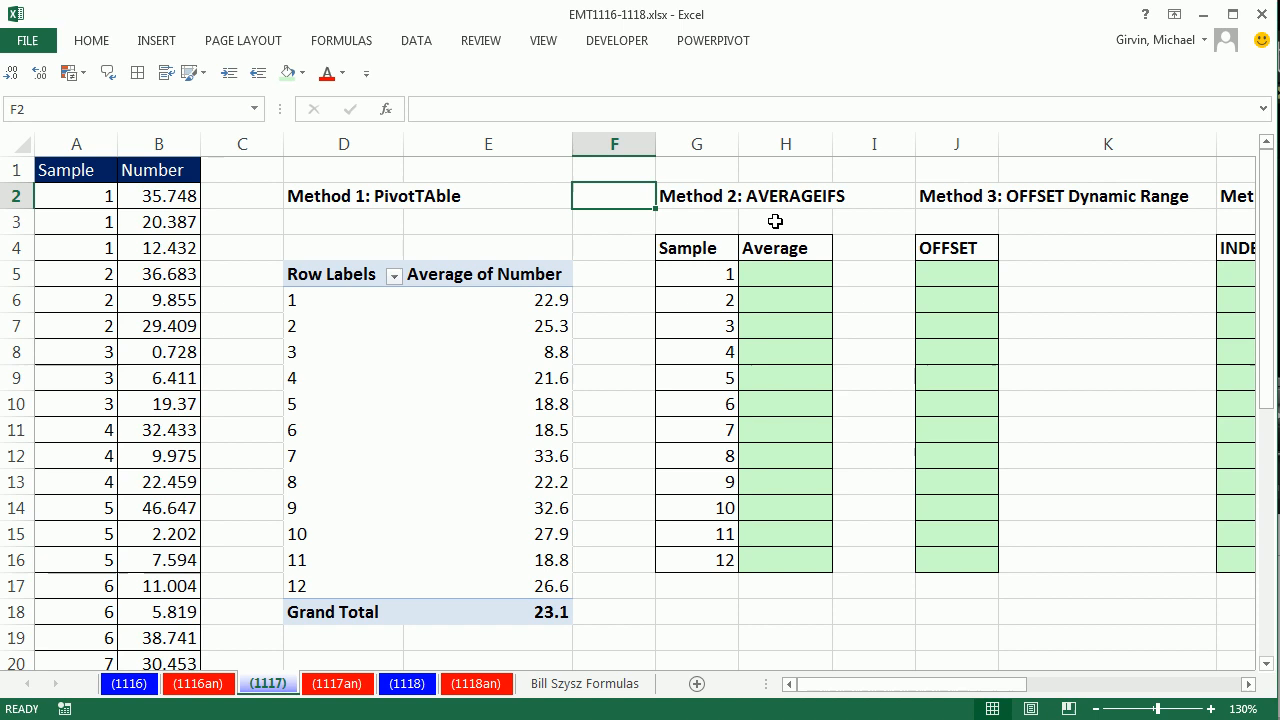
{"action": "mouse_move", "coordinate": [104, 412]}
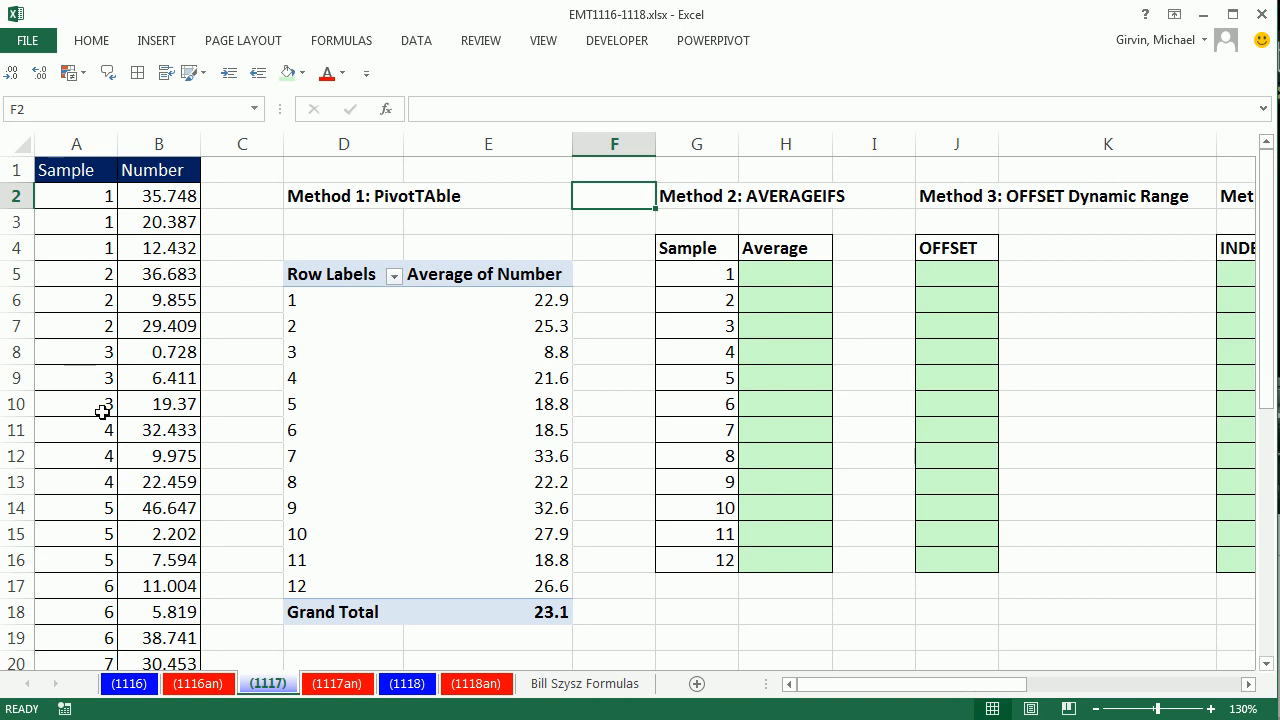
{"action": "mouse_move", "coordinate": [716, 540]}
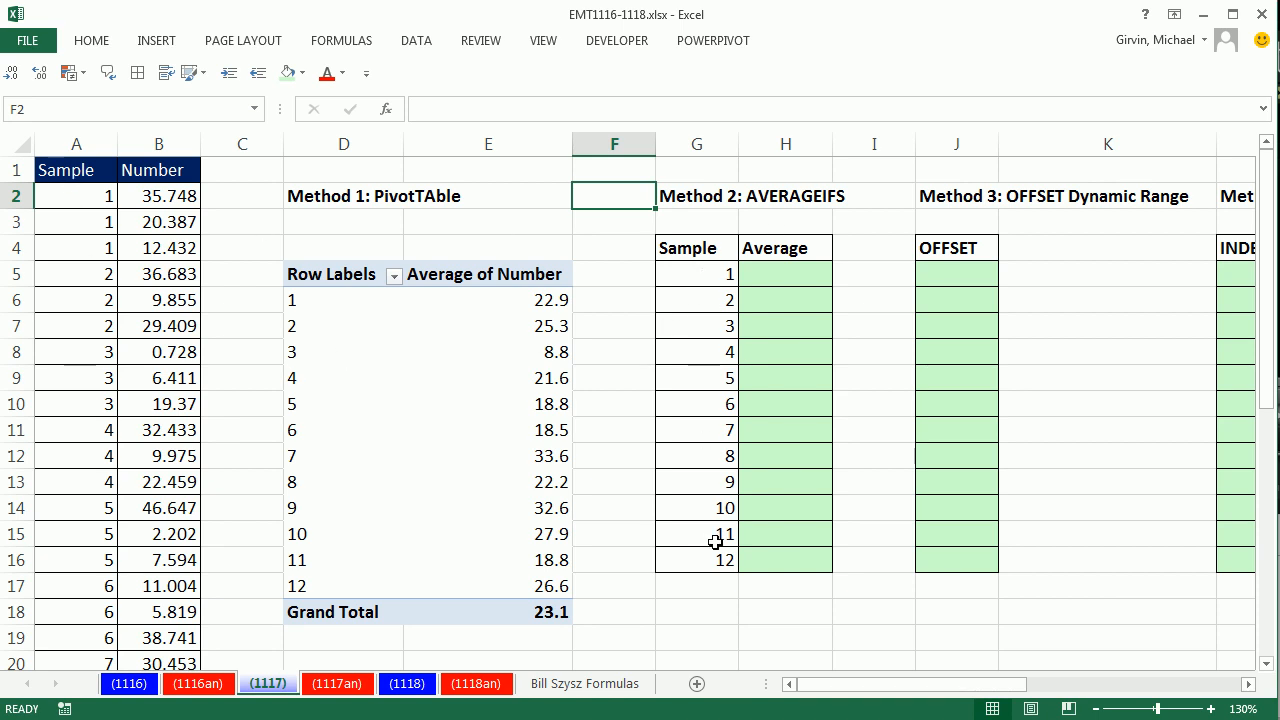
- Select cell H5 for sample 1's AVERAGEIFS average
{"action": "left_click", "coordinate": [784, 272]}
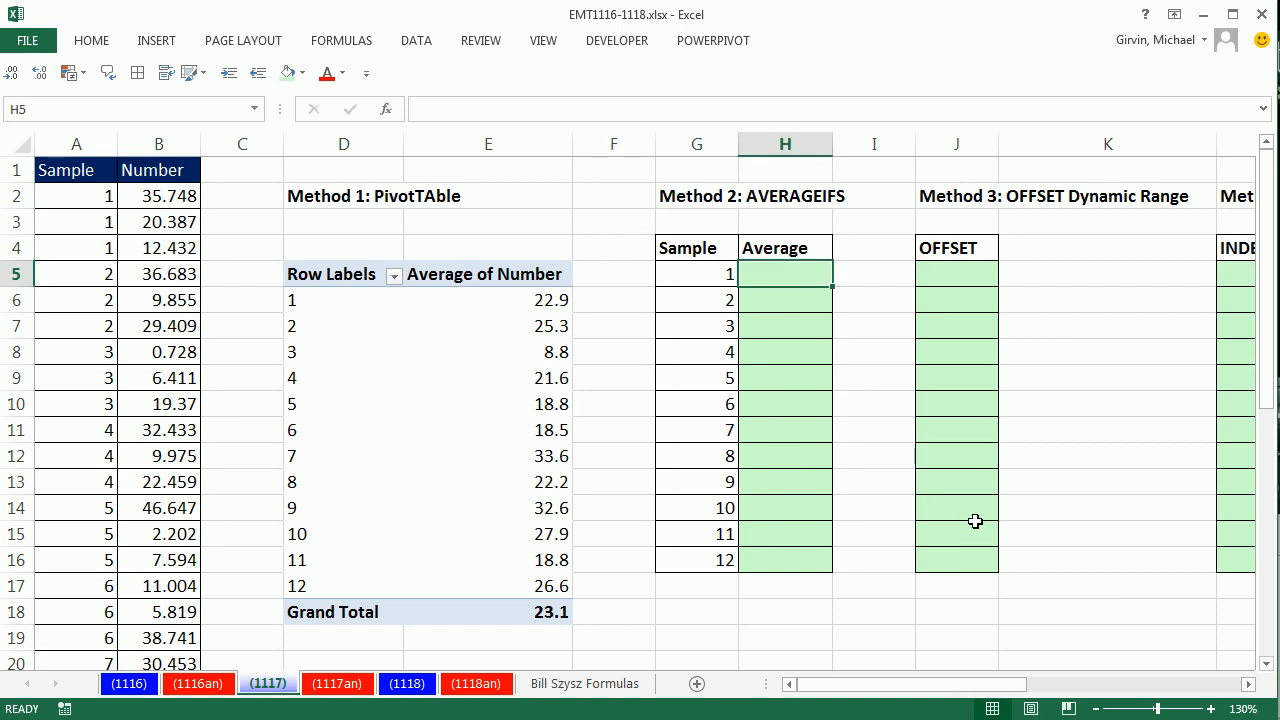
{"action": "mouse_move", "coordinate": [236, 248]}
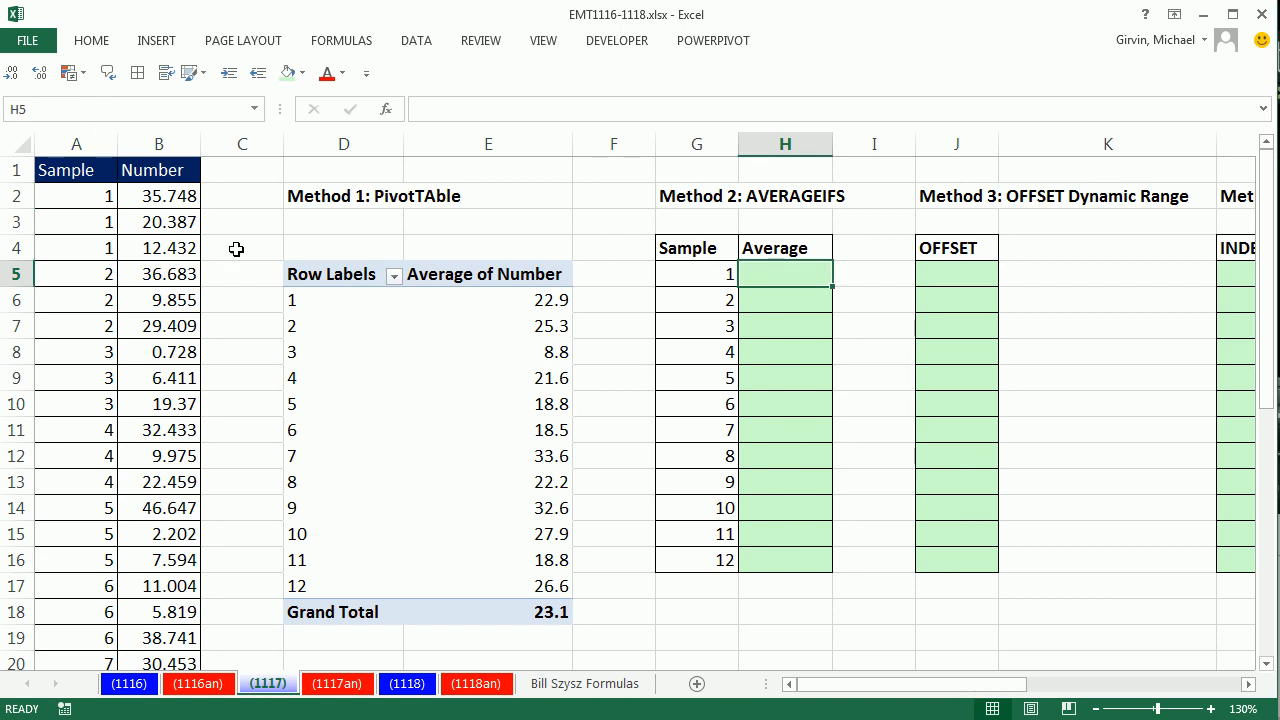
{"action": "mouse_move", "coordinate": [824, 300]}
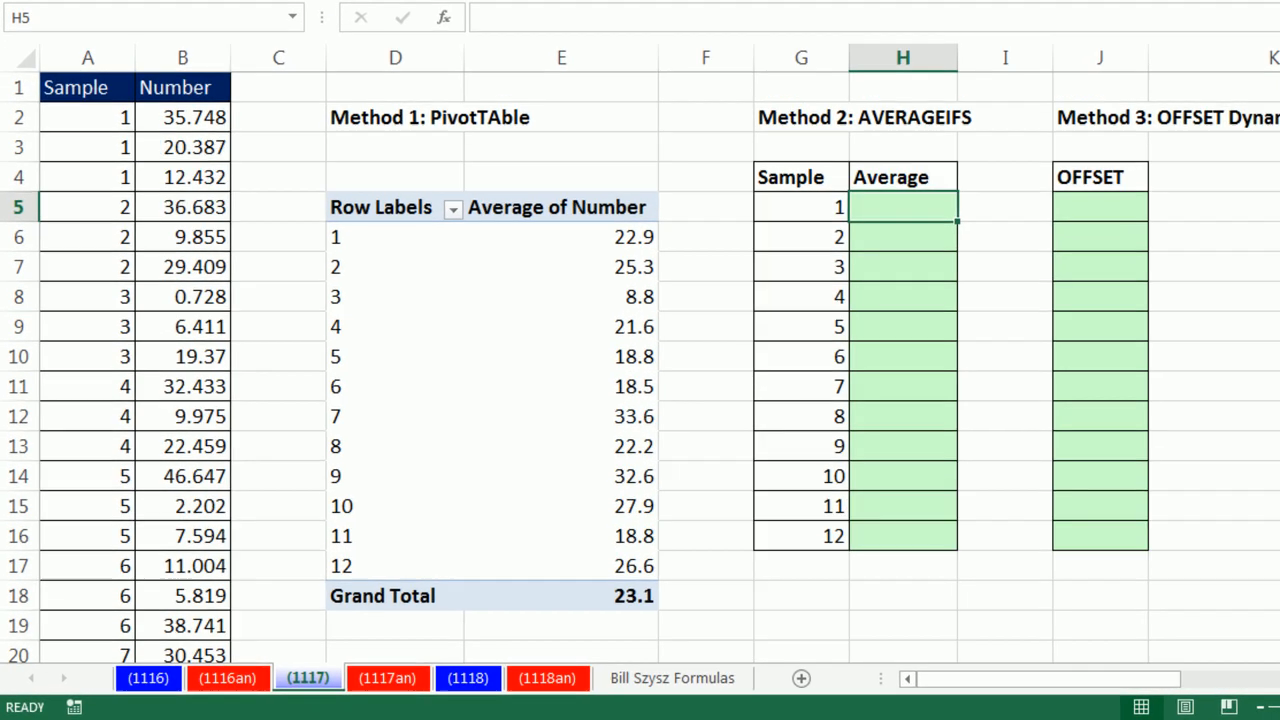
- Start =AVERAGEIFS( in H5 with absolute average range $B$2:$B$37
{"action": "type", "text": "=aver"}
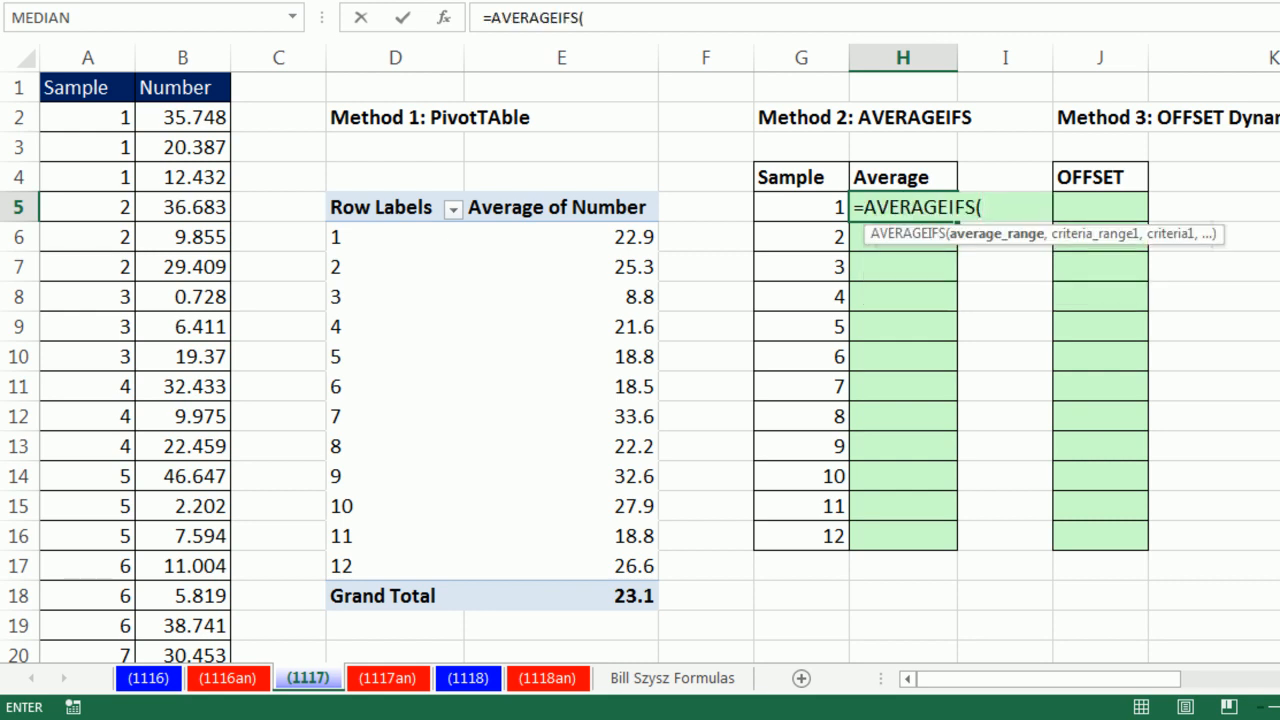
{"action": "mouse_move", "coordinate": [1104, 408]}
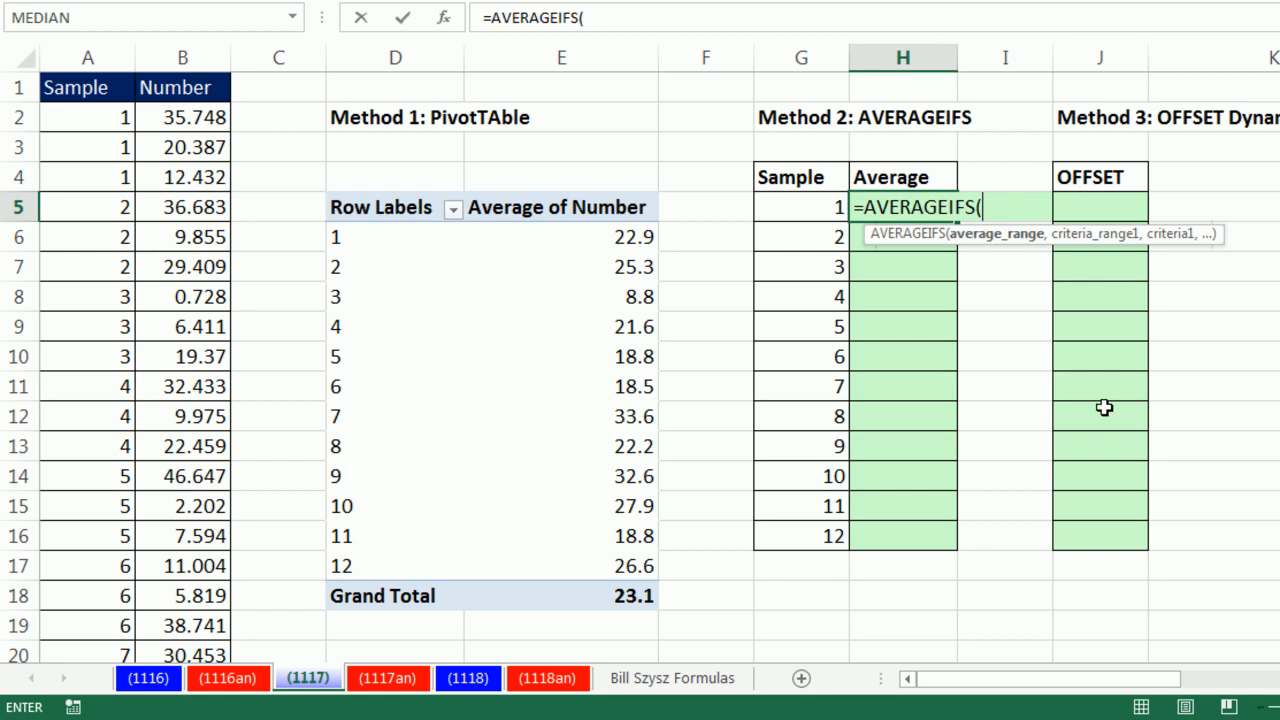
{"action": "mouse_move", "coordinate": [976, 268]}
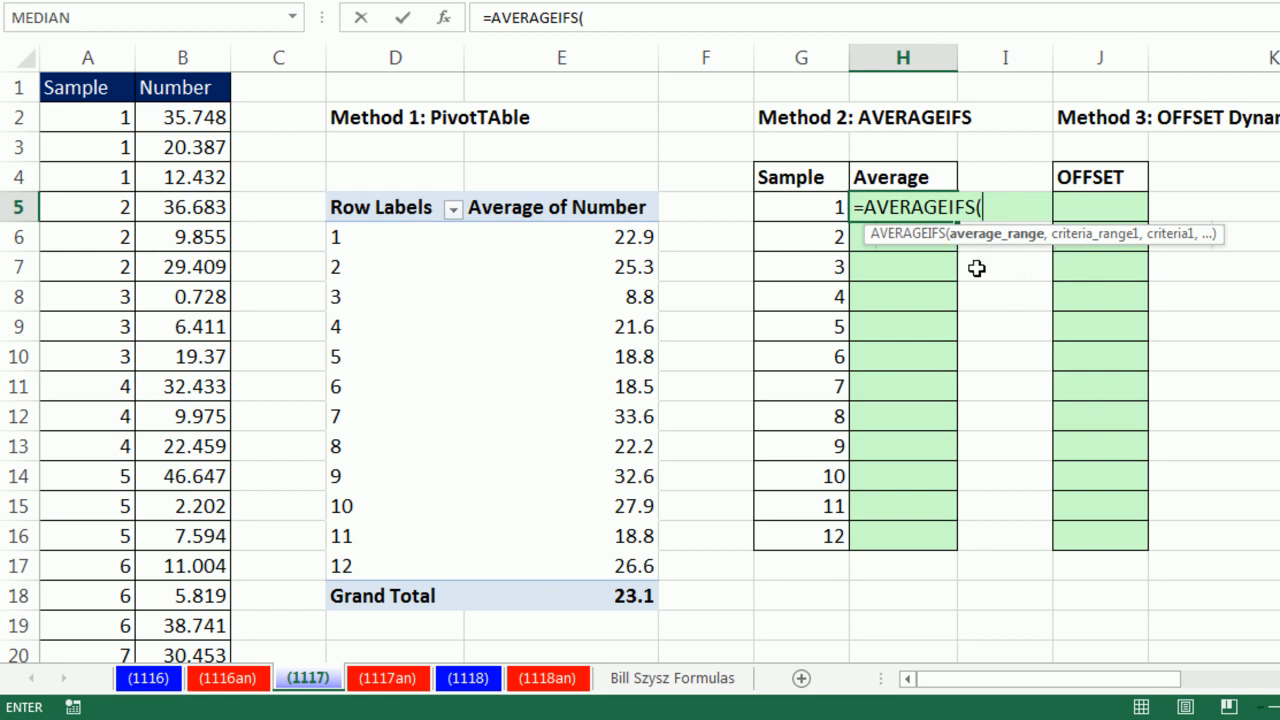
{"action": "mouse_move", "coordinate": [304, 148]}
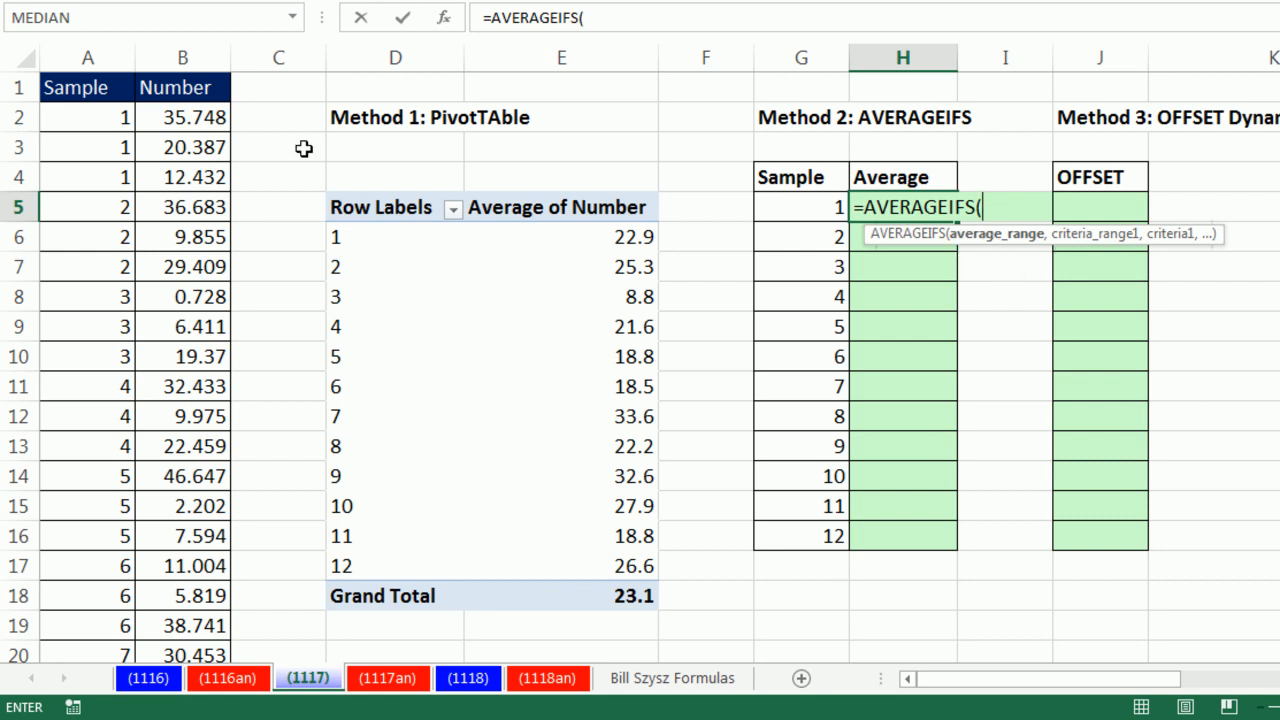
{"action": "left_click", "coordinate": [182, 116]}
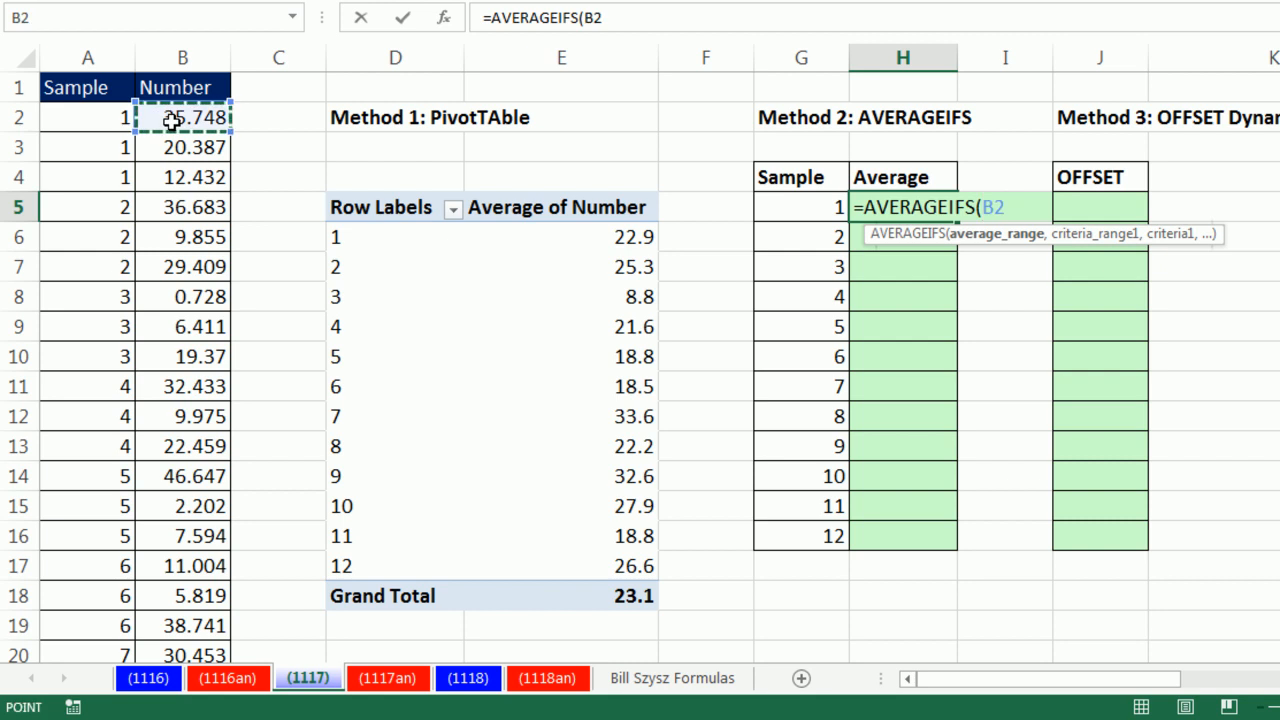
{"action": "key", "text": "ctrl+shift+down"}
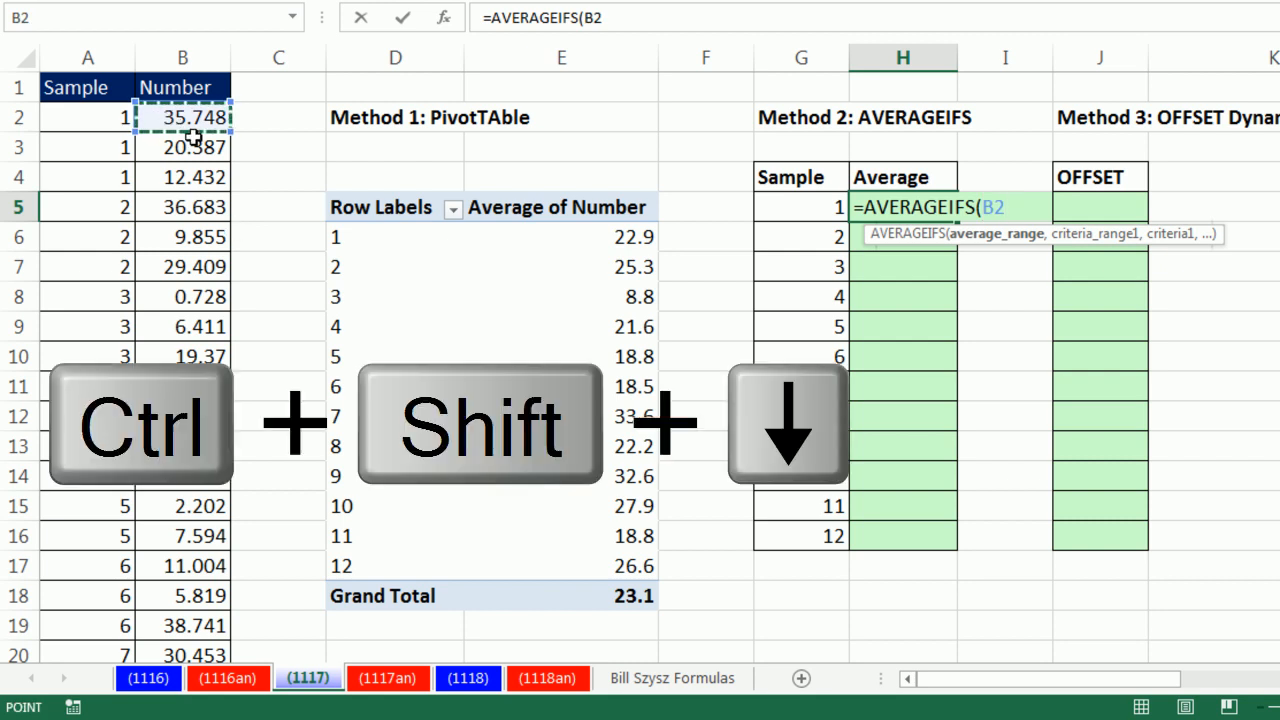
{"action": "key", "text": "ctrl+shift+down"}
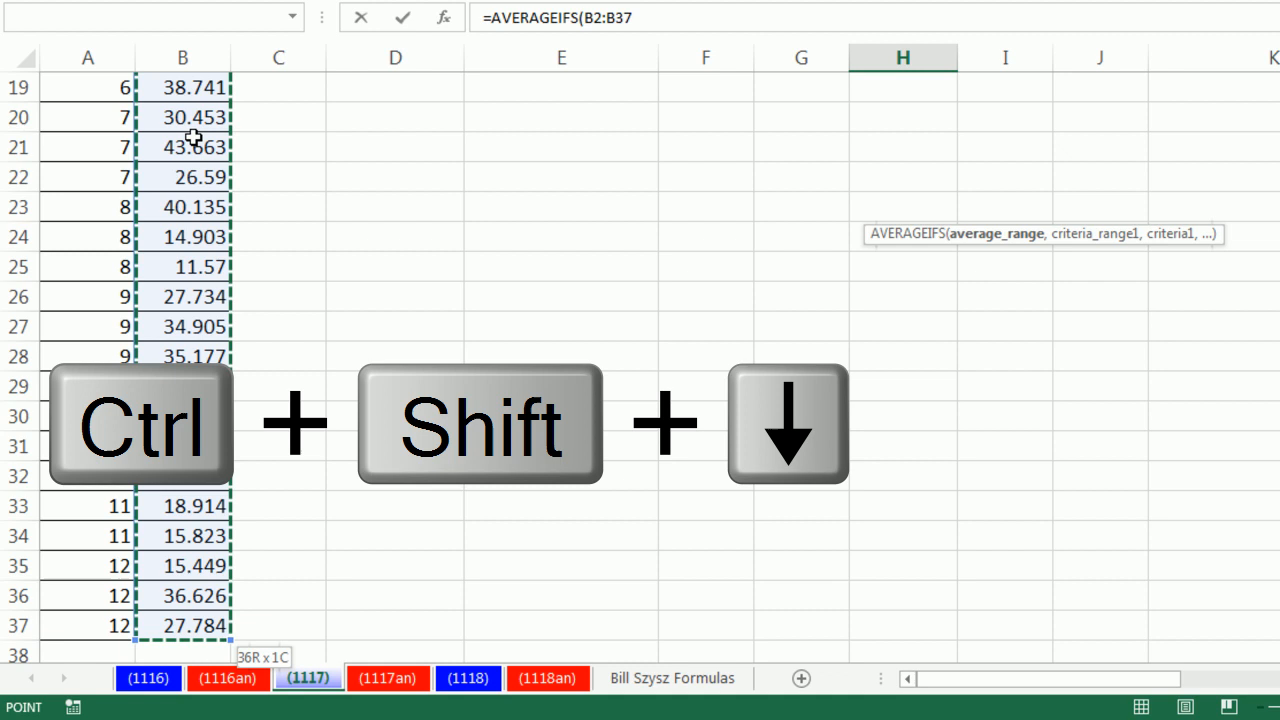
{"action": "key", "text": "f4"}
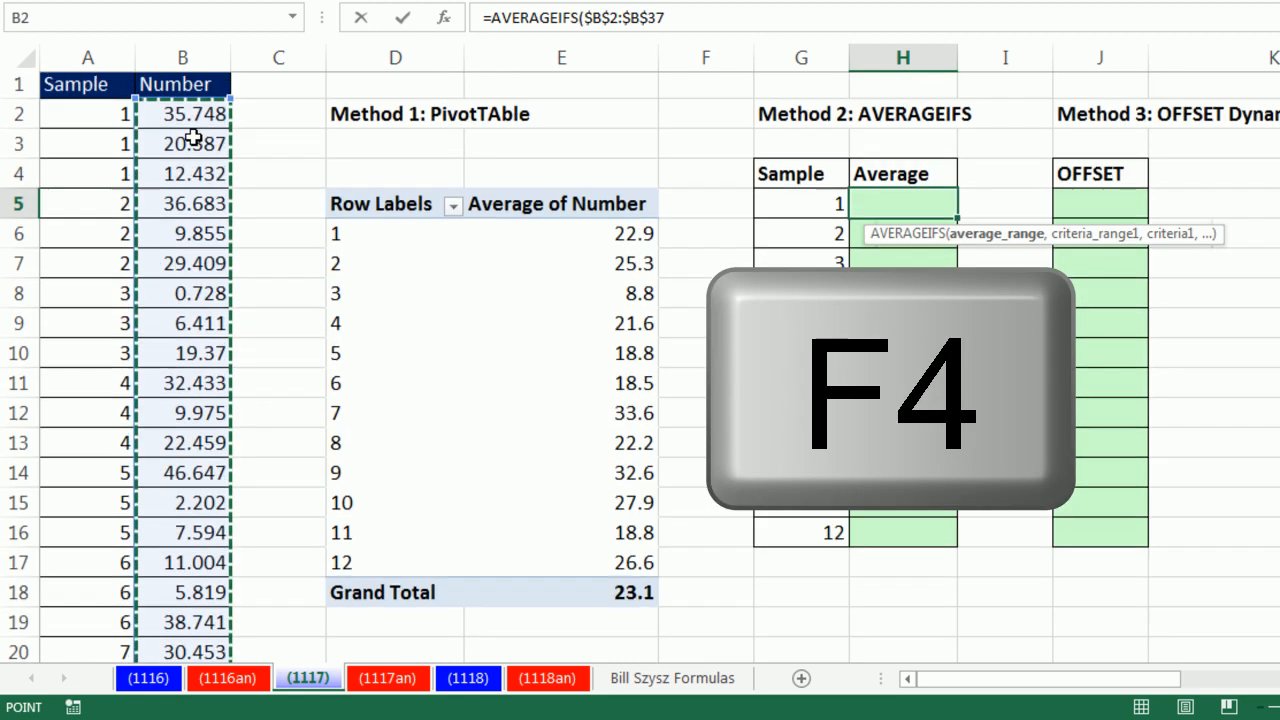
{"action": "key", "text": "f4"}
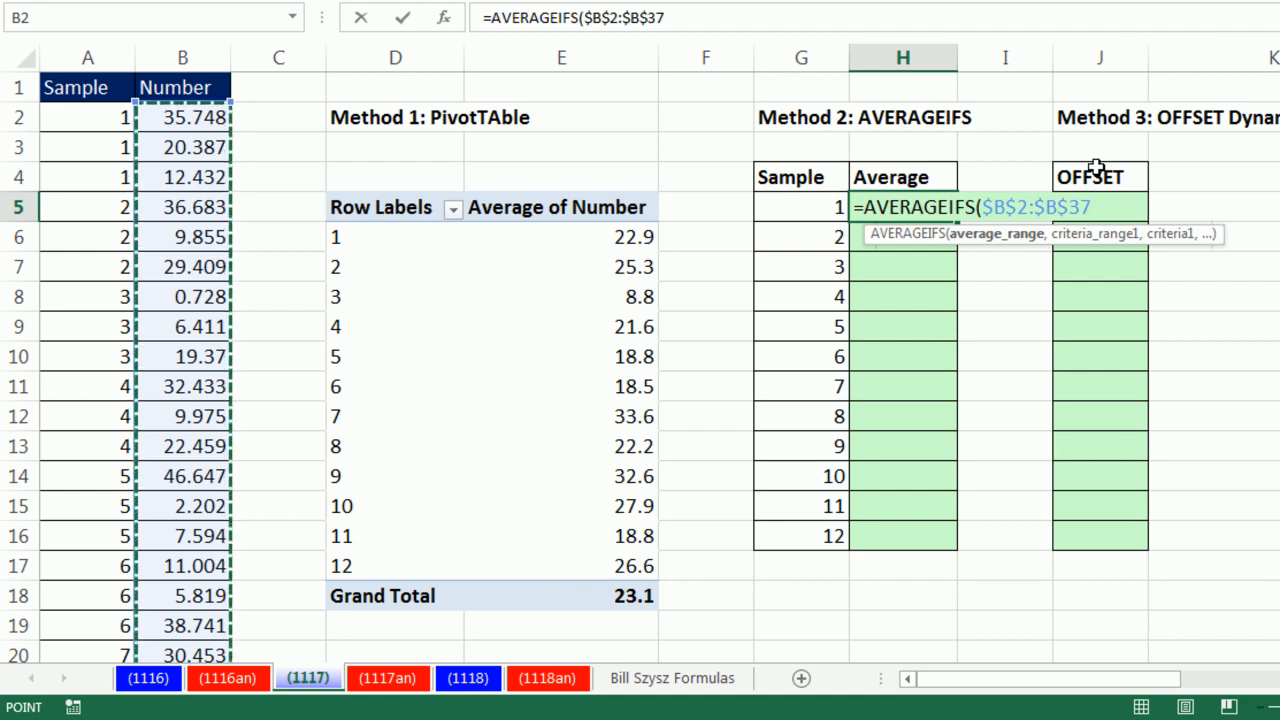
{"action": "type", "text": ","}
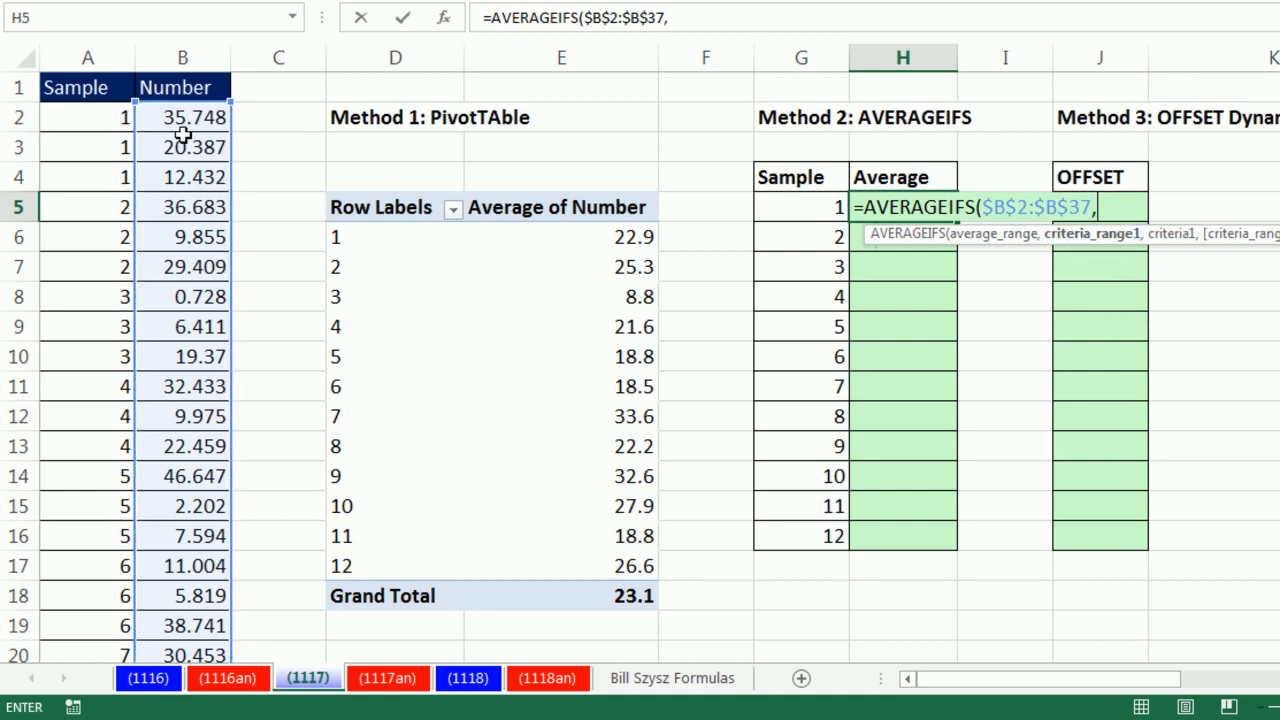
- Add criteria range $A$2:$A$37 and the sample number in G5 as criterion
{"action": "left_click", "coordinate": [88, 116]}
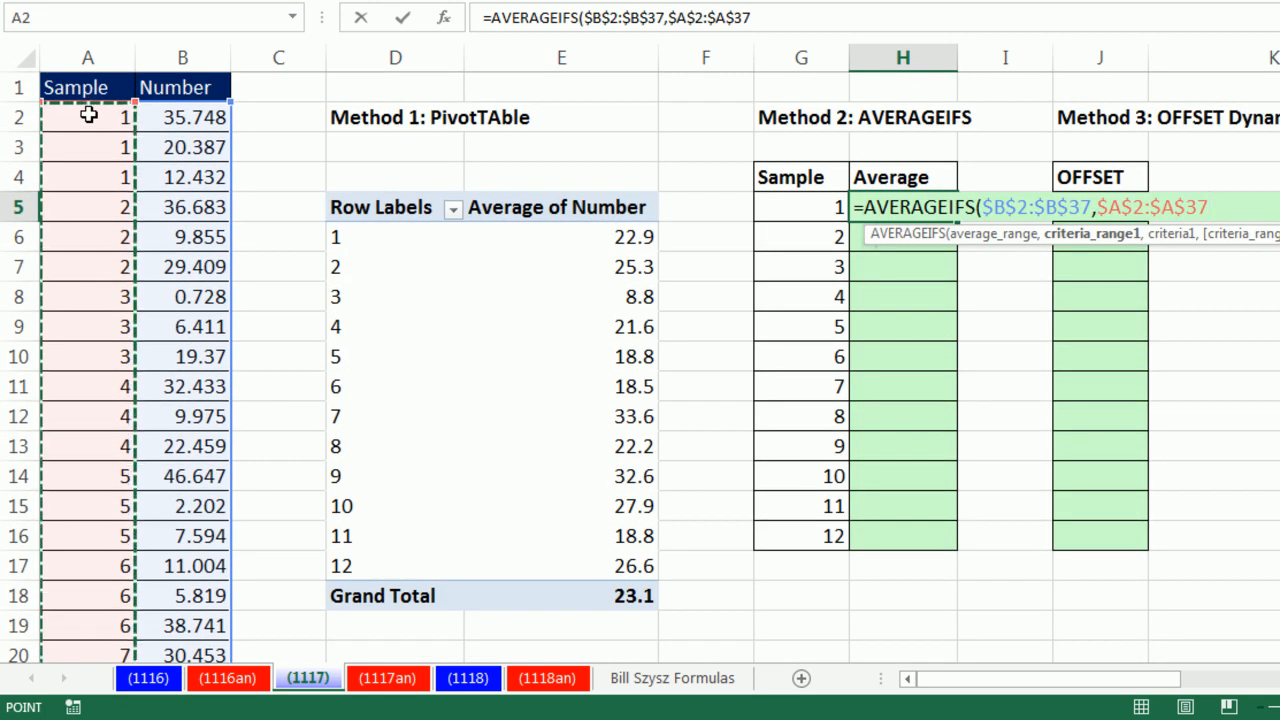
{"action": "type", "text": ","}
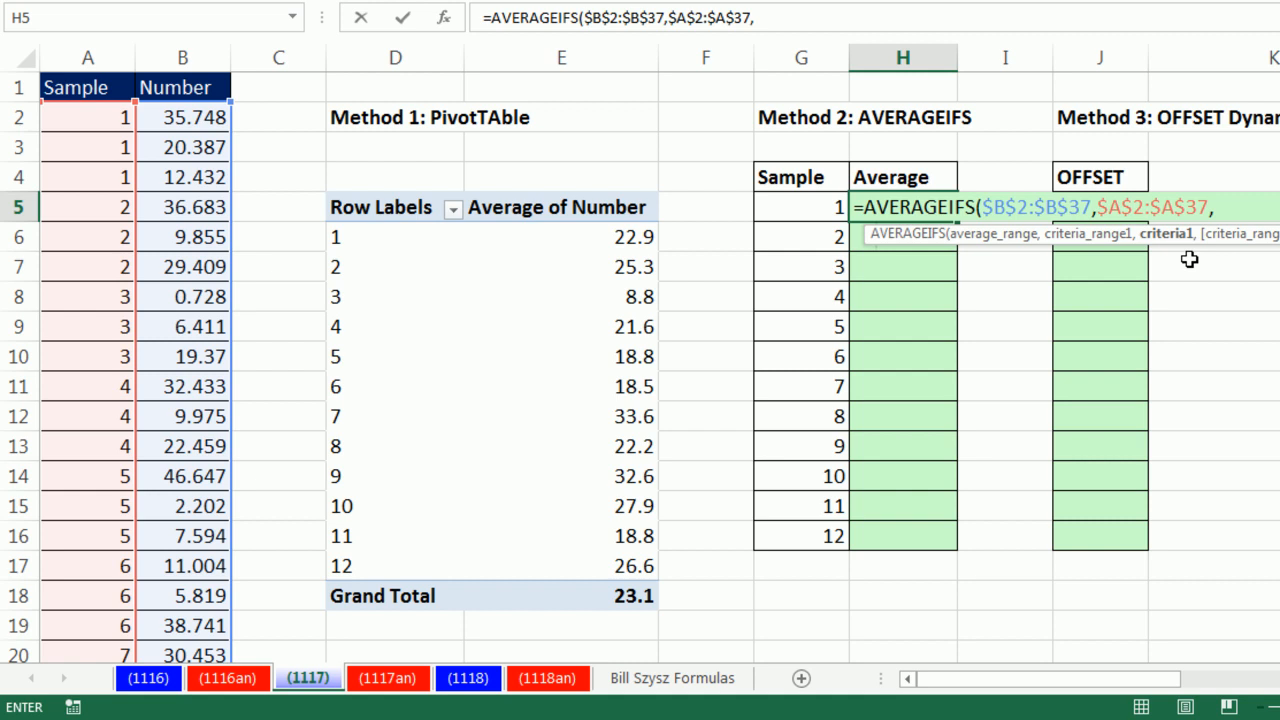
{"action": "mouse_move", "coordinate": [88, 390]}
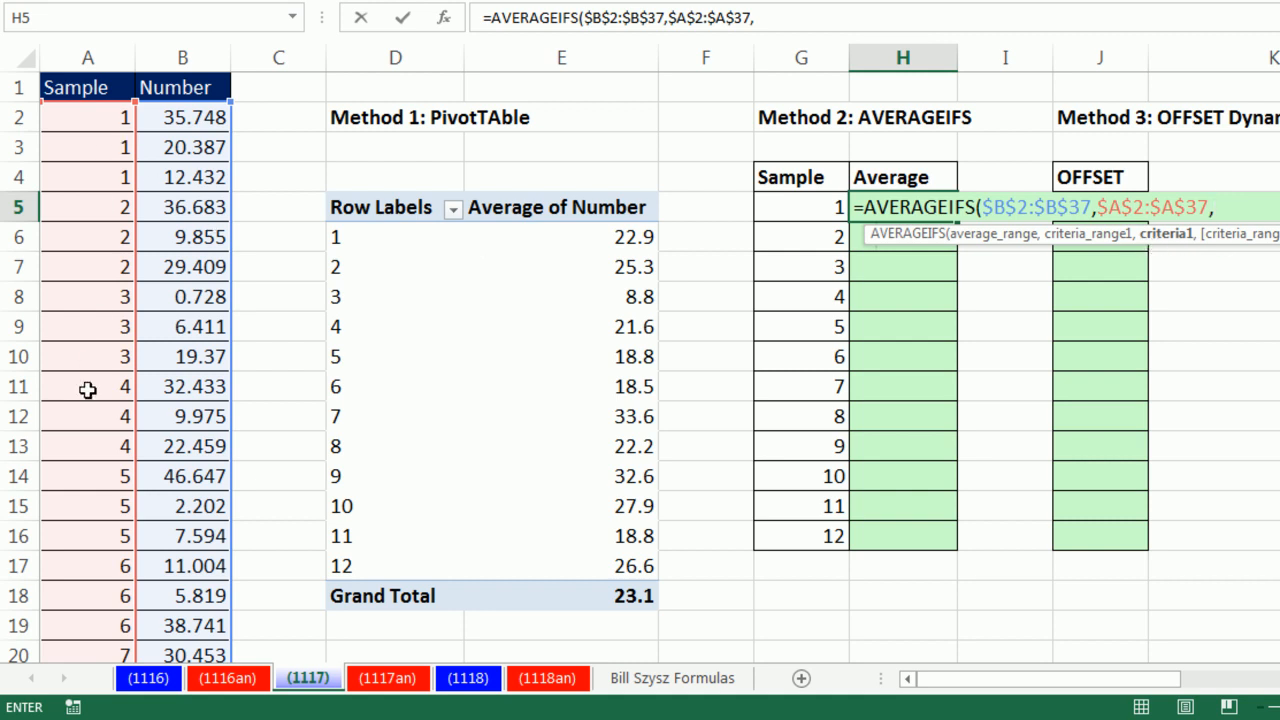
{"action": "left_click", "coordinate": [800, 206]}
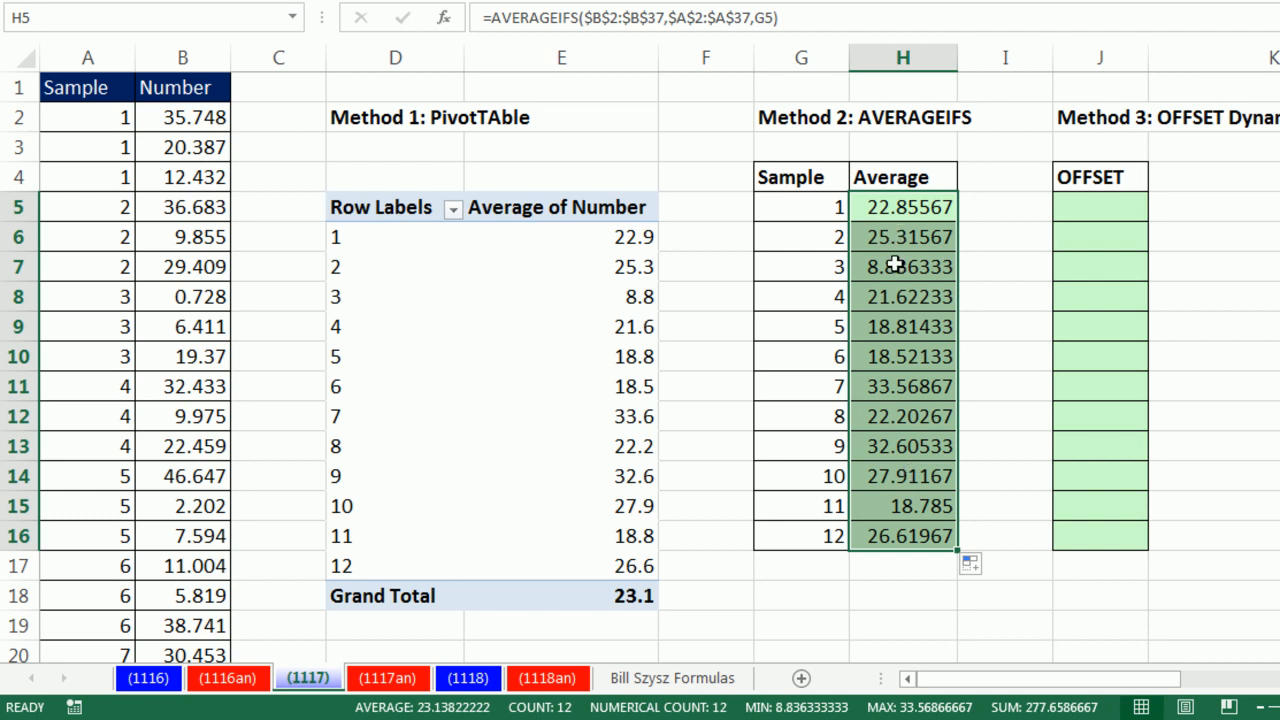
{"action": "mouse_move", "coordinate": [908, 236]}
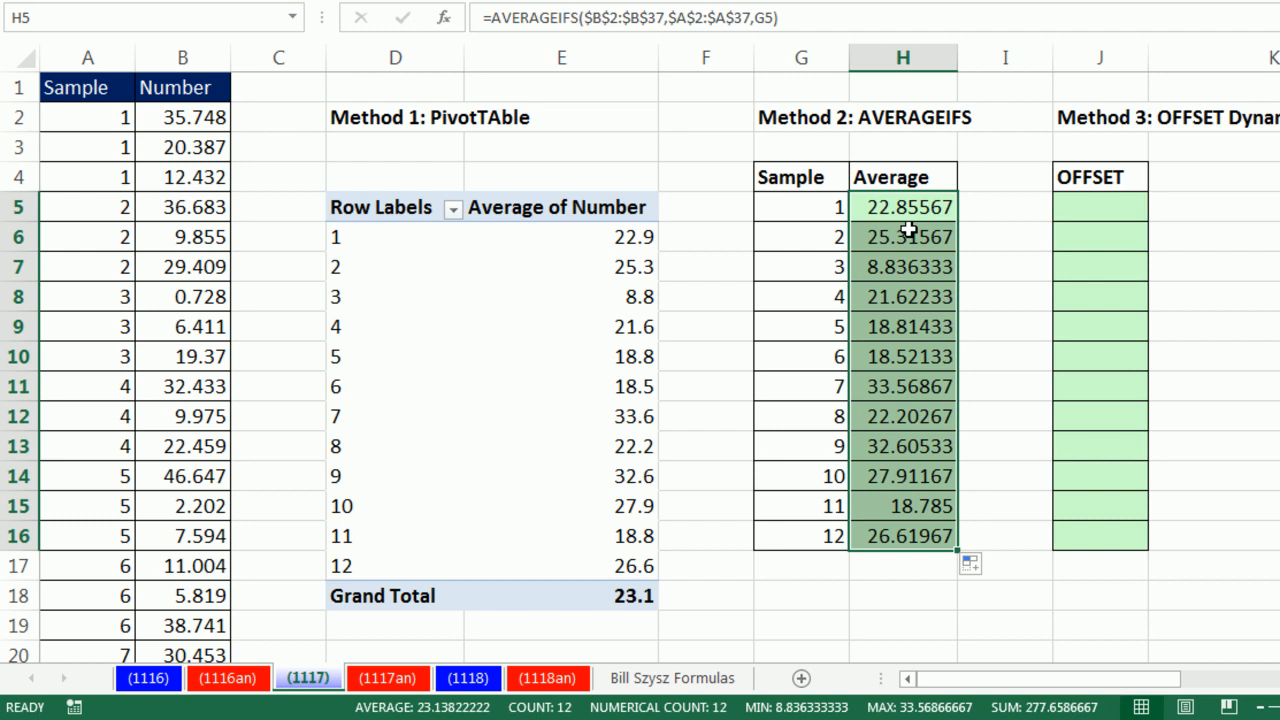
{"action": "mouse_move", "coordinate": [1148, 72]}
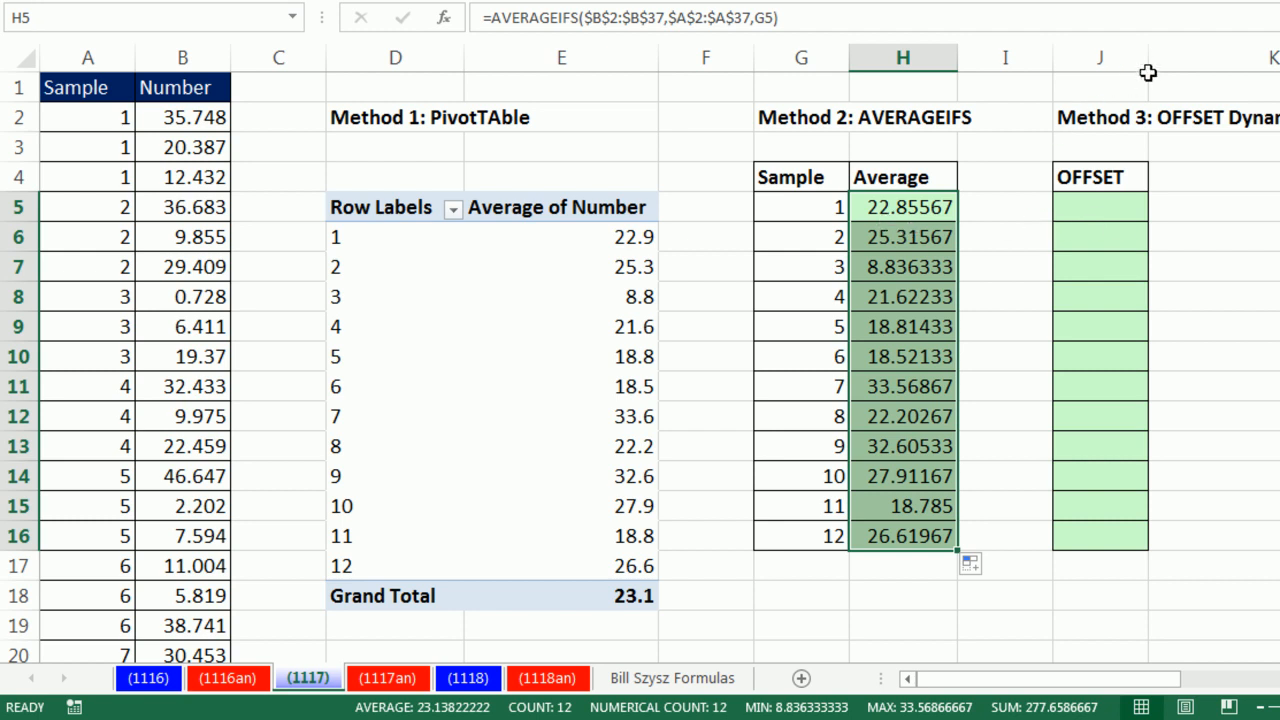
{"action": "mouse_move", "coordinate": [944, 198]}
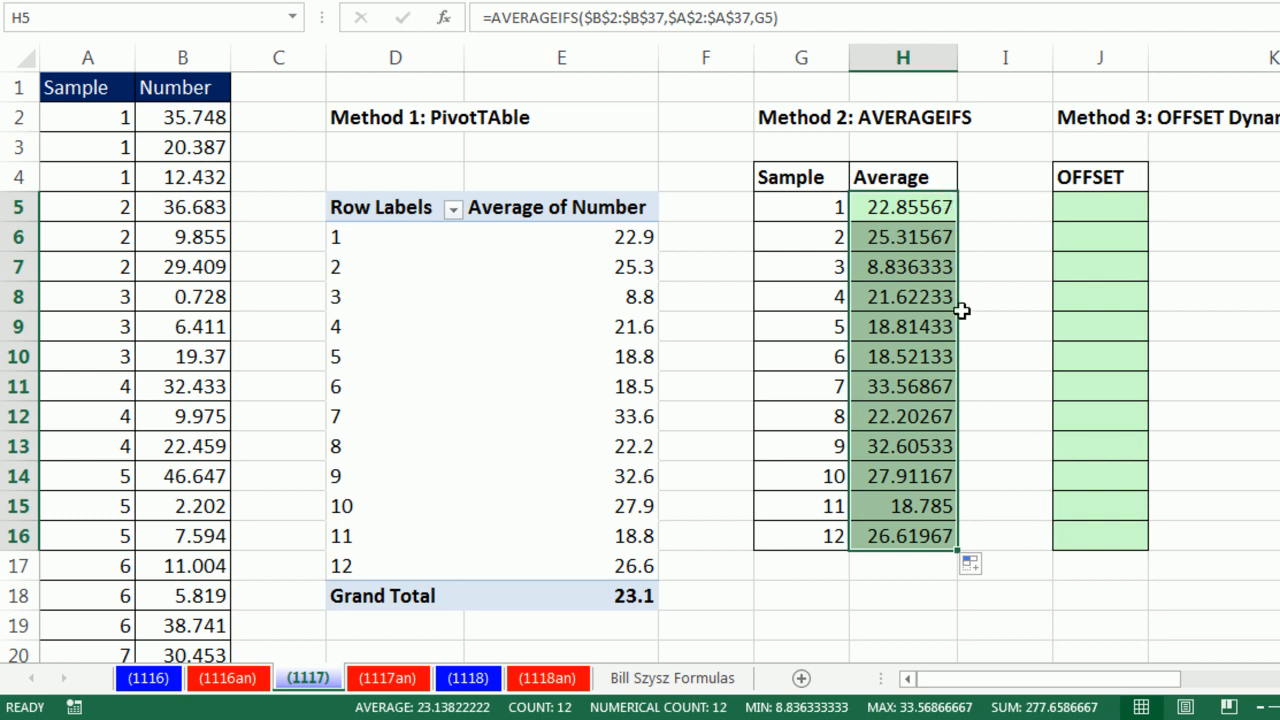
- Wrap the AVERAGEIFS formula in ROUND(...,1) and enter it into H5:H16
{"action": "key", "text": "f2"}
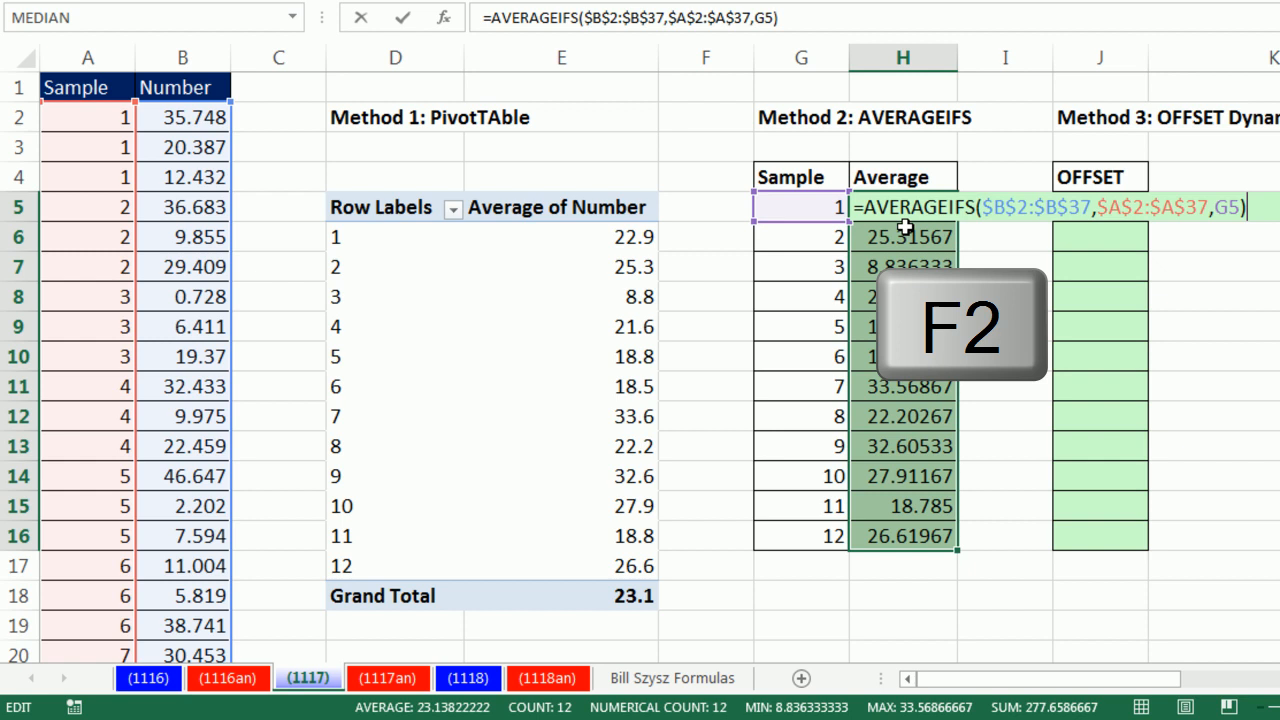
{"action": "key", "text": "F2"}
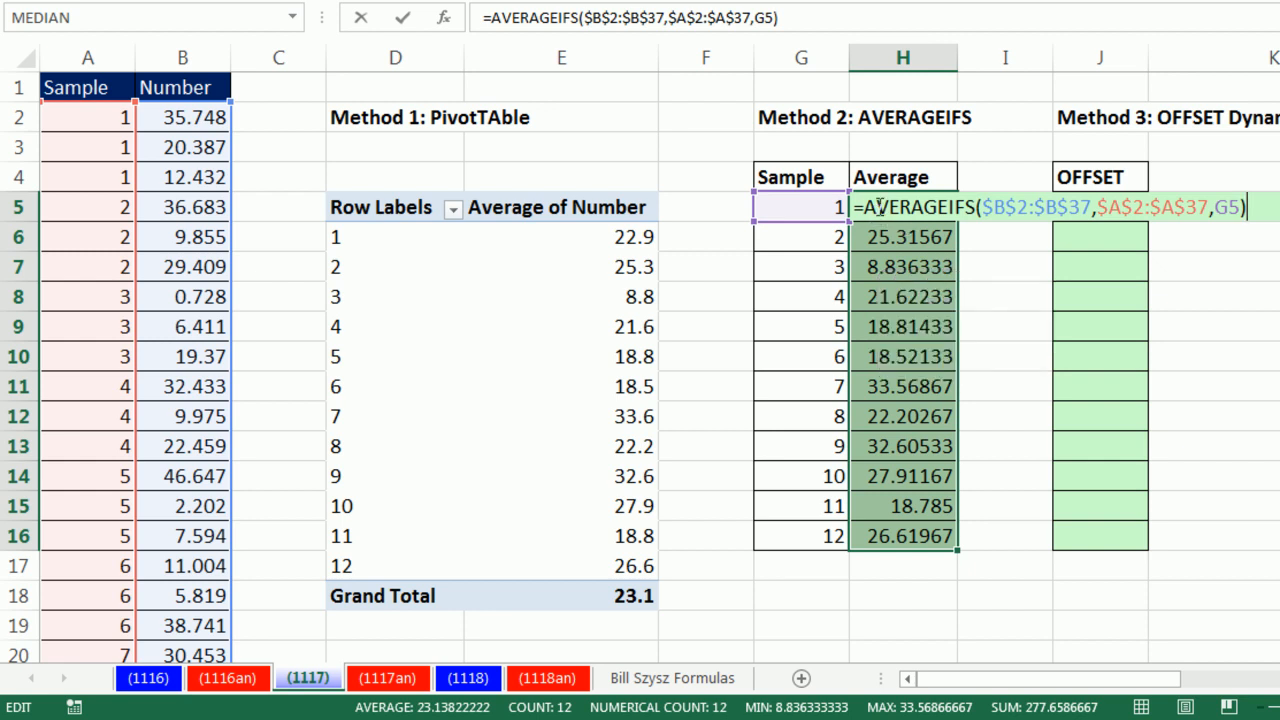
{"action": "type", "text": "r"}
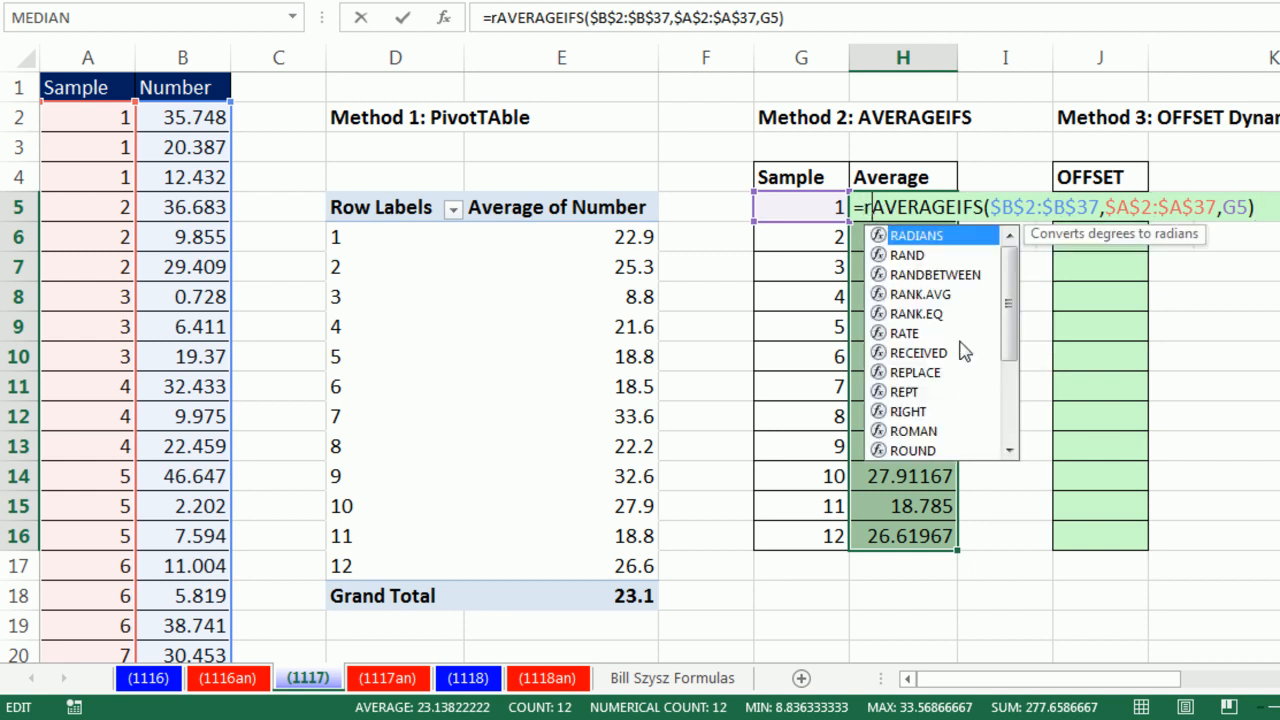
{"action": "type", "text": "ound"}
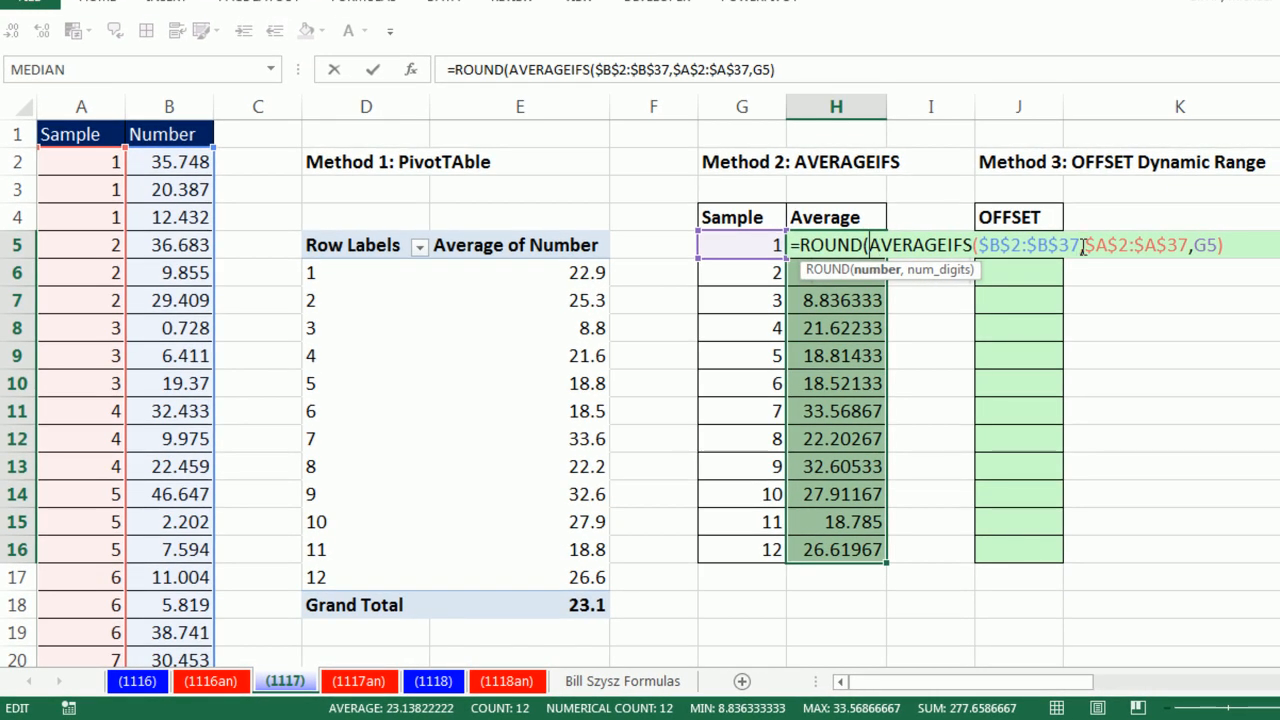
{"action": "mouse_move", "coordinate": [1210, 284]}
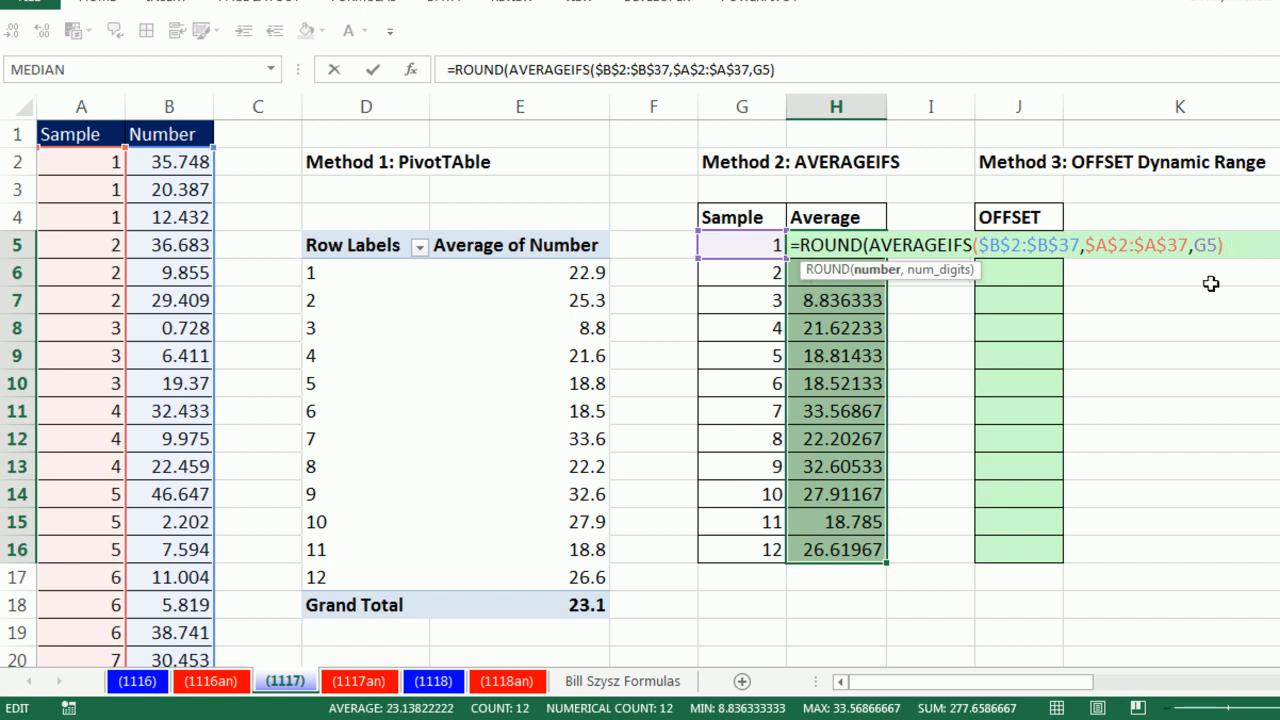
{"action": "type", "text": ","}
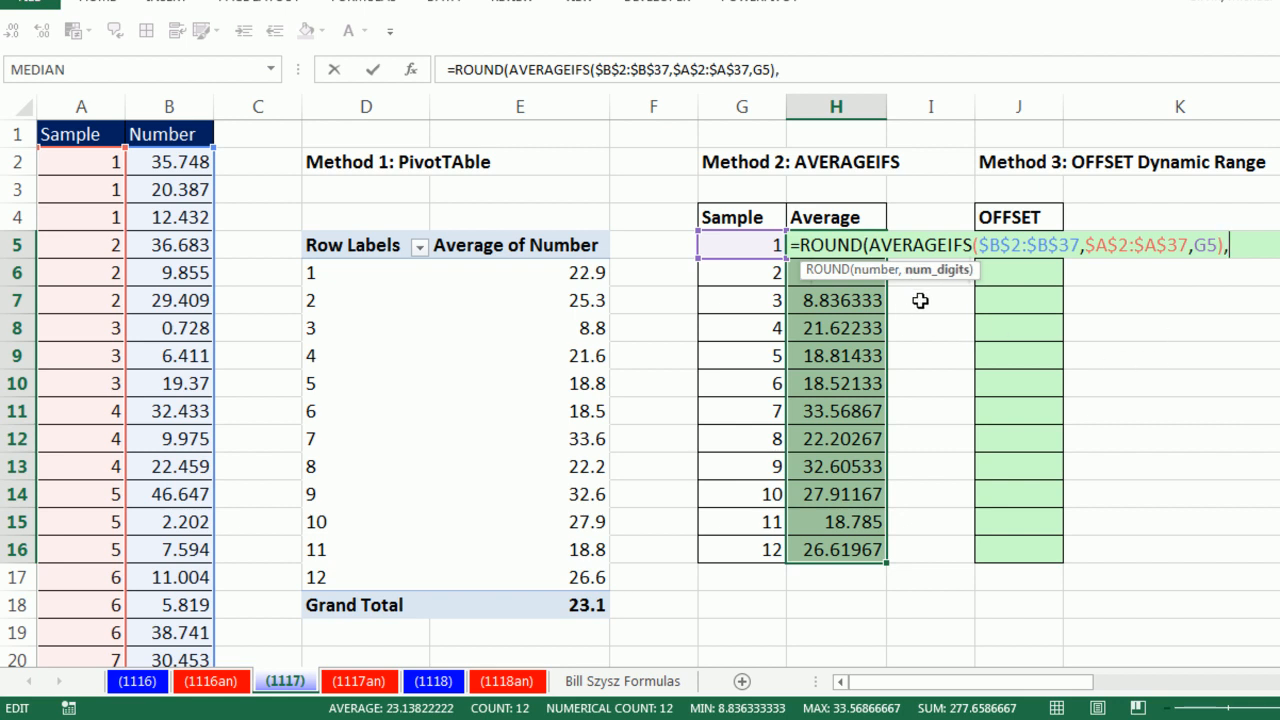
{"action": "mouse_move", "coordinate": [936, 288]}
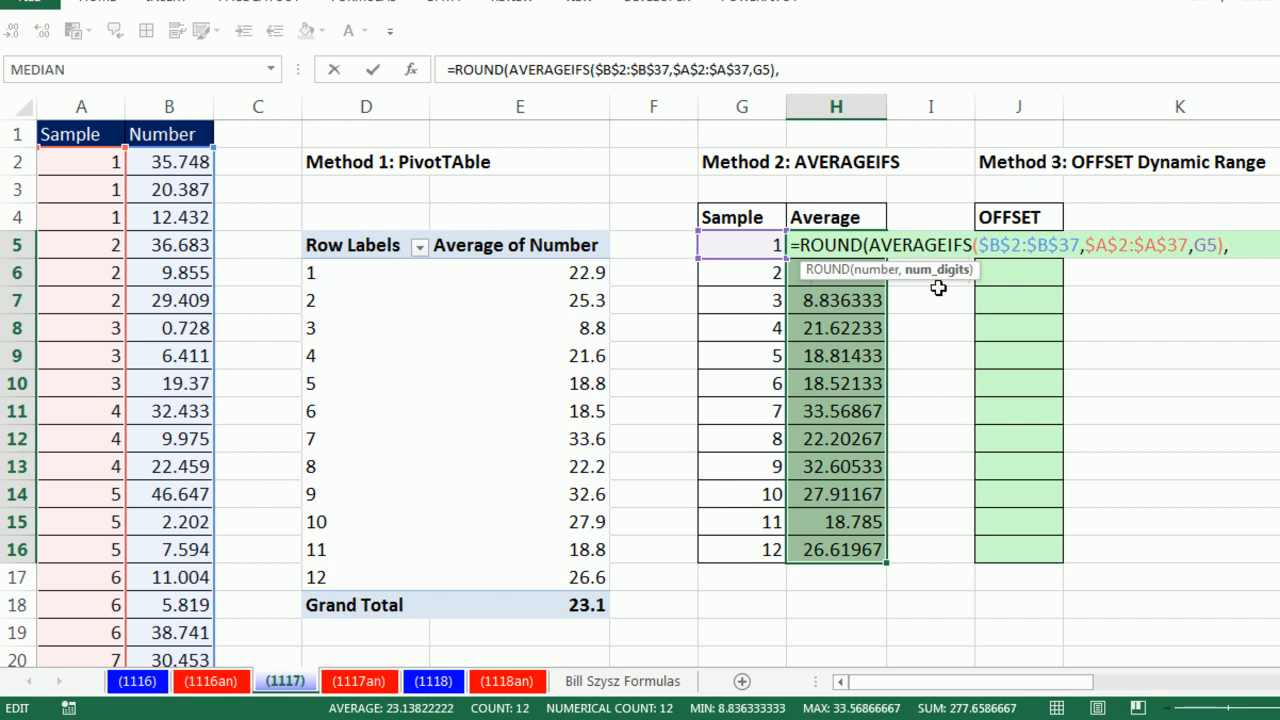
{"action": "type", "text": "1"}
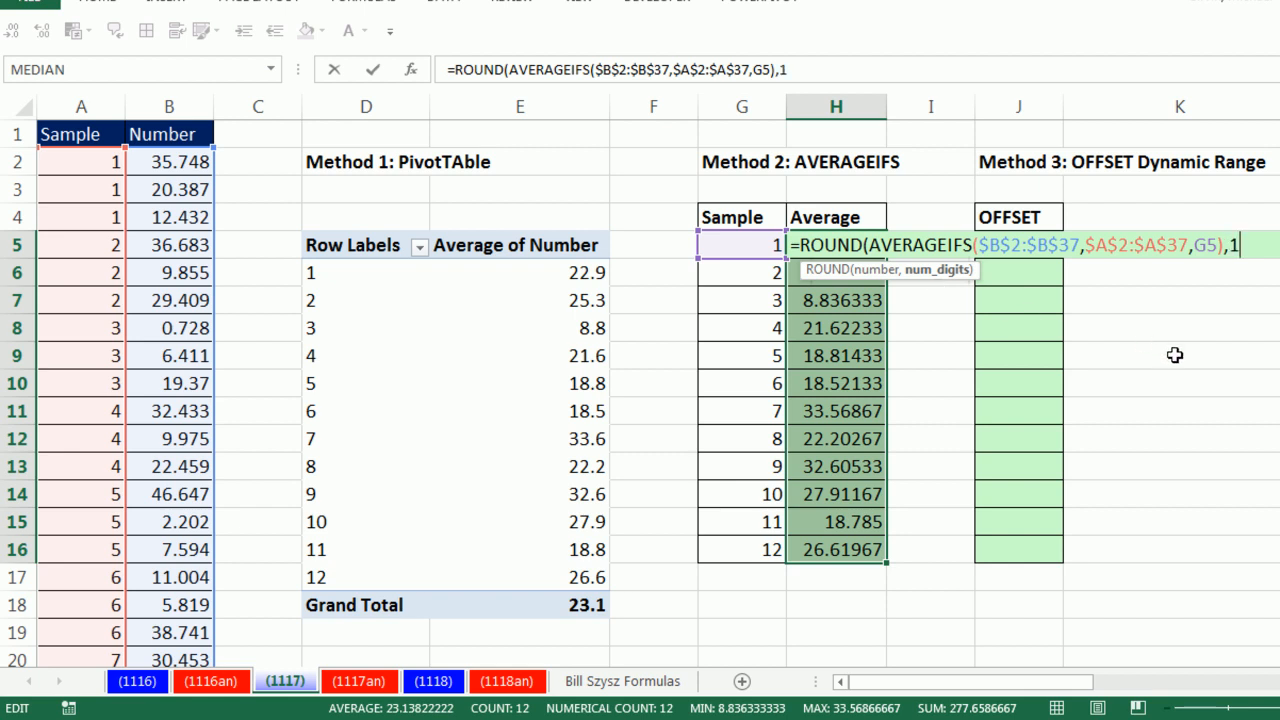
{"action": "mouse_move", "coordinate": [844, 352]}
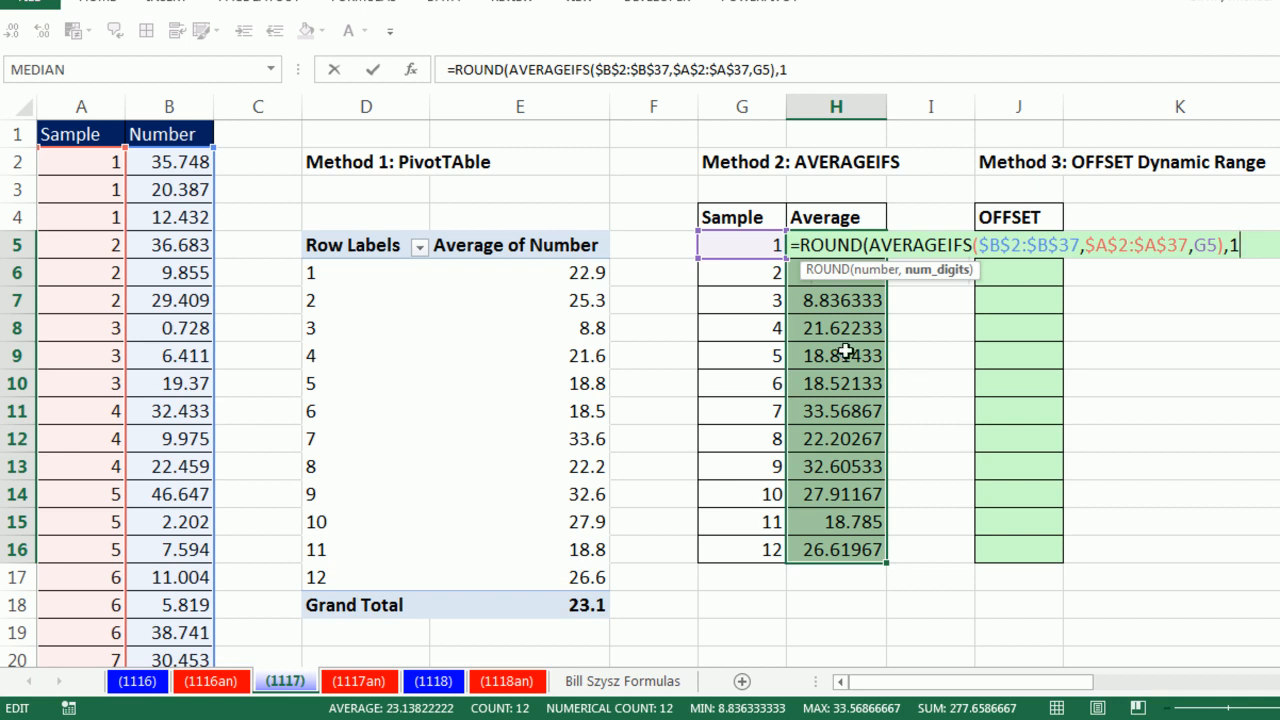
{"action": "mouse_move", "coordinate": [958, 280]}
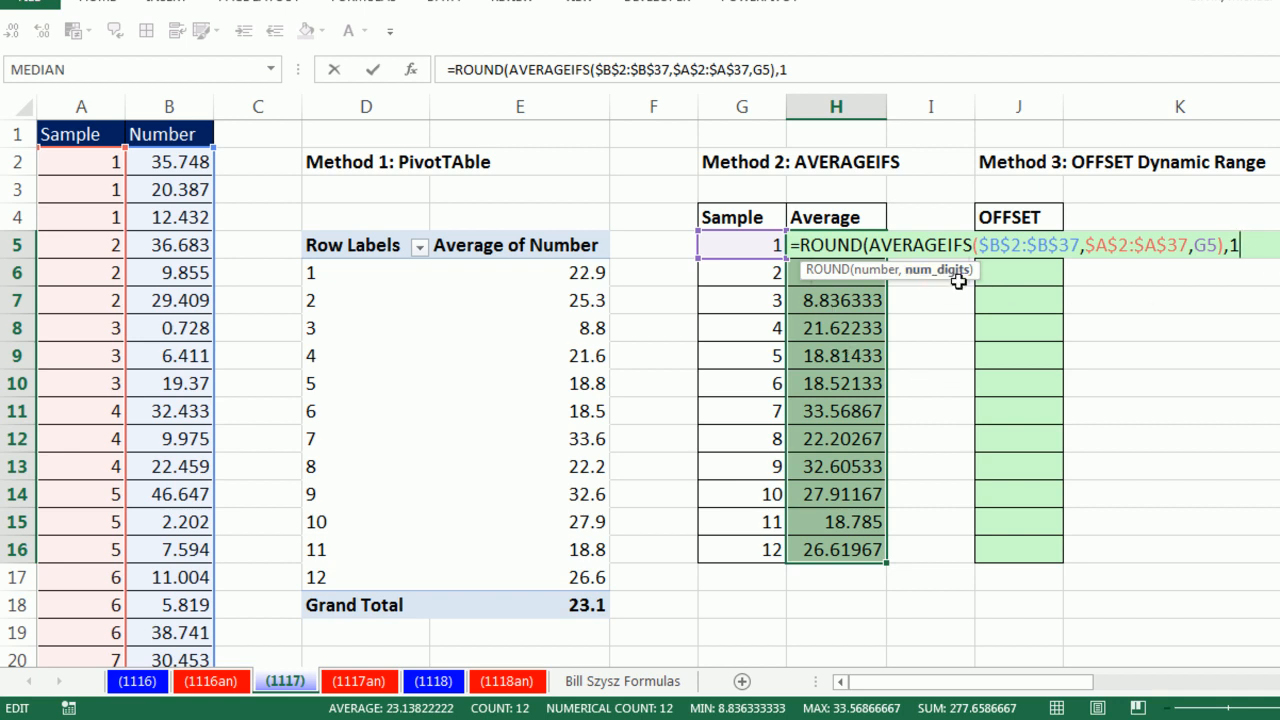
{"action": "mouse_move", "coordinate": [818, 320]}
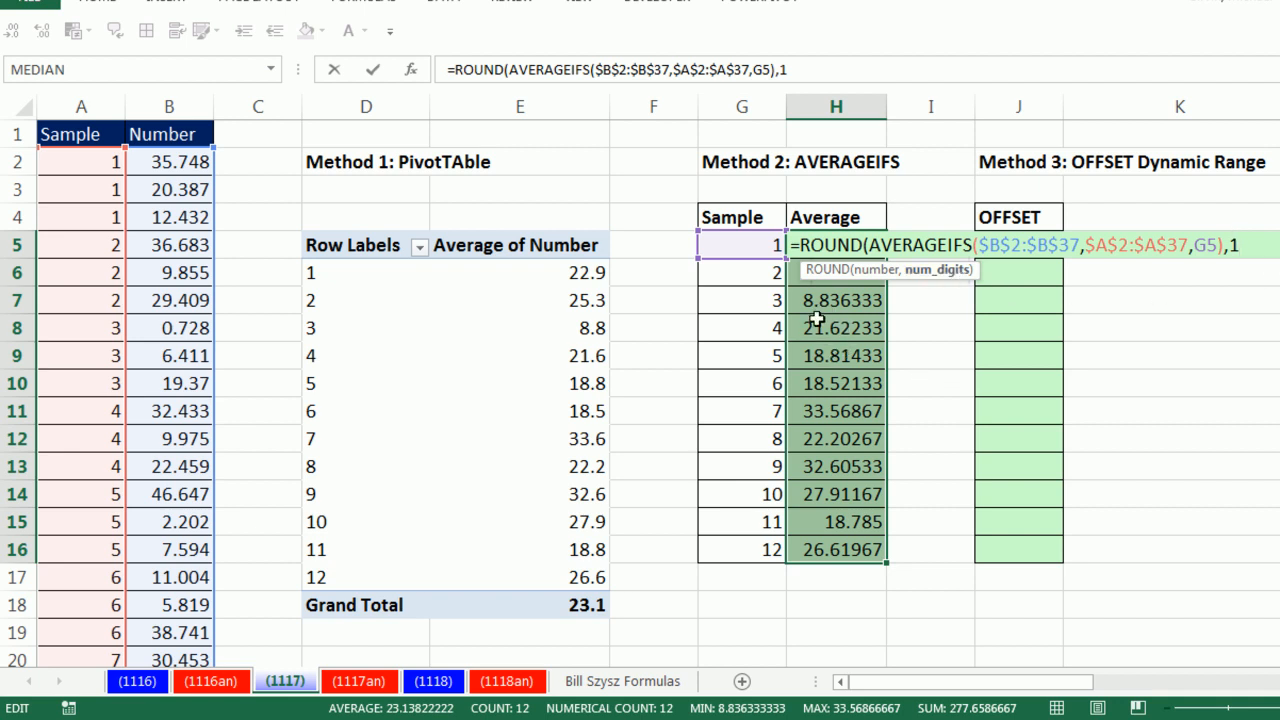
{"action": "mouse_move", "coordinate": [838, 308]}
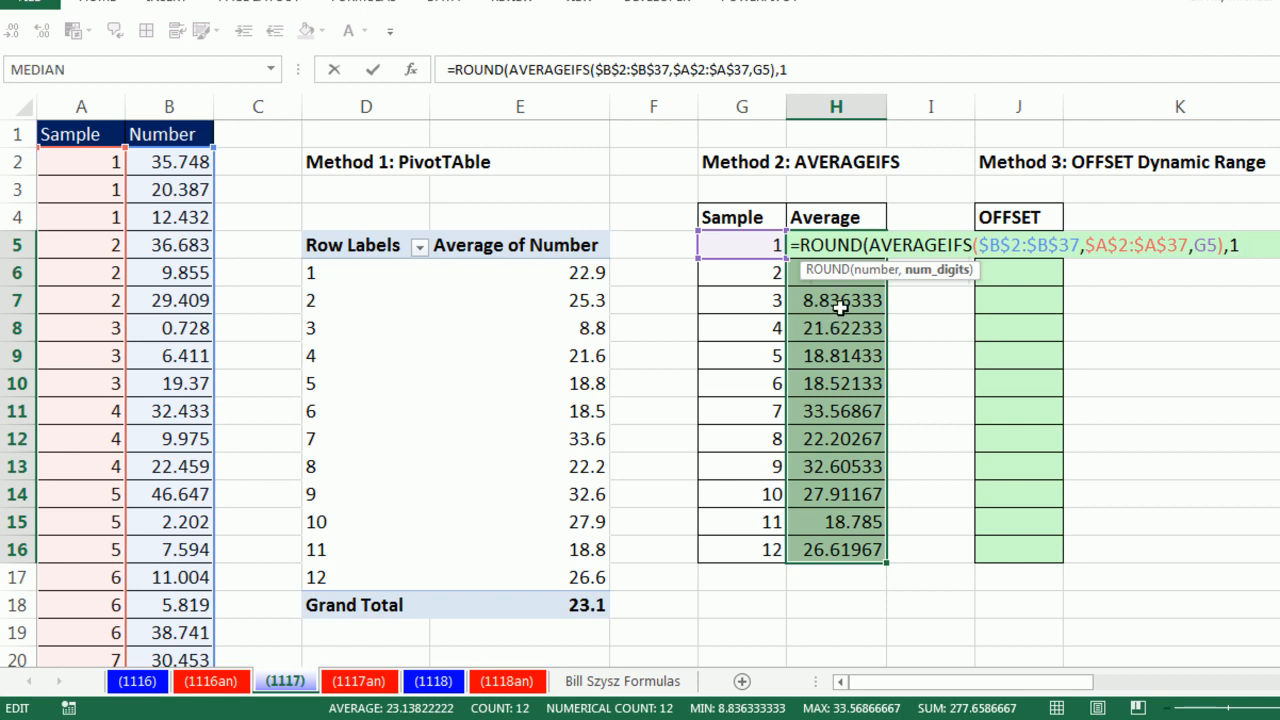
{"action": "mouse_move", "coordinate": [848, 312]}
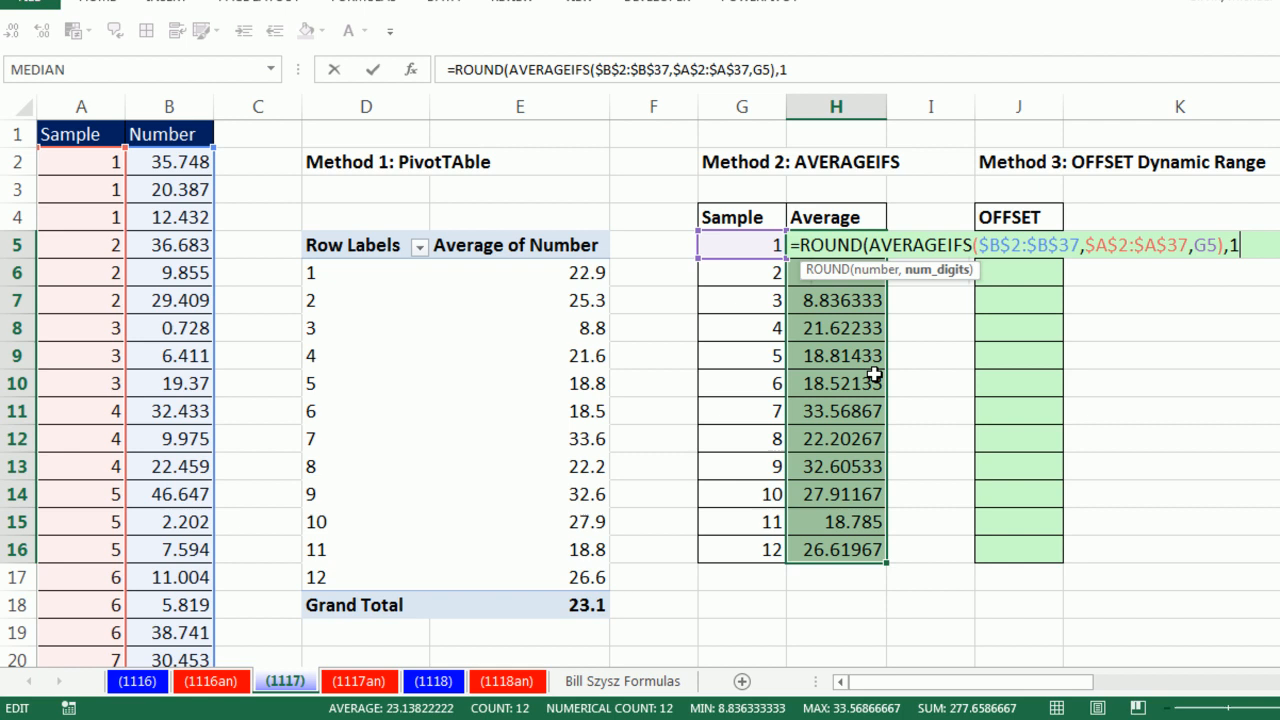
{"action": "mouse_move", "coordinate": [1208, 600]}
{"action": "type", "text": ")"}
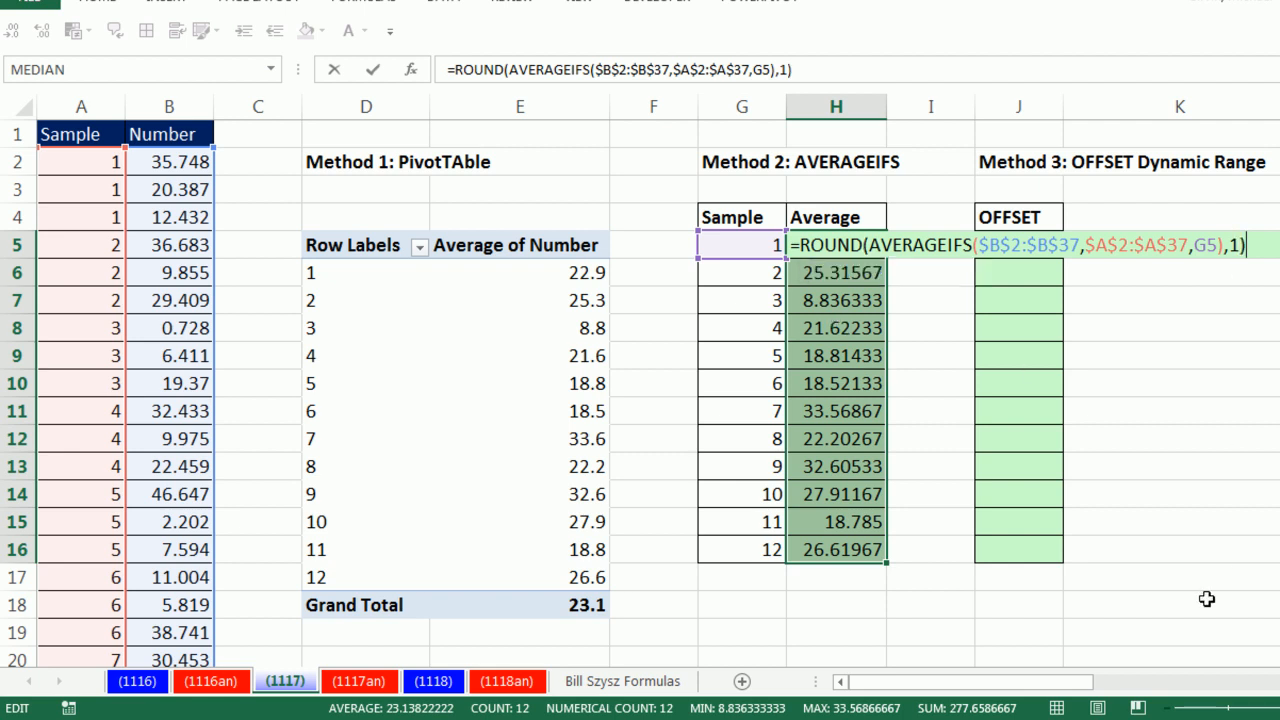
{"action": "key", "text": "ctrl+enter"}
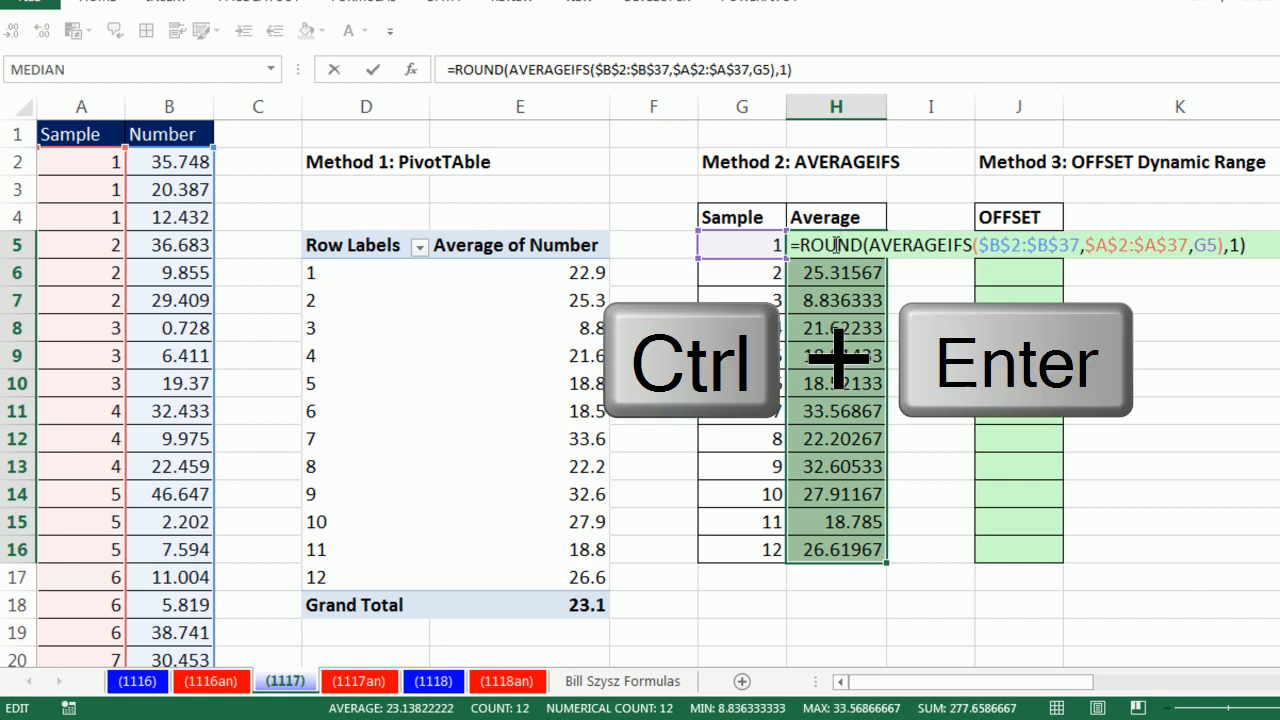
{"action": "key", "text": "ctrl+enter"}
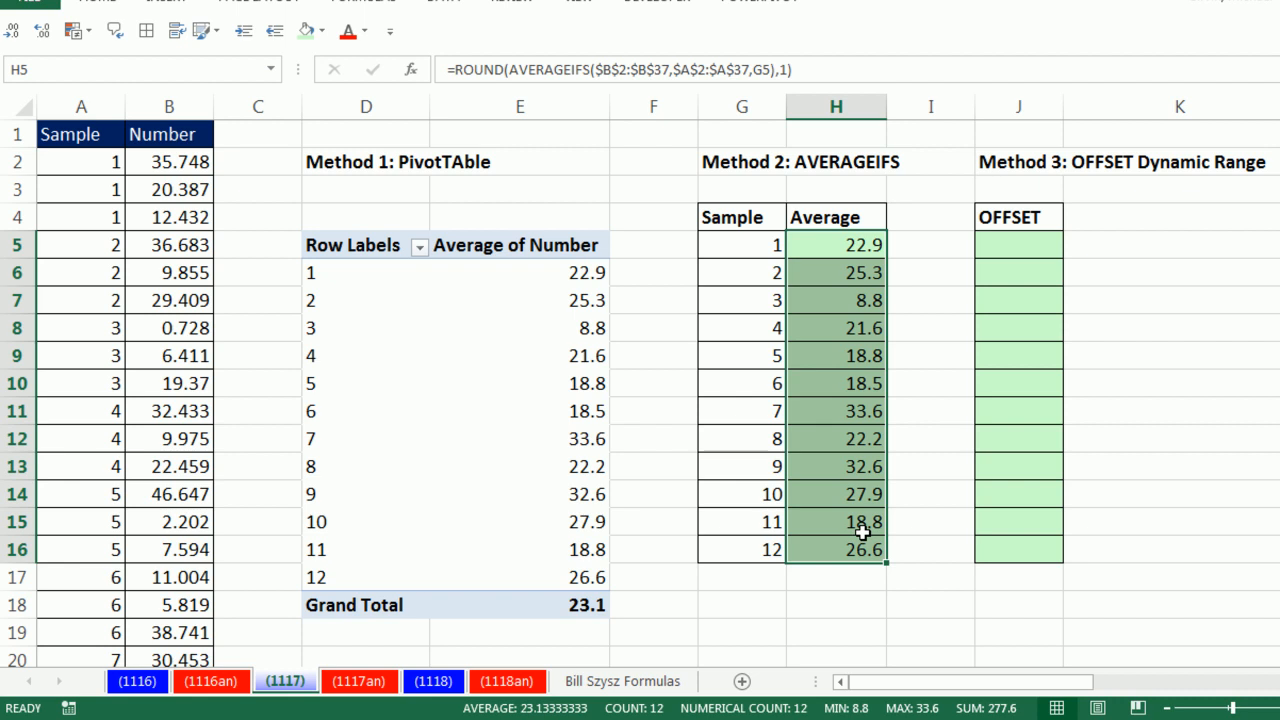
{"action": "mouse_move", "coordinate": [428, 364]}
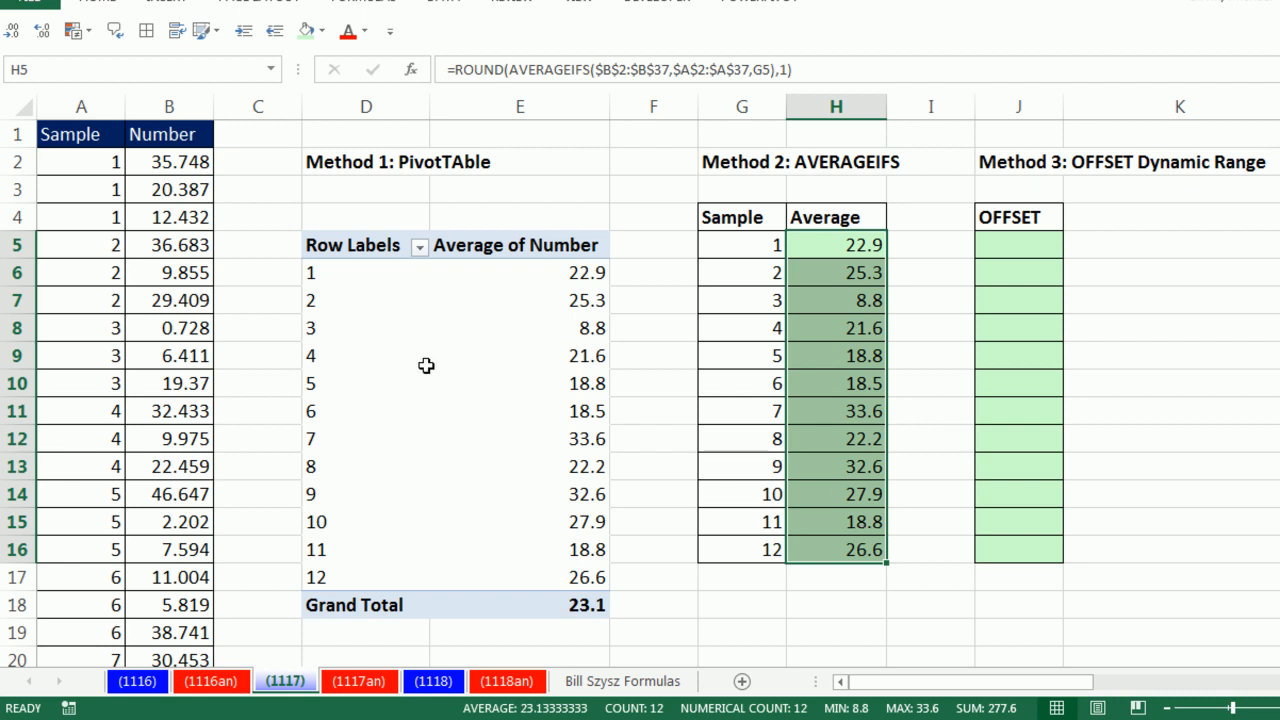
{"action": "mouse_move", "coordinate": [424, 364]}
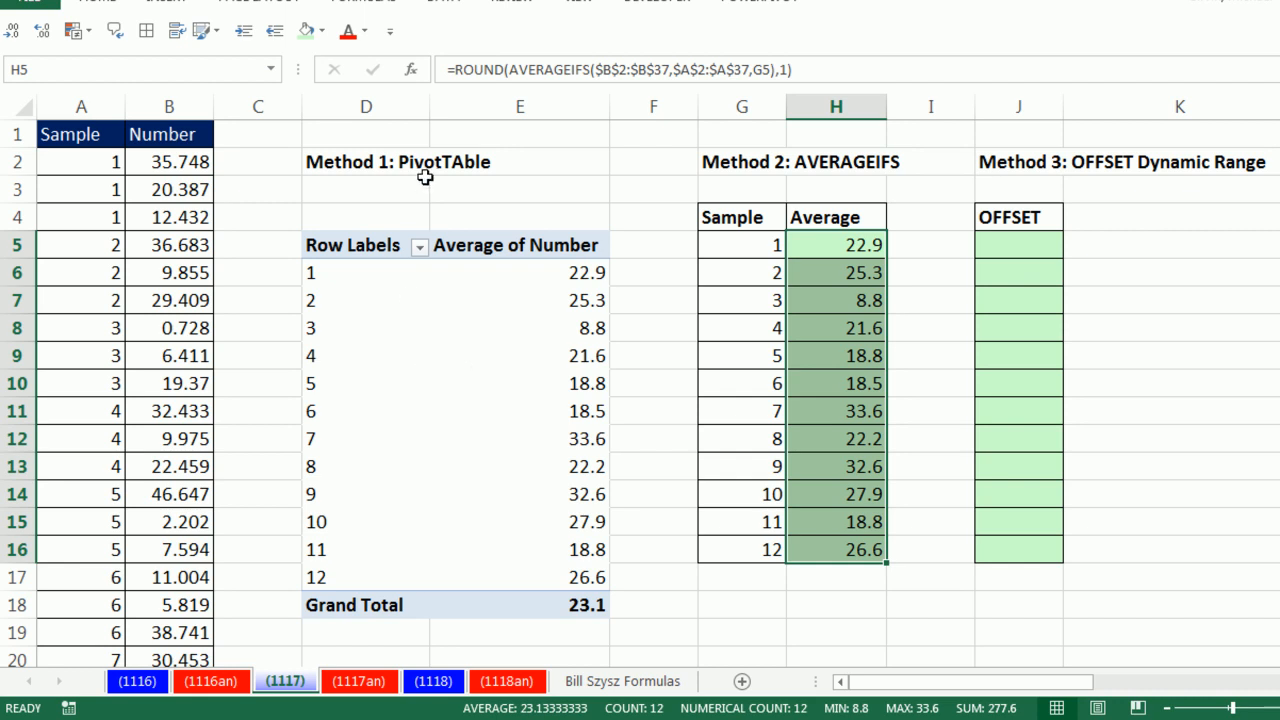
{"action": "mouse_move", "coordinate": [376, 212]}
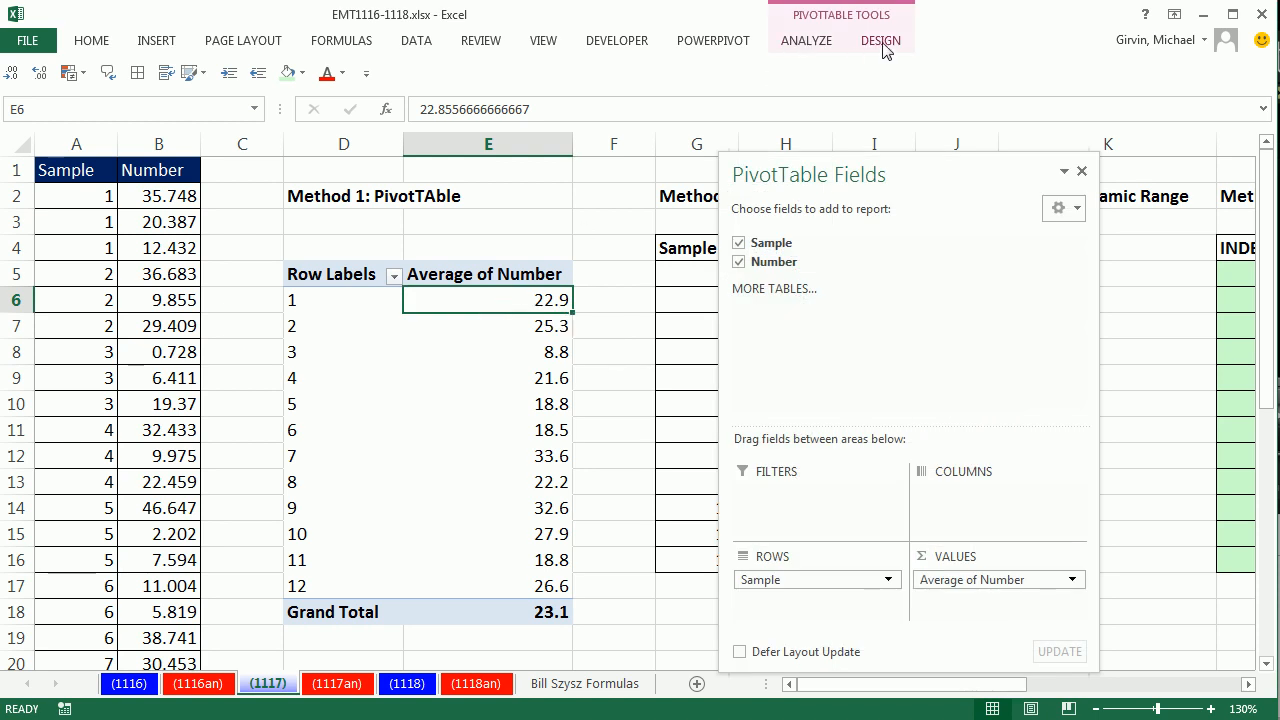
- Set the PivotTable Report Layout to Show in Tabular Form
{"action": "left_click", "coordinate": [880, 40]}
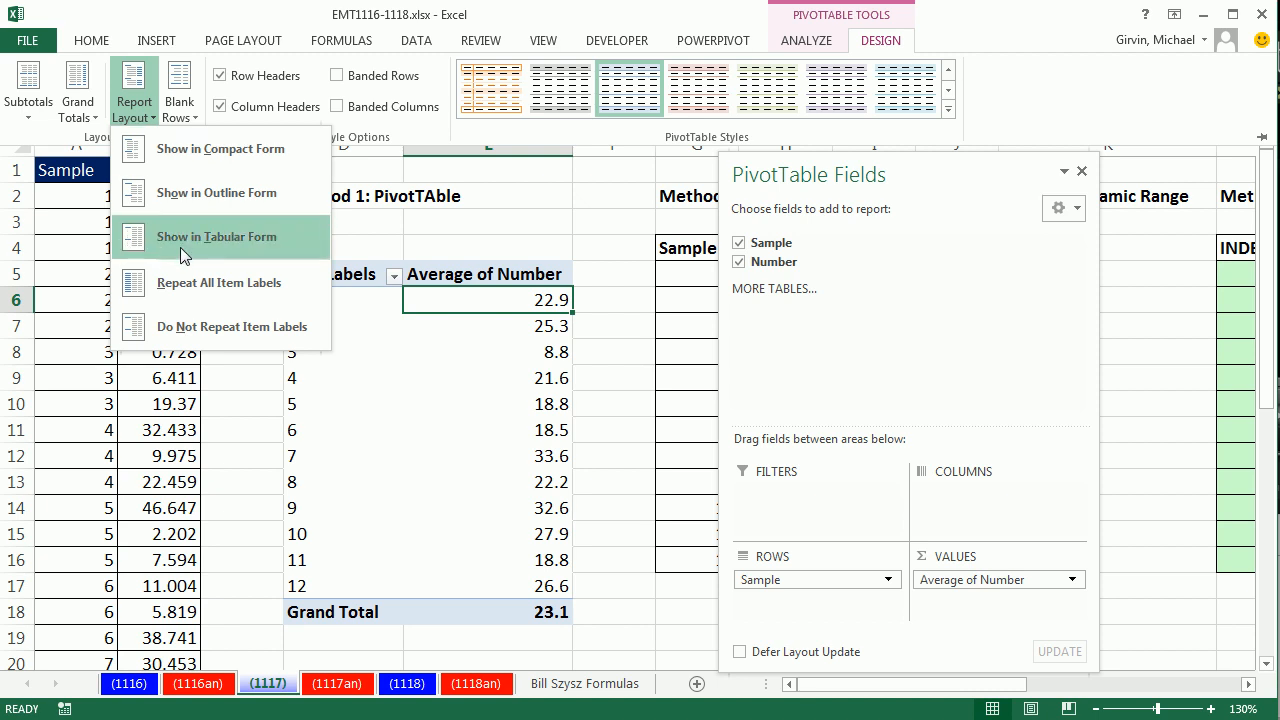
{"action": "left_click", "coordinate": [216, 236]}
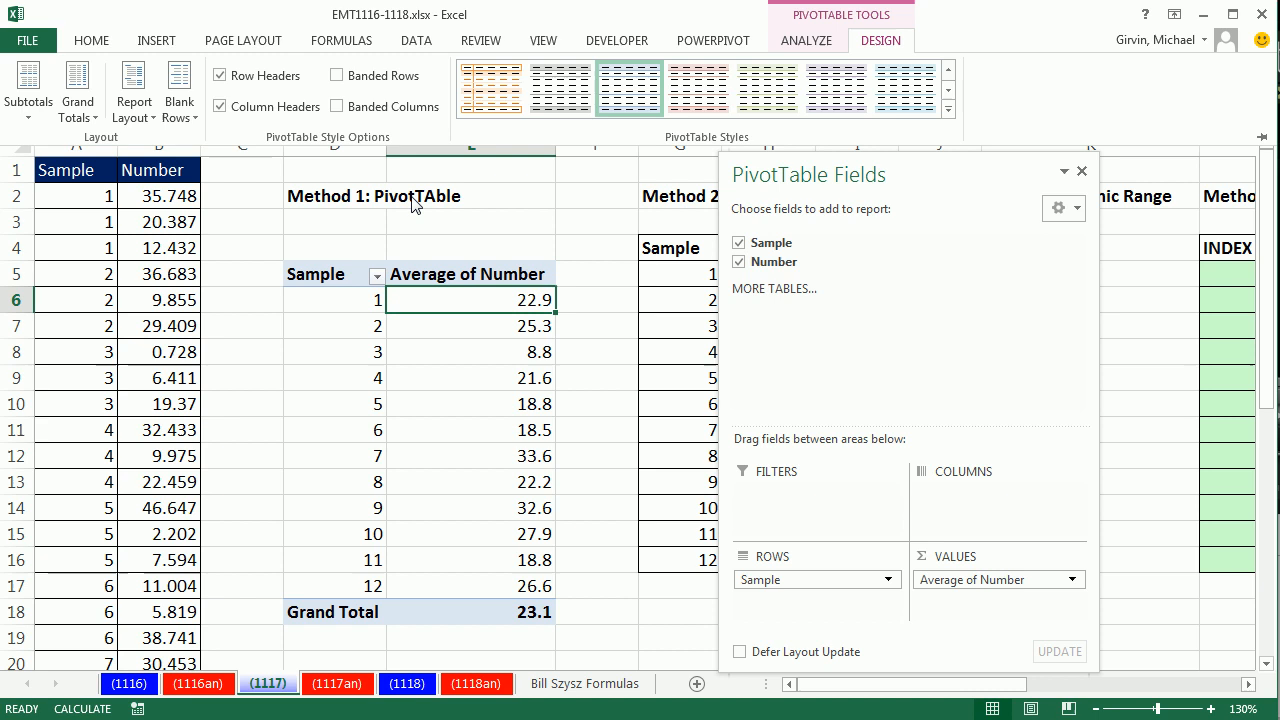
{"action": "mouse_move", "coordinate": [330, 288]}
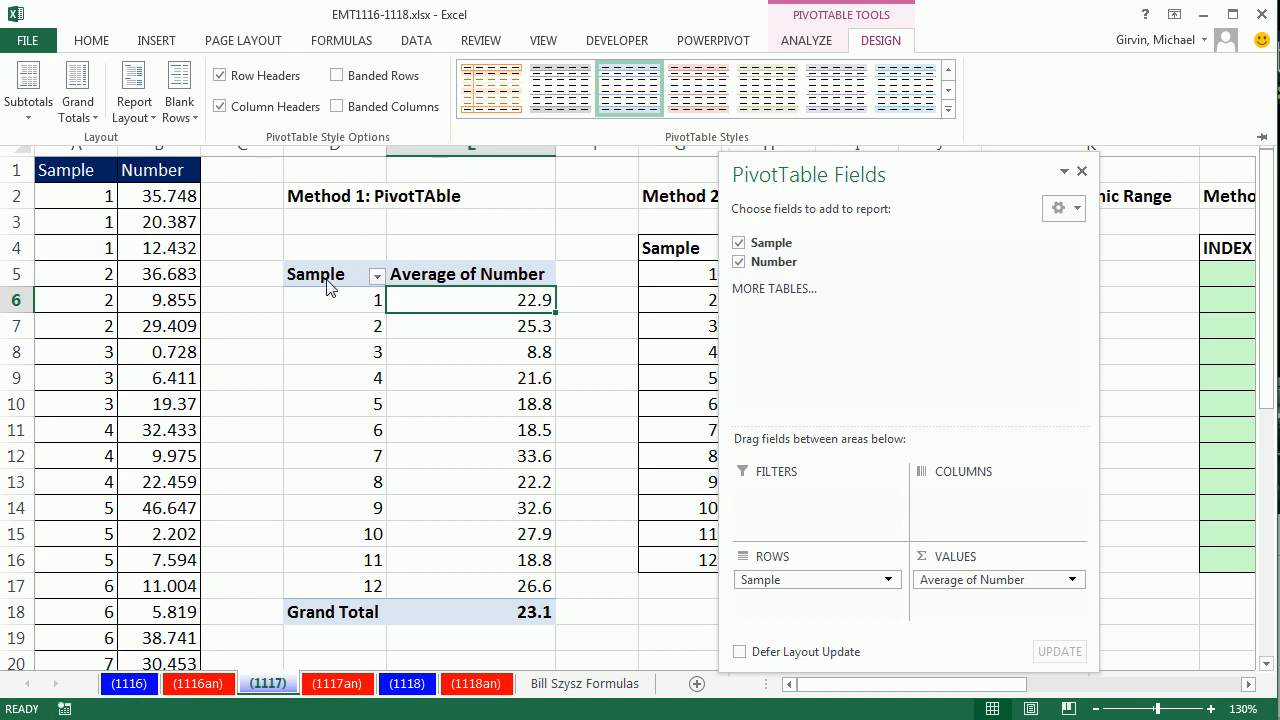
{"action": "mouse_move", "coordinate": [204, 218]}
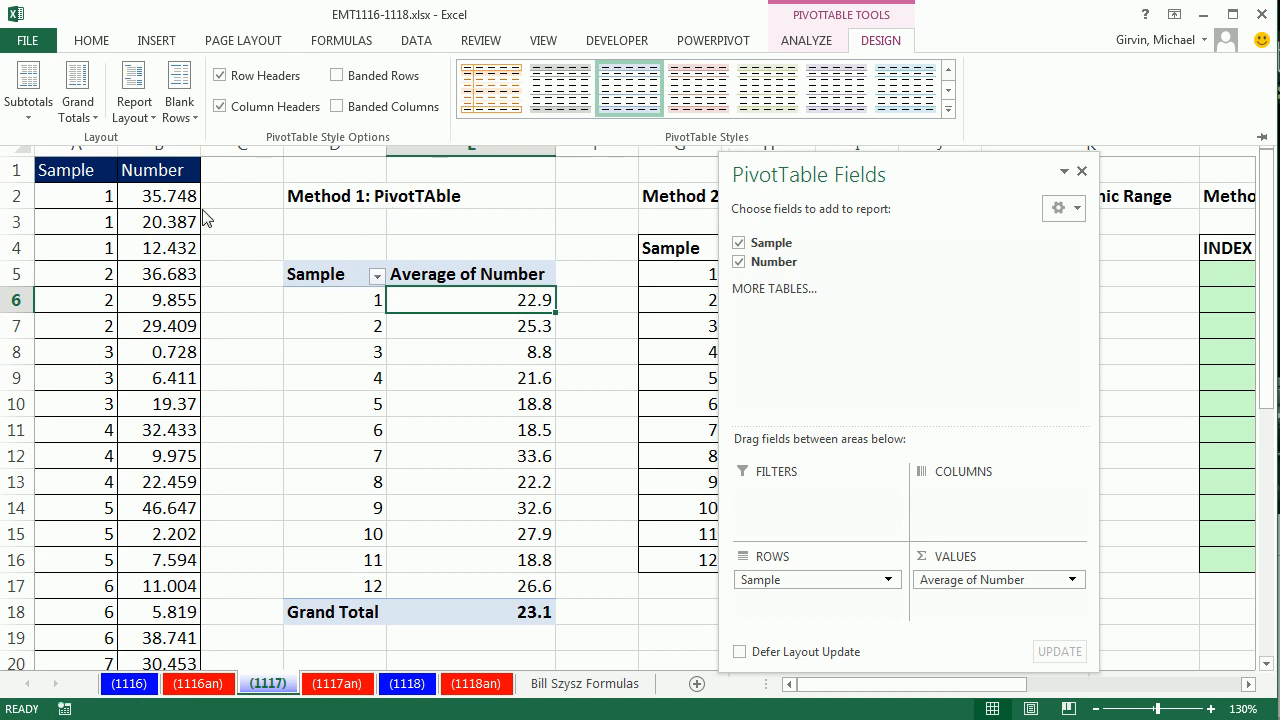
{"action": "mouse_move", "coordinate": [338, 280]}
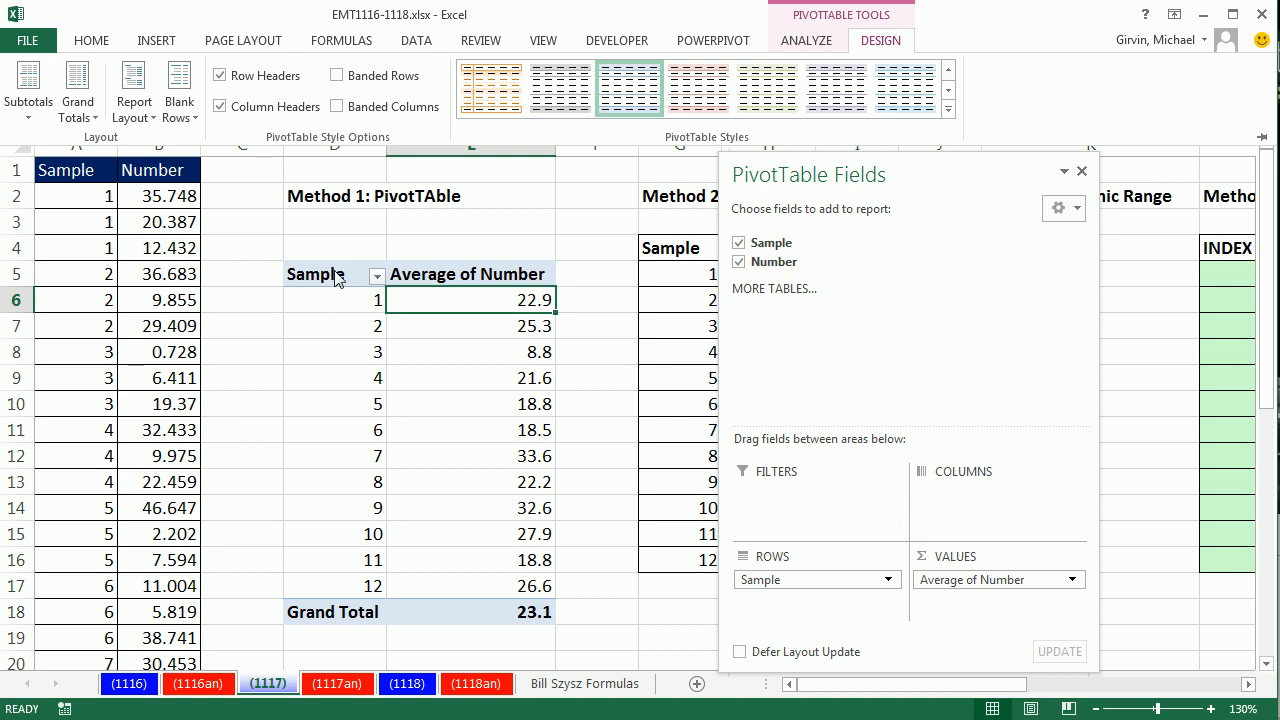
{"action": "mouse_move", "coordinate": [684, 264]}
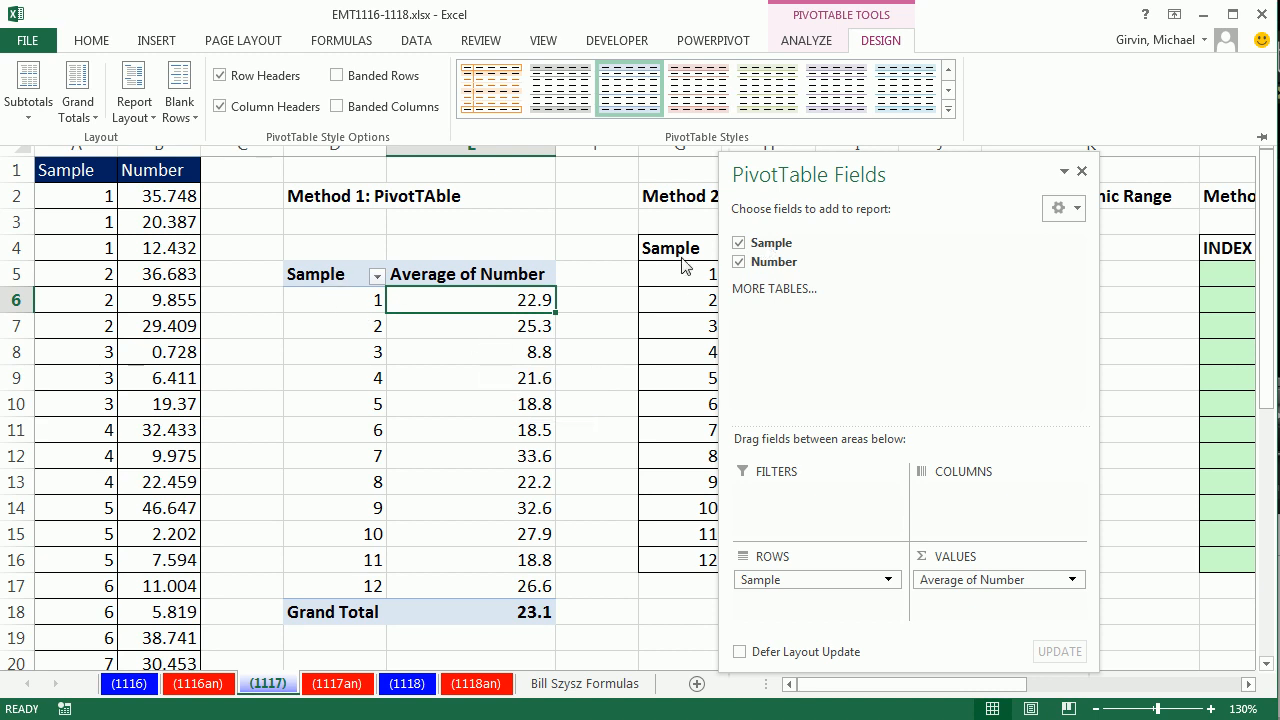
{"action": "left_click", "coordinate": [596, 196]}
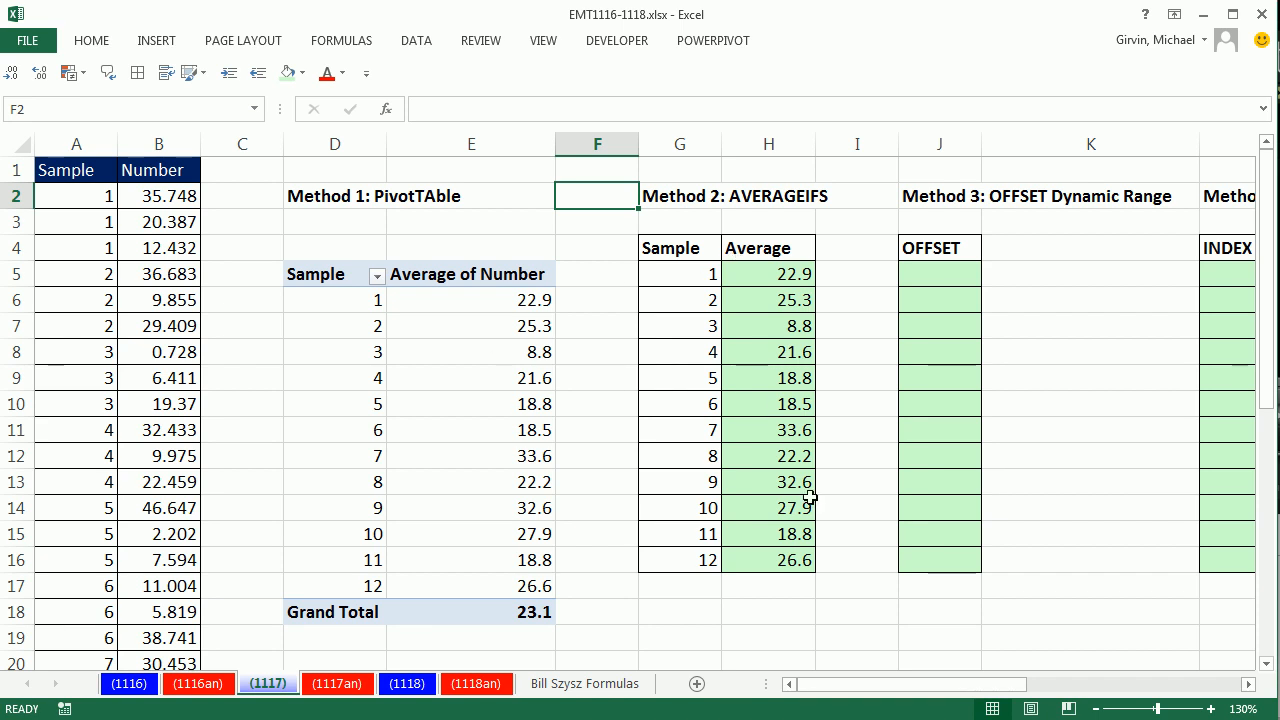
- Test sample 1's Number as 55, refresh the PivotTable, then undo the change
{"action": "left_click", "coordinate": [158, 196]}
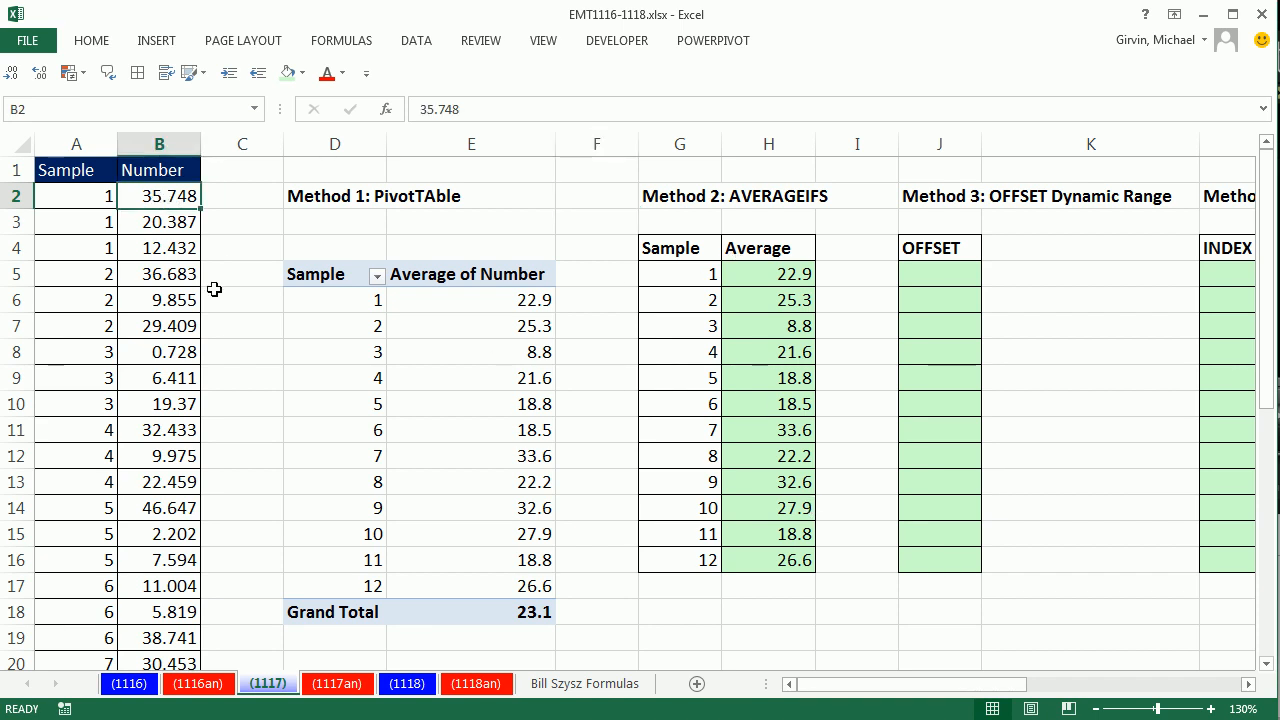
{"action": "type", "text": "55"}
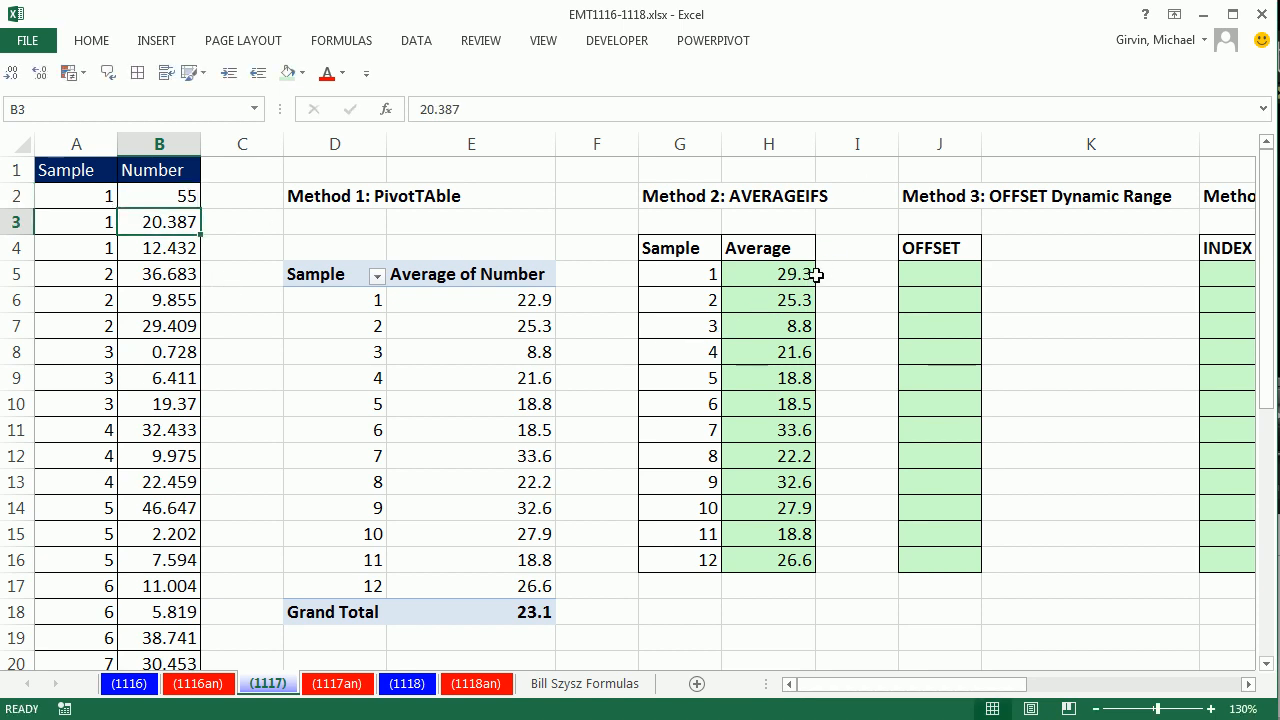
{"action": "mouse_move", "coordinate": [534, 300]}
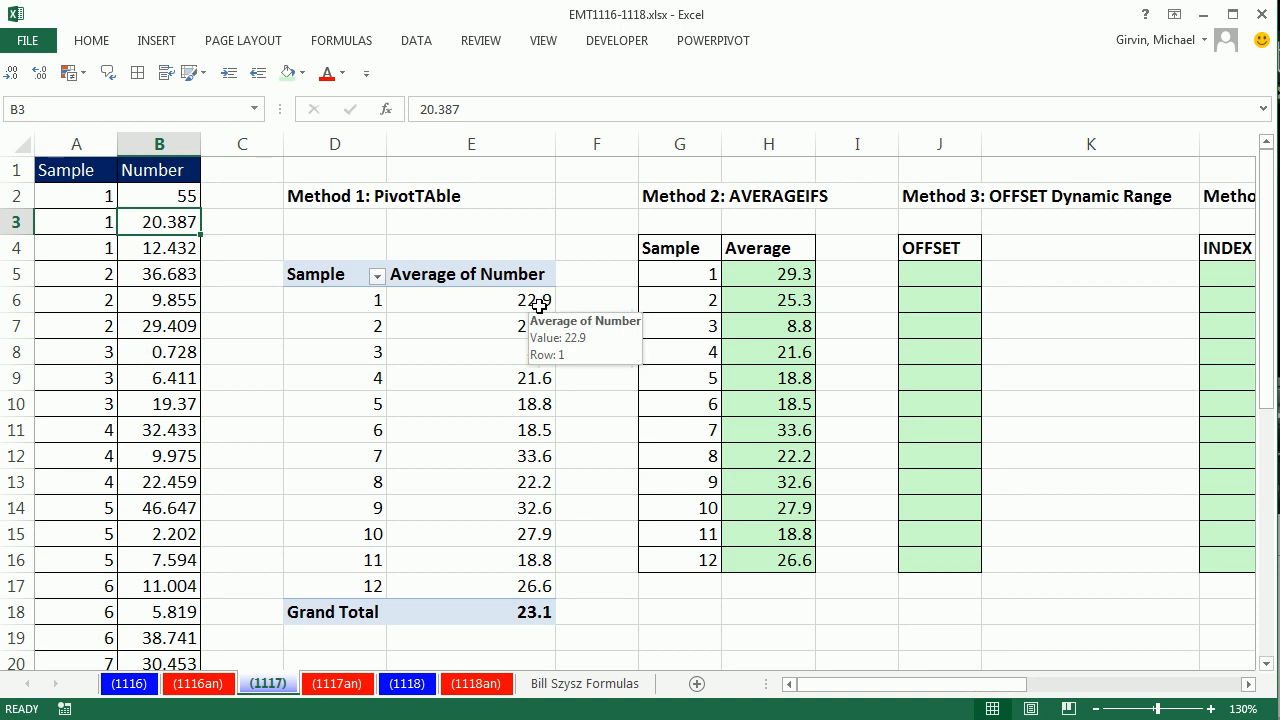
{"action": "mouse_move", "coordinate": [460, 308]}
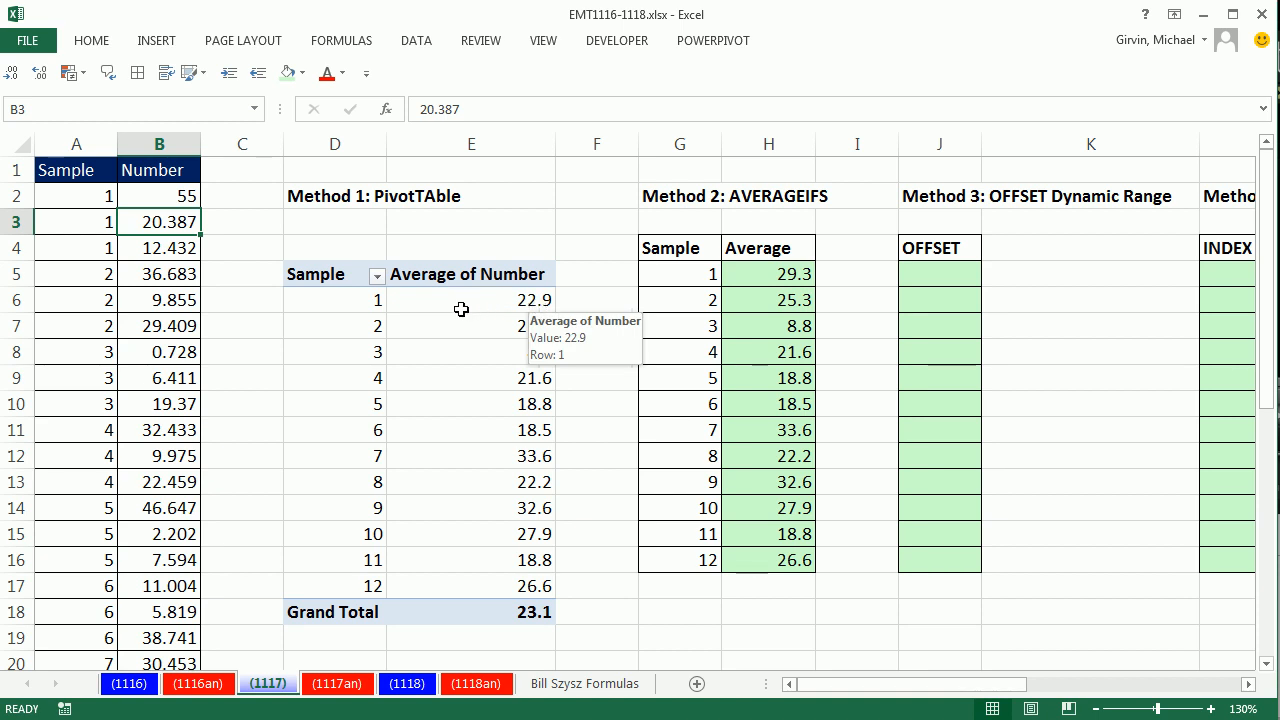
{"action": "right_click", "coordinate": [472, 300]}
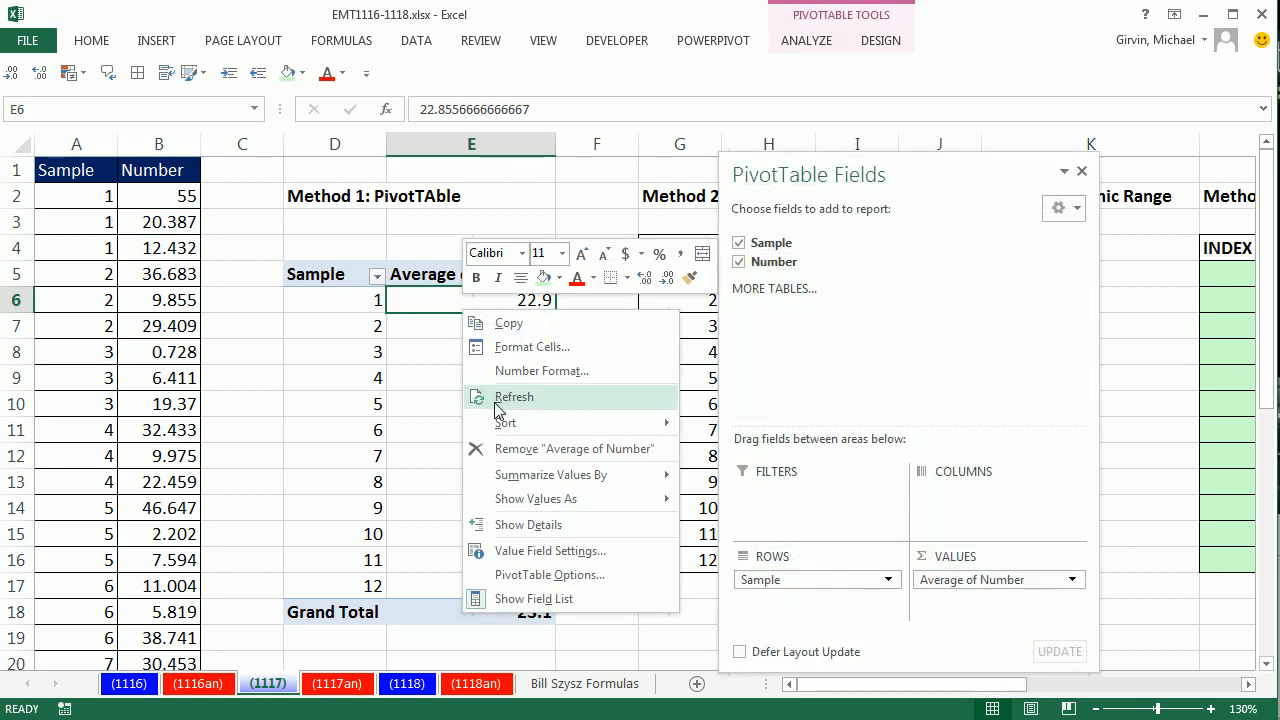
{"action": "left_click", "coordinate": [514, 396]}
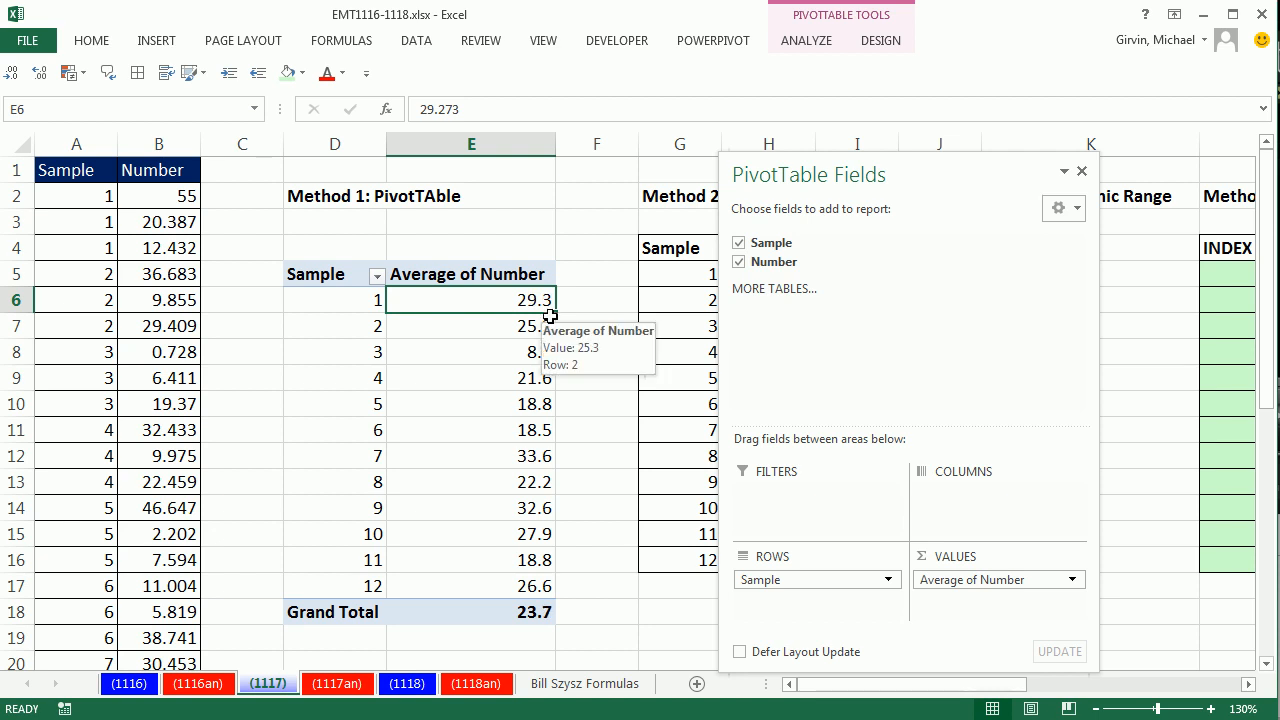
{"action": "key", "text": "ctrl+z"}
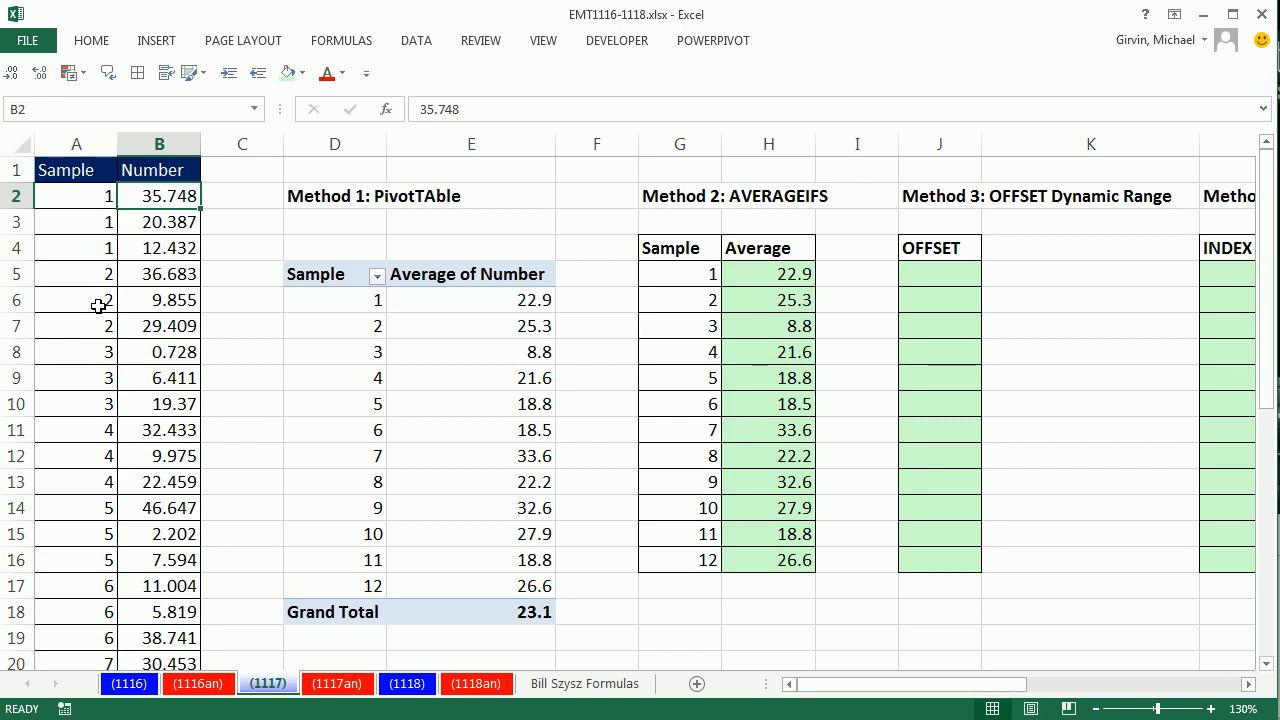
{"action": "mouse_move", "coordinate": [352, 360]}
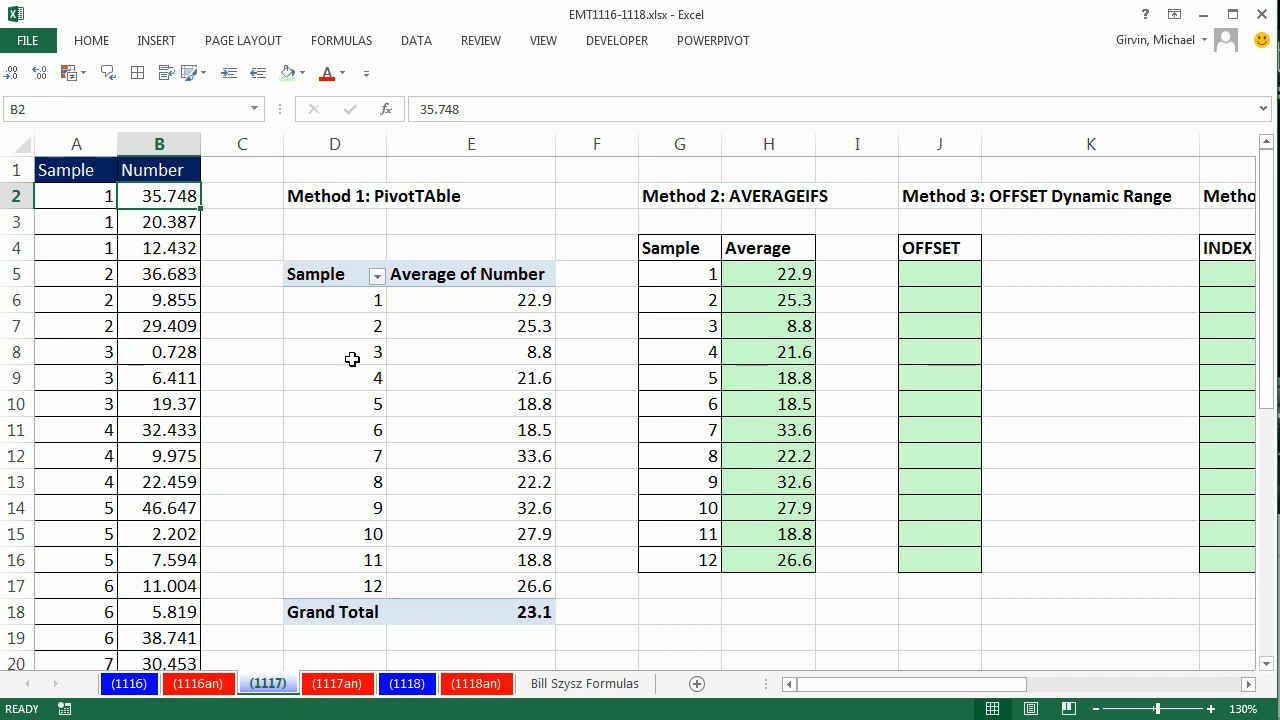
{"action": "mouse_move", "coordinate": [528, 342]}
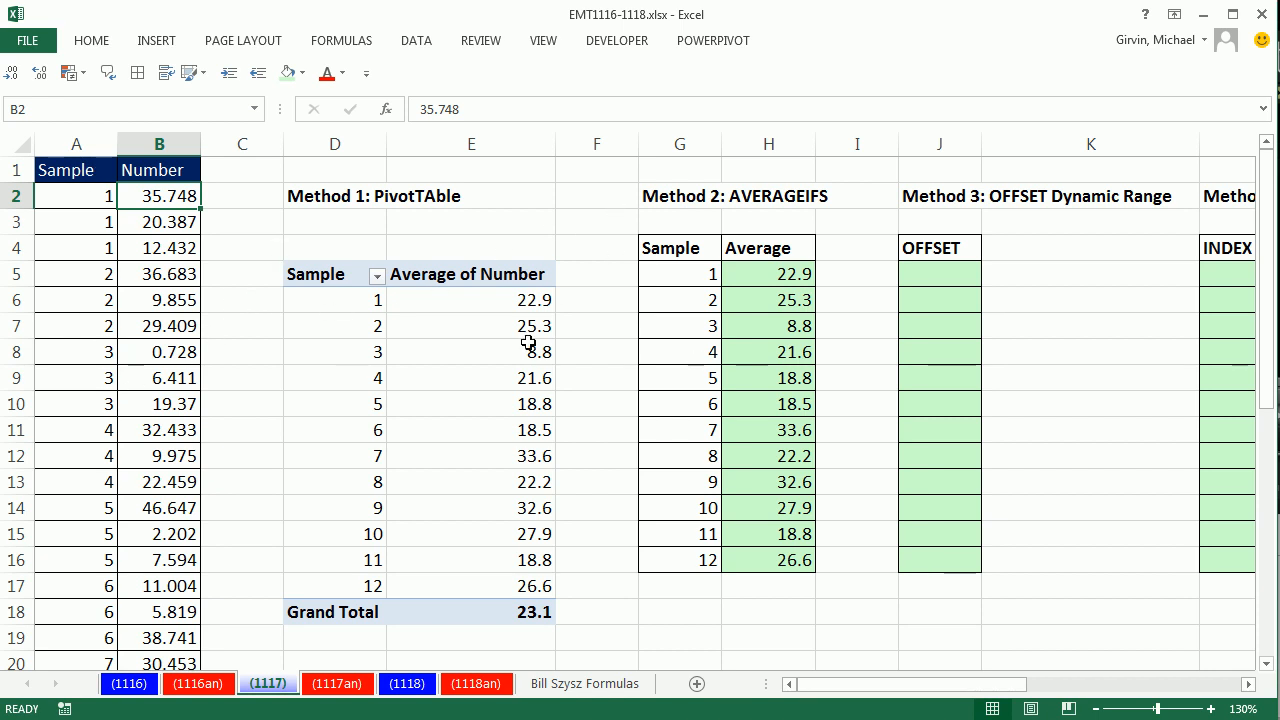
{"action": "mouse_move", "coordinate": [804, 370]}
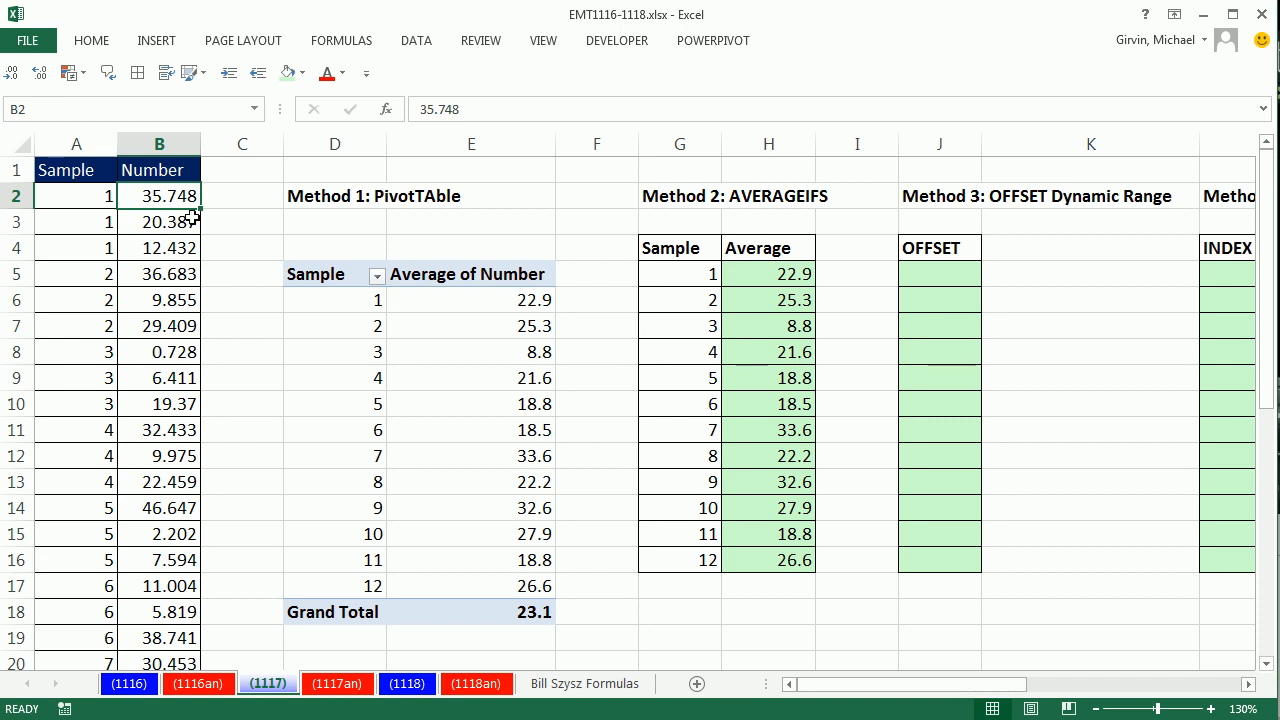
{"action": "mouse_move", "coordinate": [192, 470]}
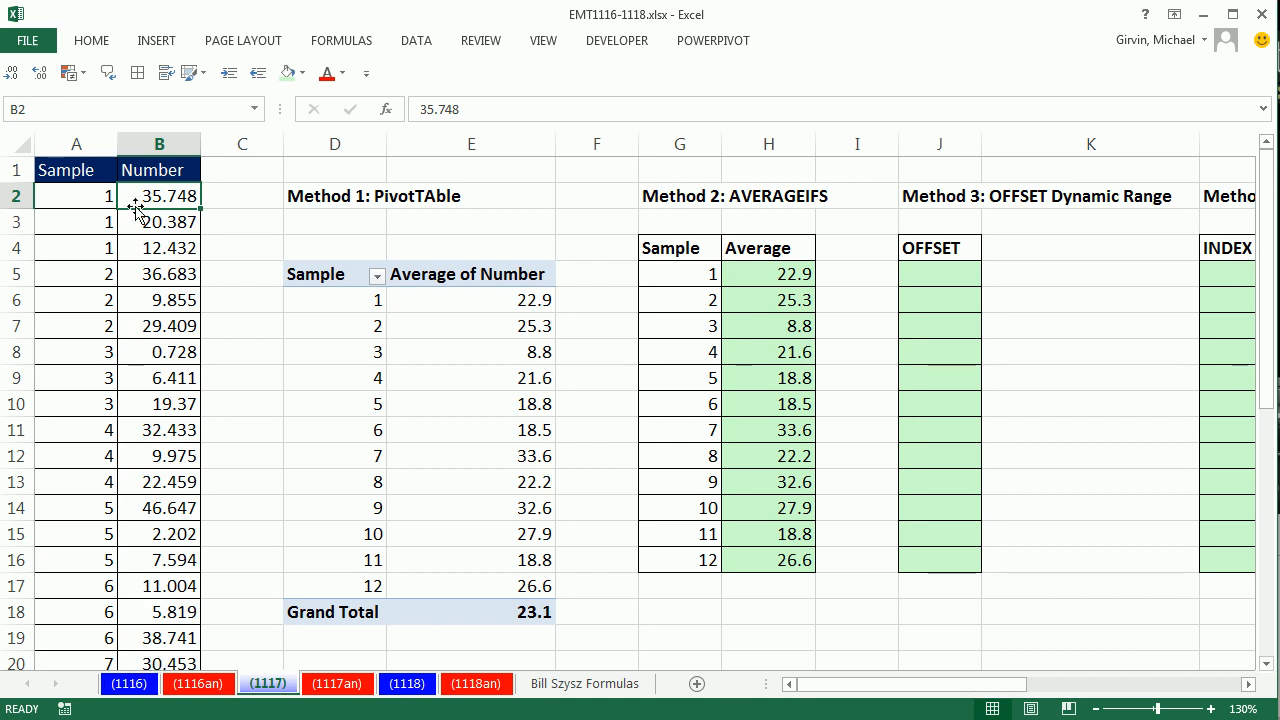
{"action": "mouse_move", "coordinate": [222, 386]}
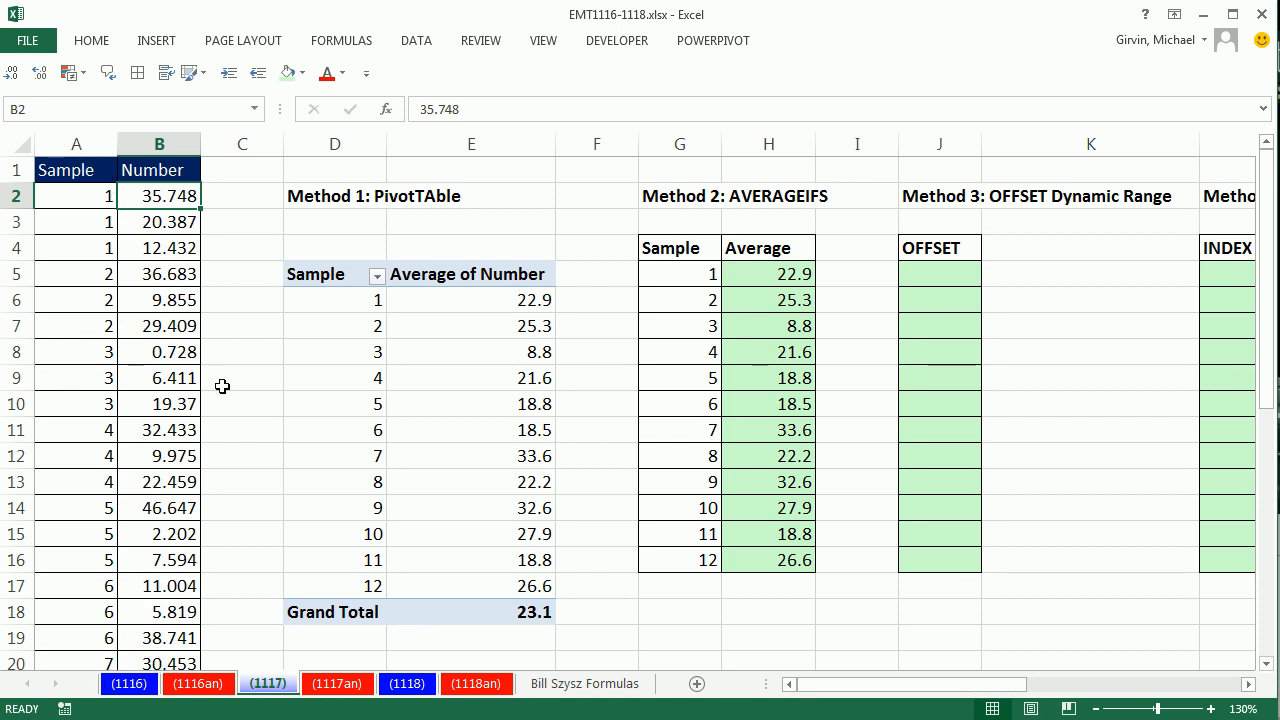
{"action": "left_click", "coordinate": [940, 272]}
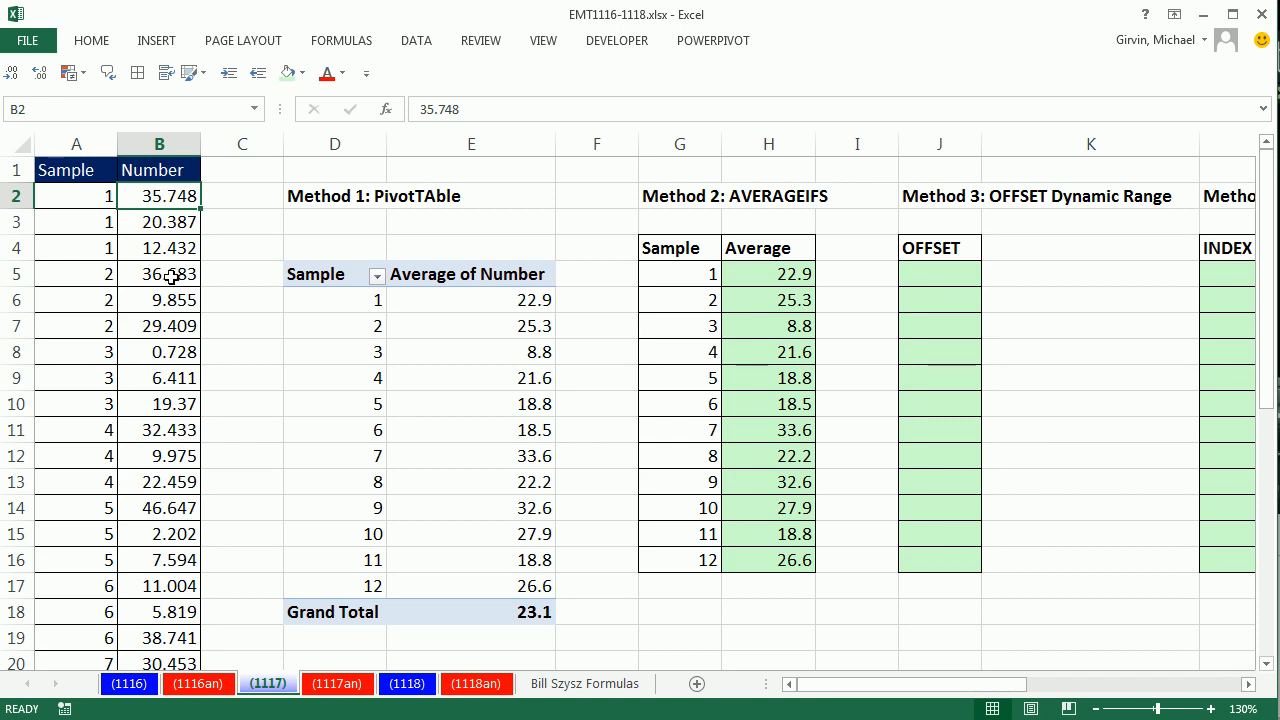
{"action": "left_click", "coordinate": [160, 272]}
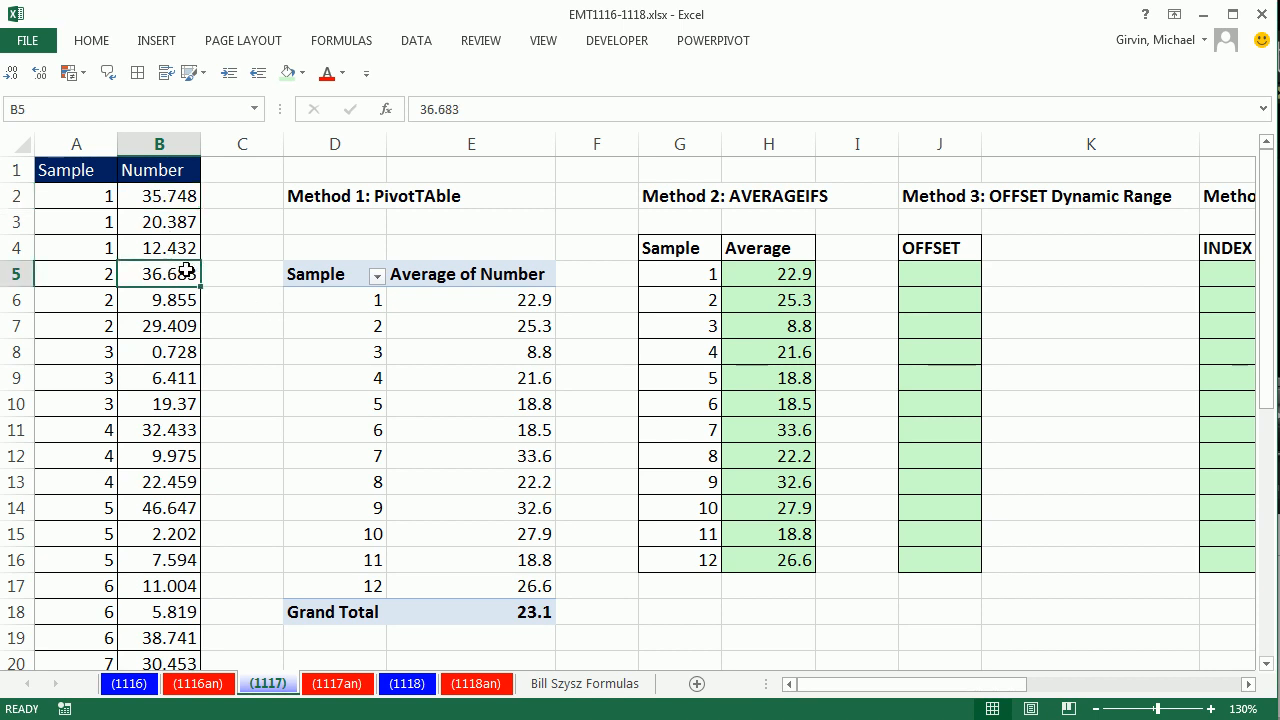
{"action": "left_click", "coordinate": [160, 352]}
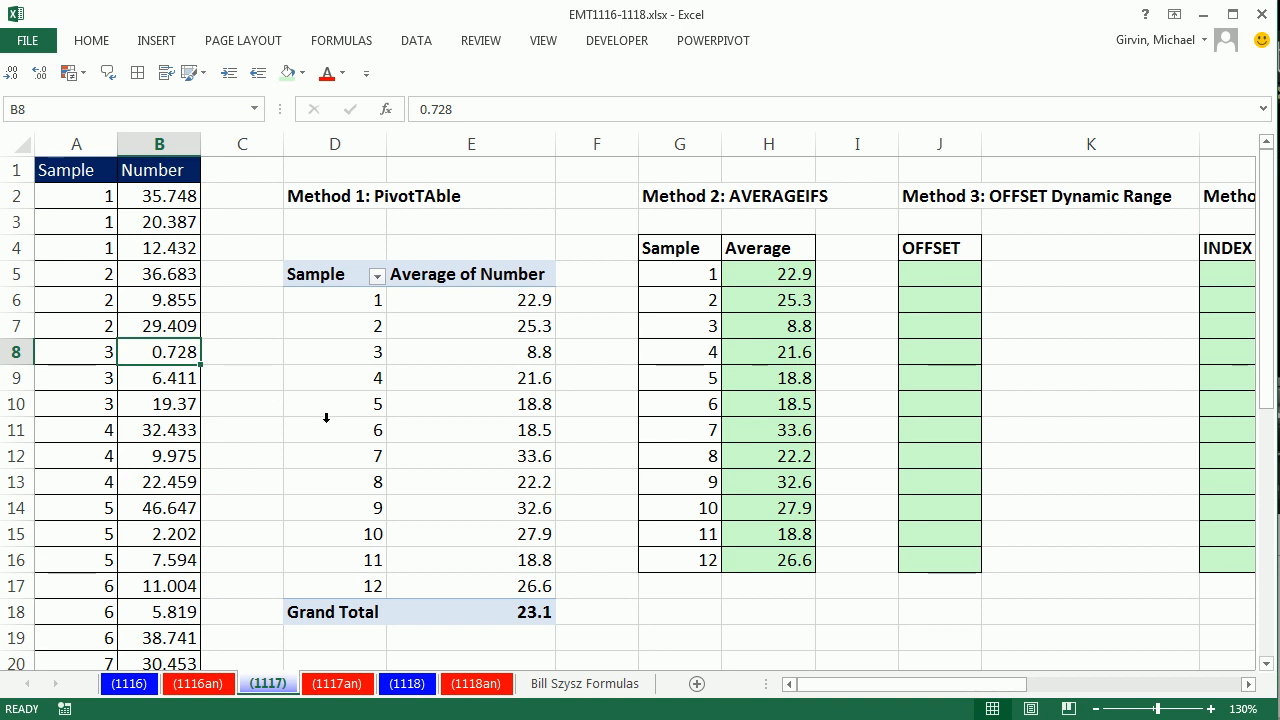
{"action": "mouse_move", "coordinate": [940, 282]}
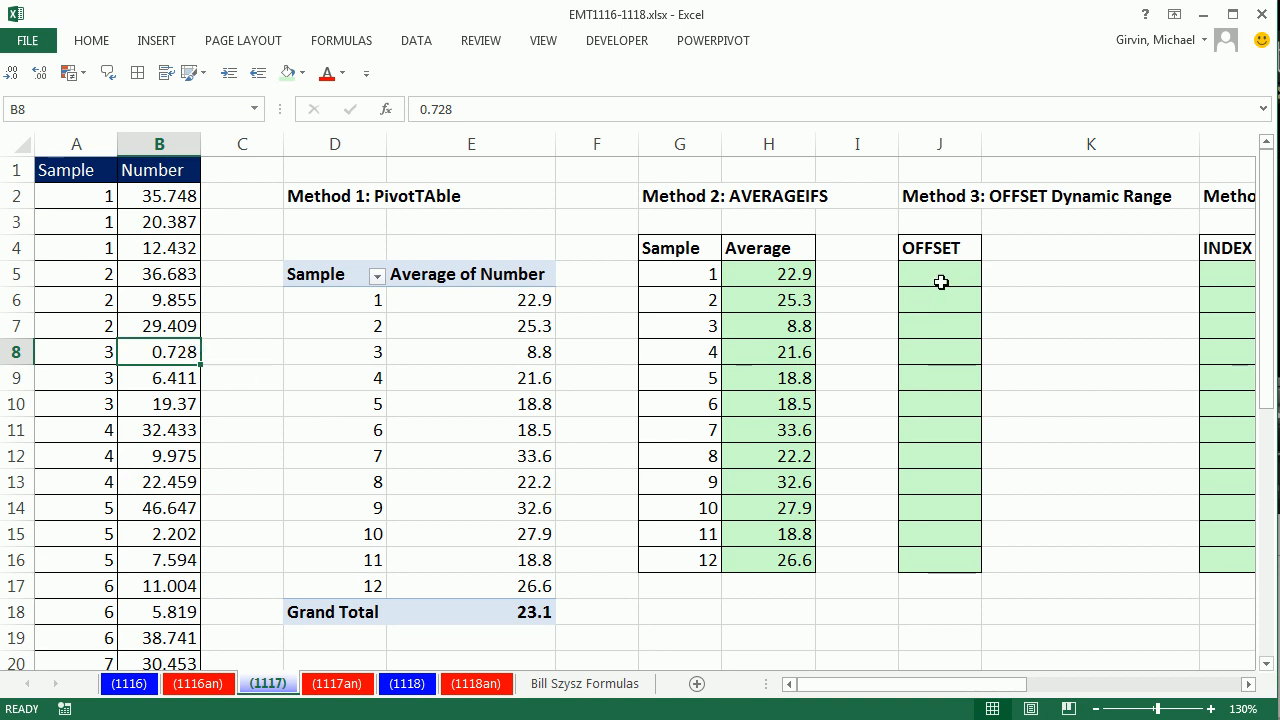
{"action": "left_click", "coordinate": [940, 272]}
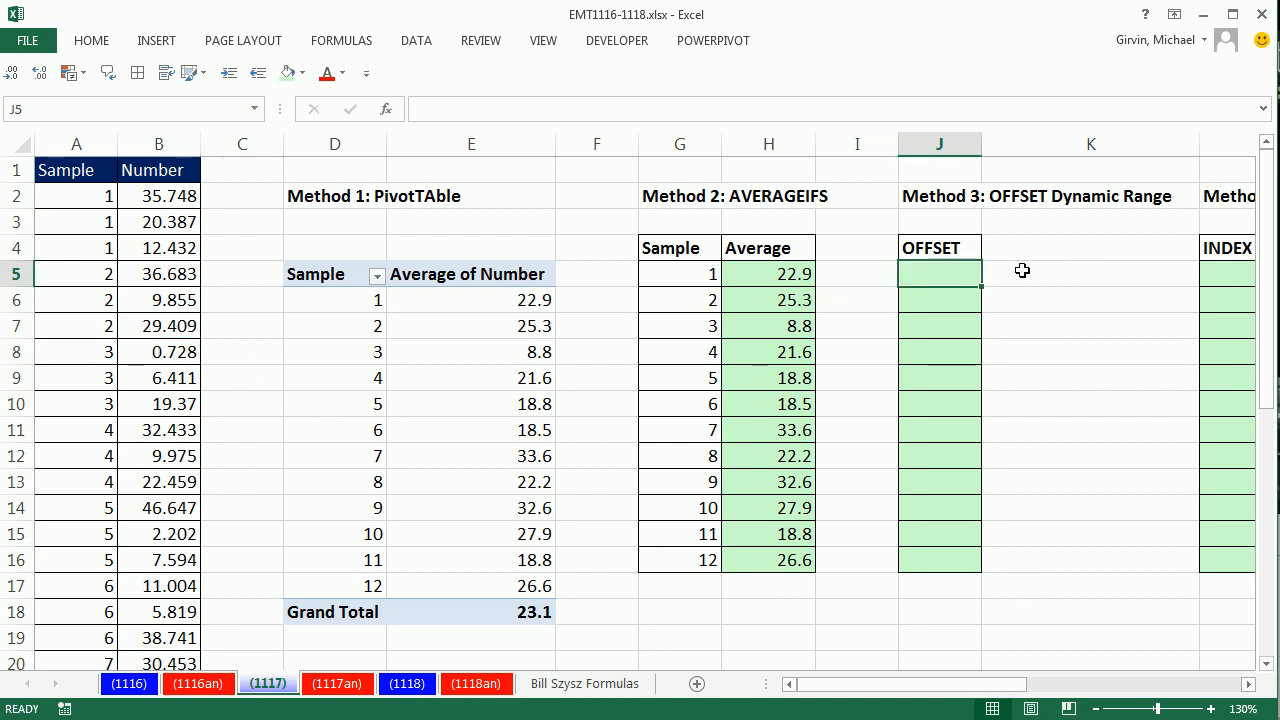
{"action": "mouse_move", "coordinate": [968, 532]}
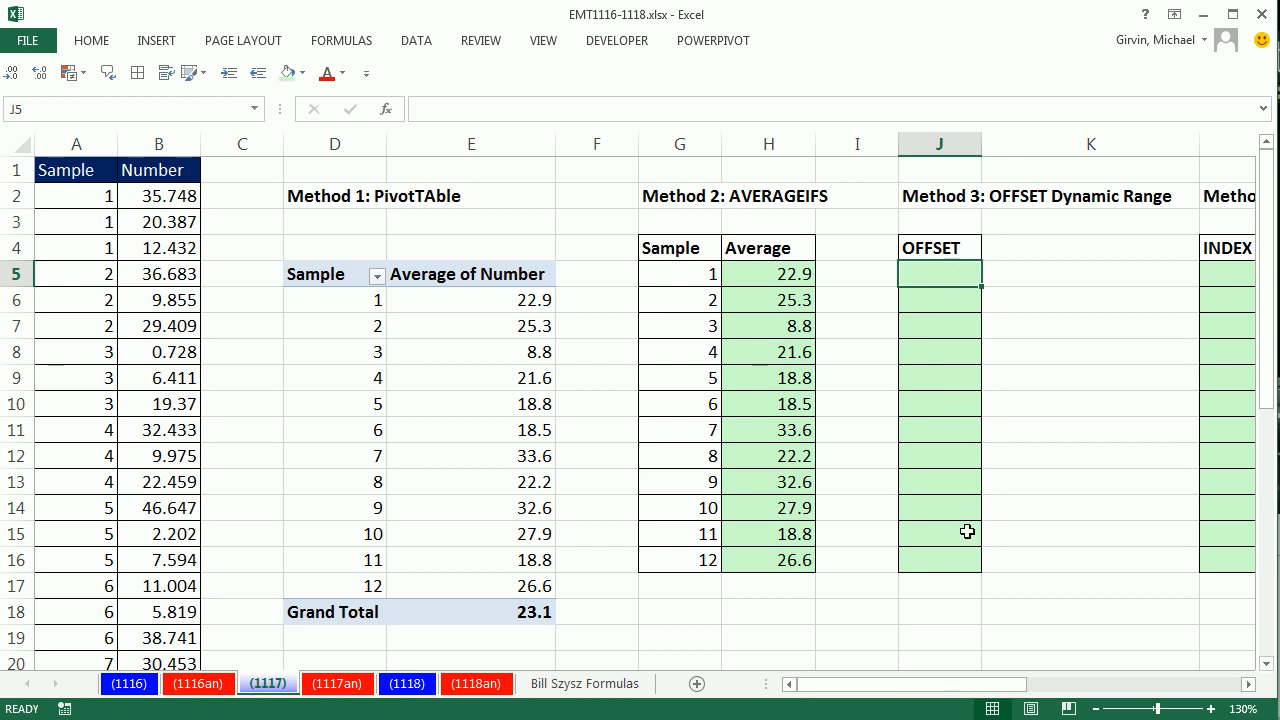
{"action": "mouse_move", "coordinate": [944, 224]}
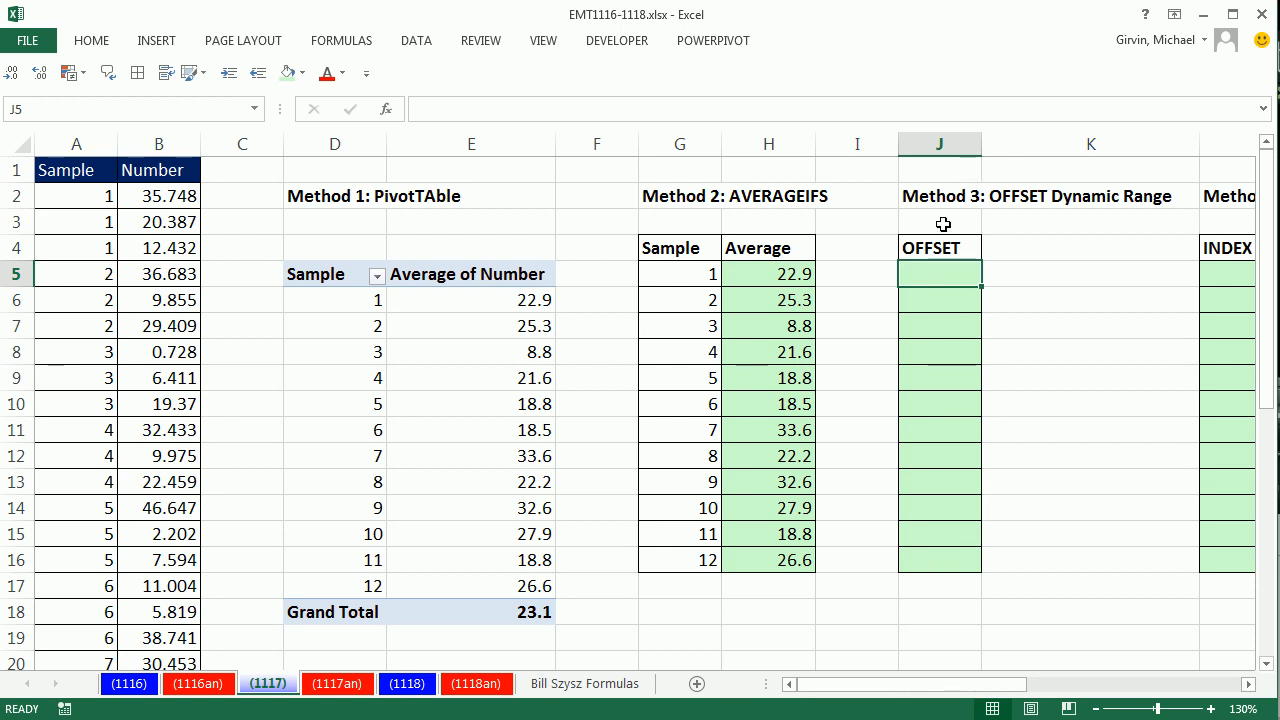
{"action": "mouse_move", "coordinate": [876, 620]}
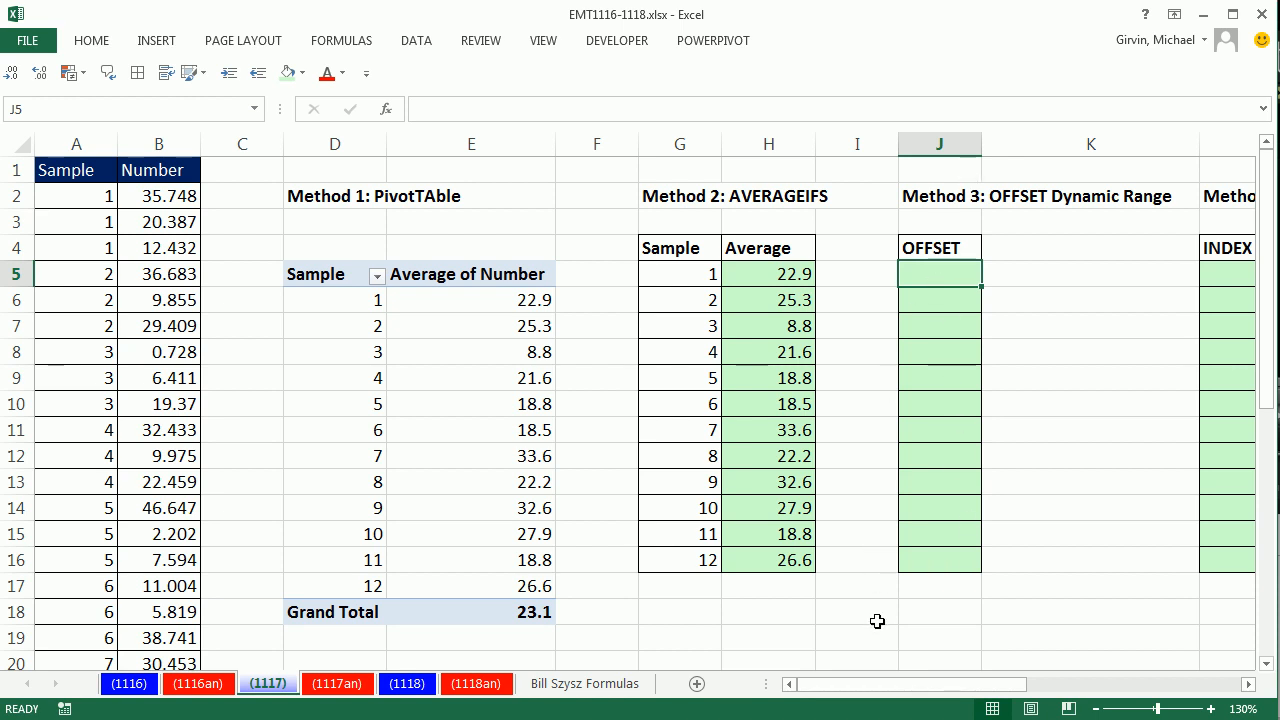
- Enter =ROWS(J$5:J5) in J5 and fill it down to J16 as a 1–12 counter
{"action": "type", "text": "=row"}
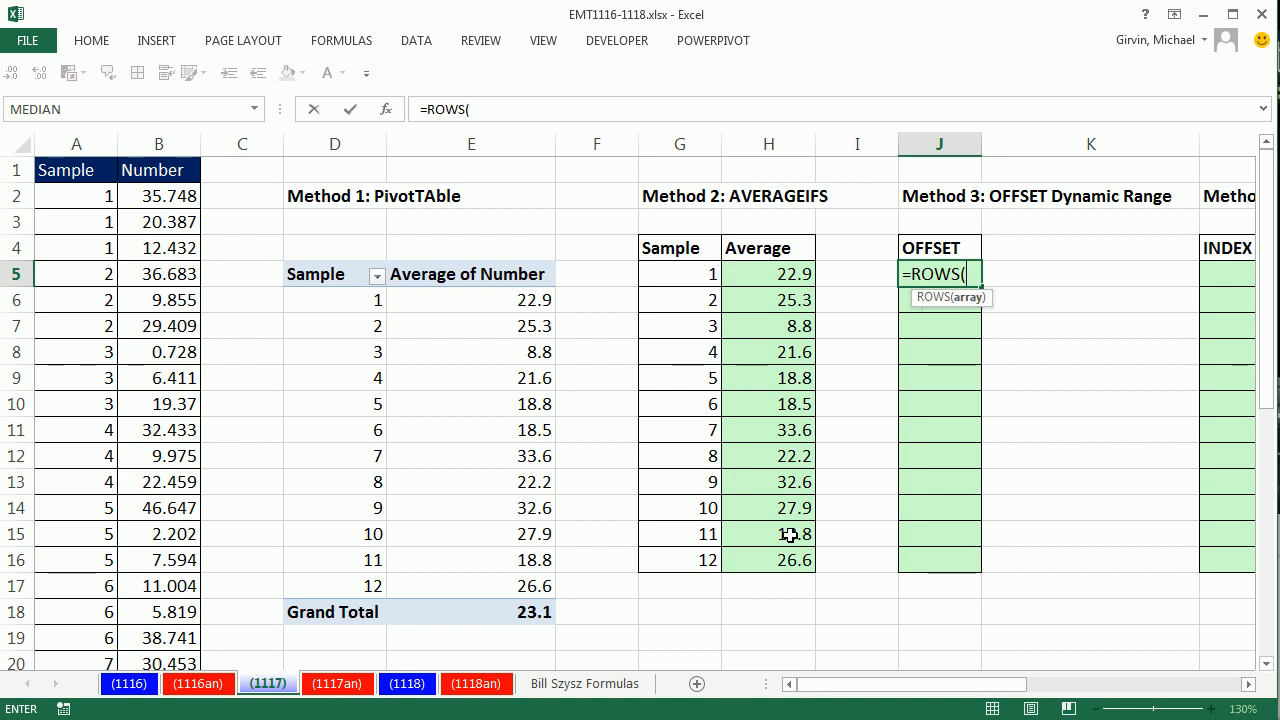
{"action": "type", "text": "J$"}
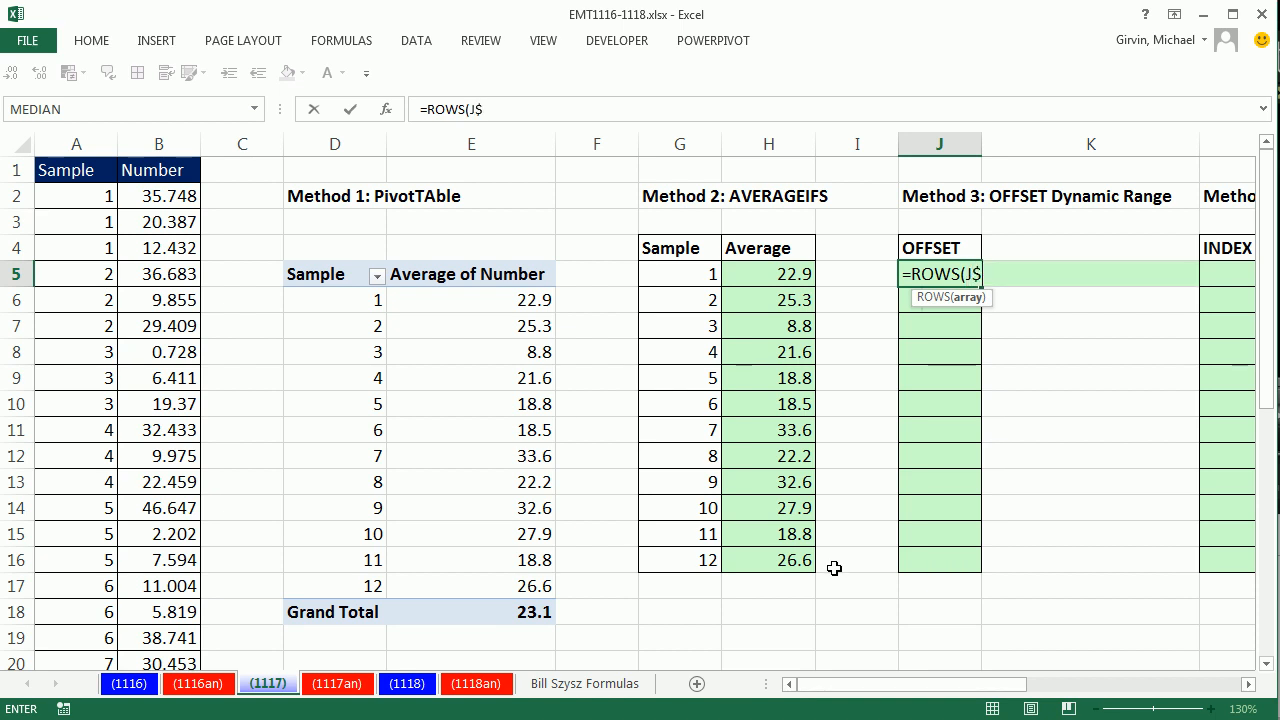
{"action": "type", "text": "5:K"}
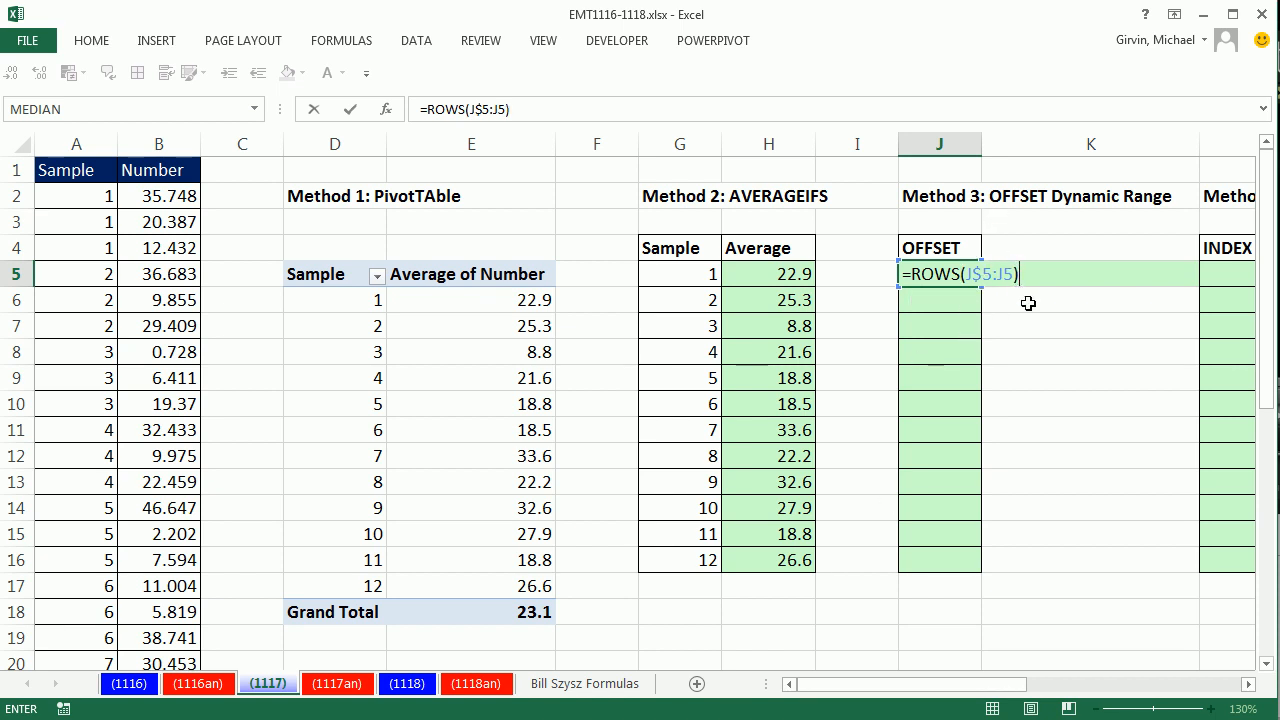
{"action": "mouse_move", "coordinate": [998, 320]}
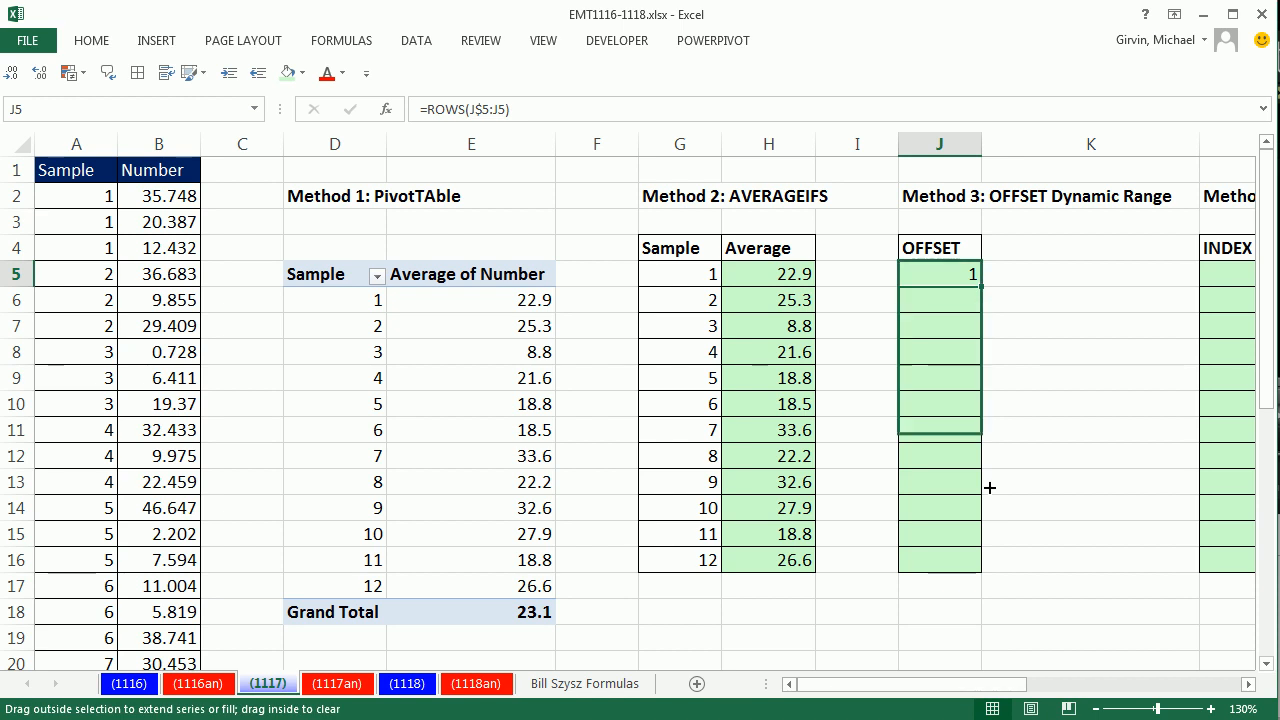
{"action": "left_click_drag", "start_coordinate": [978, 284], "coordinate": [978, 544]}
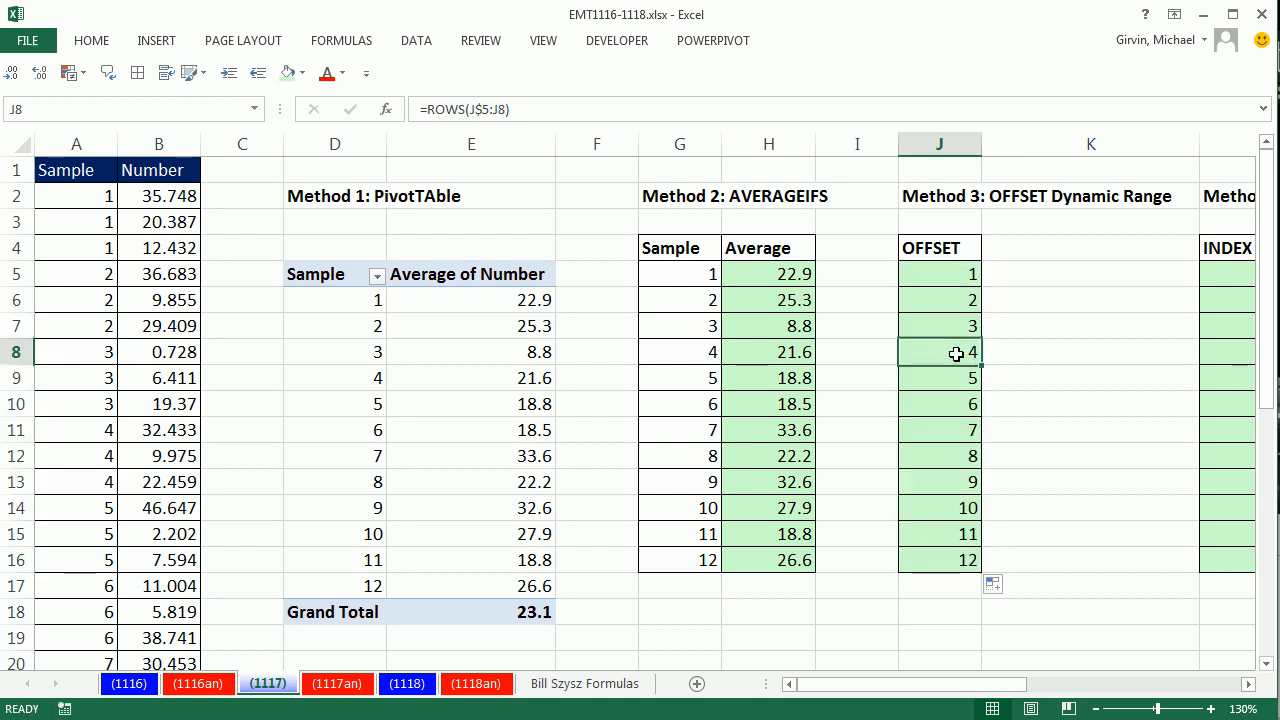
{"action": "double_click", "coordinate": [940, 352]}
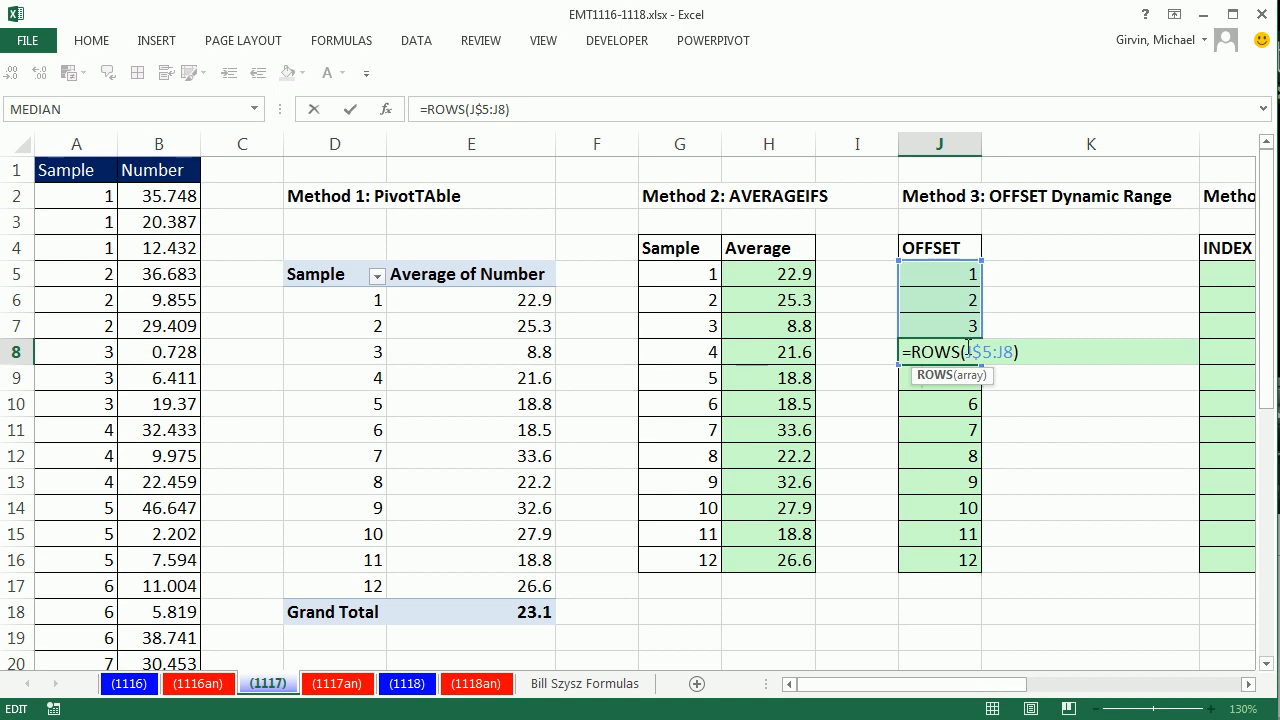
- Change the counter to =(ROWS(J$5:J5)-1)*3 across J5:J16, giving offsets 0, 3 … 33
{"action": "left_click", "coordinate": [938, 272]}
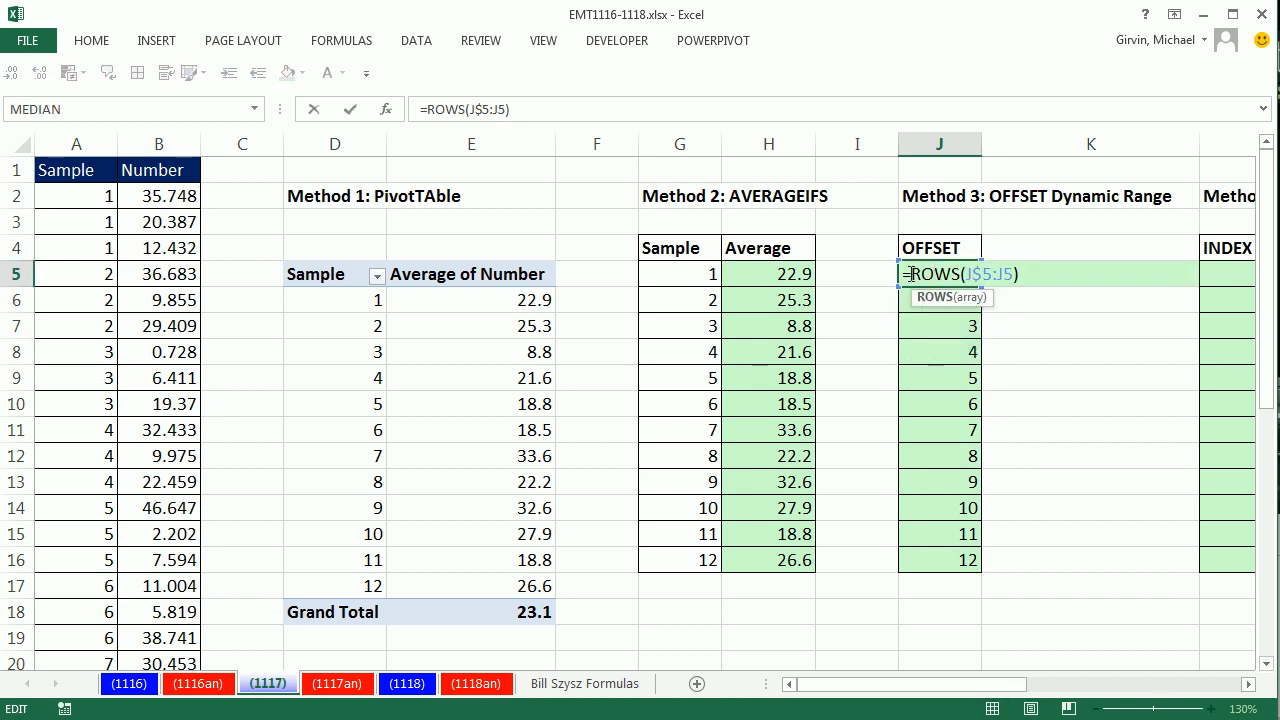
{"action": "type", "text": "("}
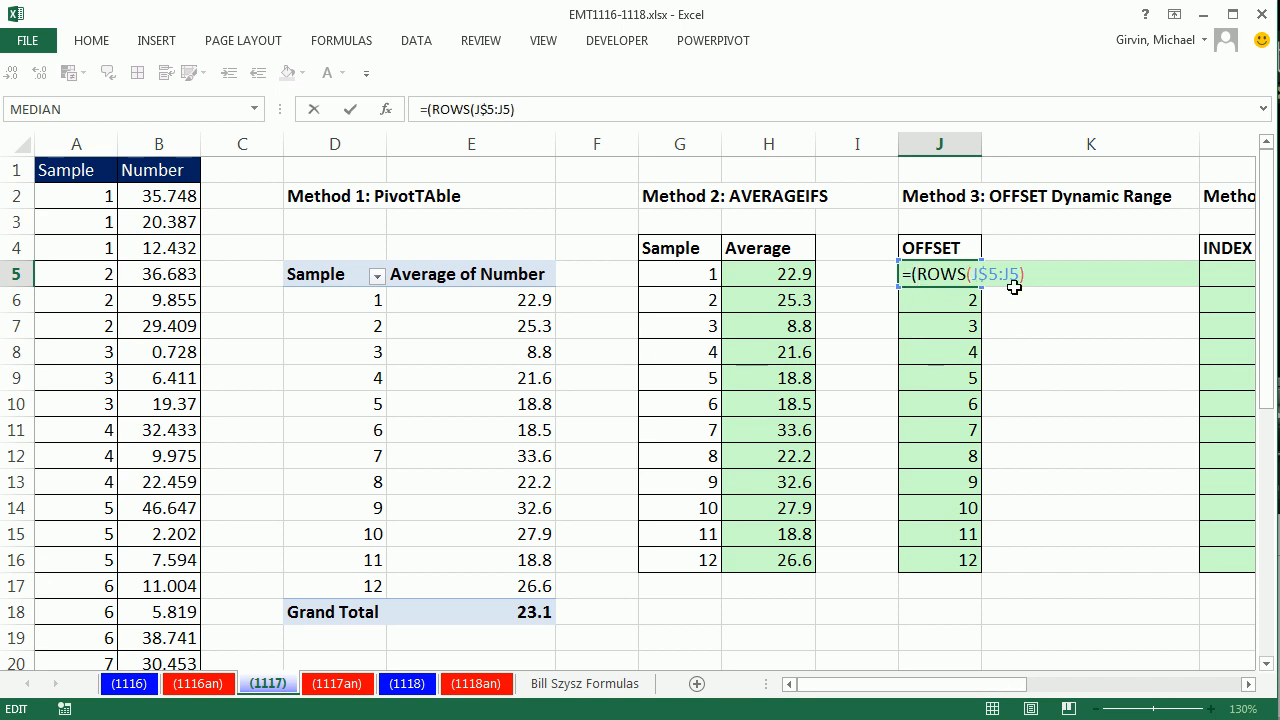
{"action": "type", "text": "-1"}
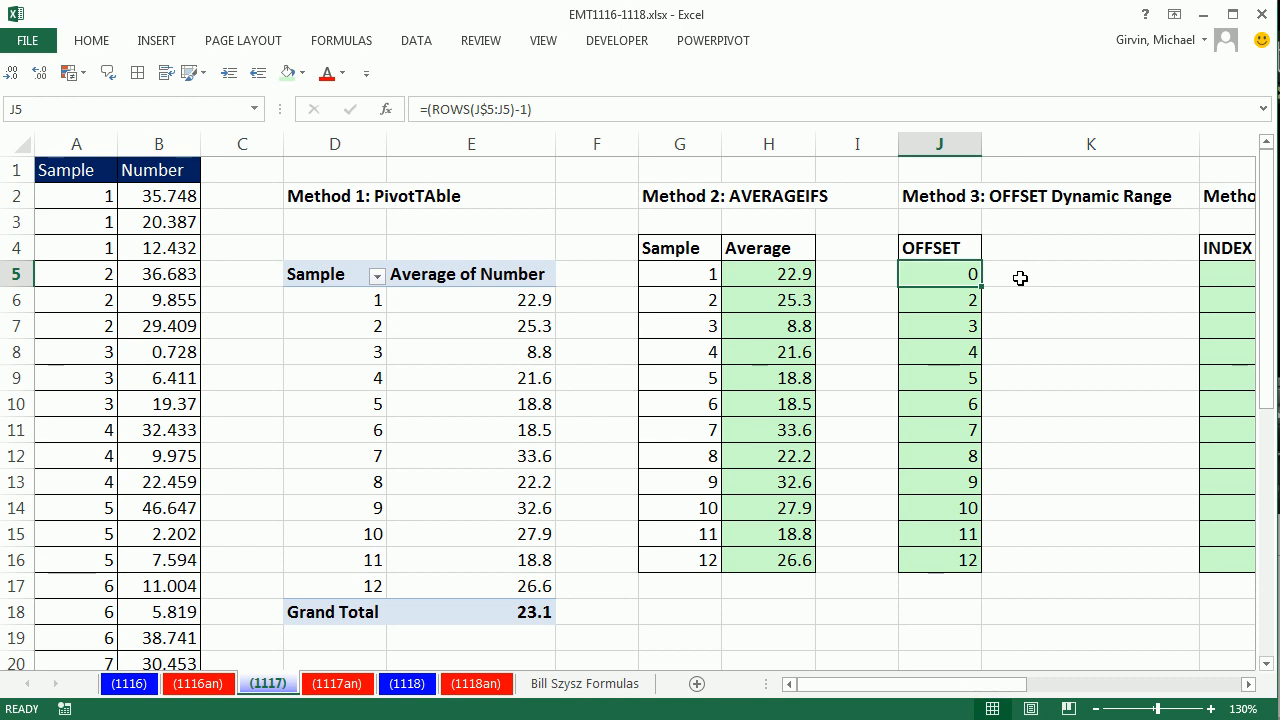
{"action": "left_click_drag", "start_coordinate": [938, 272], "coordinate": [938, 560]}
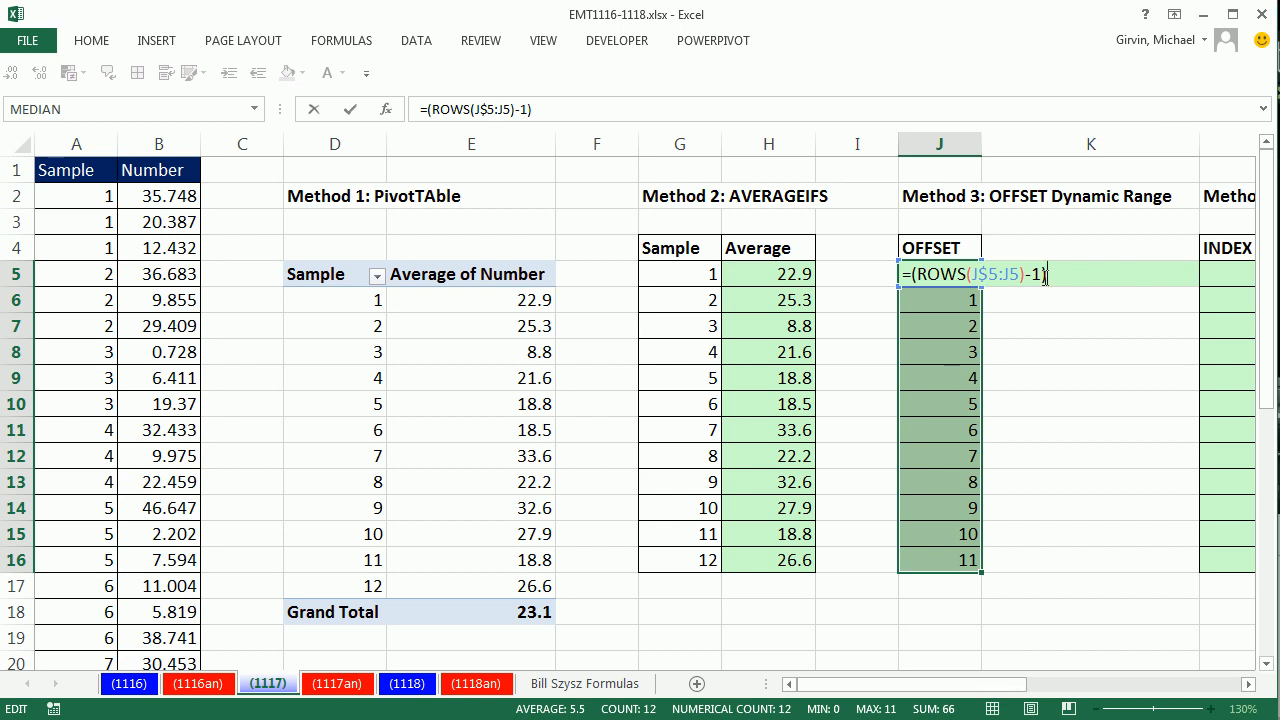
{"action": "type", "text": "*"}
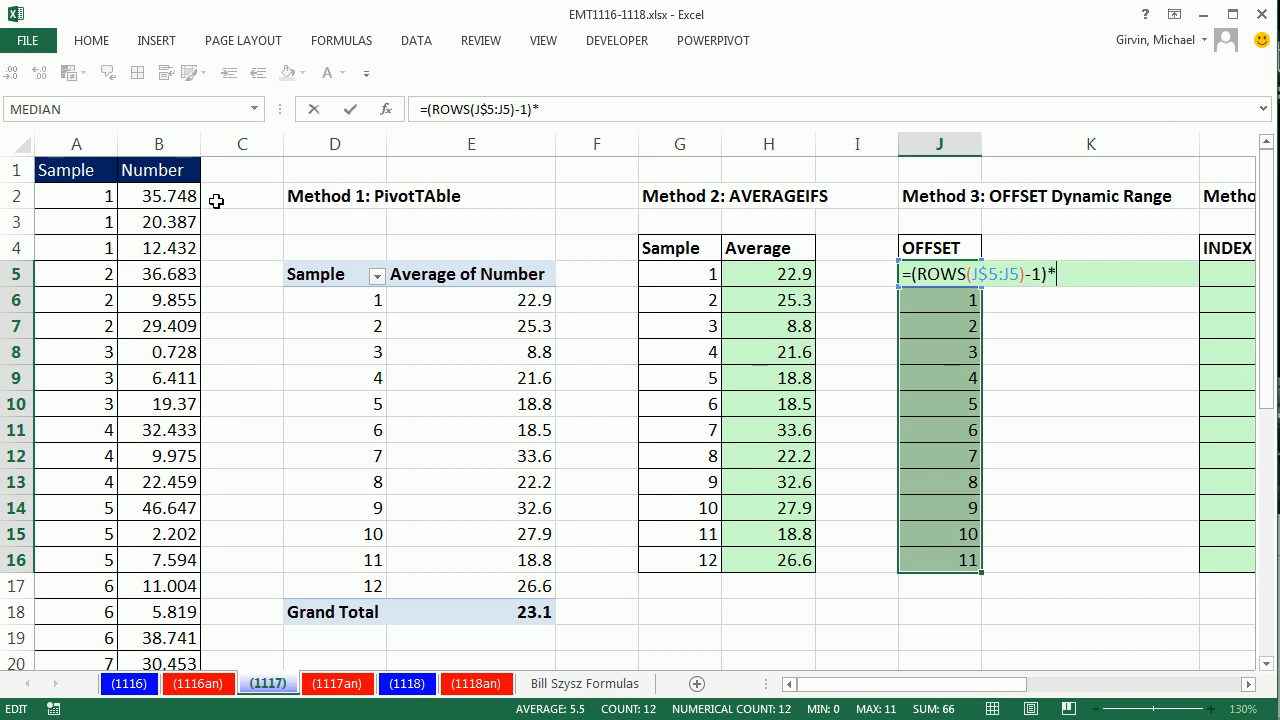
{"action": "mouse_move", "coordinate": [646, 348]}
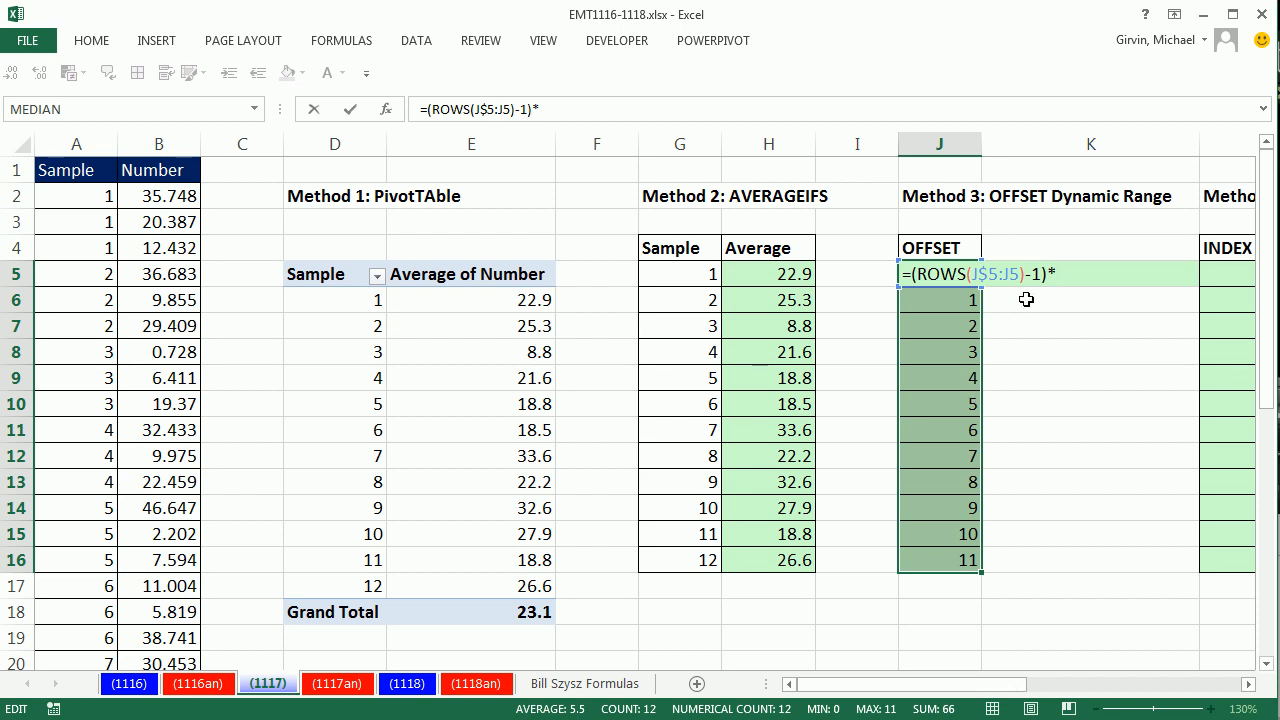
{"action": "mouse_move", "coordinate": [1040, 320]}
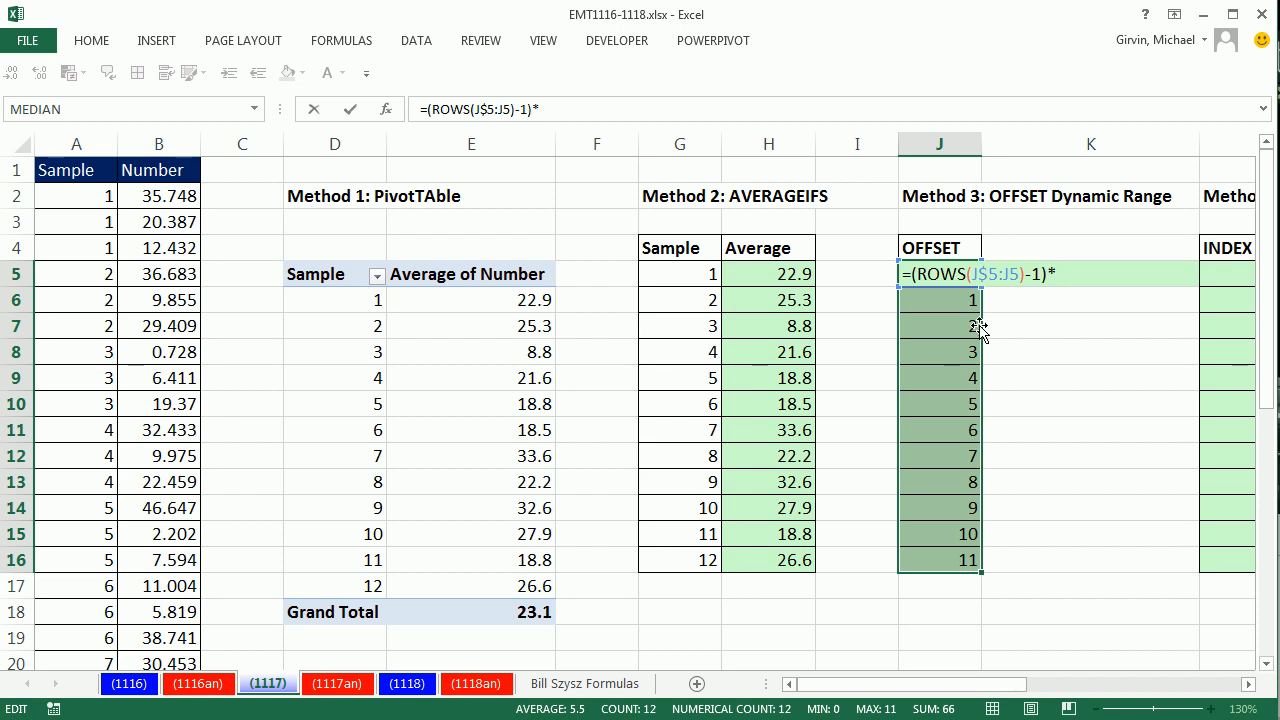
{"action": "type", "text": "3"}
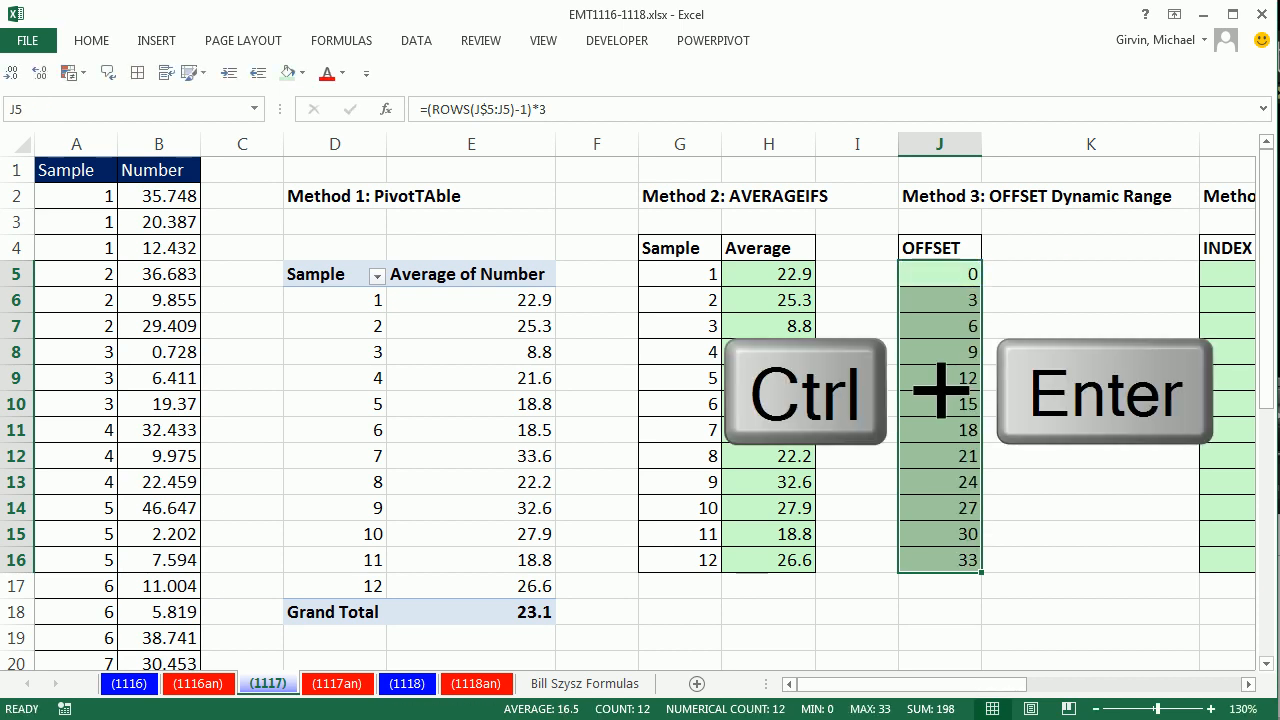
{"action": "key", "text": "ctrl+enter"}
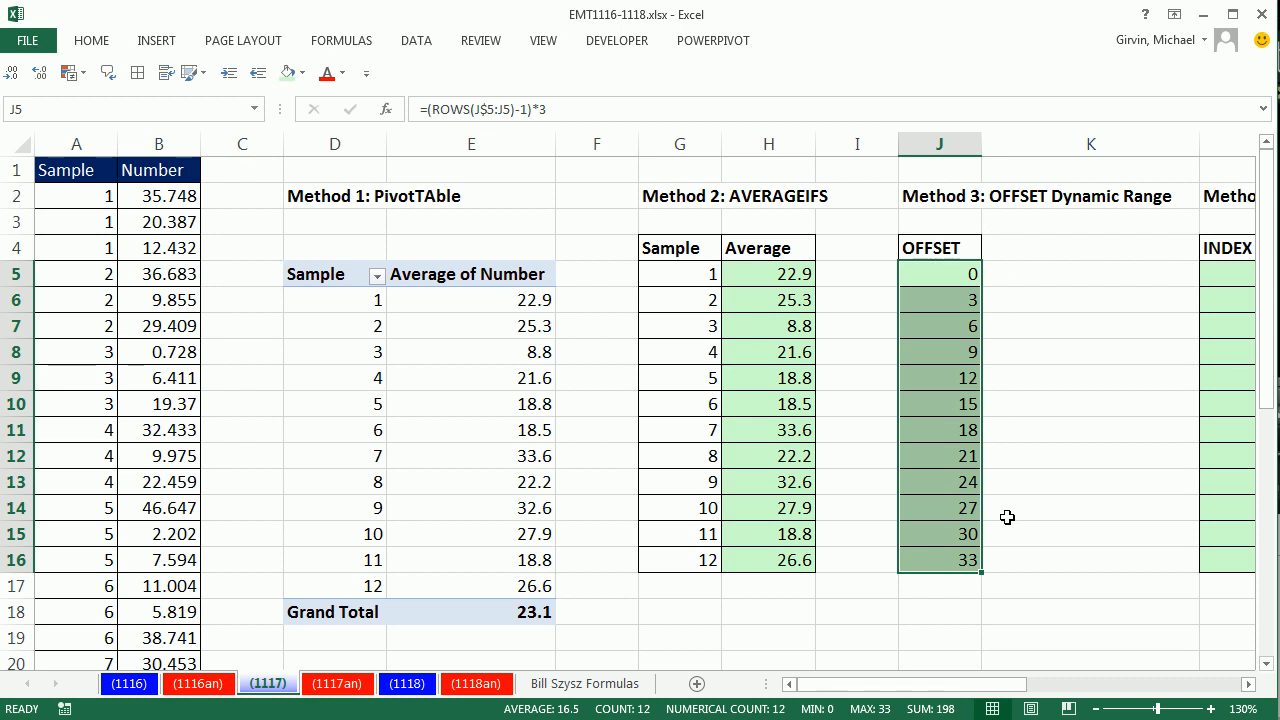
{"action": "mouse_move", "coordinate": [1020, 268]}
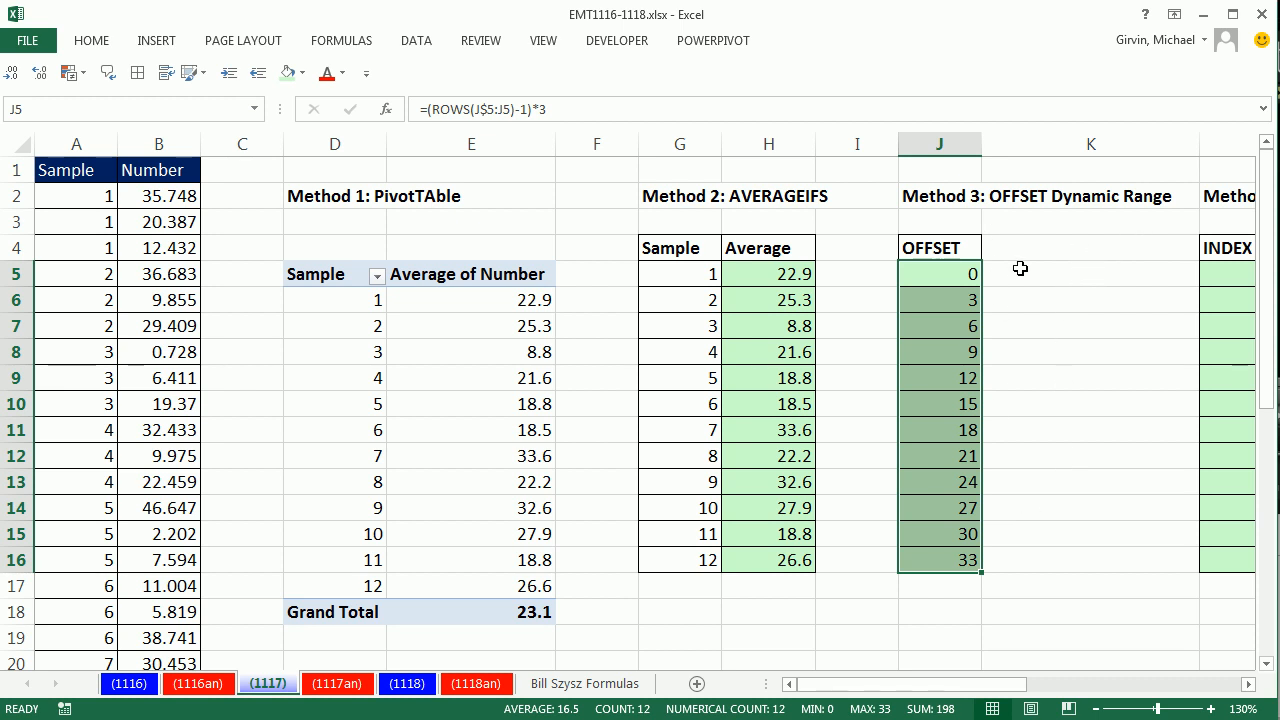
{"action": "mouse_move", "coordinate": [984, 272]}
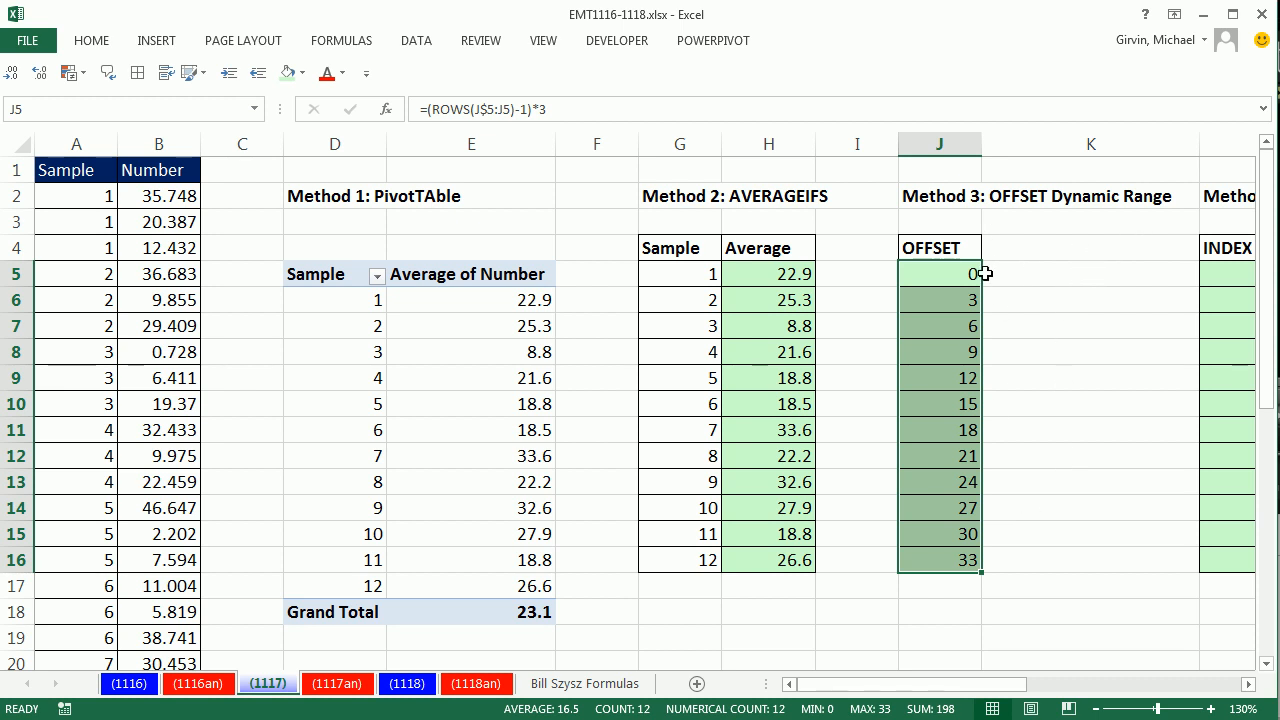
- Append +1 so the row offsets read 1, 4, 7 … 34, then check the three-row sample blocks in column B
{"action": "type", "text": "+1"}
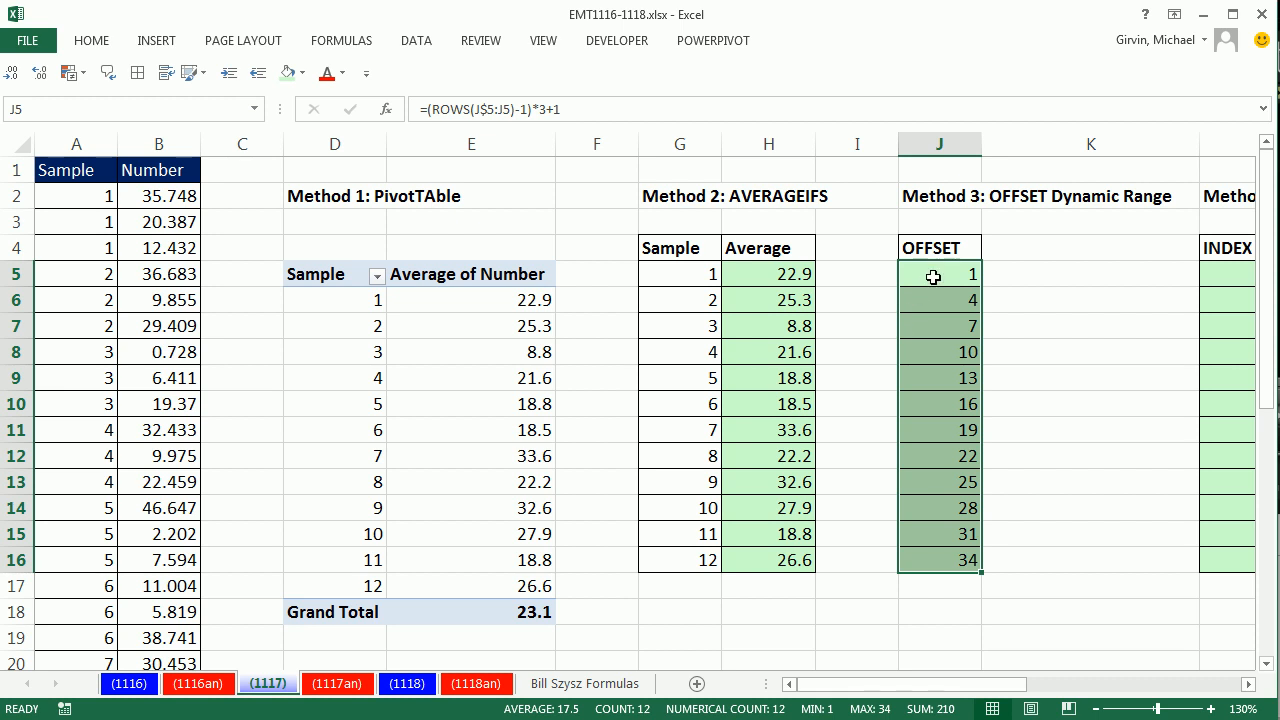
{"action": "mouse_move", "coordinate": [952, 532]}
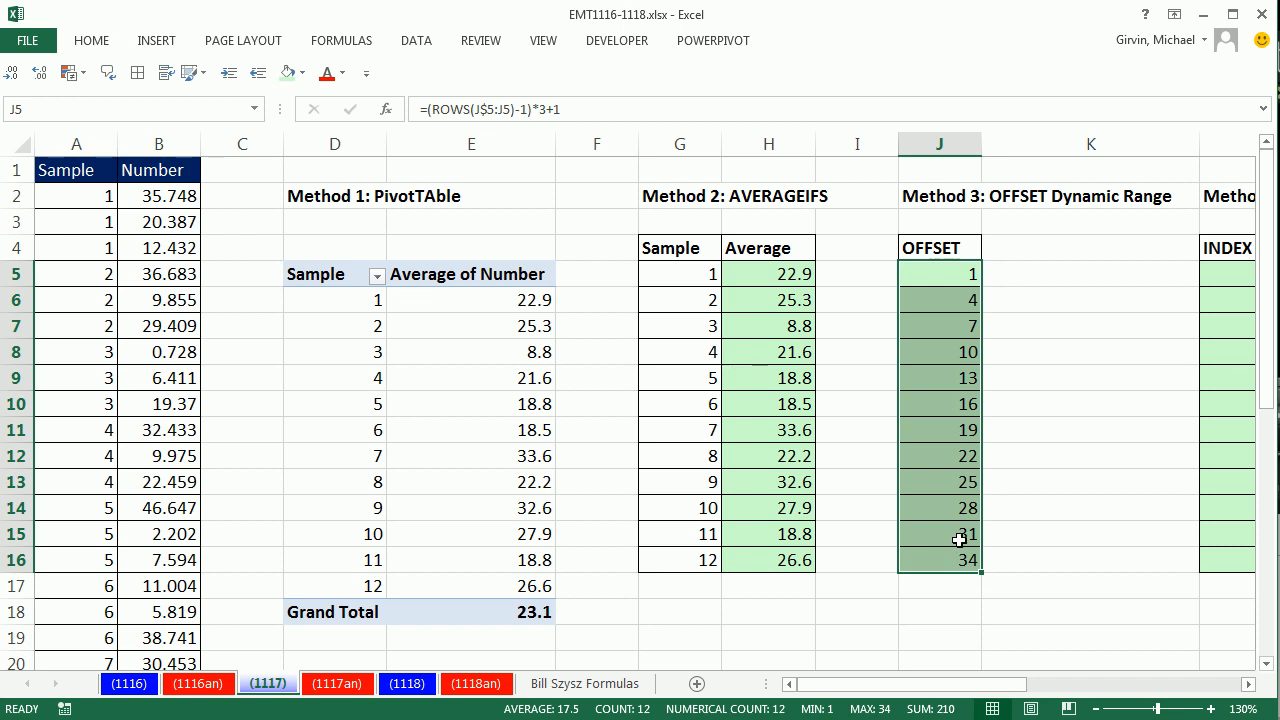
{"action": "mouse_move", "coordinate": [776, 262]}
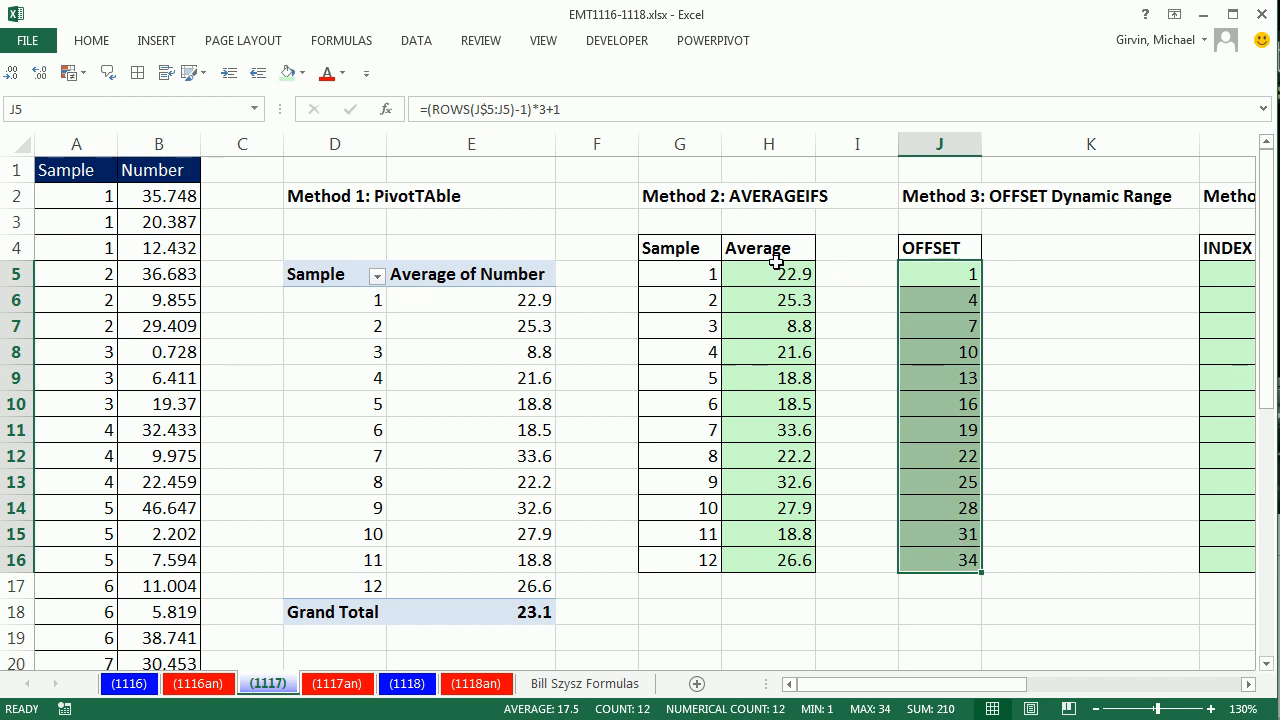
{"action": "left_click", "coordinate": [160, 144]}
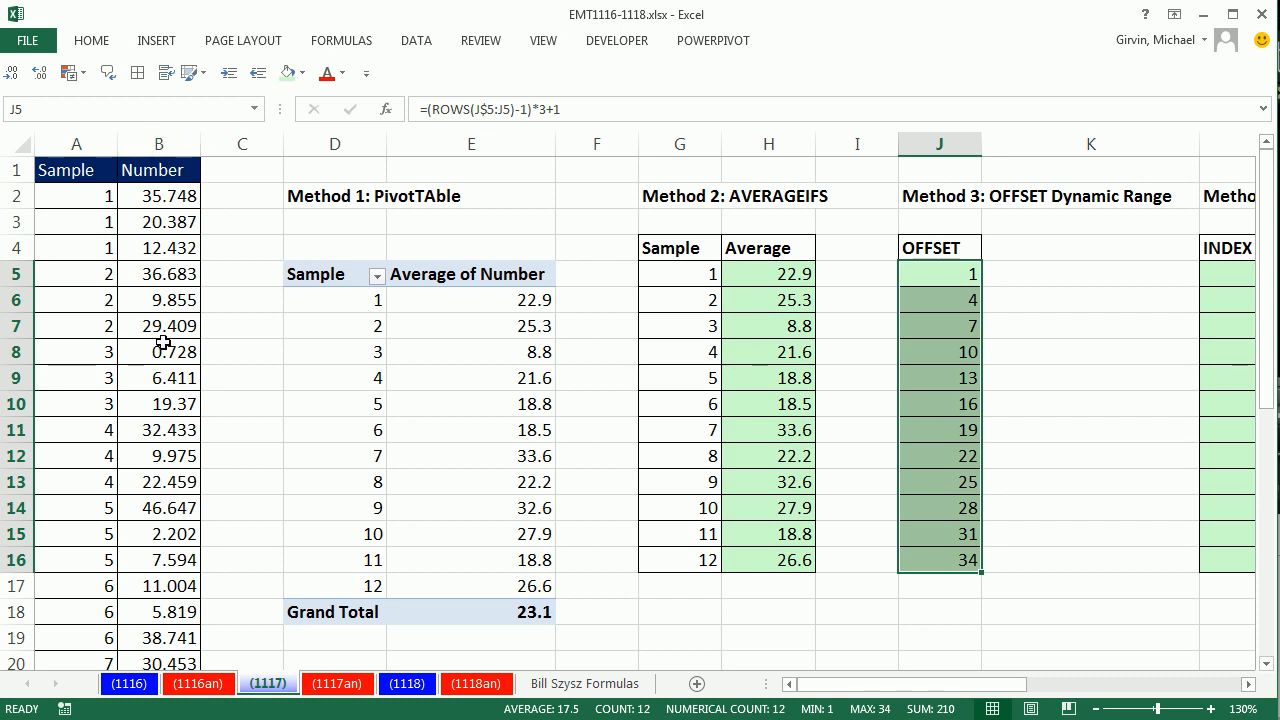
{"action": "mouse_move", "coordinate": [242, 208]}
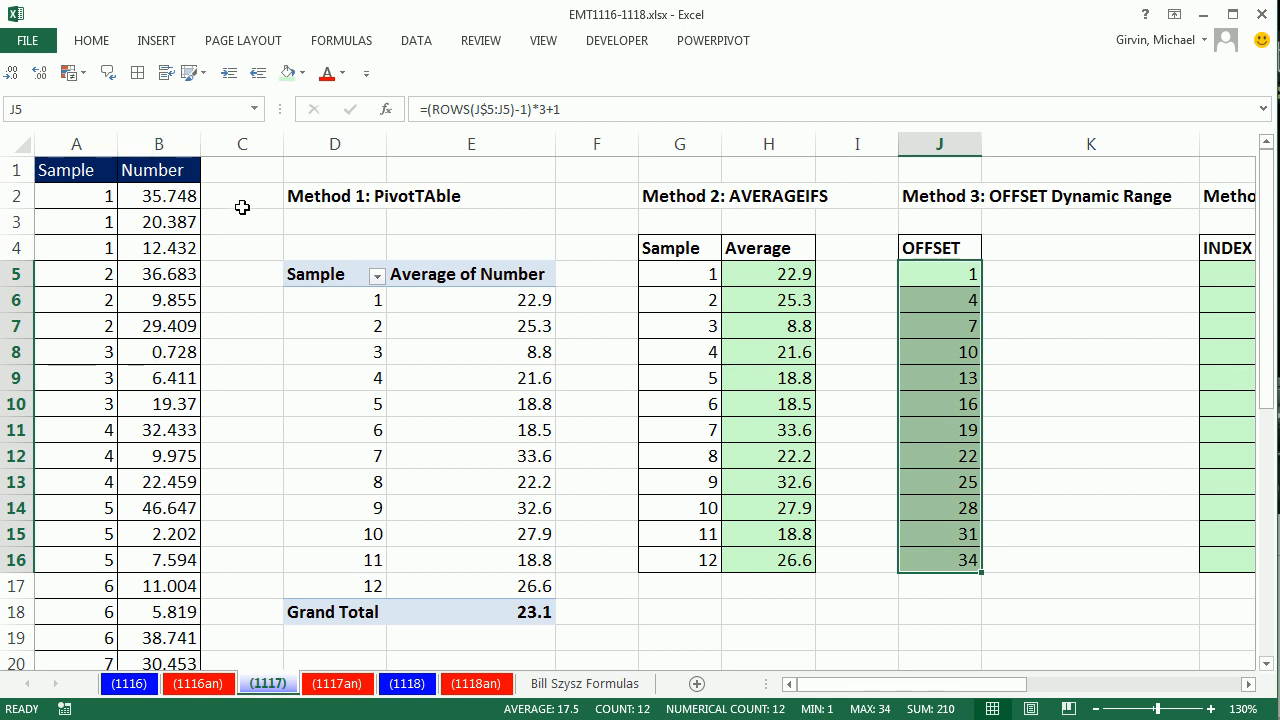
{"action": "left_click", "coordinate": [160, 196]}
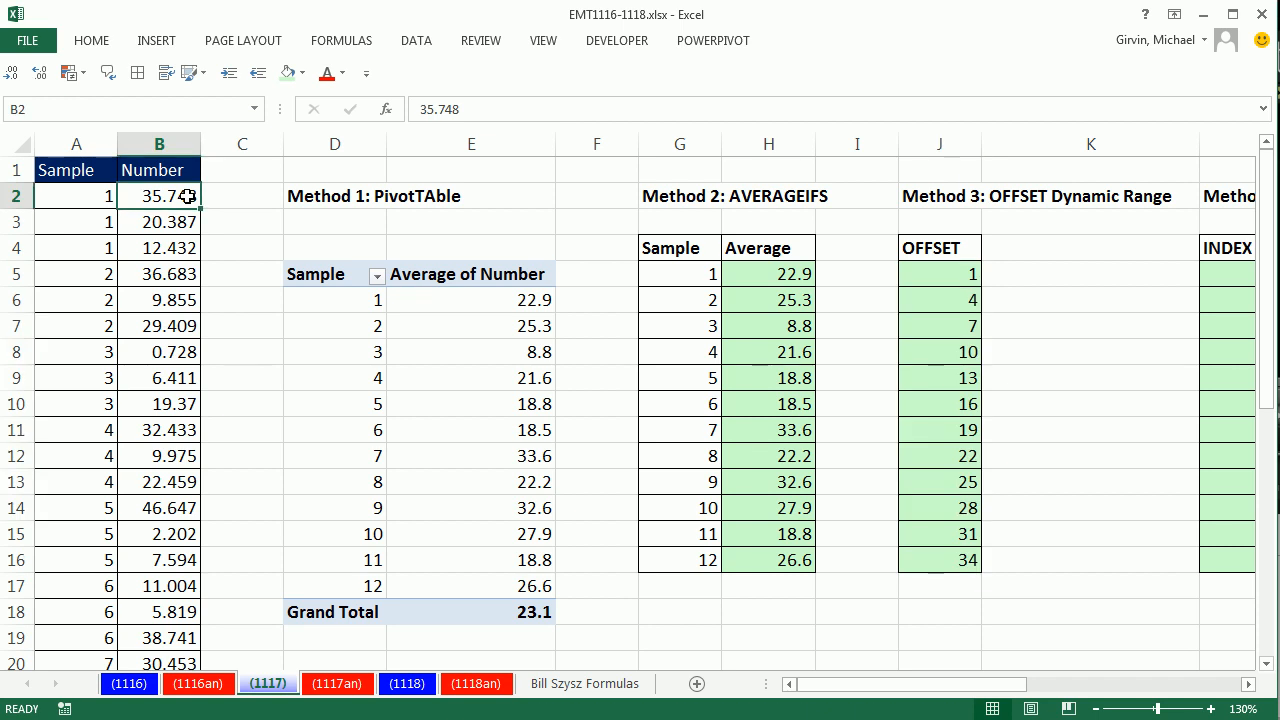
{"action": "left_click_drag", "start_coordinate": [158, 196], "coordinate": [158, 248]}
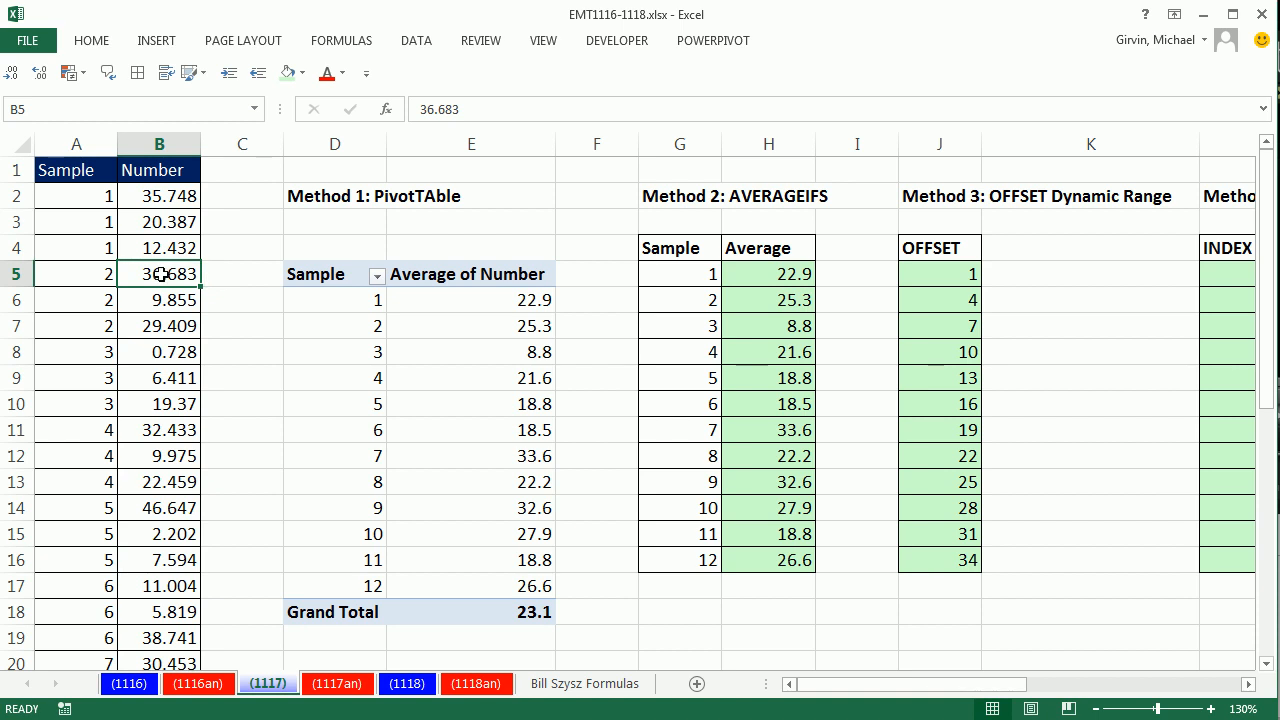
{"action": "left_click_drag", "start_coordinate": [158, 272], "coordinate": [158, 324]}
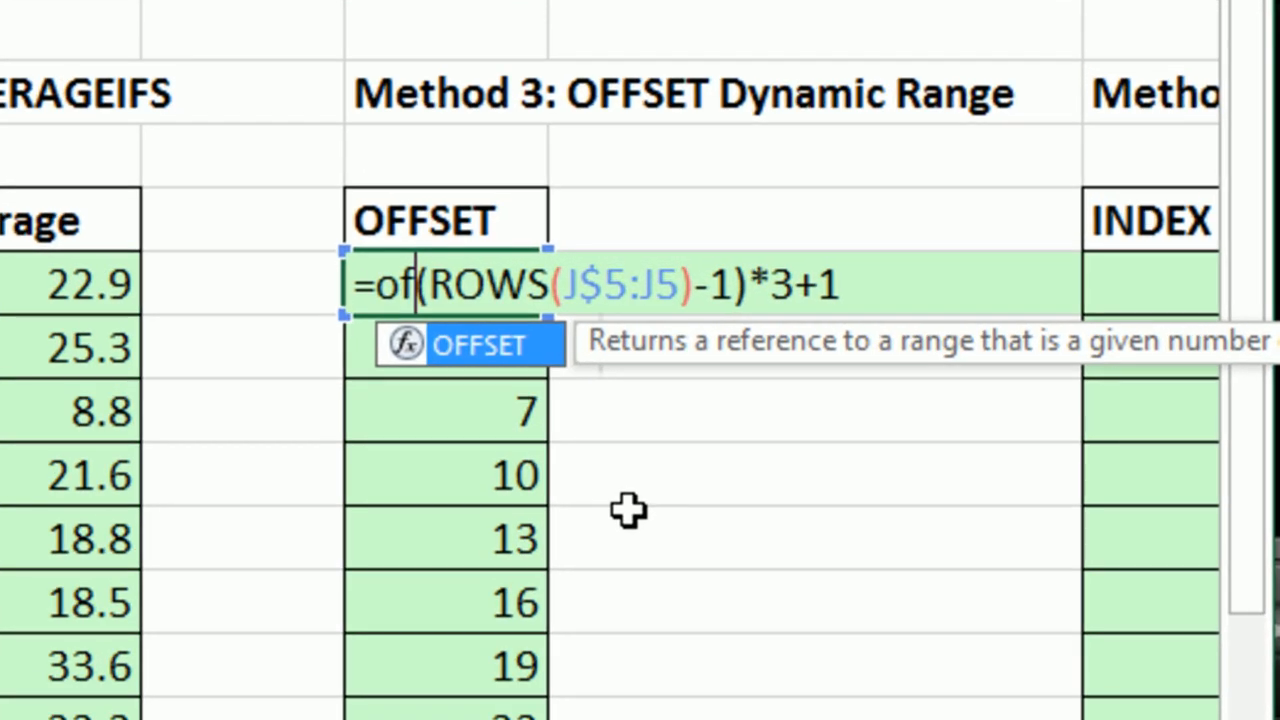
{"action": "mouse_move", "coordinate": [368, 378]}
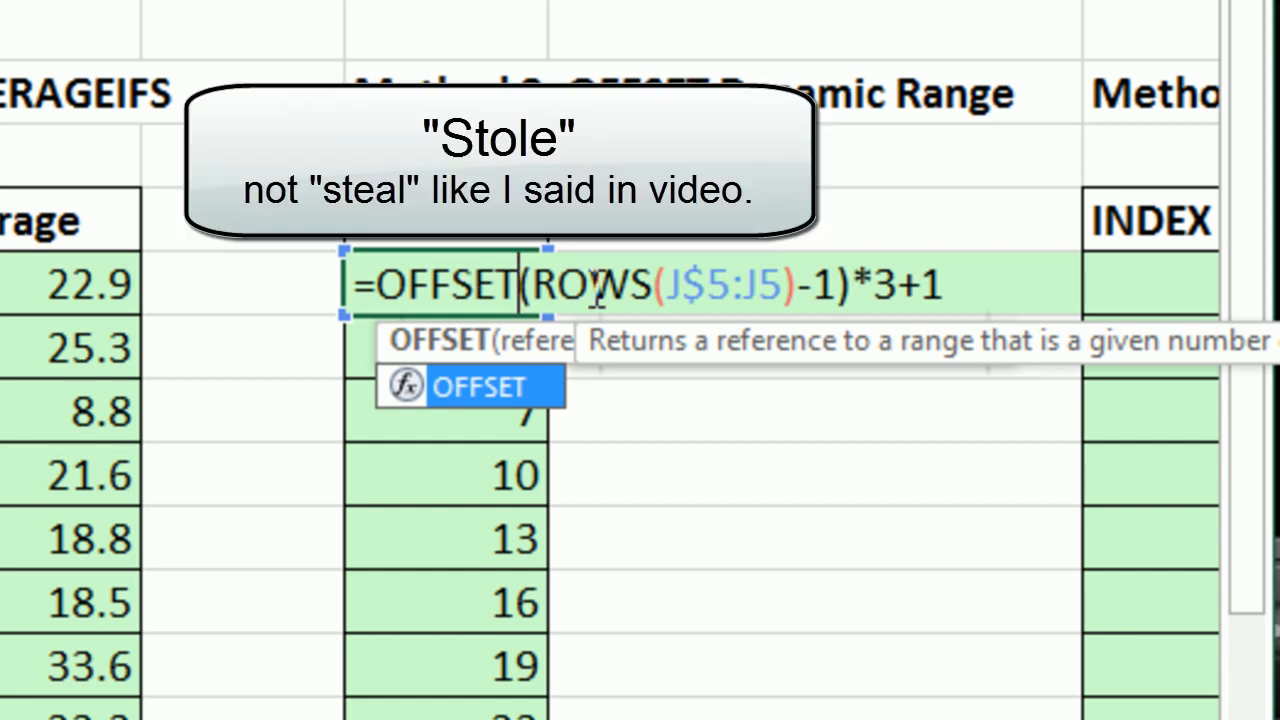
{"action": "mouse_move", "coordinate": [688, 424]}
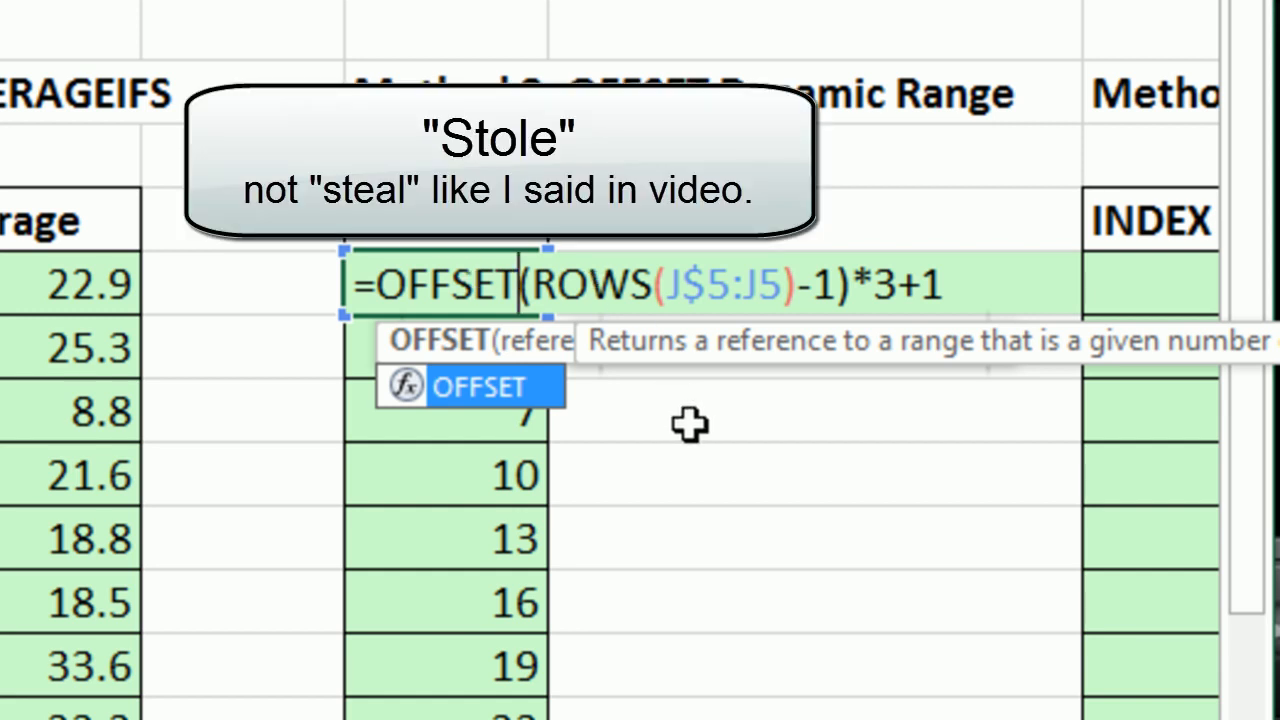
- Begin the J5 formula as =OFFSET(B1, with B1 as the reference ahead of the ROWS counter
{"action": "type", "text": "(B1"}
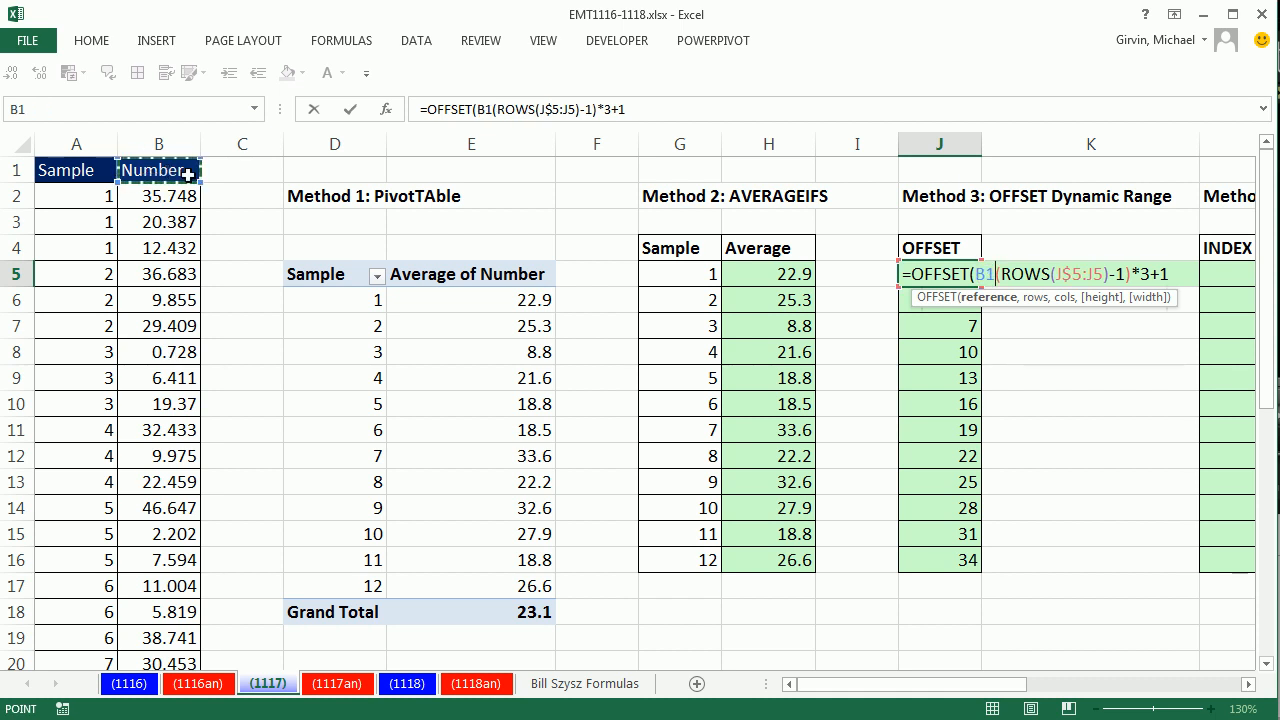
{"action": "mouse_move", "coordinate": [984, 308]}
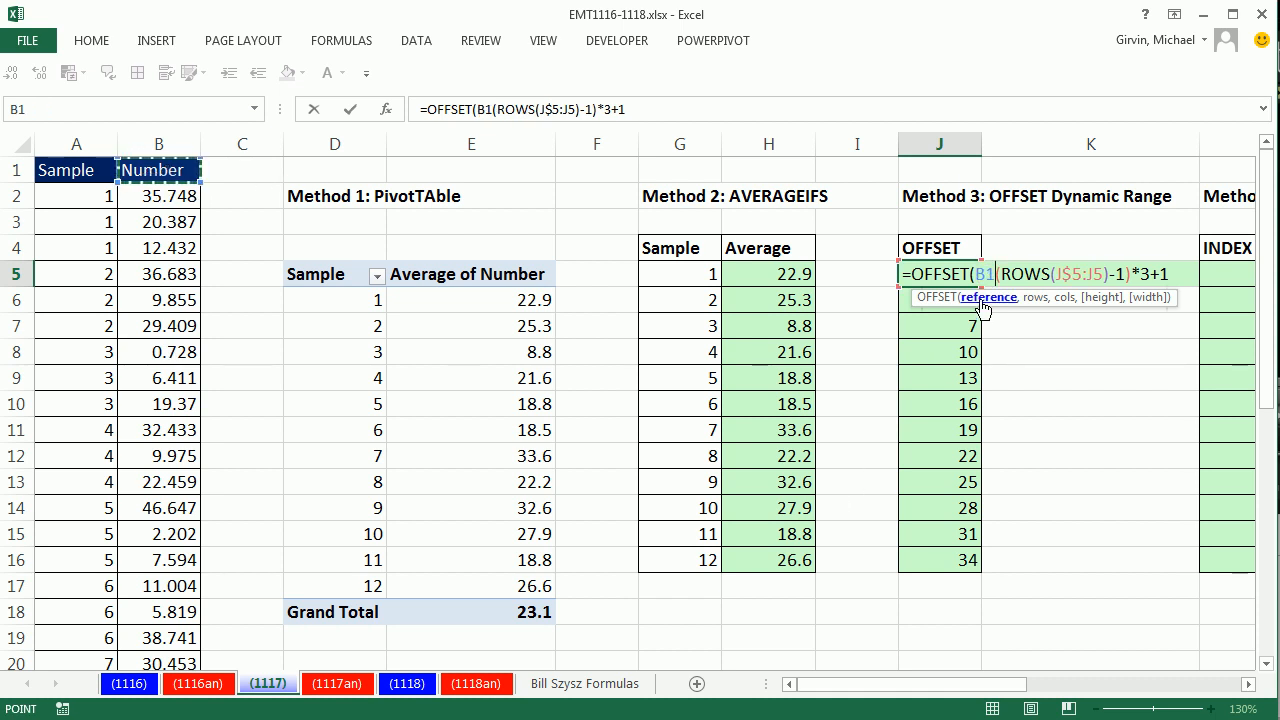
- Extend J5 to =OFFSET($B$1,(ROWS($J$5:J5)-1)*3+1,,3 — absolute B1, skipped columns, height 3
{"action": "key", "text": "F4"}
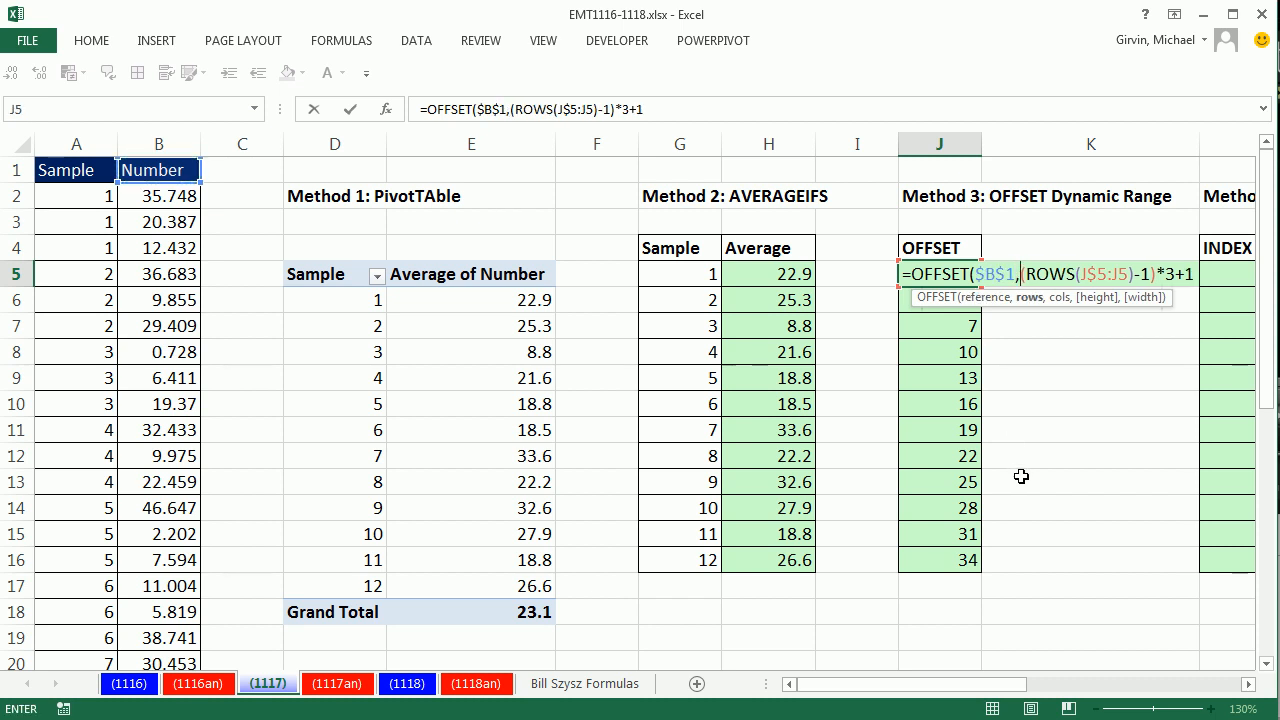
{"action": "mouse_move", "coordinate": [1032, 306]}
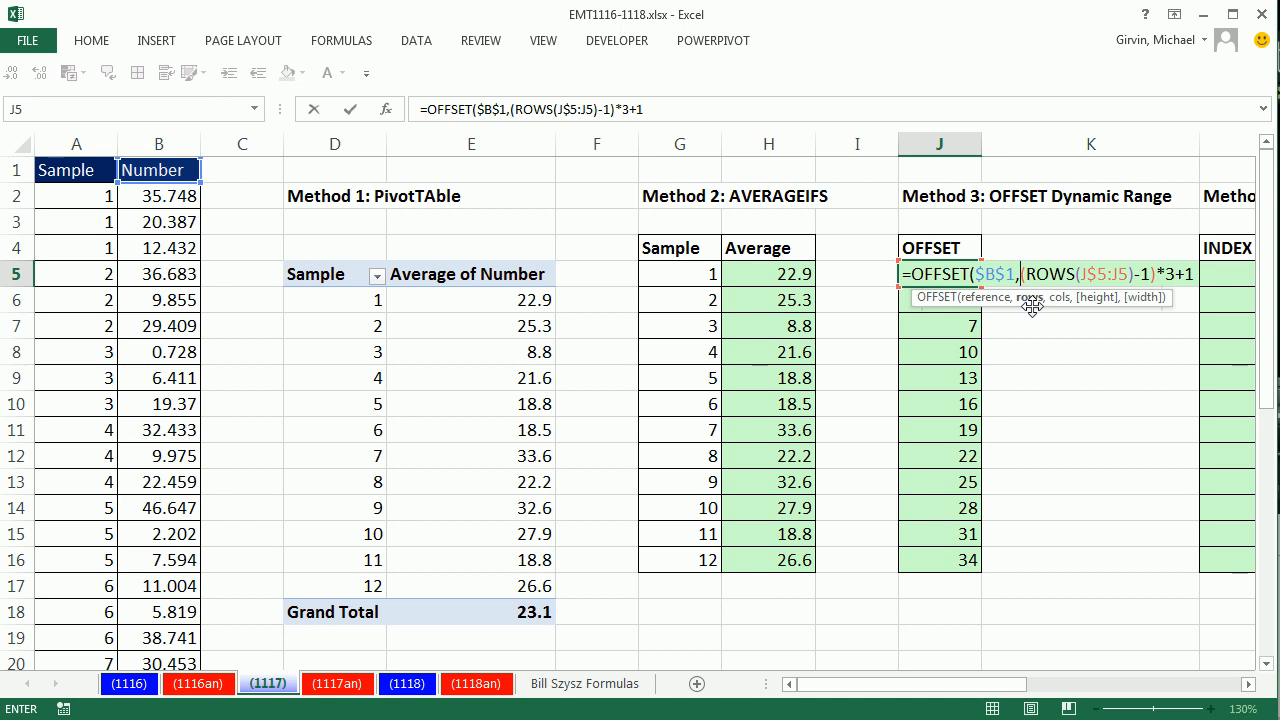
{"action": "mouse_move", "coordinate": [204, 168]}
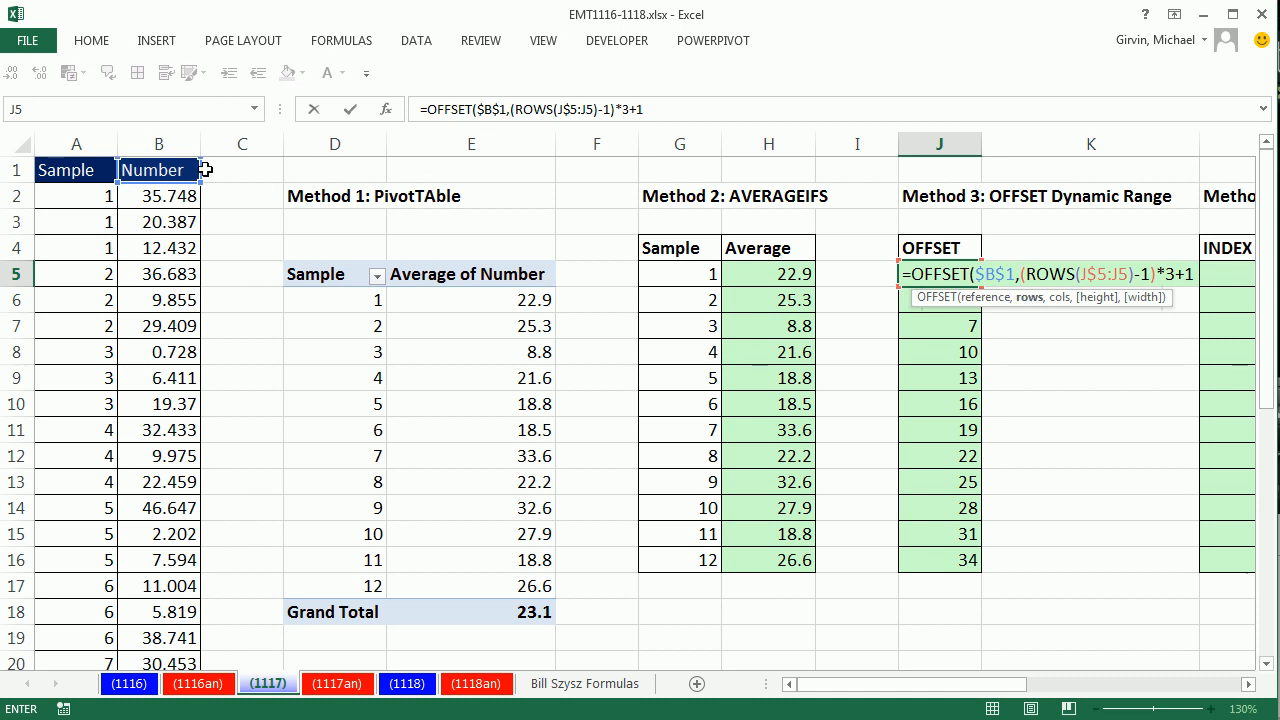
{"action": "mouse_move", "coordinate": [828, 332]}
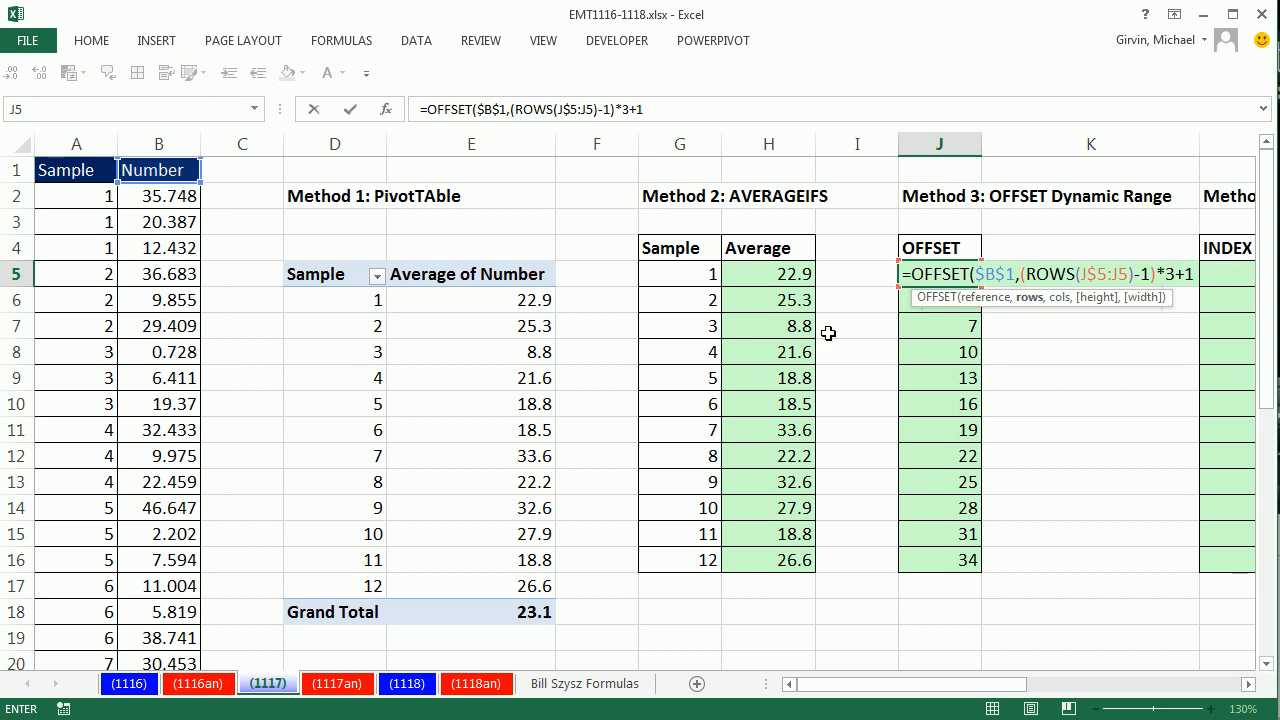
{"action": "mouse_move", "coordinate": [880, 312]}
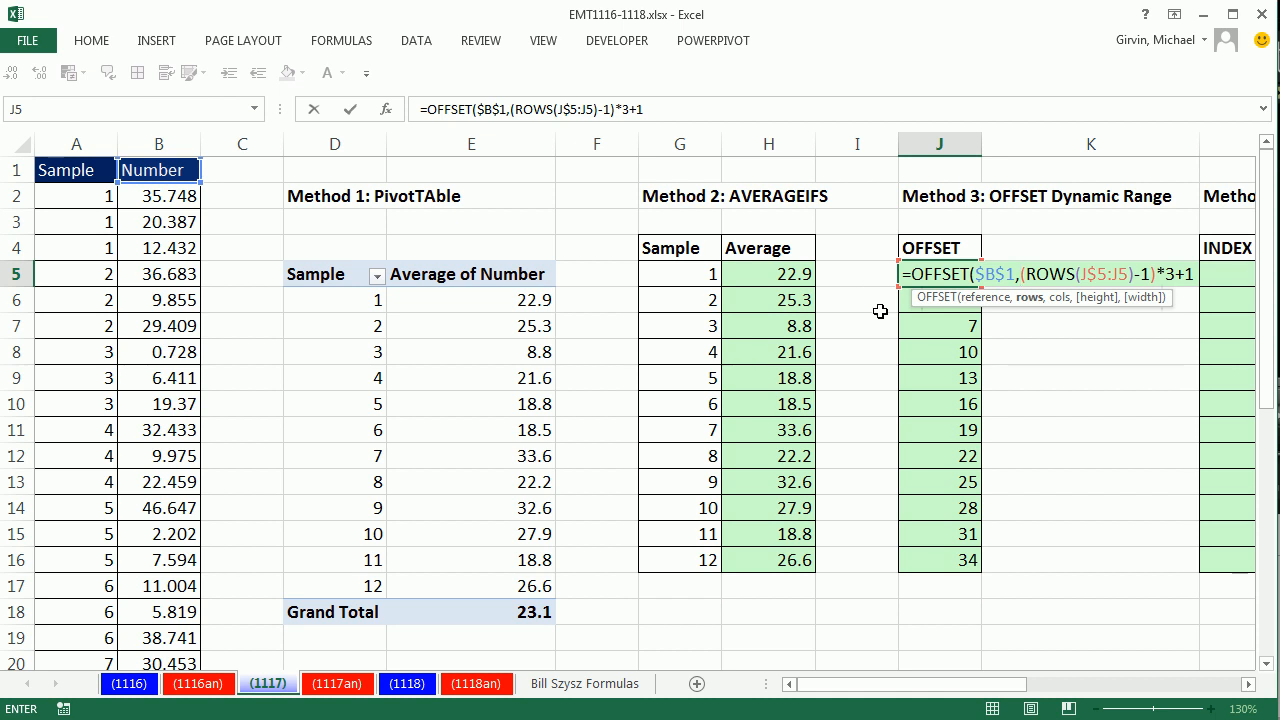
{"action": "mouse_move", "coordinate": [912, 324]}
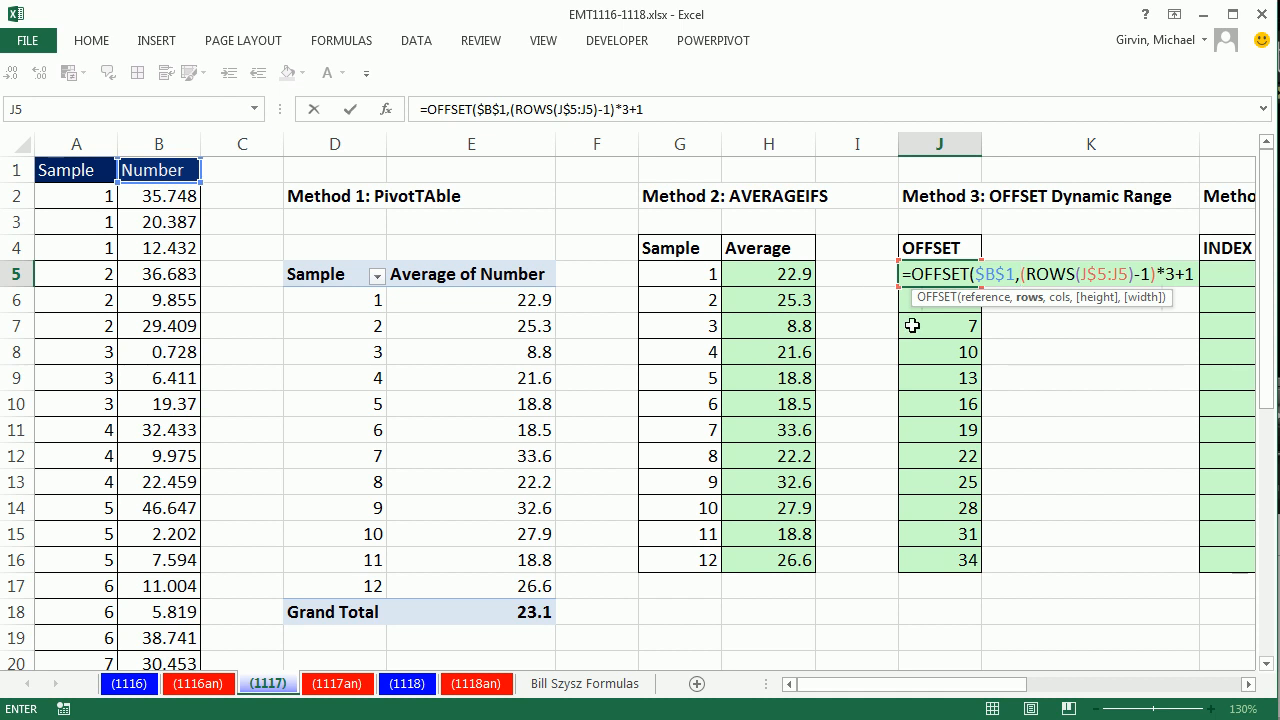
{"action": "mouse_move", "coordinate": [1044, 318]}
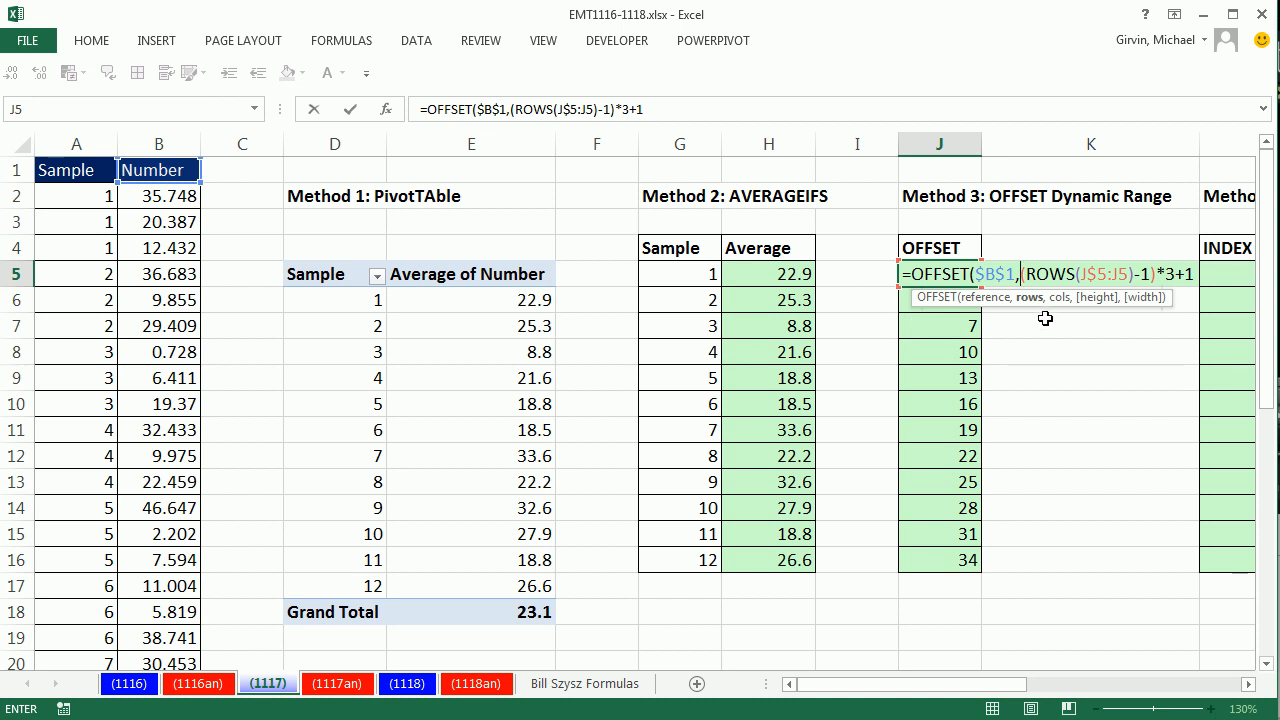
{"action": "mouse_move", "coordinate": [1008, 340]}
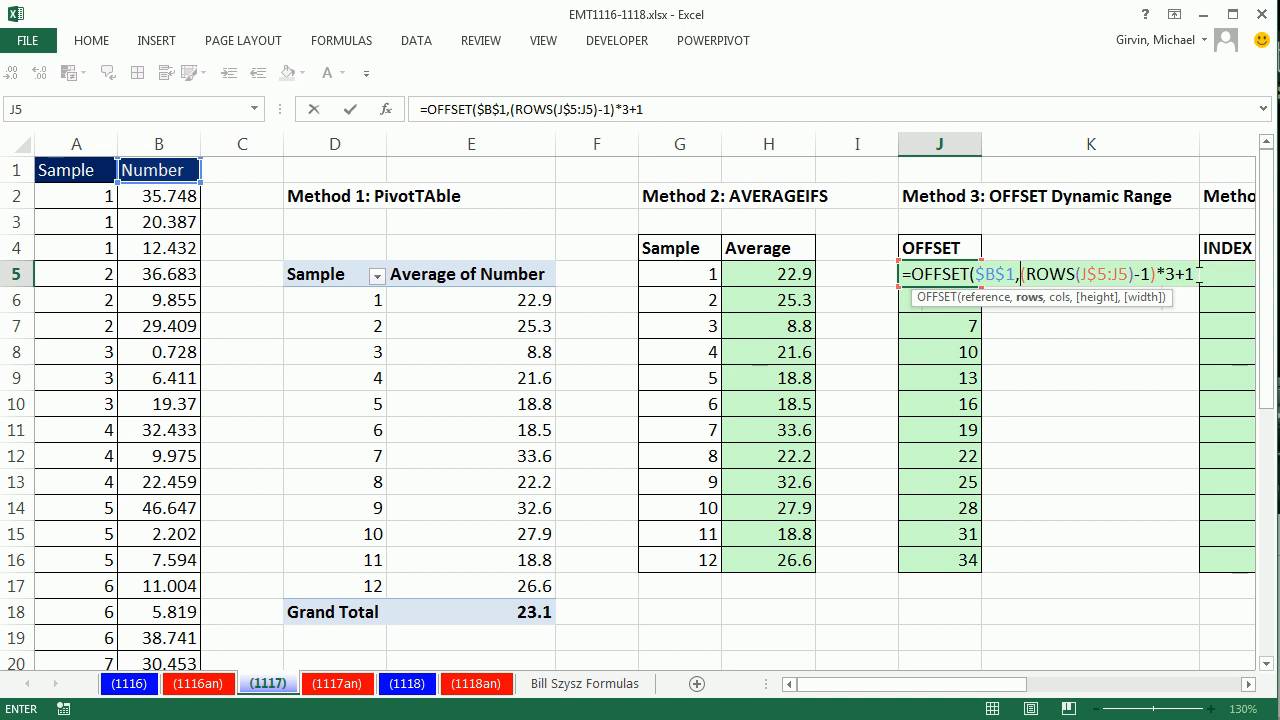
{"action": "type", "text": ","}
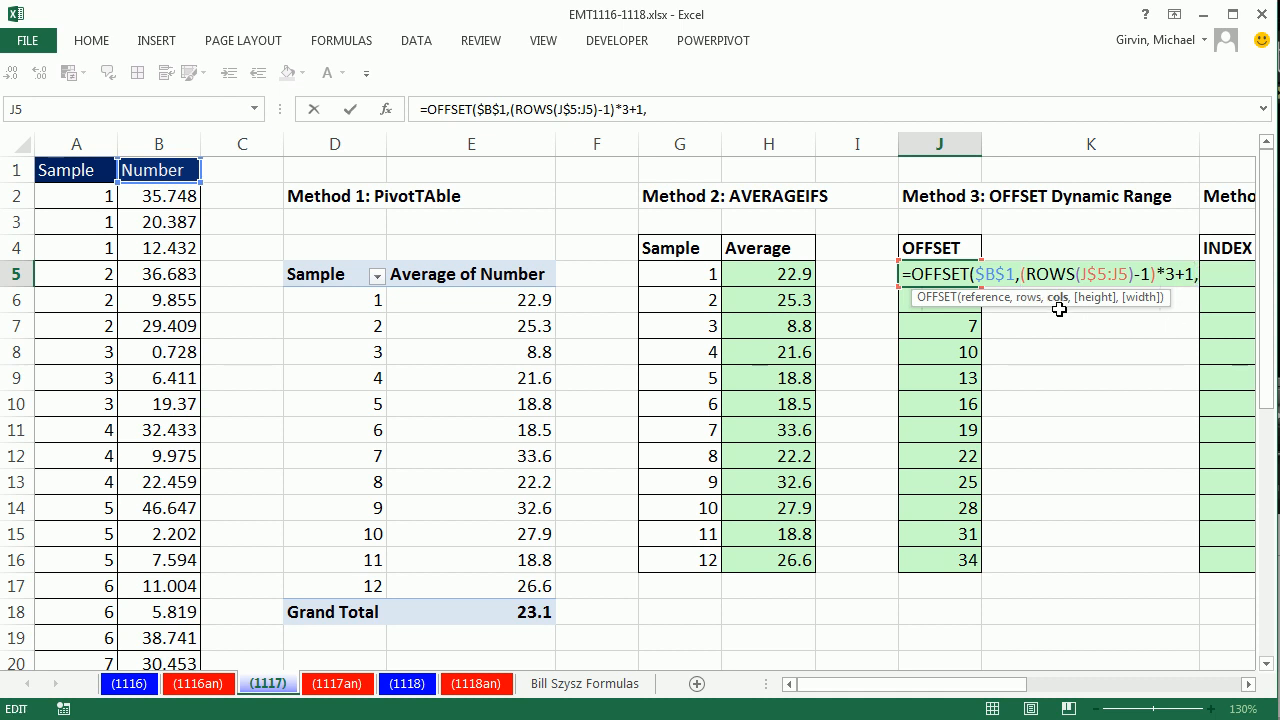
{"action": "mouse_move", "coordinate": [732, 424]}
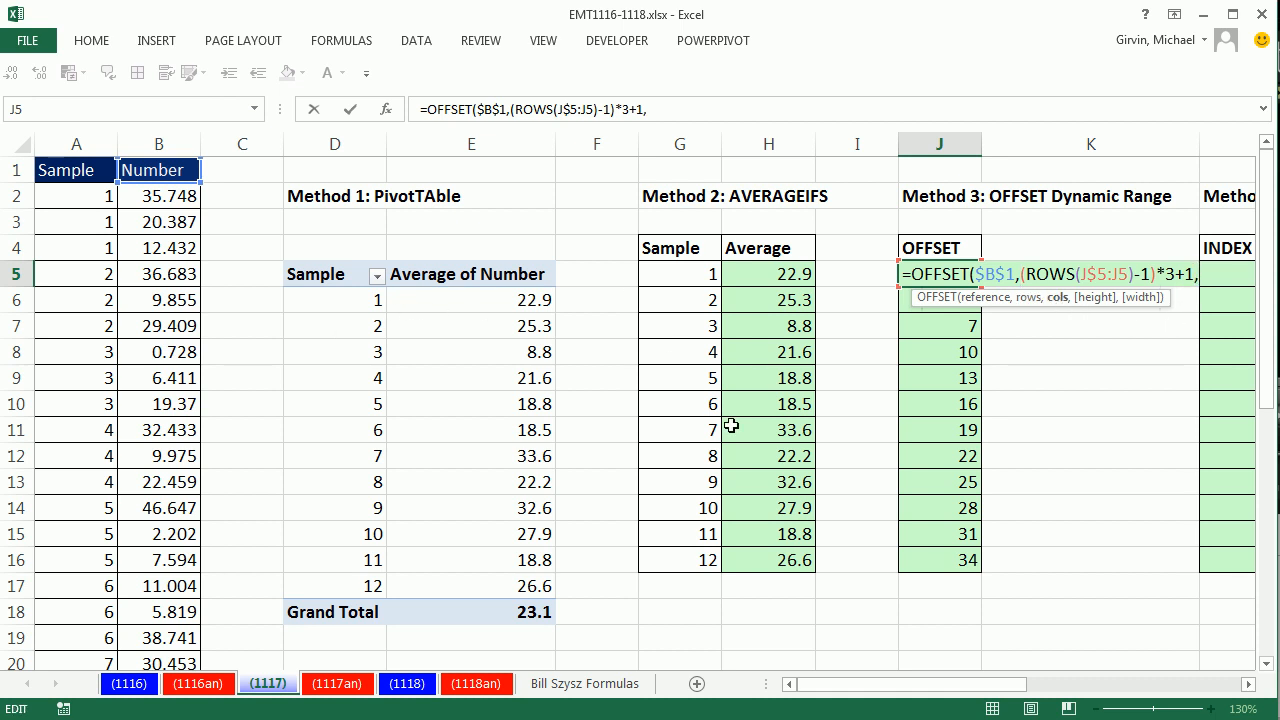
{"action": "mouse_move", "coordinate": [1050, 332]}
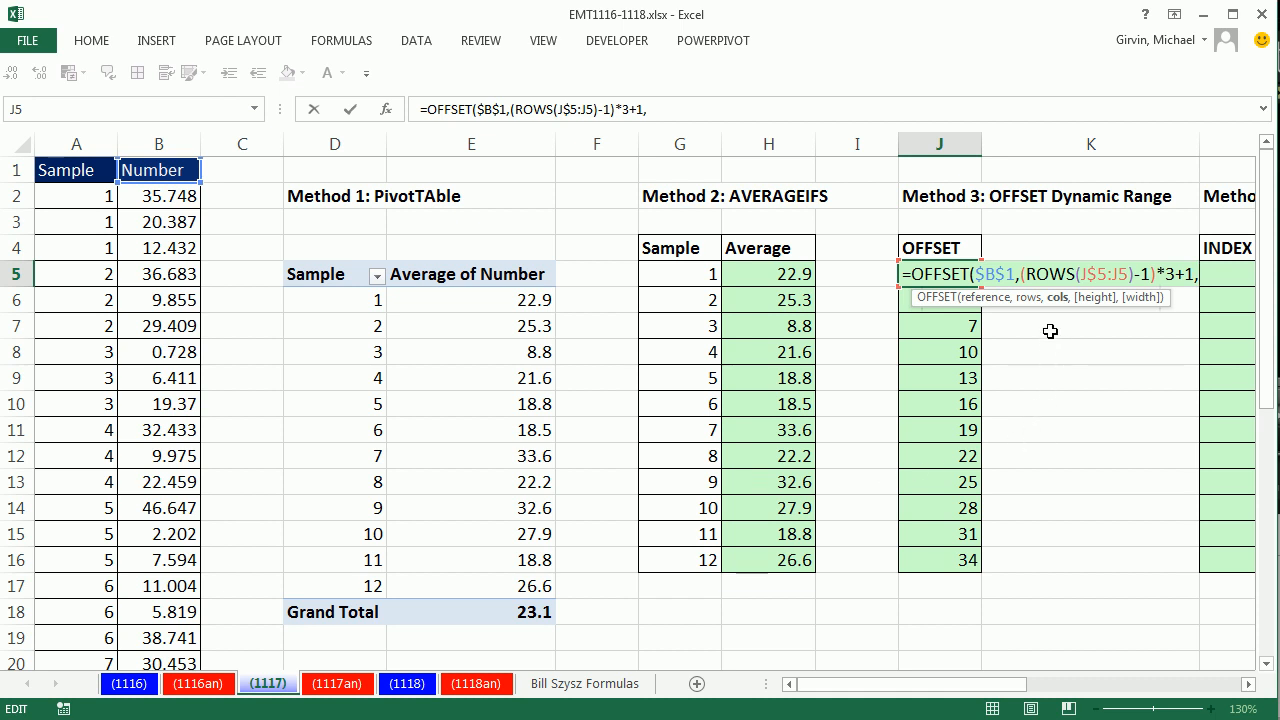
{"action": "mouse_move", "coordinate": [1192, 314]}
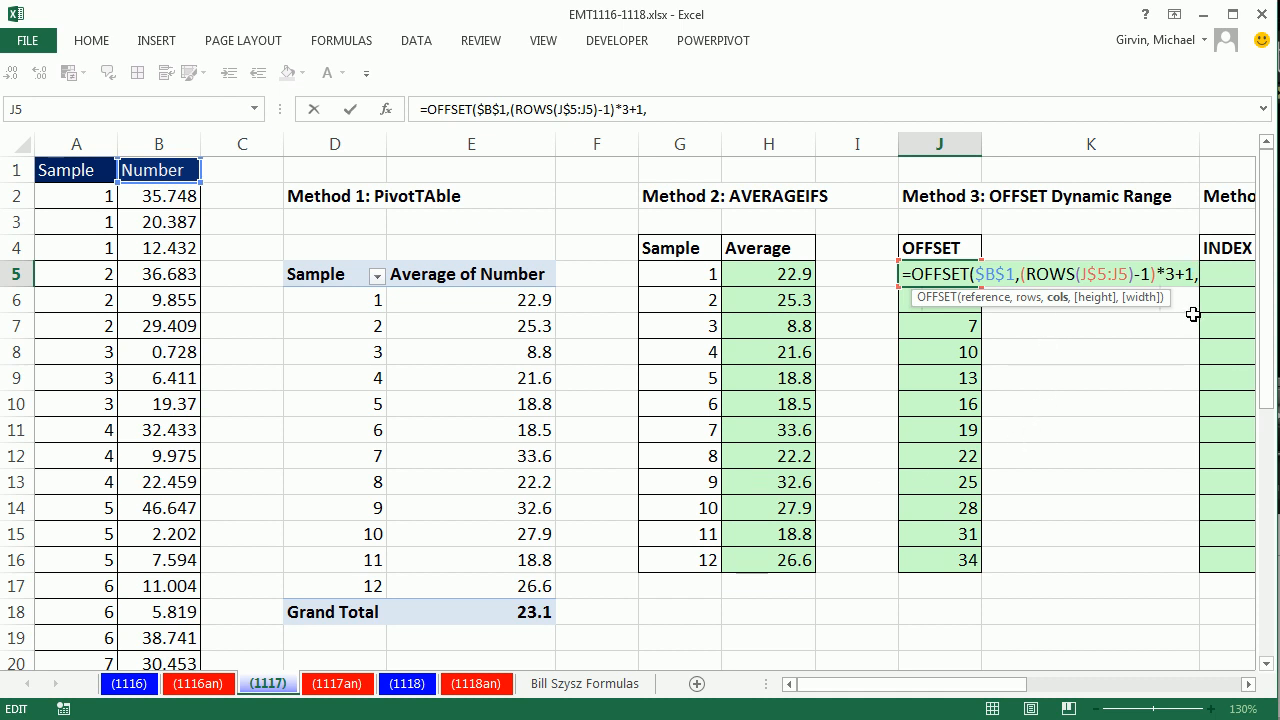
{"action": "type", "text": ","}
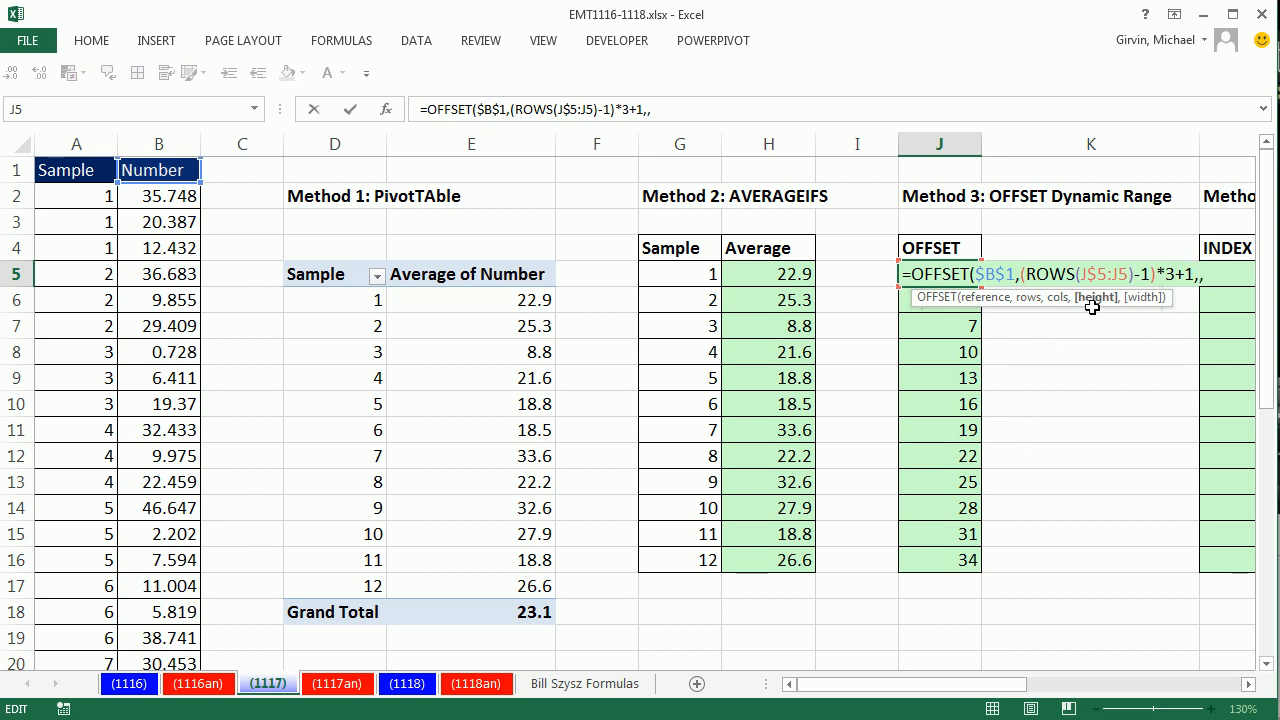
{"action": "type", "text": "3"}
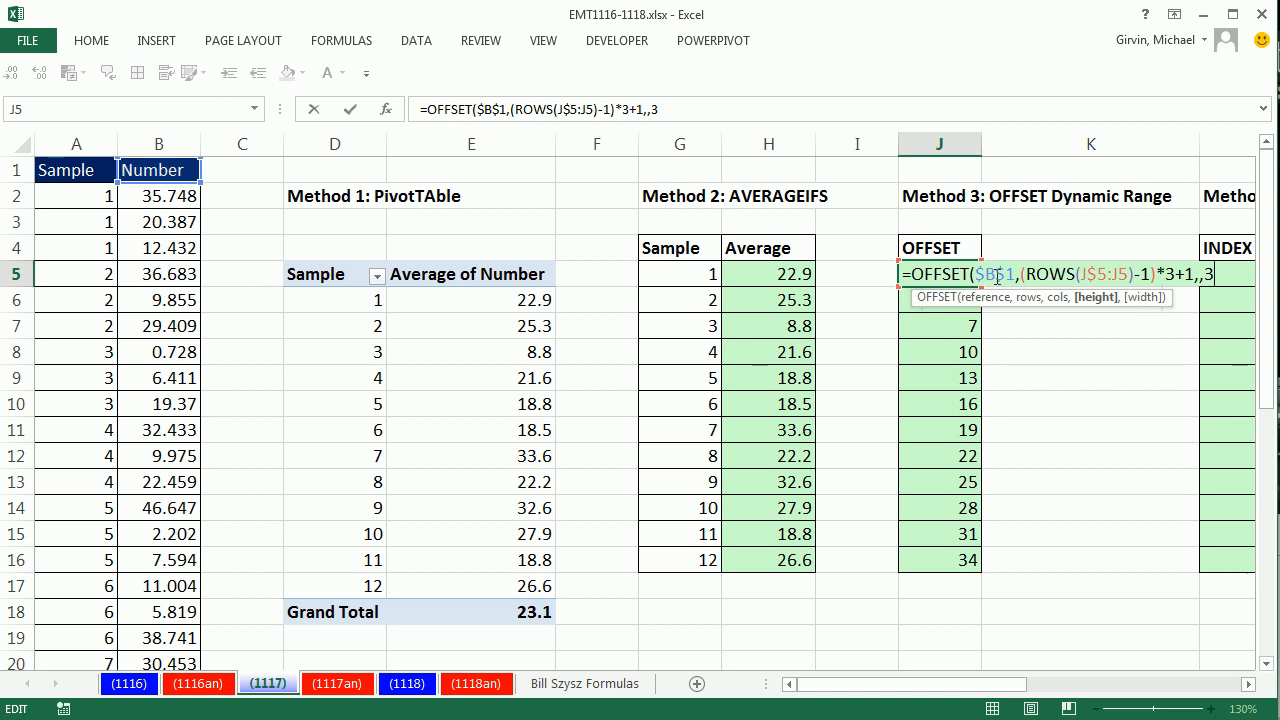
{"action": "mouse_move", "coordinate": [1020, 376]}
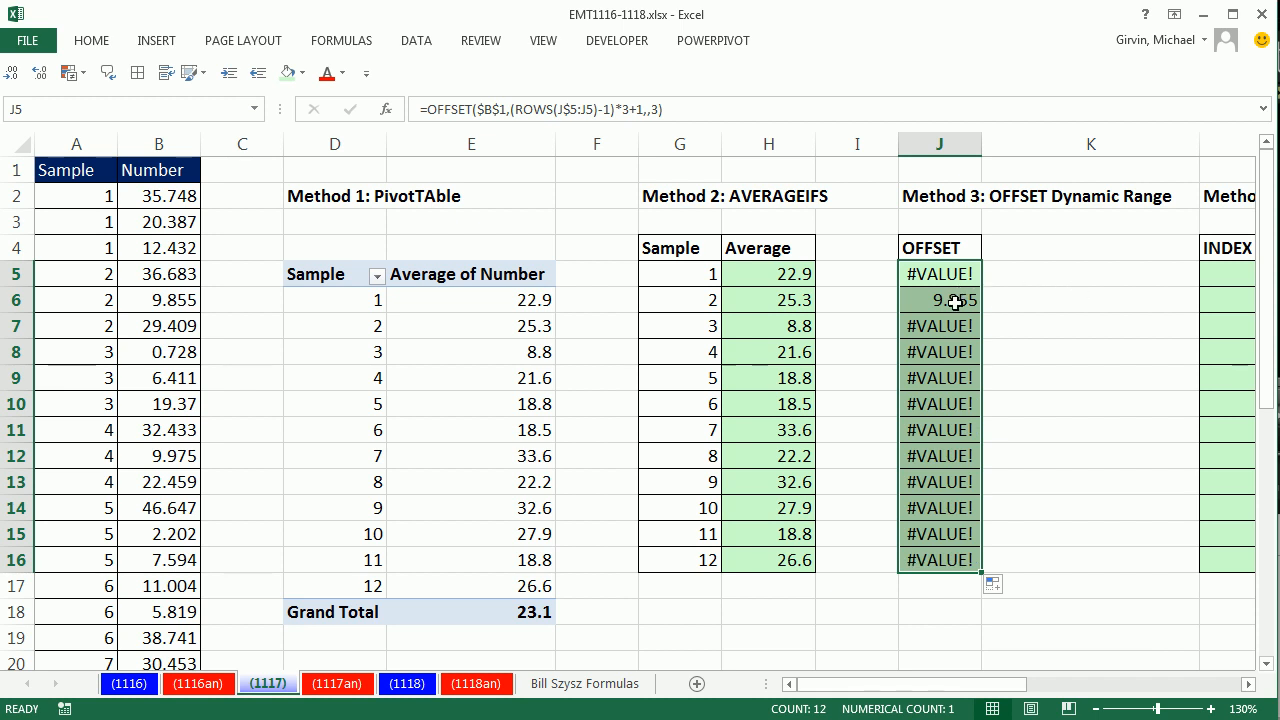
- Evaluate J5's OFFSET part with F9 to confirm it returns sample 1's numbers {35.748;20.387;12.432}
{"action": "double_click", "coordinate": [938, 272]}
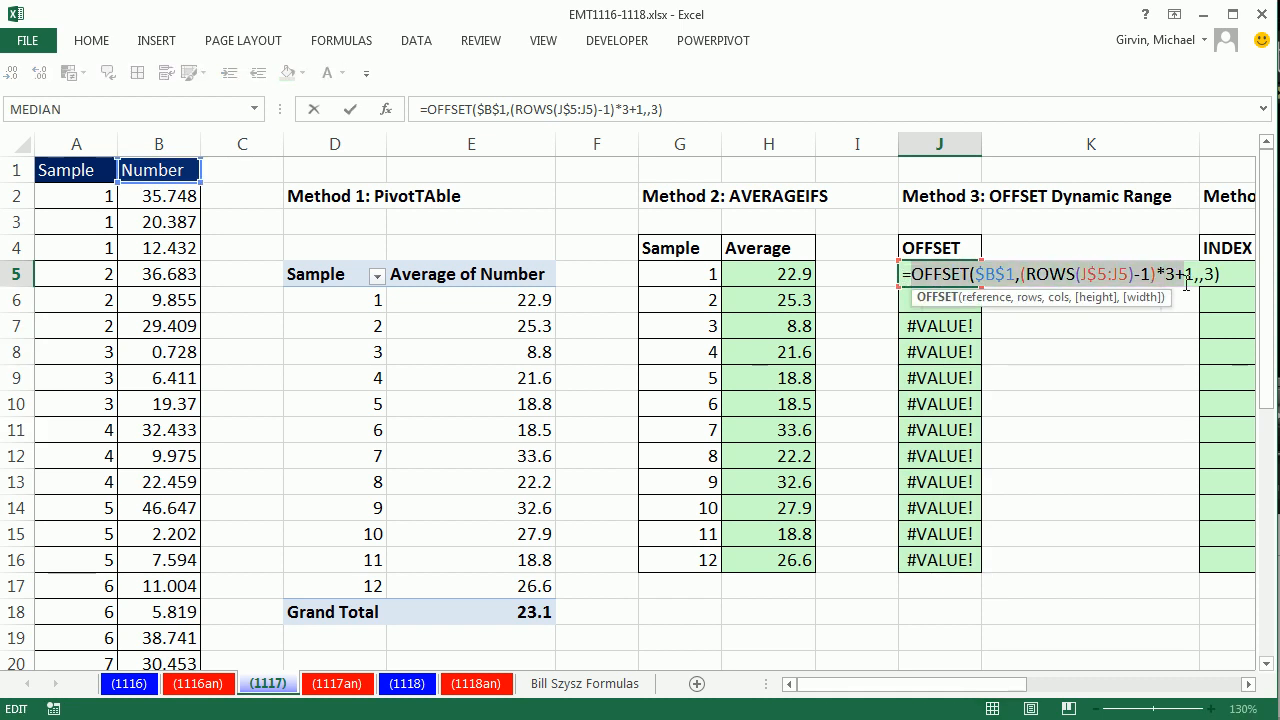
{"action": "key", "text": "f9"}
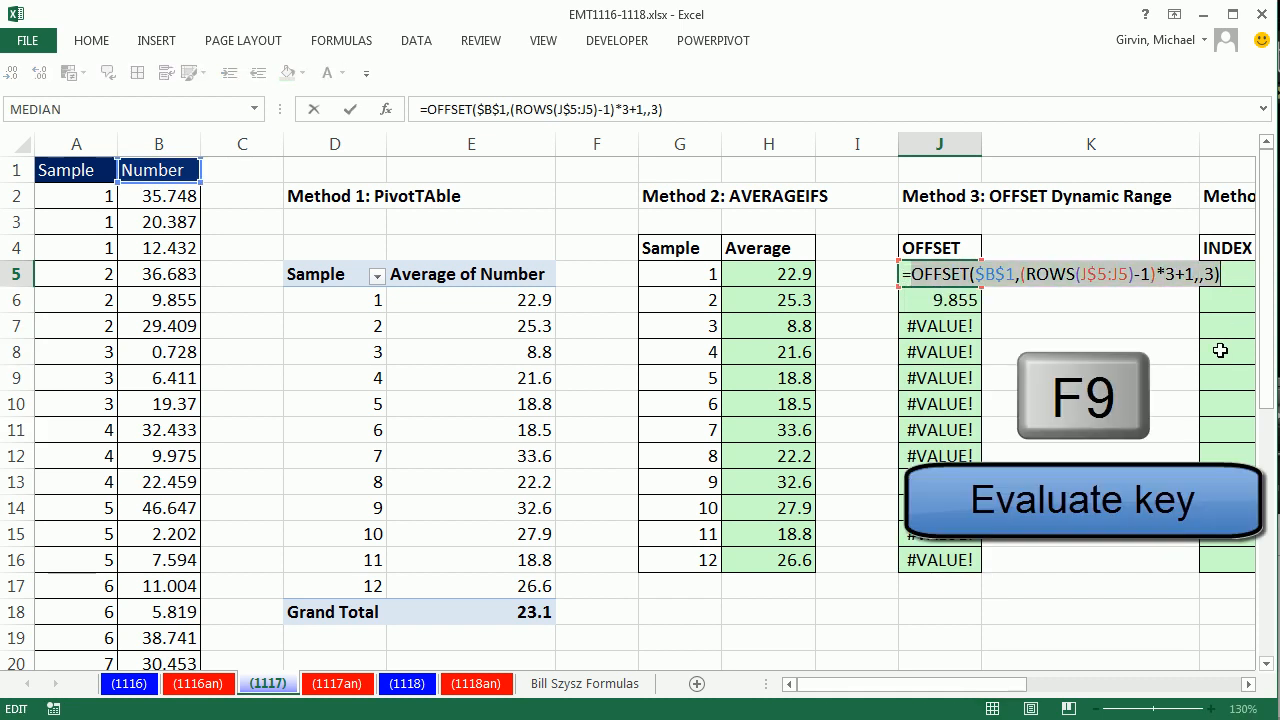
{"action": "key", "text": "f9"}
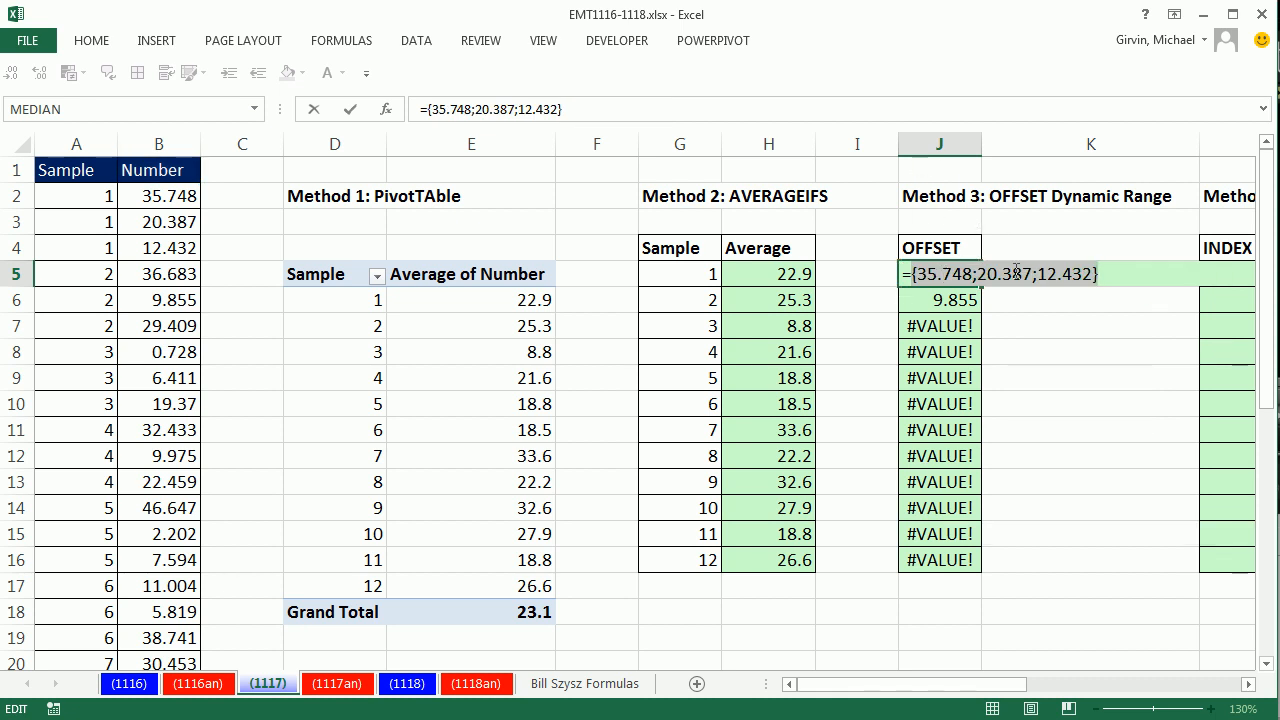
{"action": "mouse_move", "coordinate": [828, 264]}
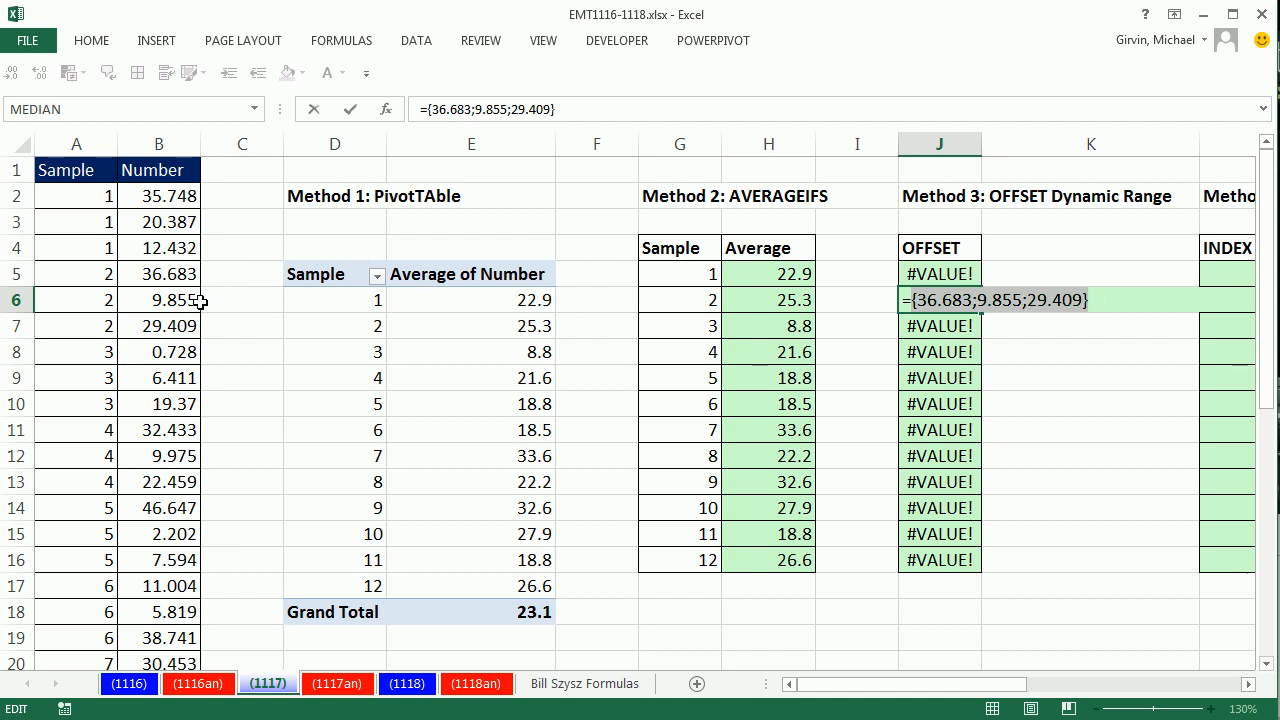
{"action": "mouse_move", "coordinate": [210, 330]}
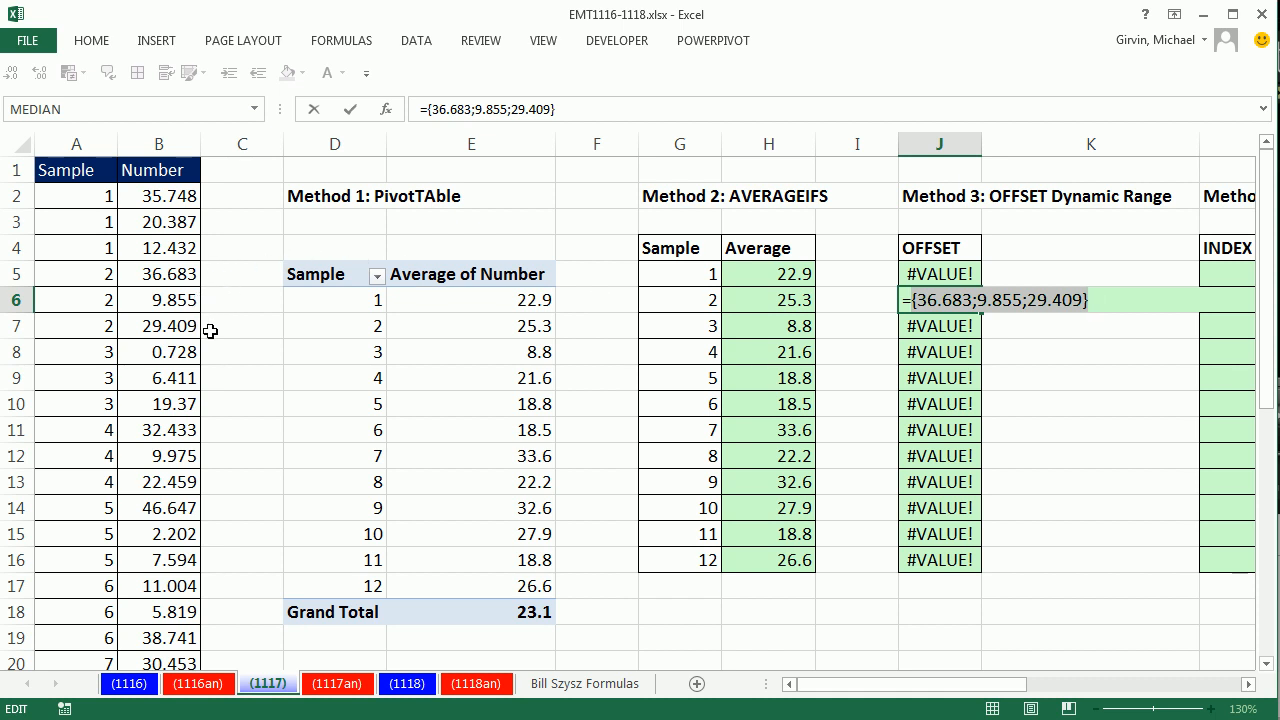
{"action": "mouse_move", "coordinate": [840, 324]}
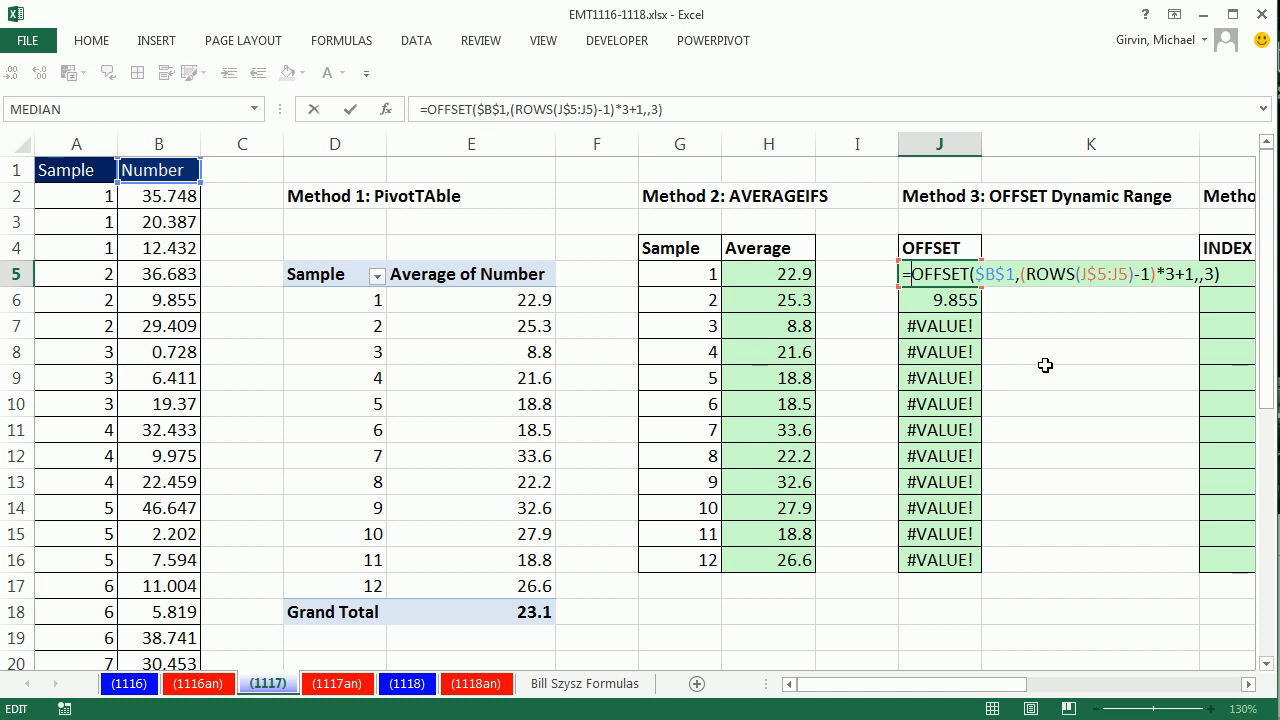
- Wrap the OFFSET formula in AVERAGE and fill J5:J16 with per-sample averages 22.8557 to 26.6197
{"action": "type", "text": "aver"}
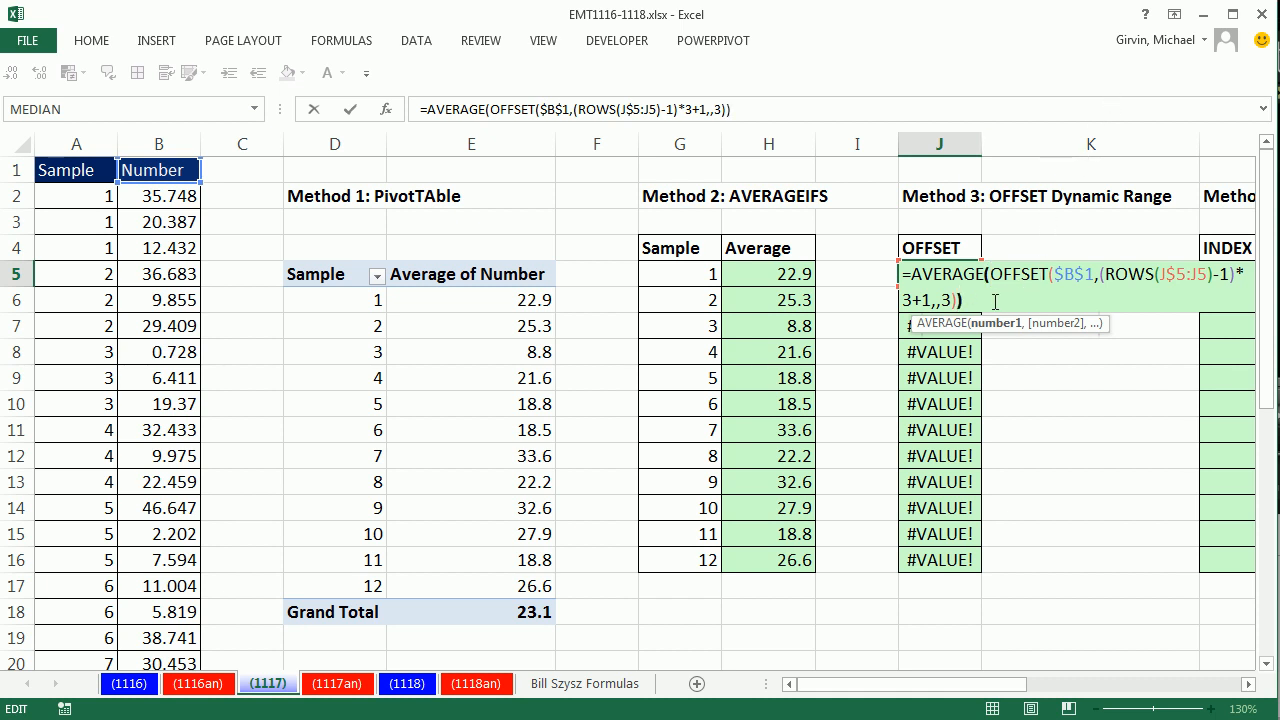
{"action": "key", "text": "Enter"}
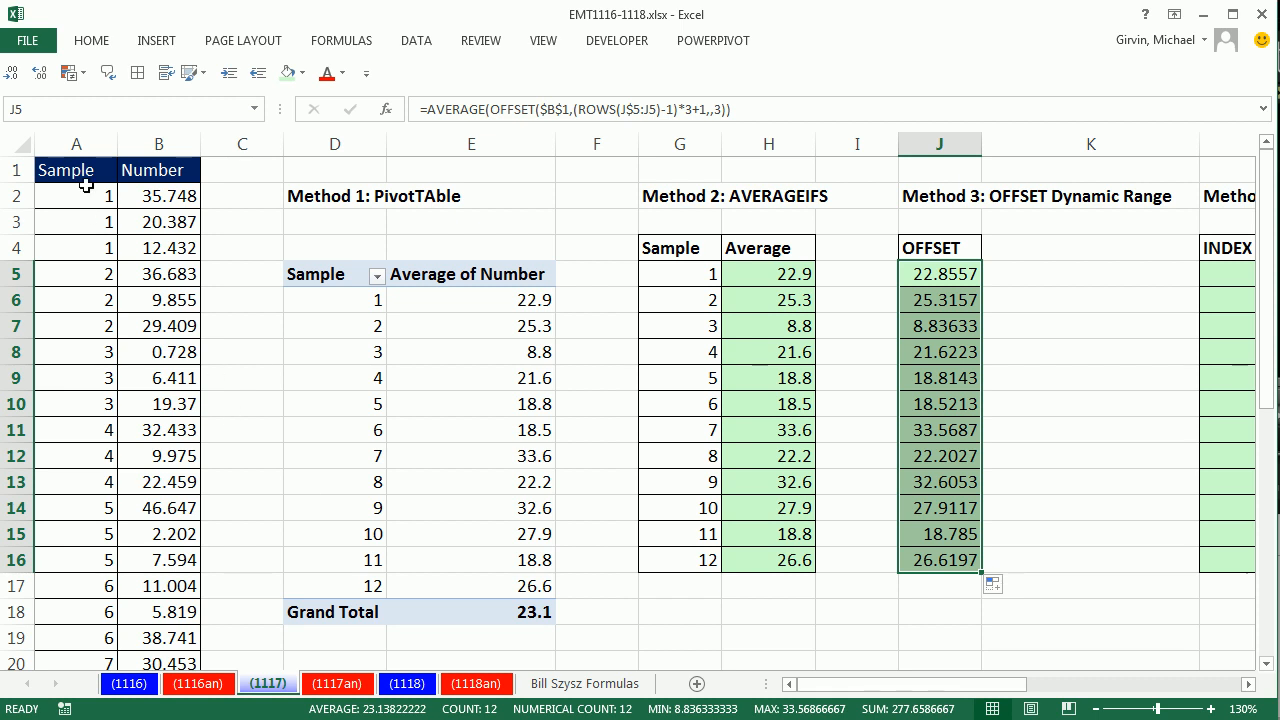
{"action": "mouse_move", "coordinate": [740, 228]}
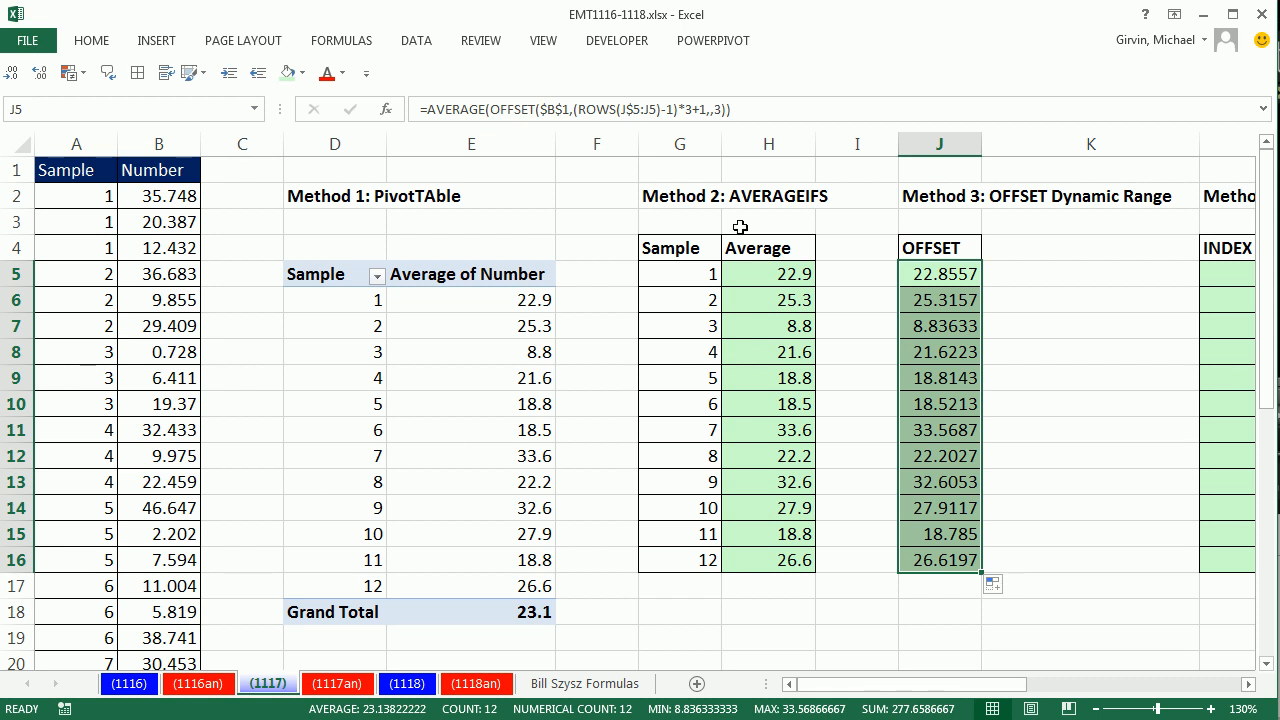
{"action": "mouse_move", "coordinate": [1004, 690]}
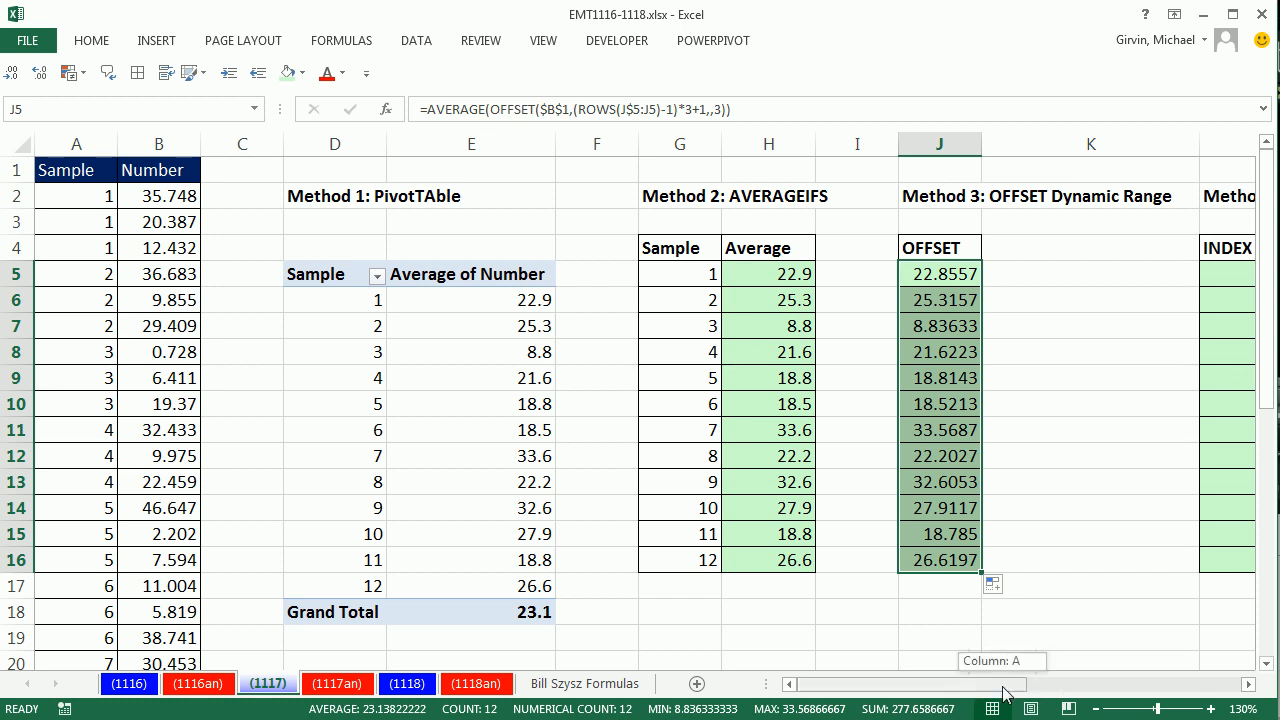
{"action": "scroll", "scroll_direction": "right", "scroll_amount": 3}
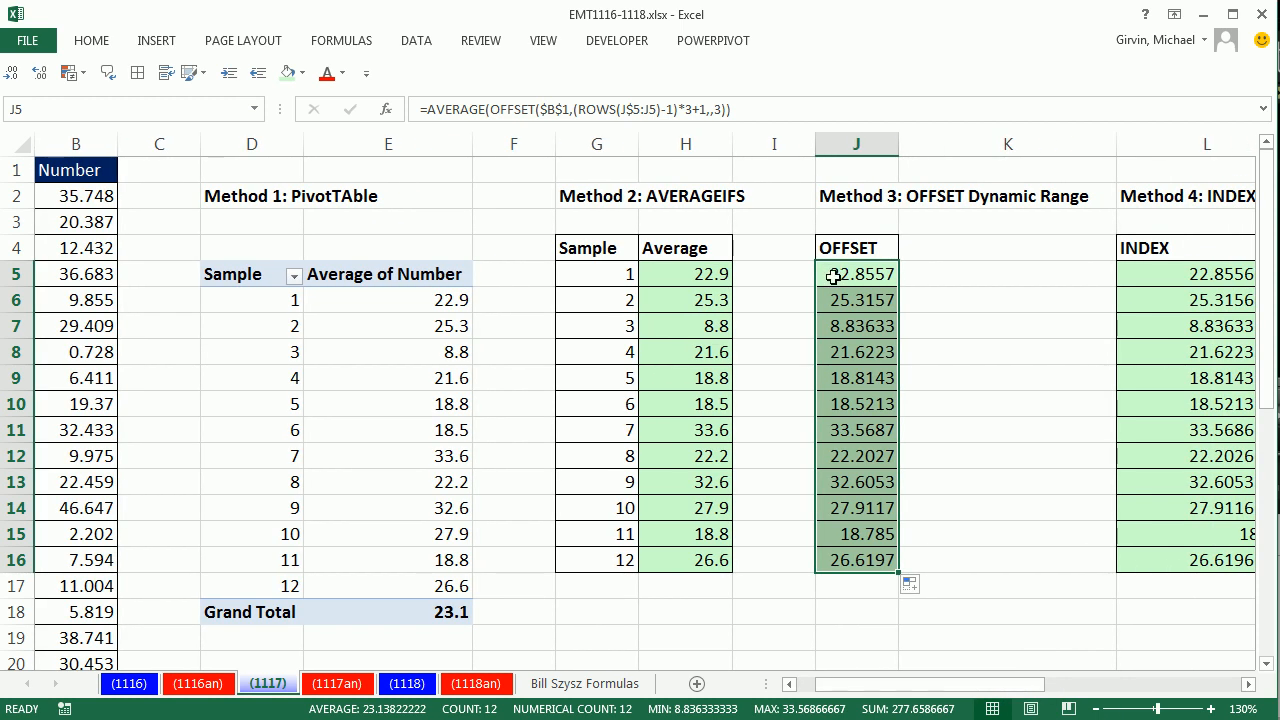
{"action": "double_click", "coordinate": [856, 272]}
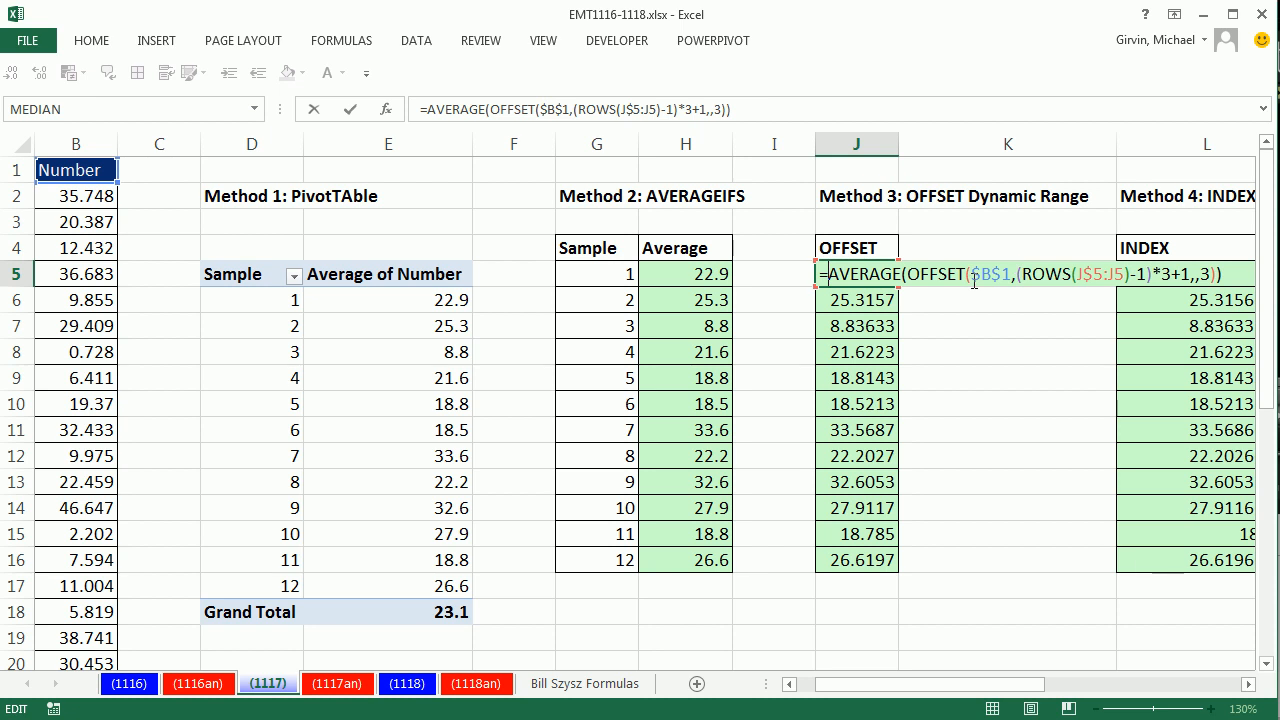
{"action": "mouse_move", "coordinate": [1092, 290]}
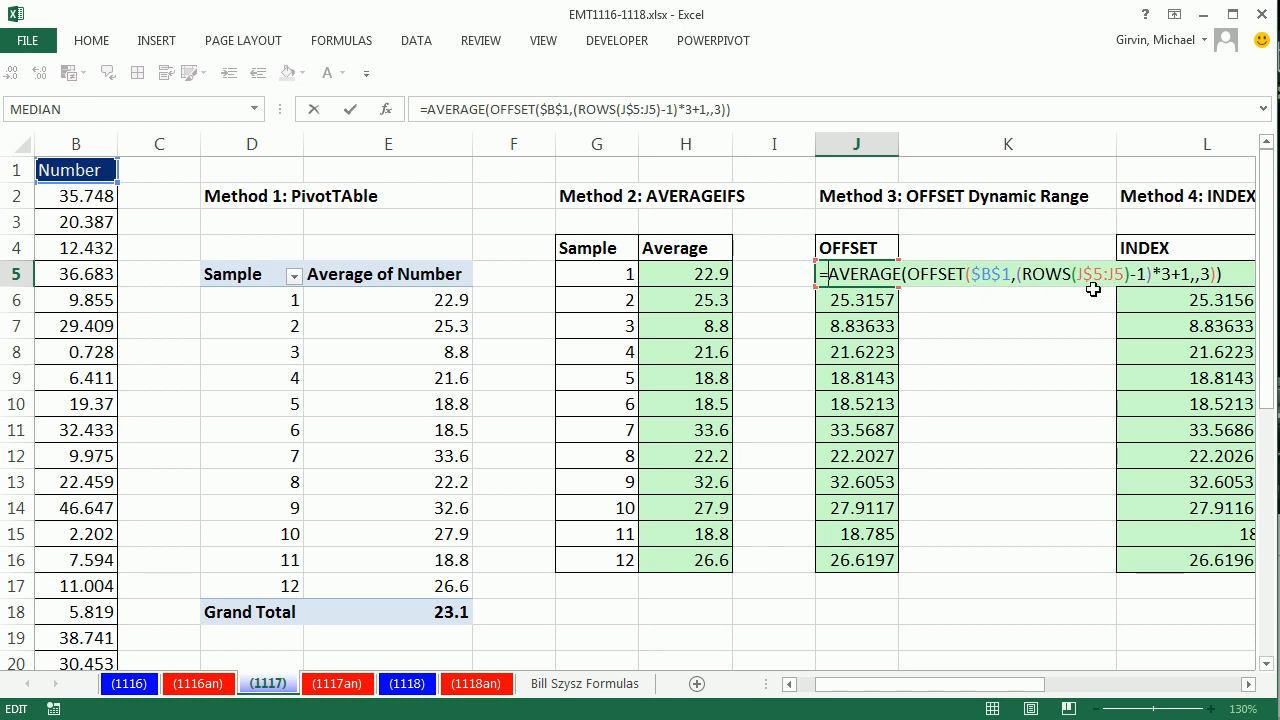
{"action": "mouse_move", "coordinate": [1074, 294]}
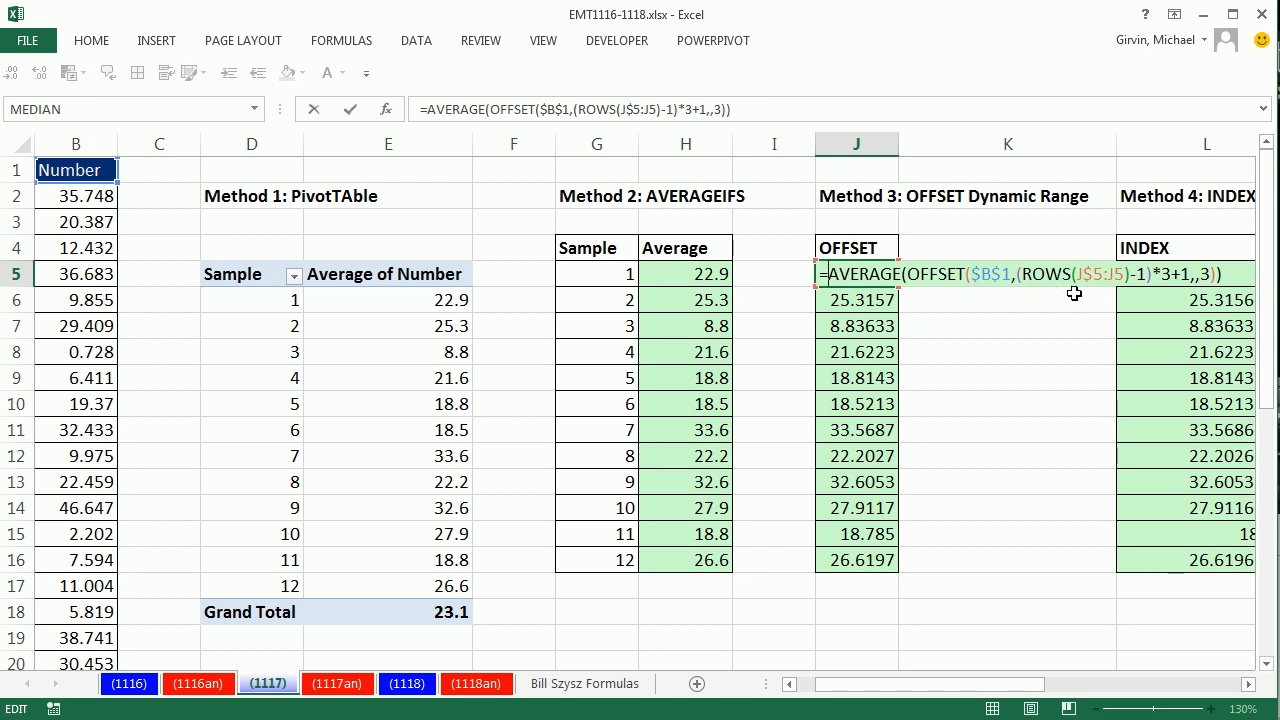
{"action": "mouse_move", "coordinate": [956, 258]}
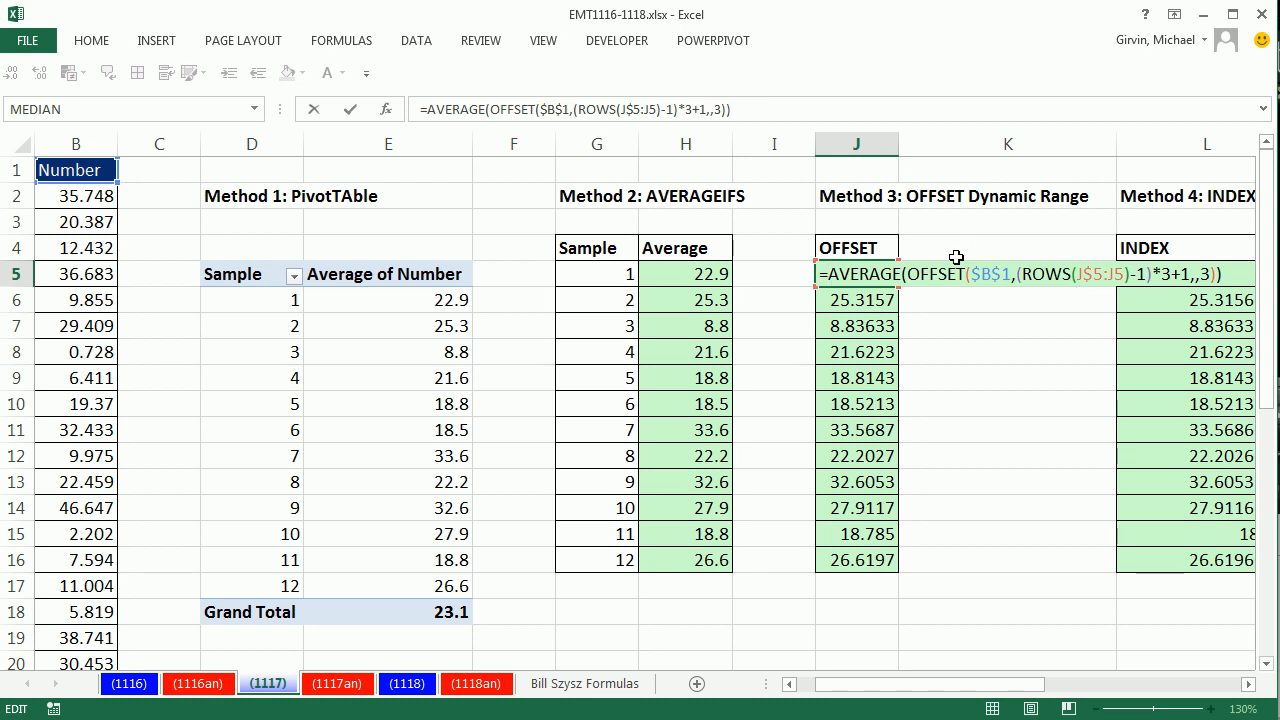
{"action": "mouse_move", "coordinate": [1100, 500]}
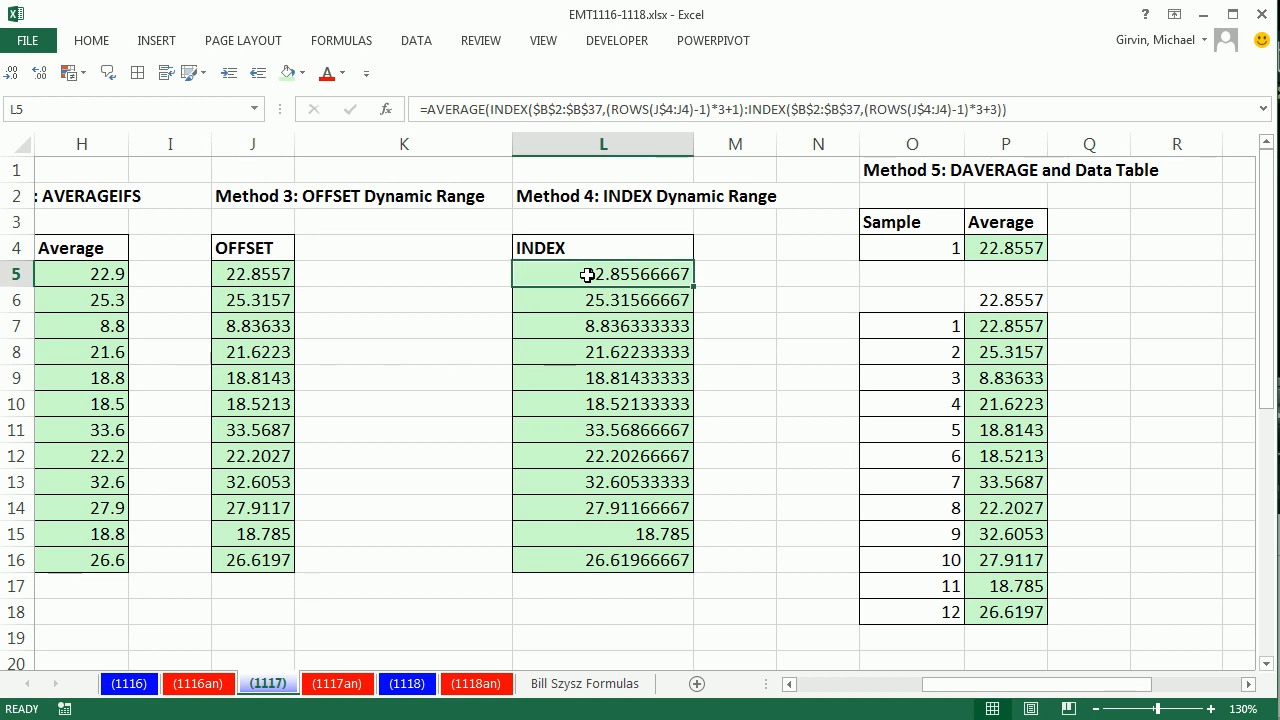
{"action": "double_click", "coordinate": [604, 272]}
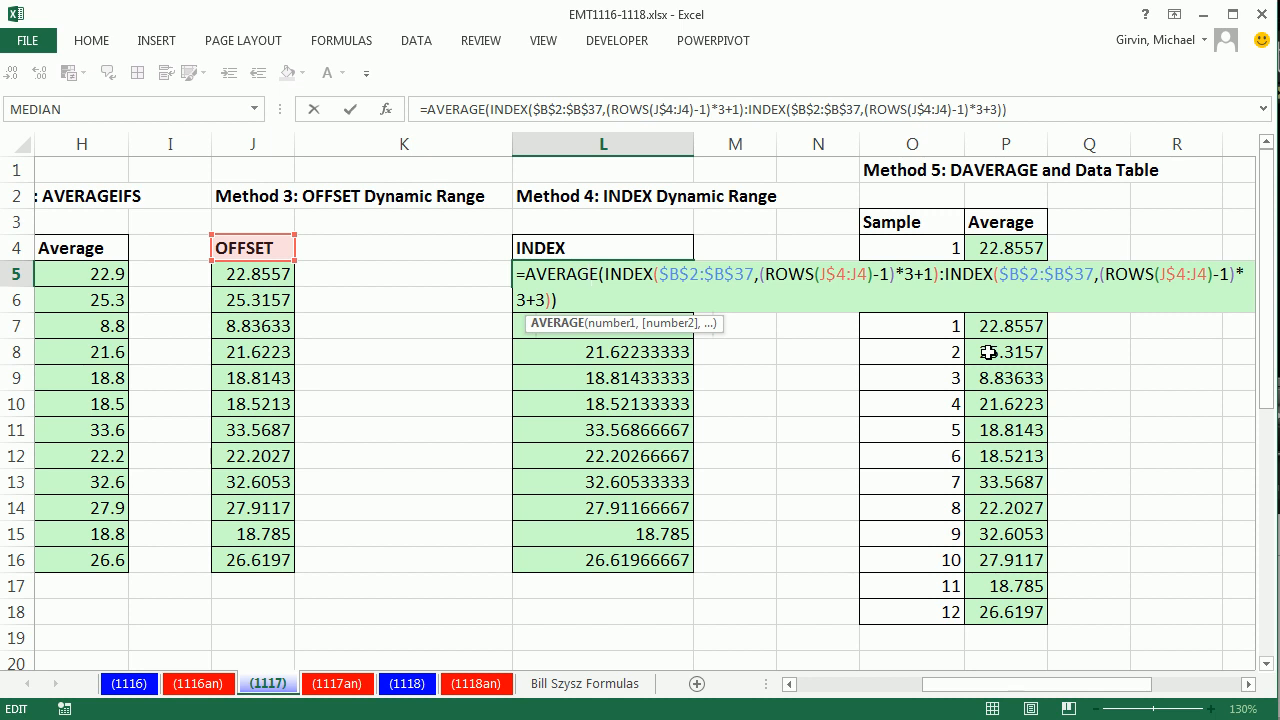
{"action": "key", "text": "enter"}
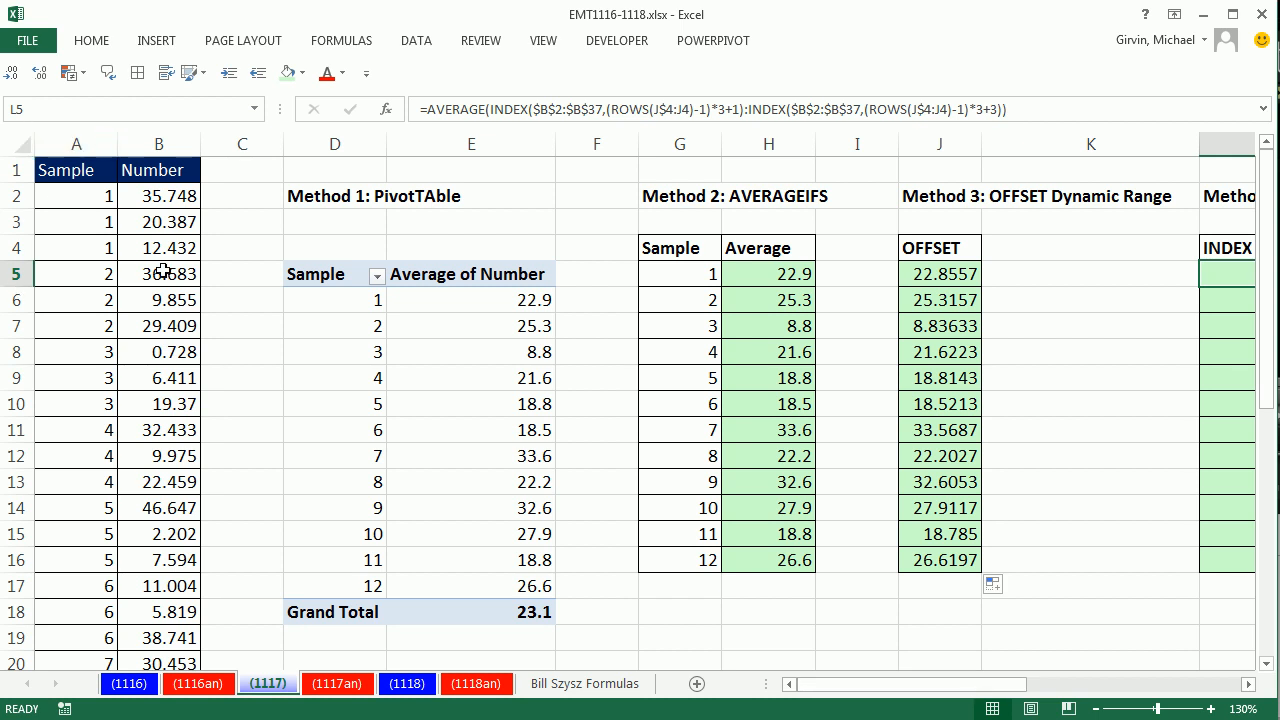
{"action": "mouse_move", "coordinate": [296, 196]}
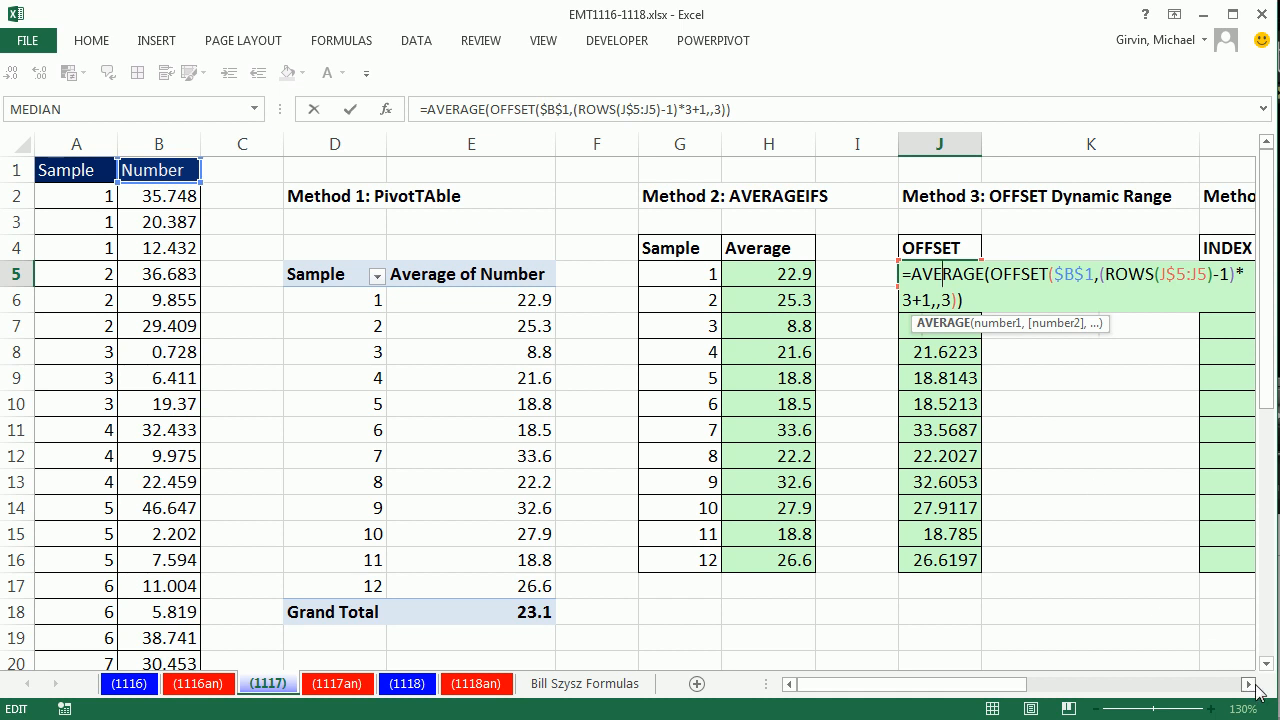
{"action": "scroll", "scroll_direction": "right", "scroll_amount": 3}
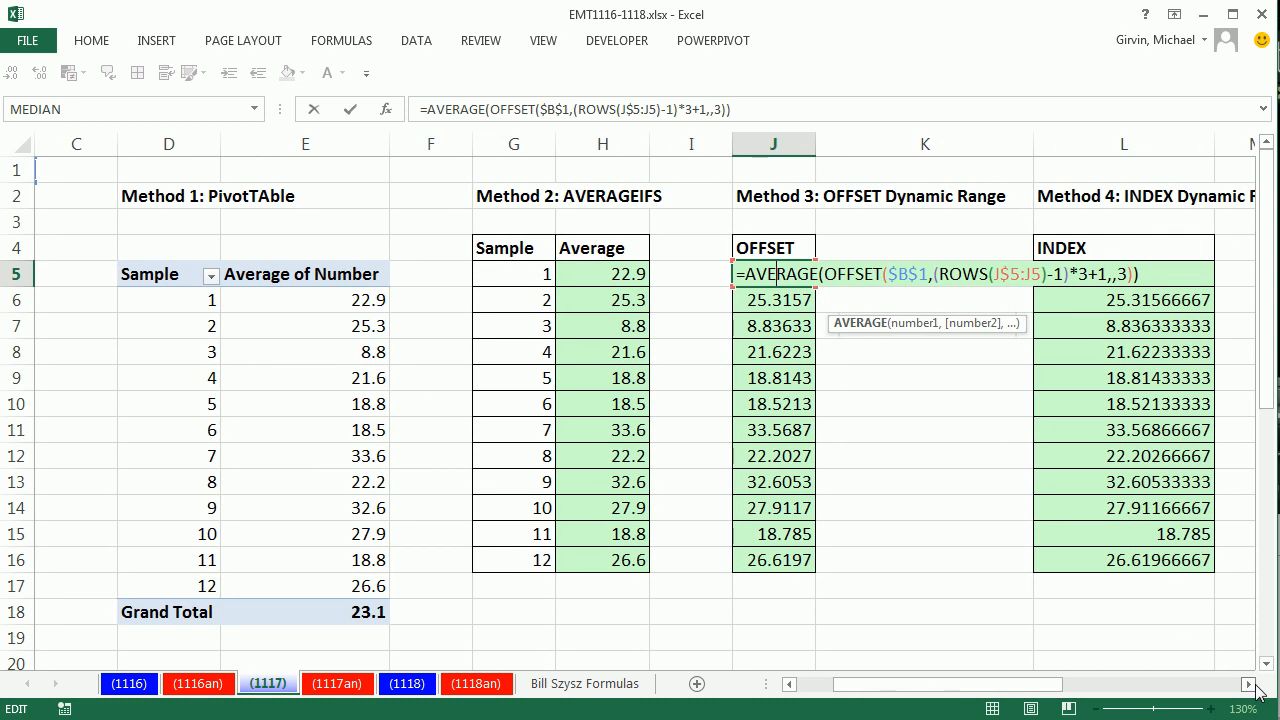